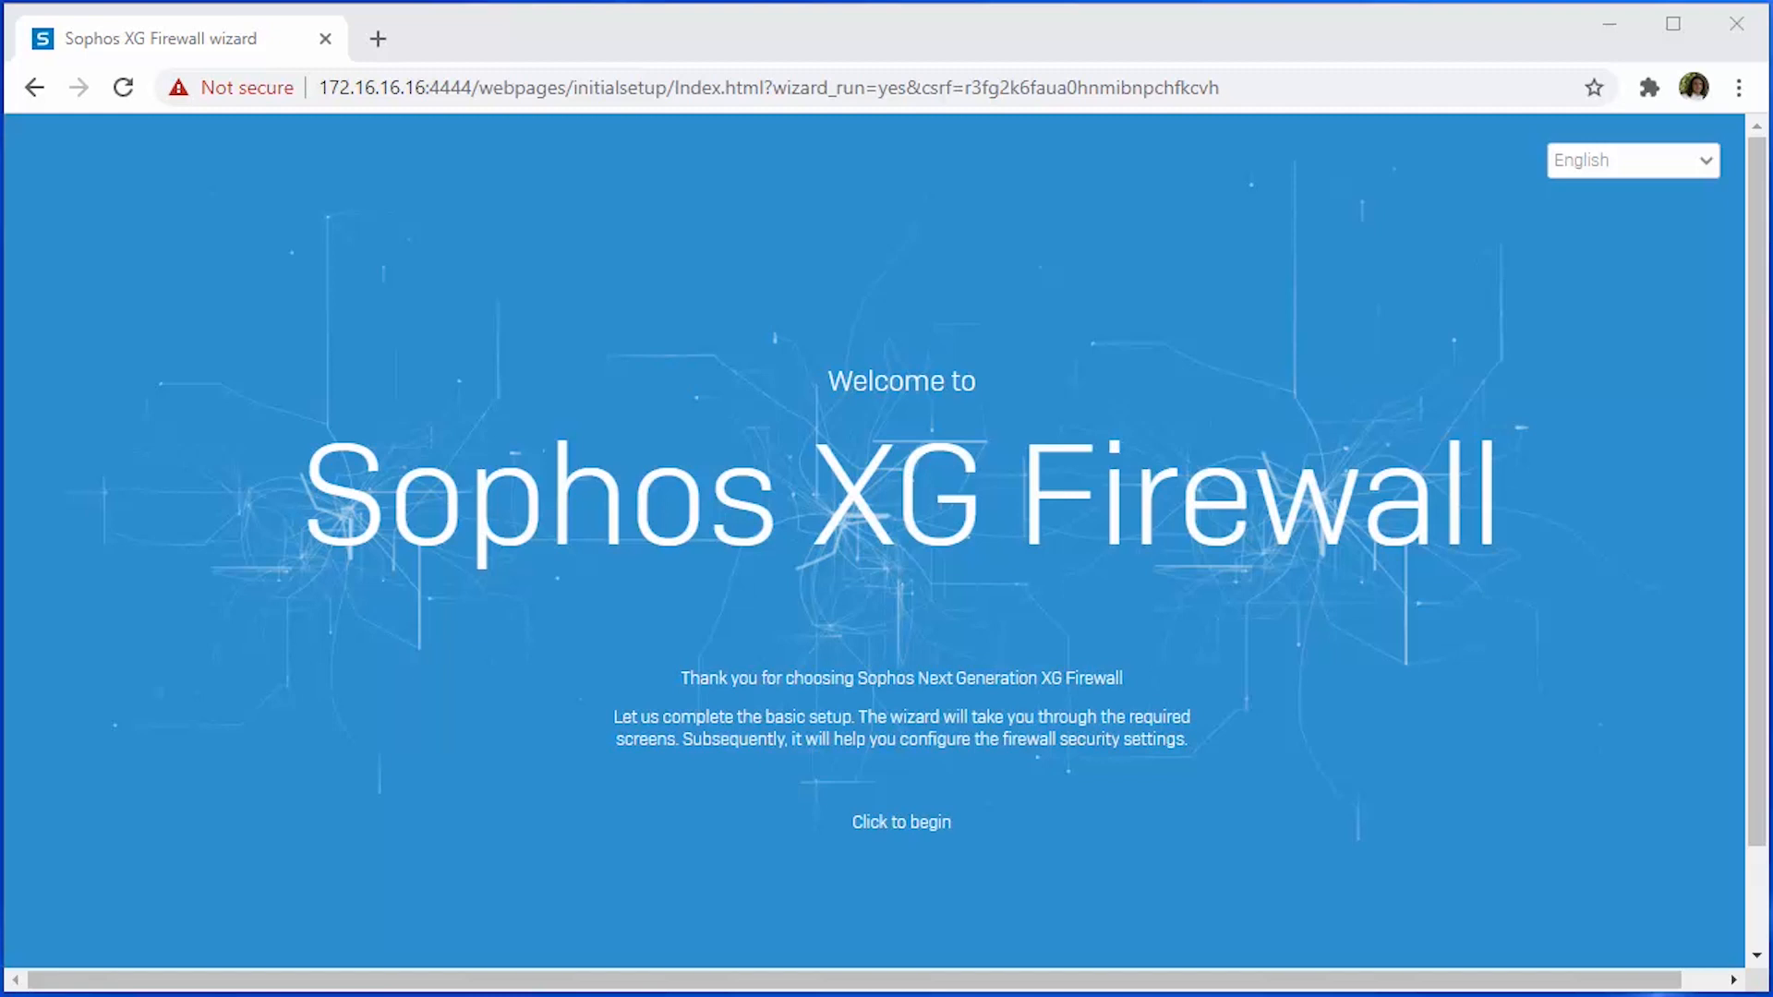
pyautogui.moveTo(1760, 591)
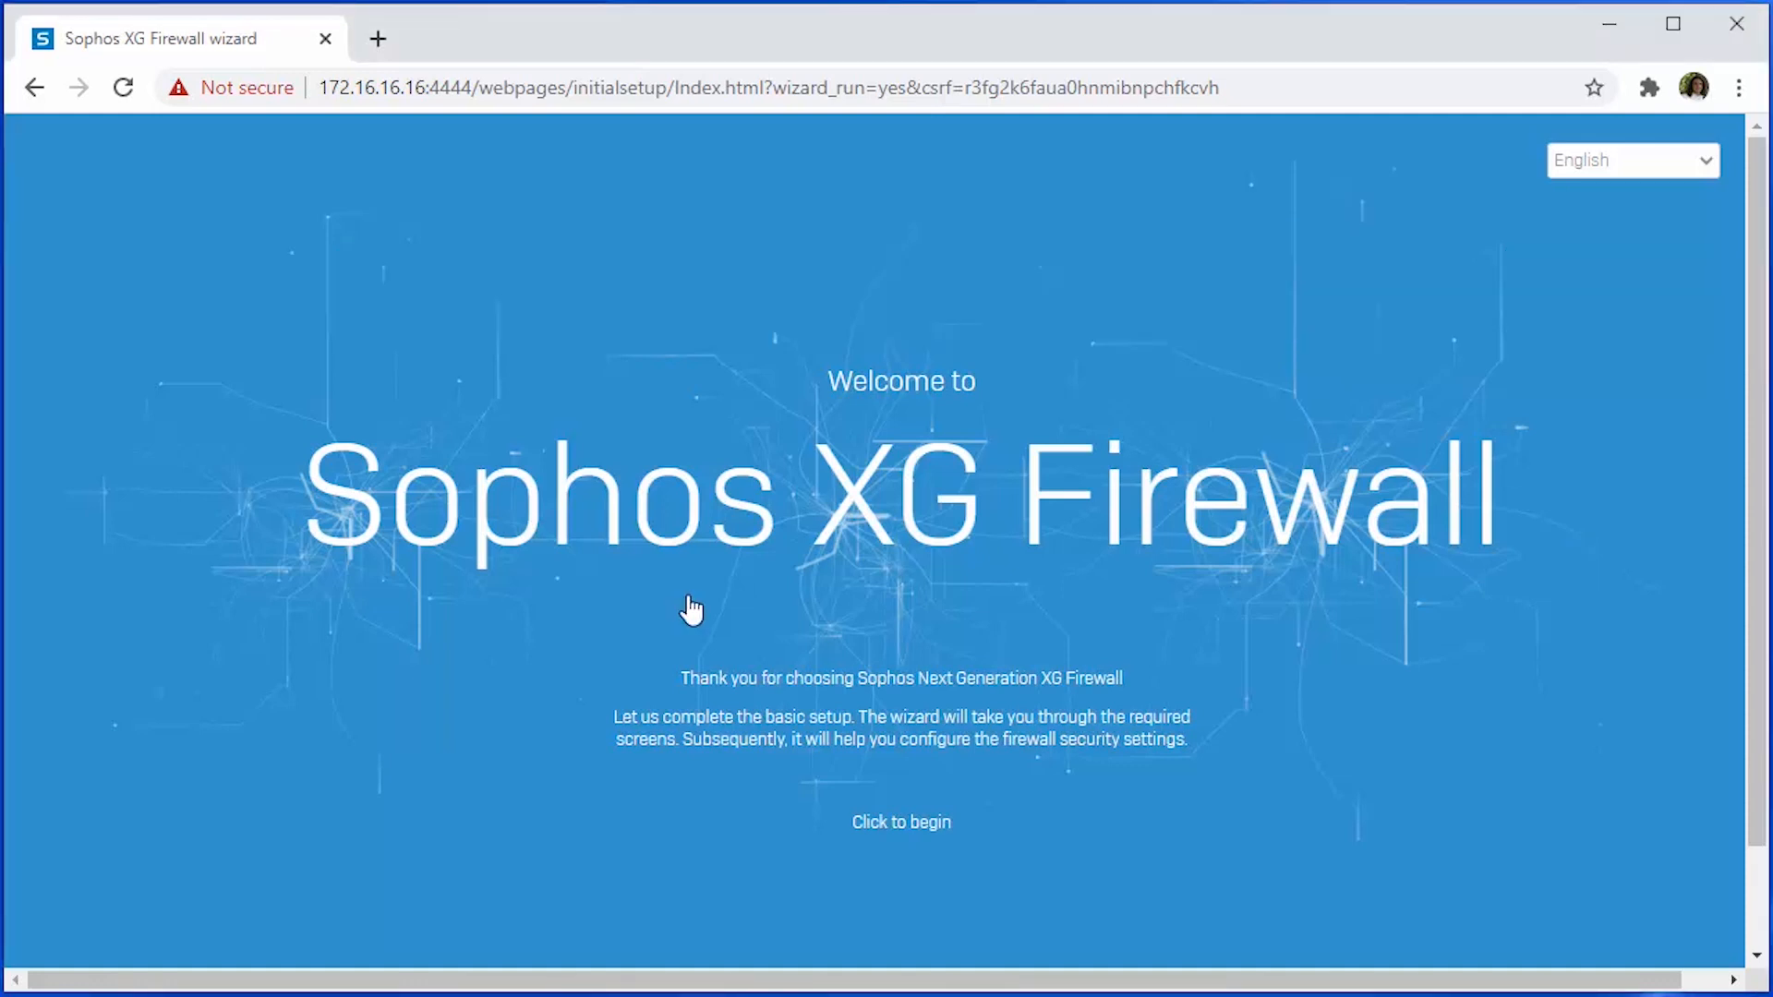
pyautogui.moveTo(707, 598)
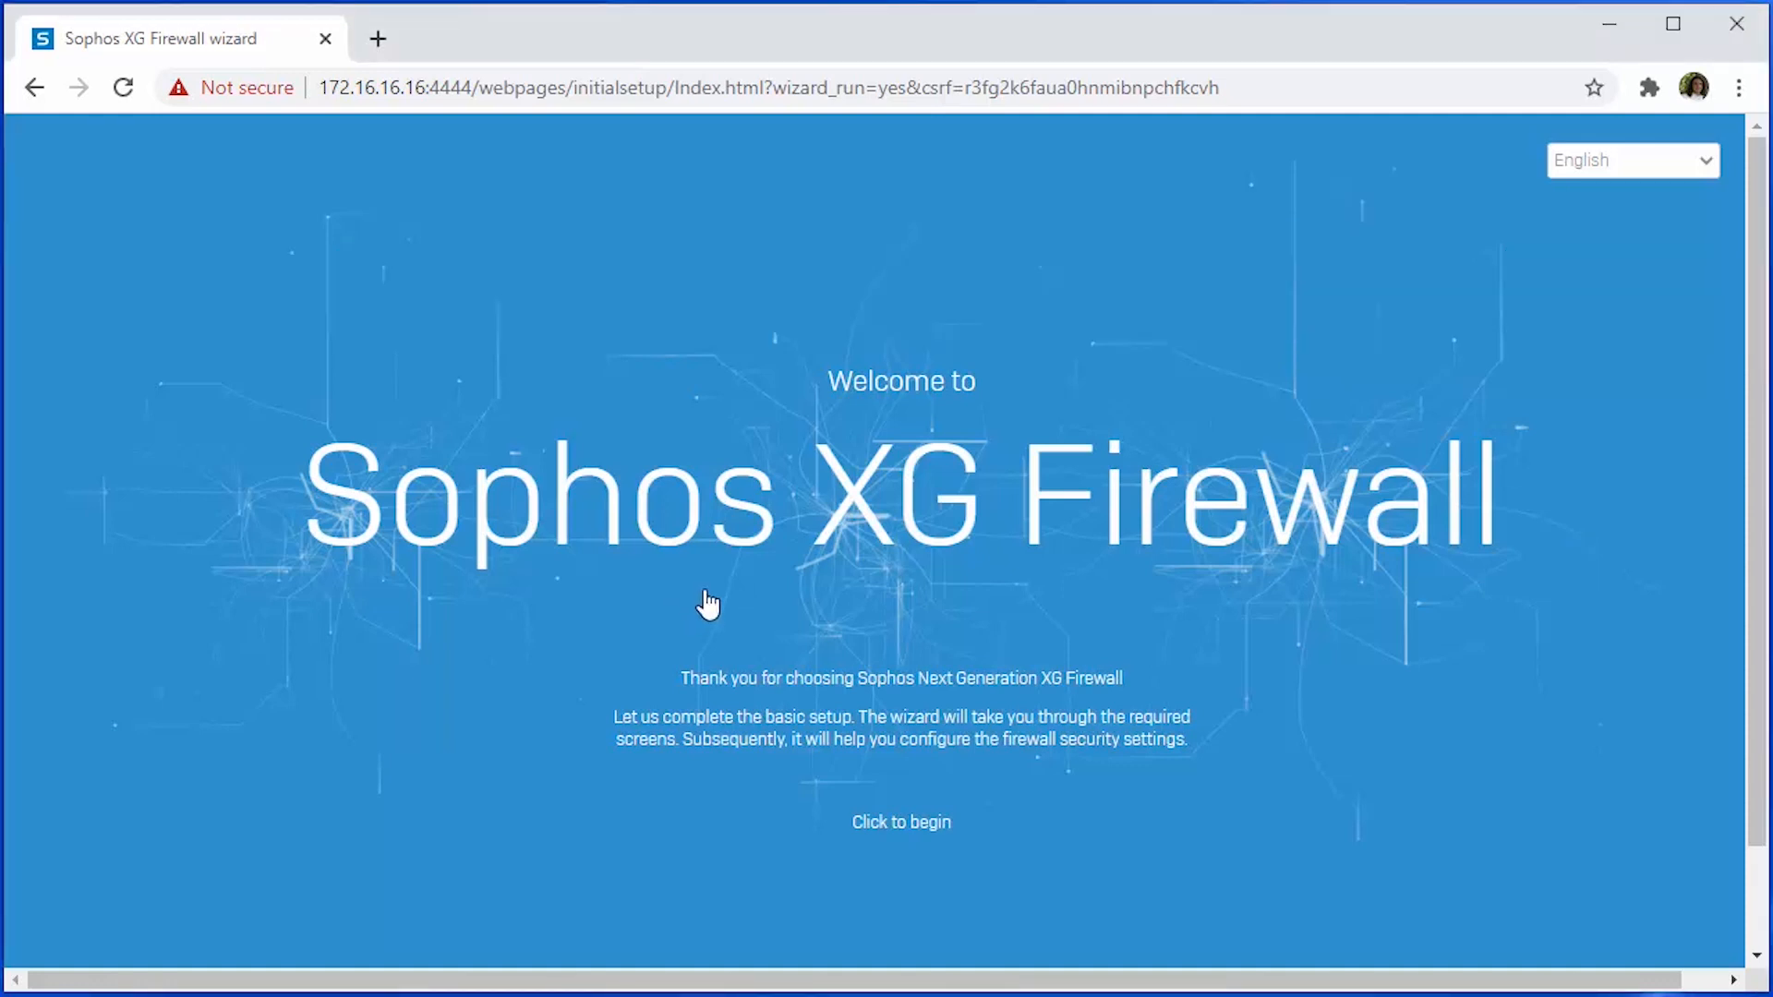
pyautogui.moveTo(775, 607)
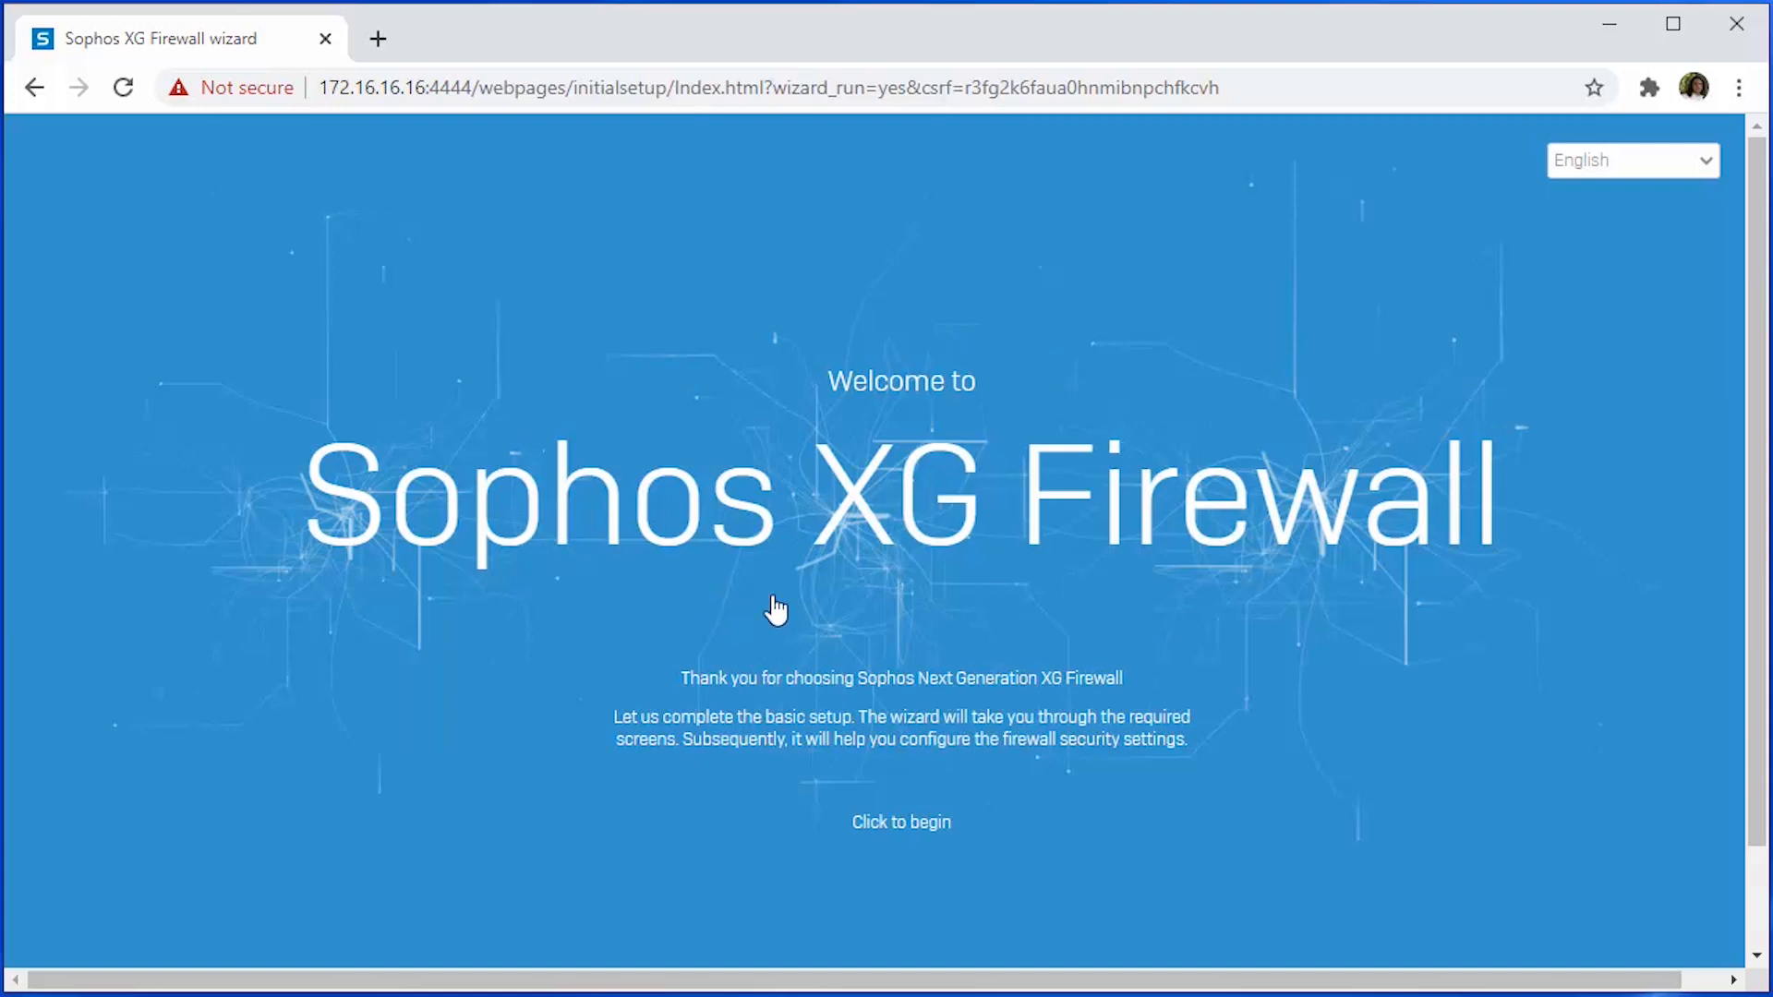
pyautogui.moveTo(928, 824)
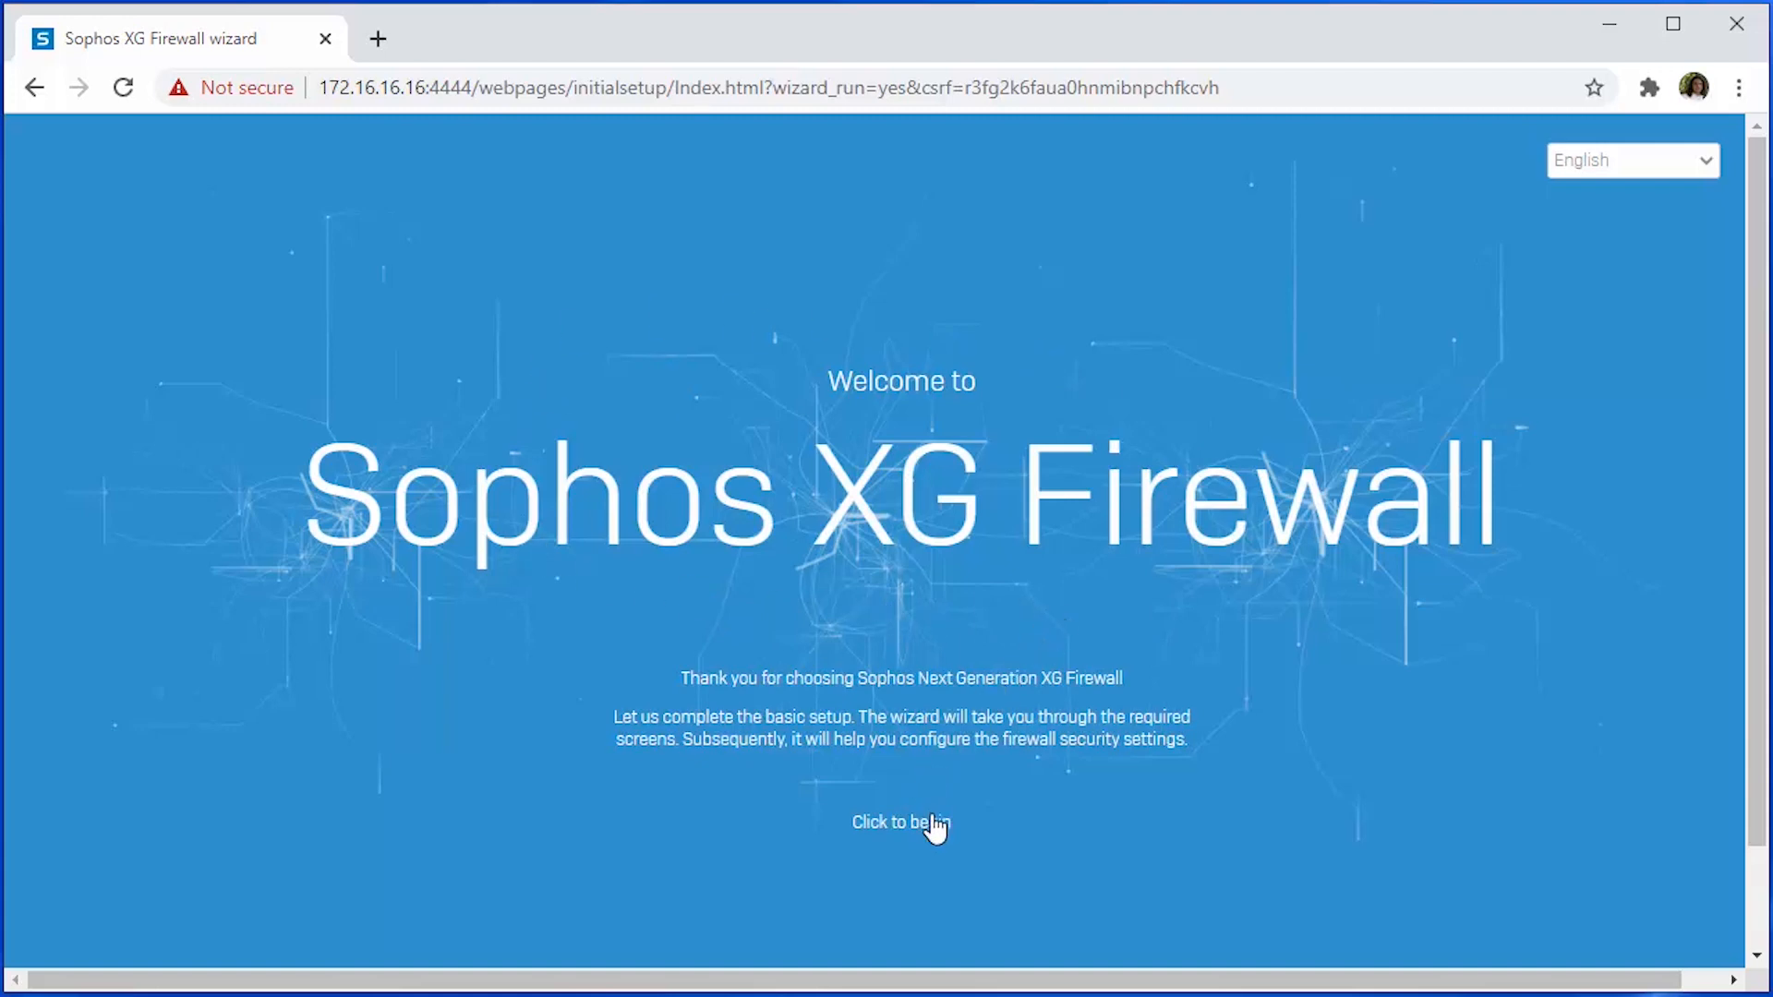
# Step: Begin the setup wizard and enter the new admin password in both fields
pyautogui.click(899, 822)
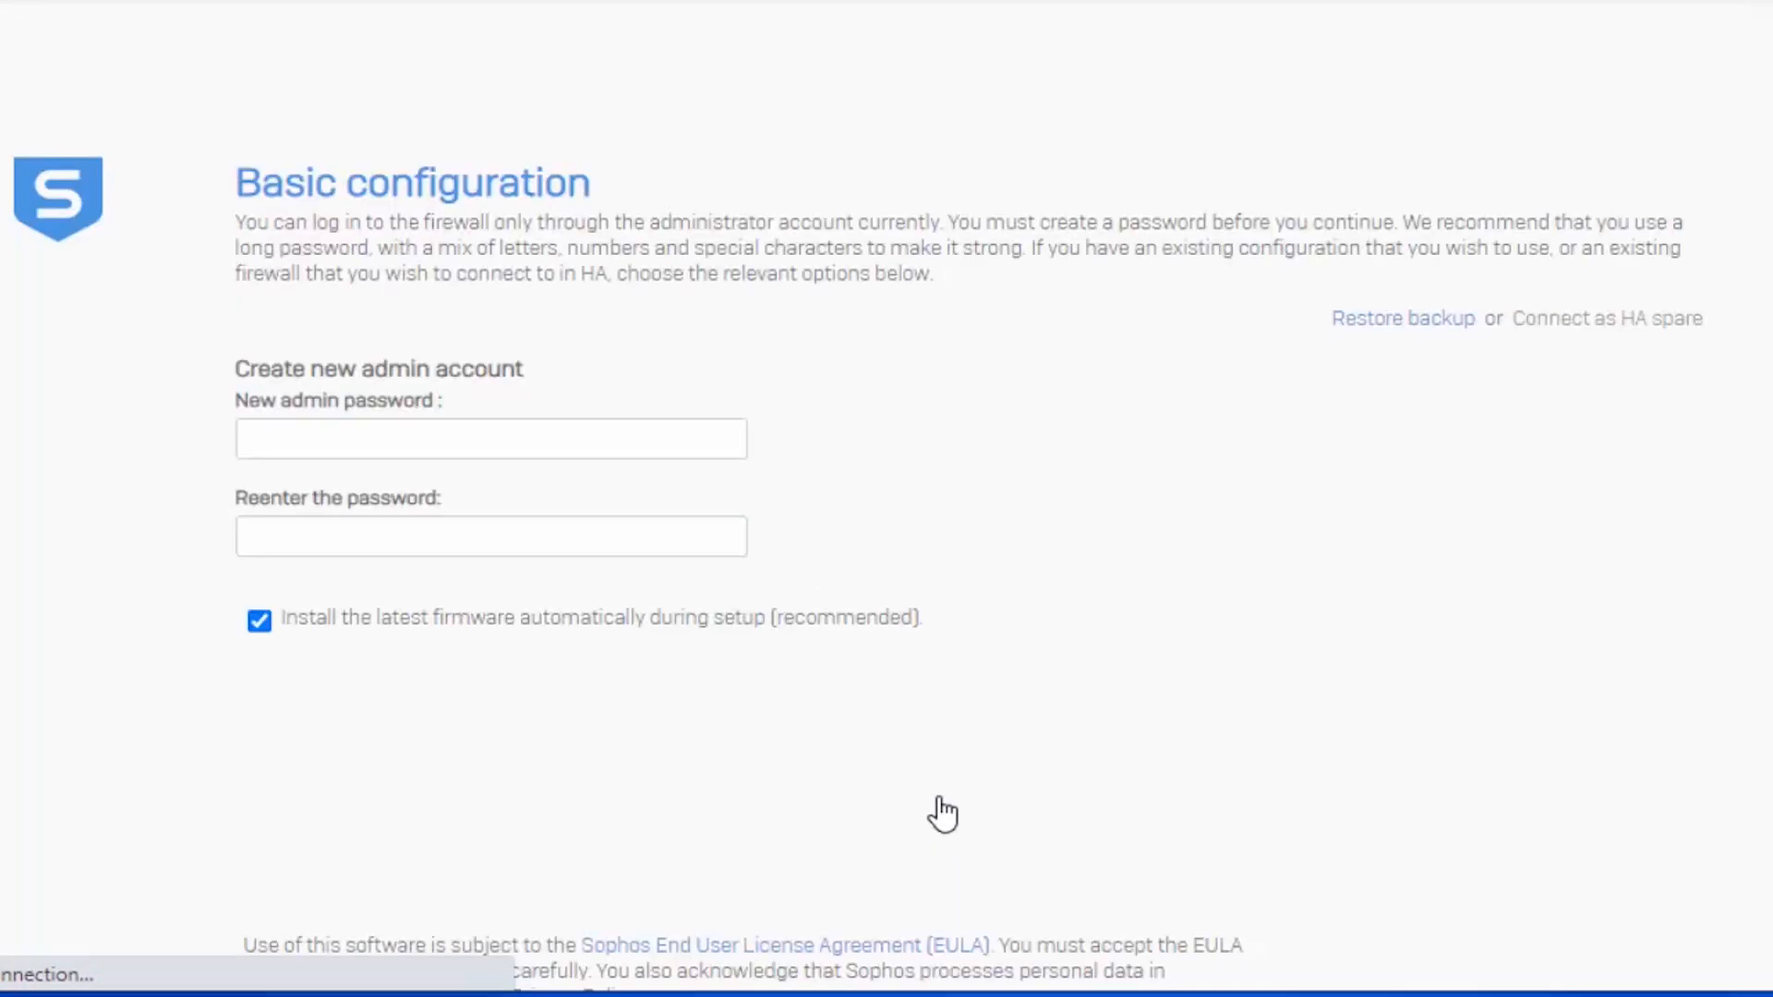
pyautogui.click(491, 439)
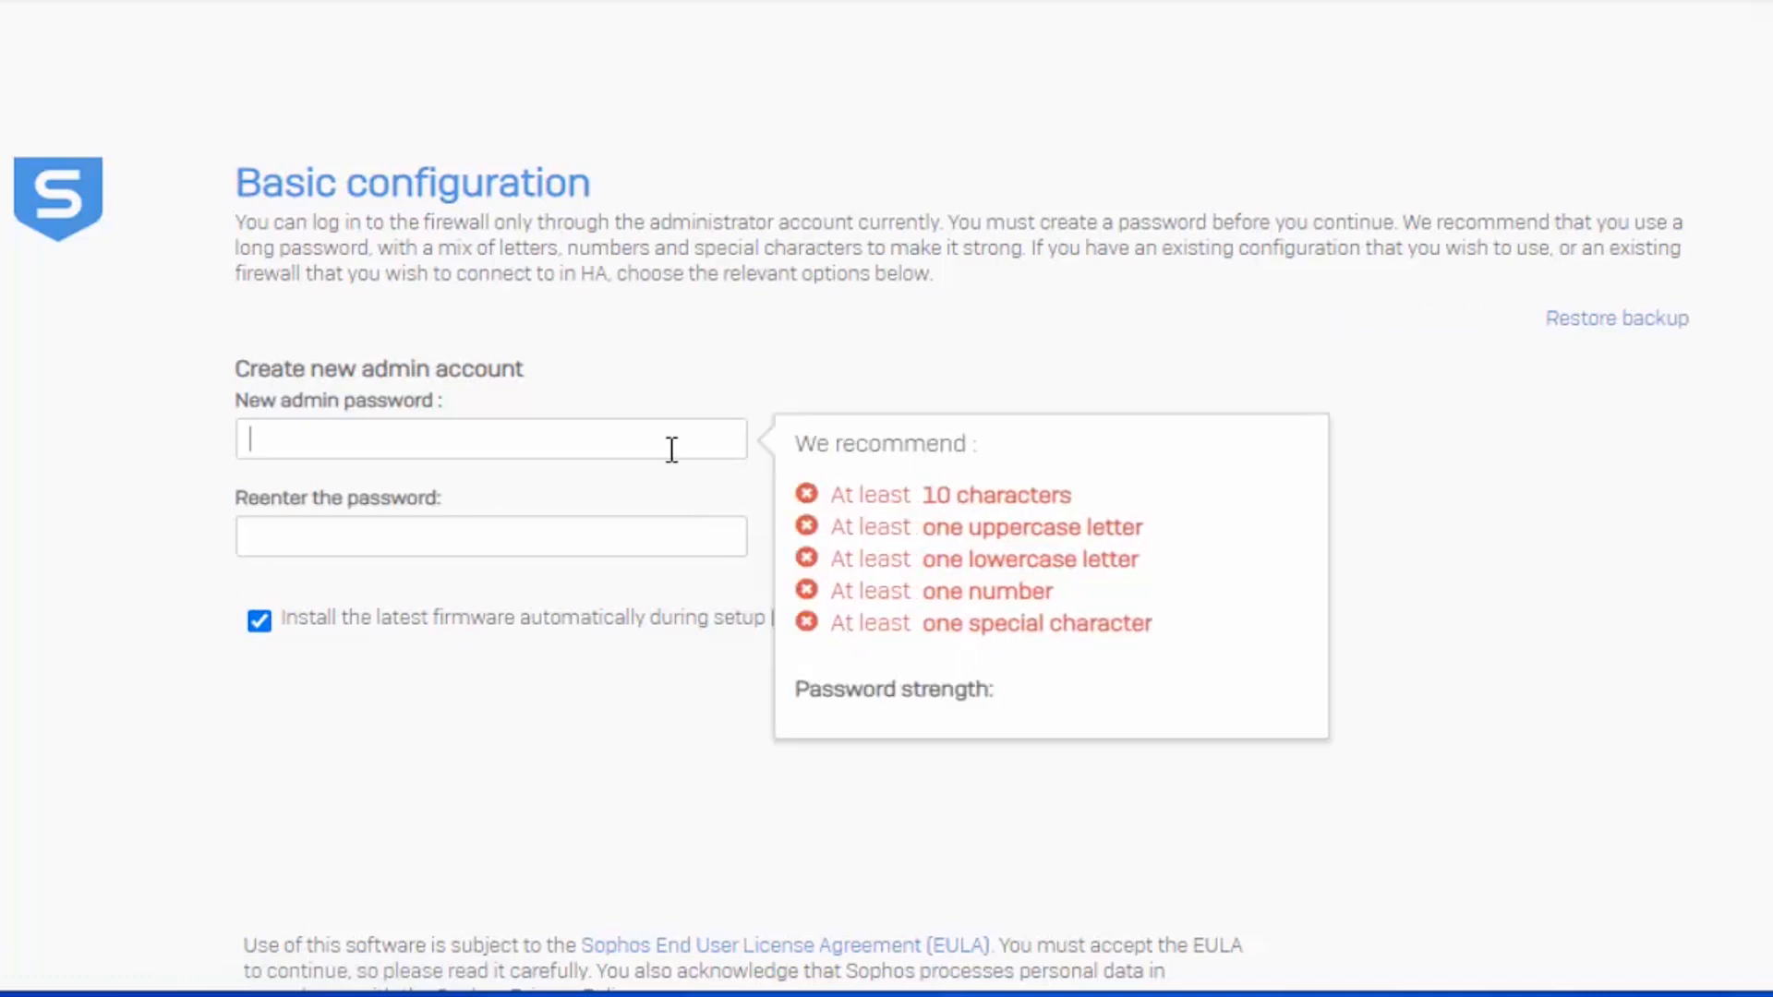
pyautogui.moveTo(722, 473)
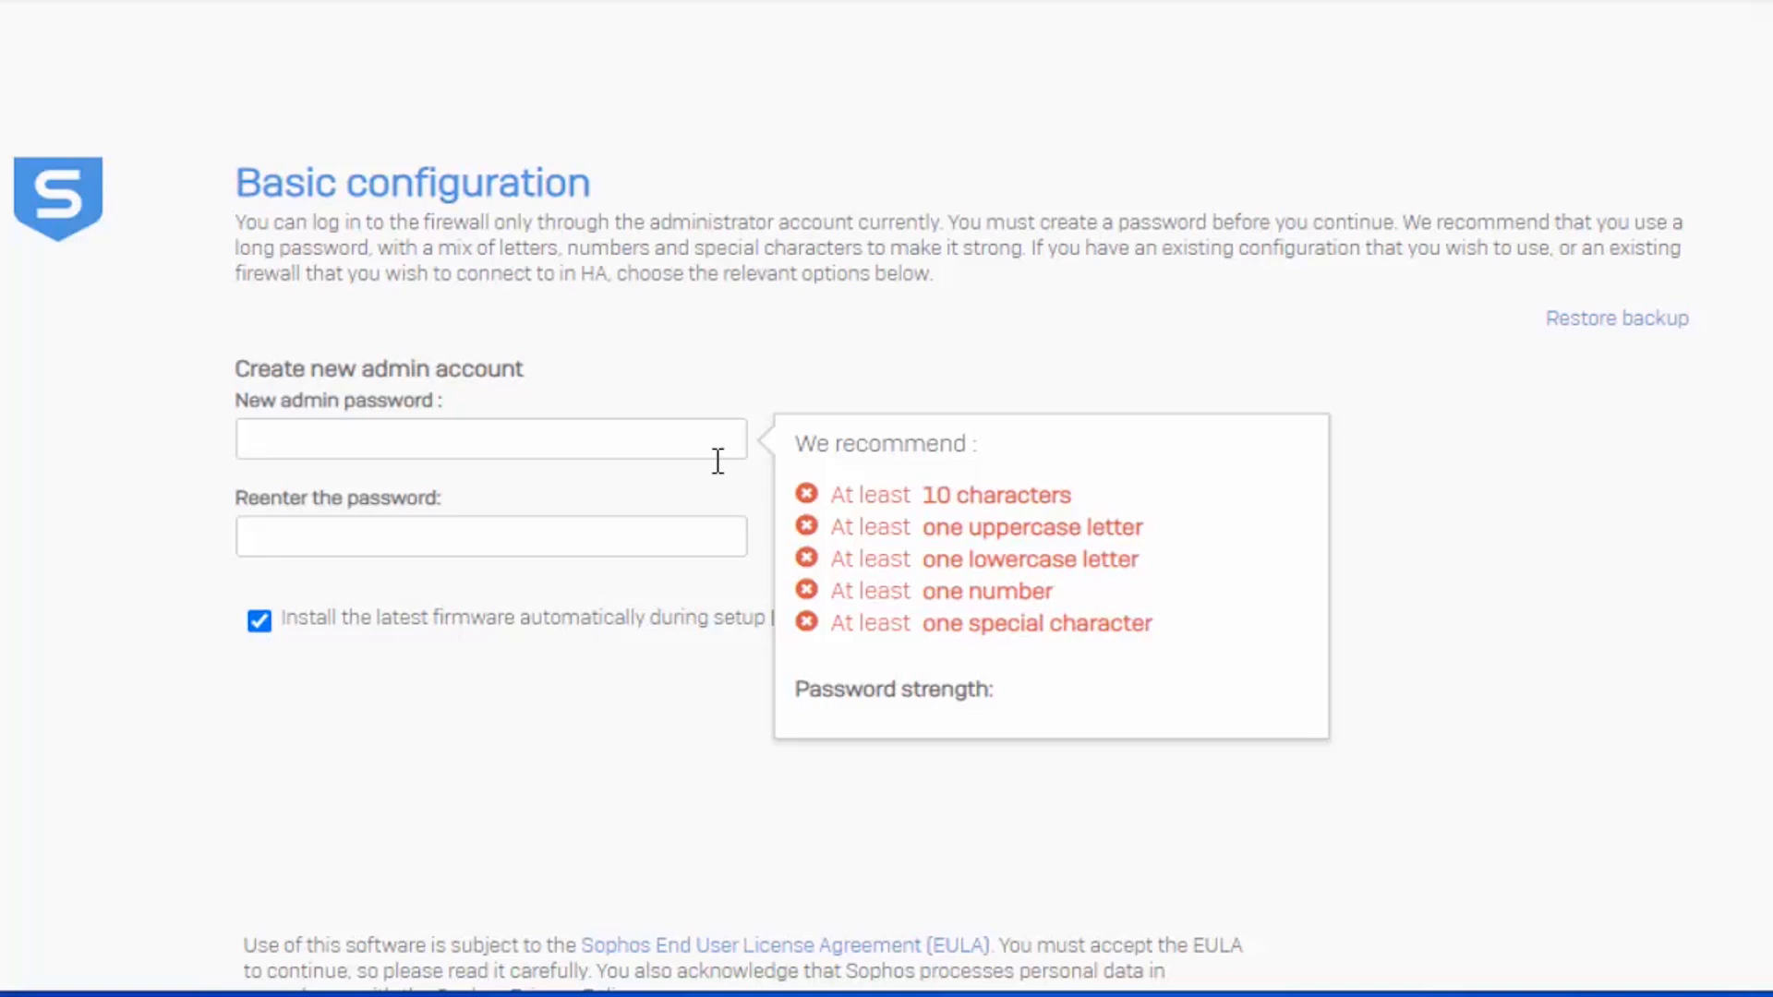
pyautogui.click(489, 439)
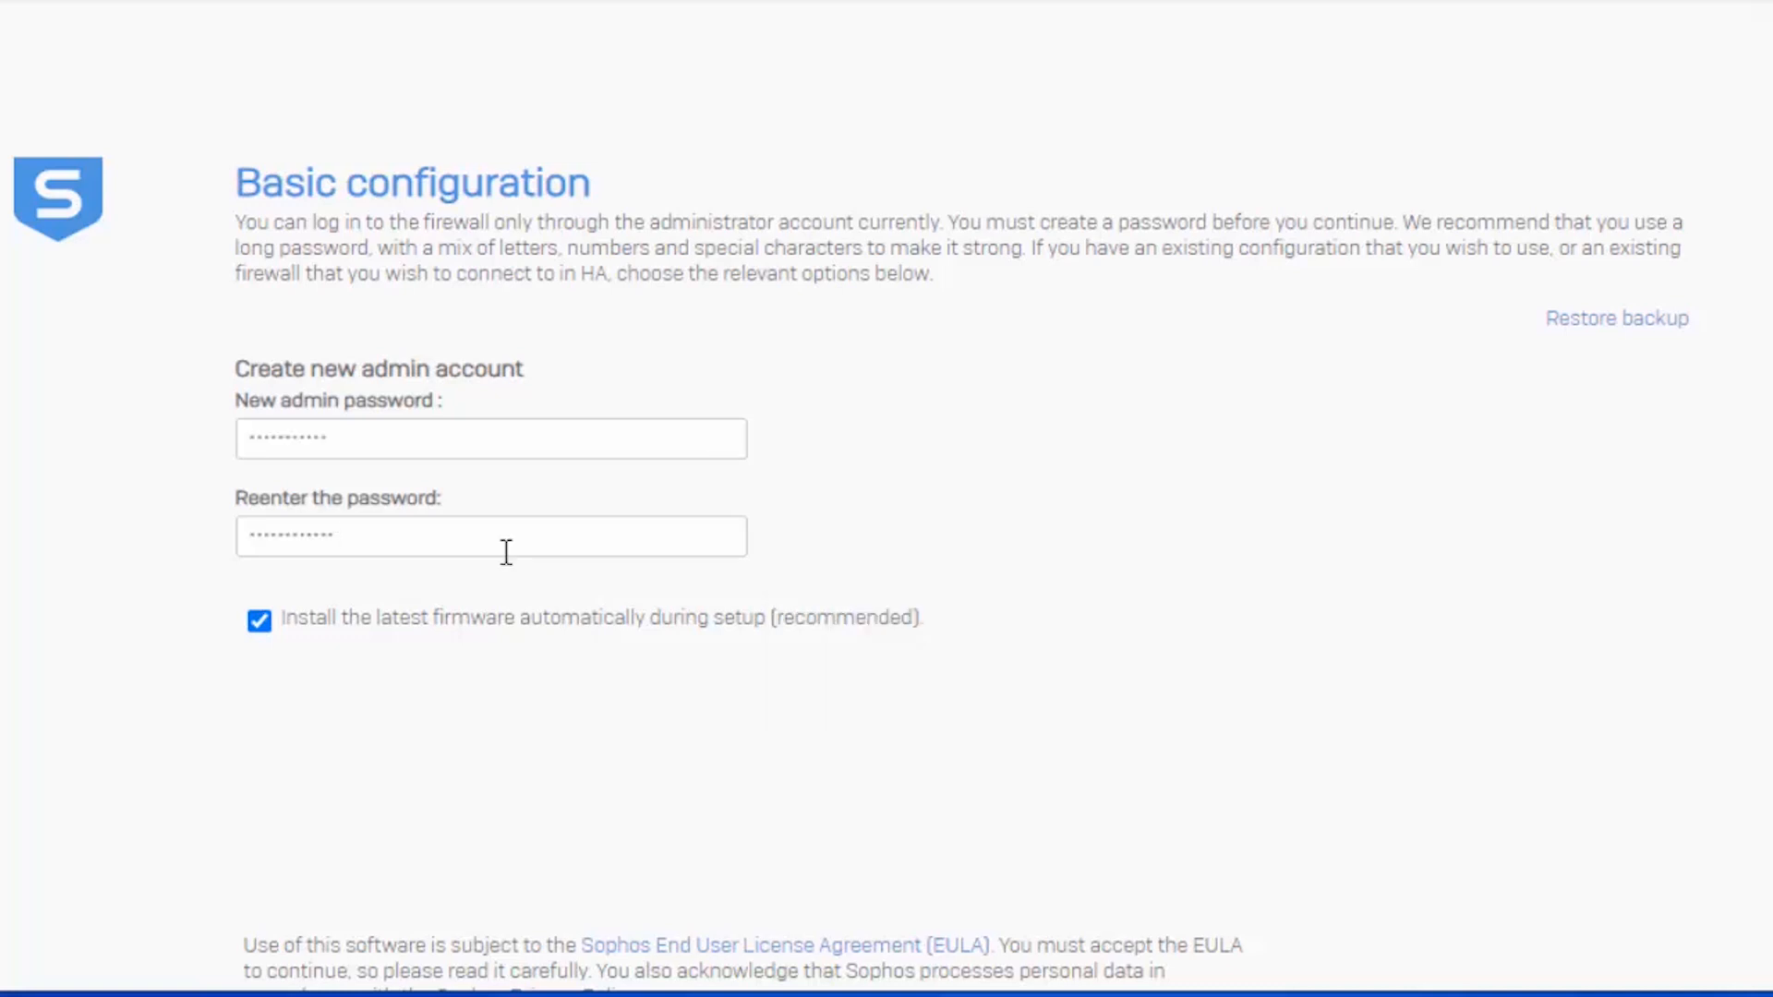
pyautogui.moveTo(513, 573)
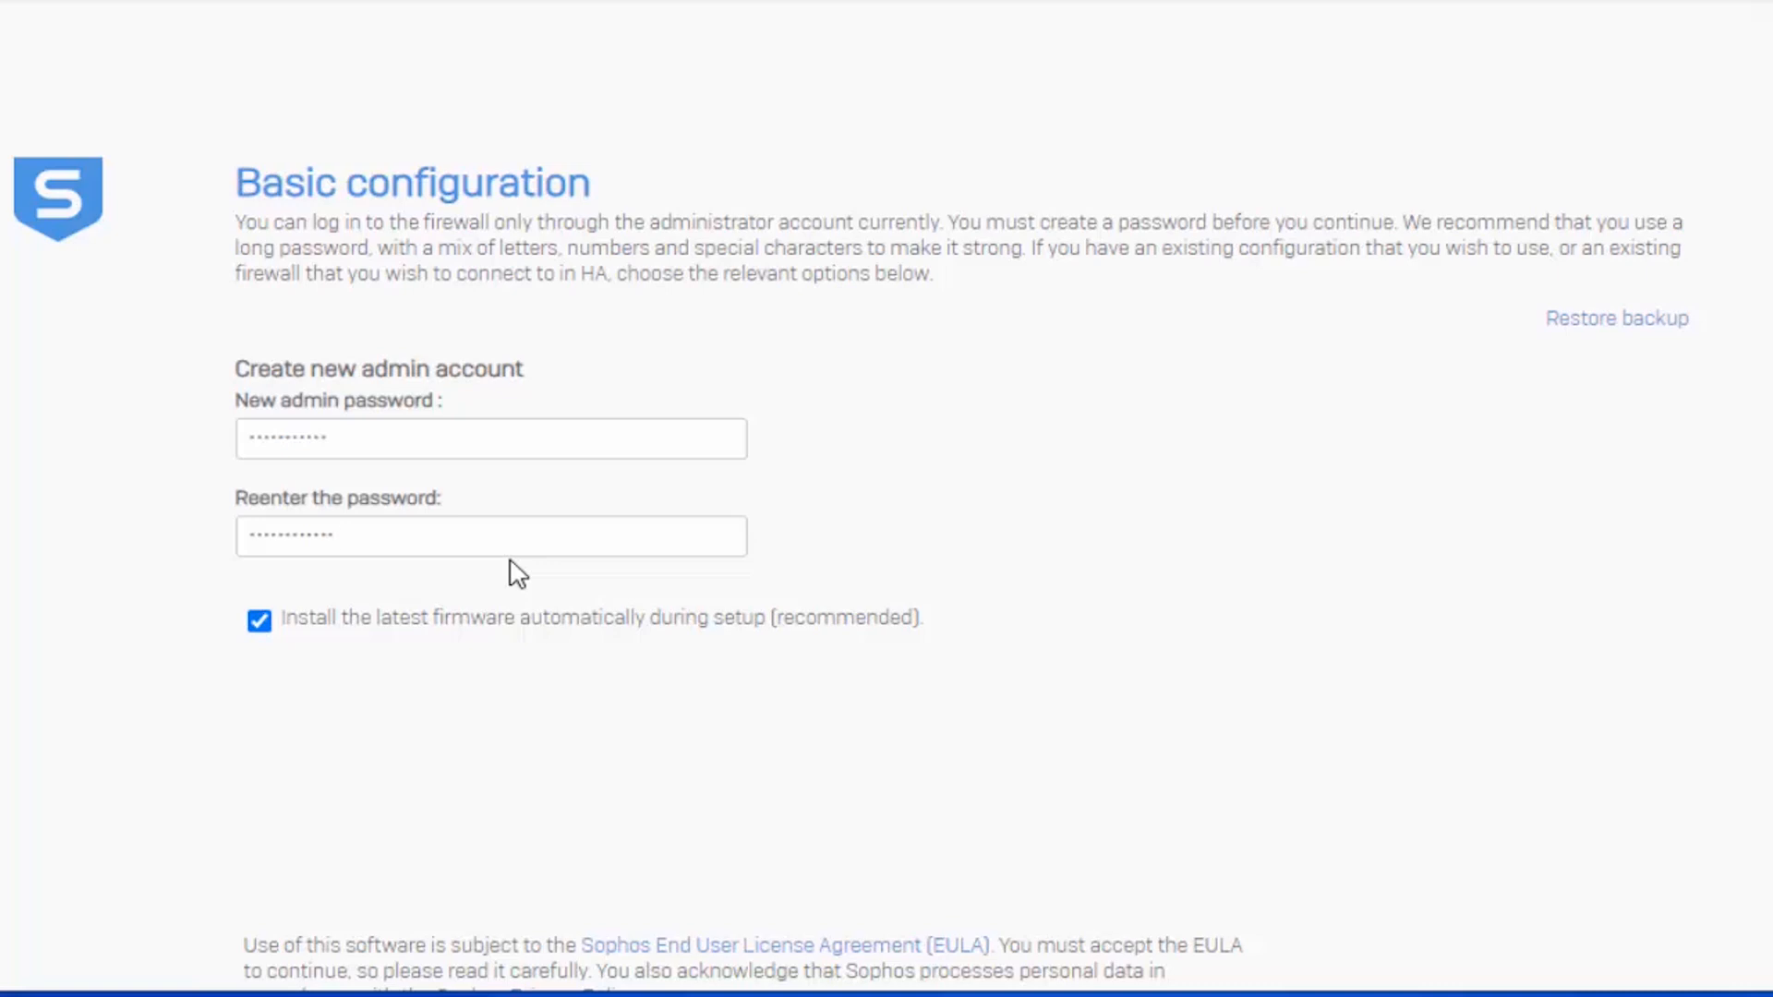
pyautogui.click(491, 536)
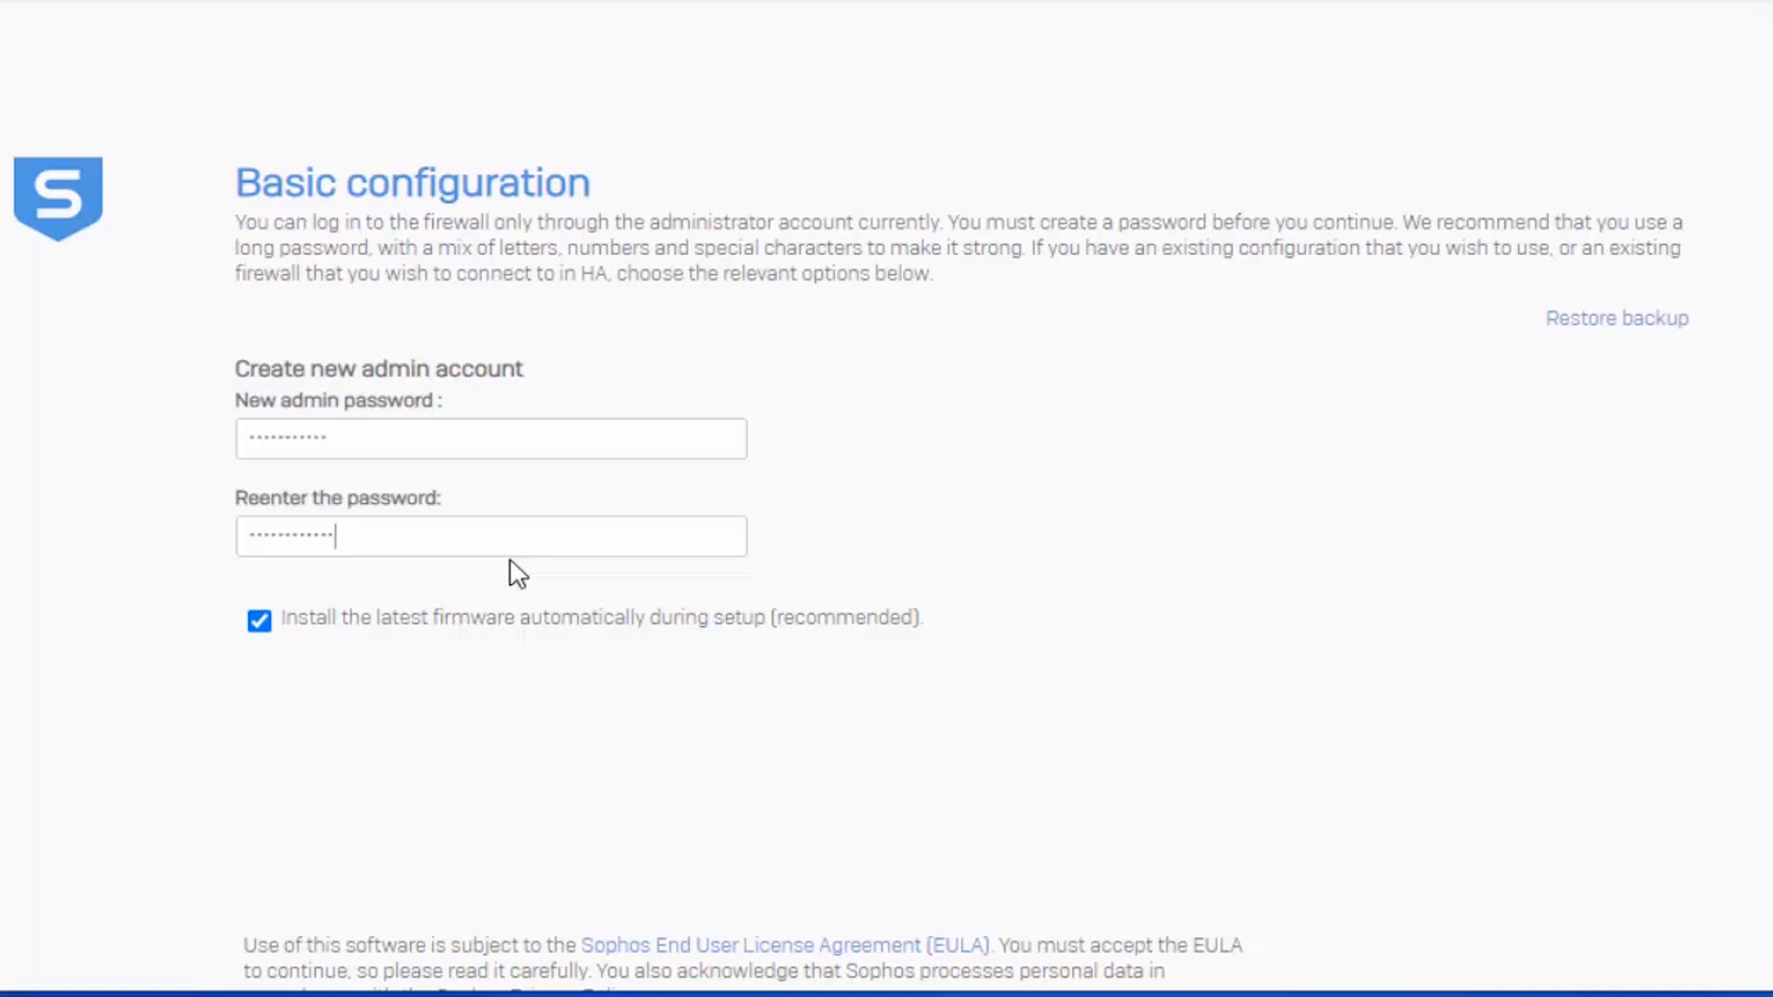
# Step: Accept the license agreement and privacy policy
pyautogui.scroll(-3)
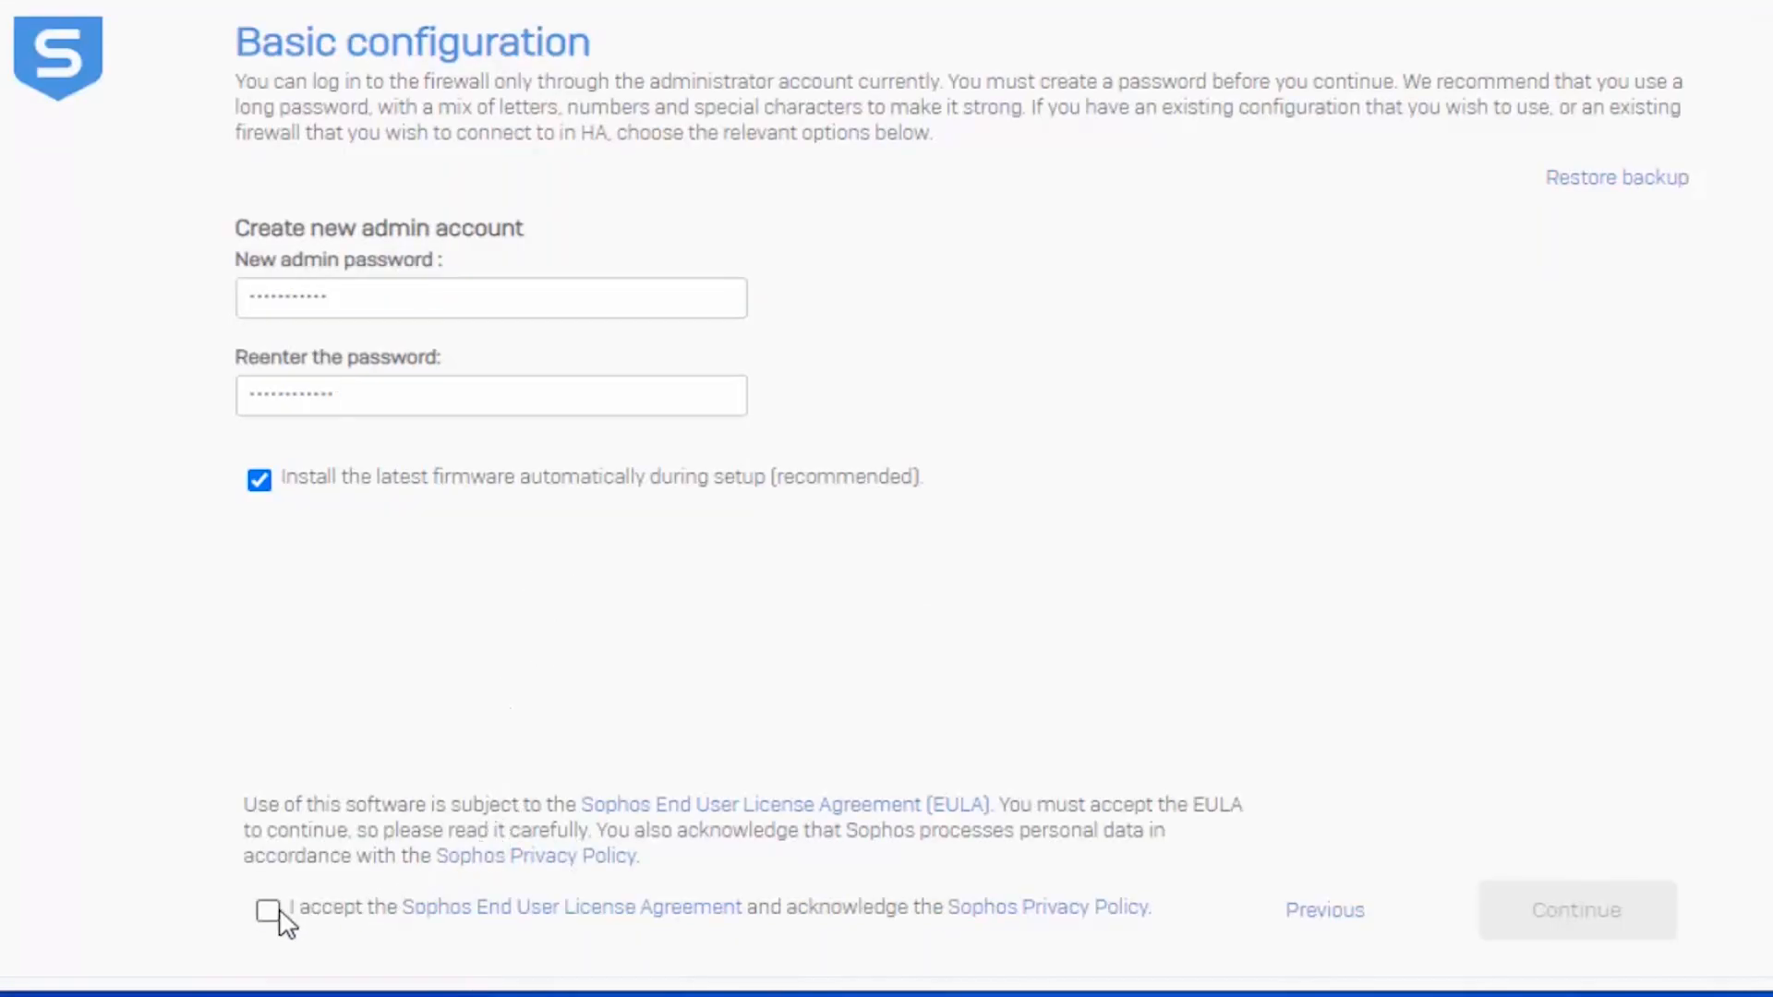
pyautogui.click(268, 908)
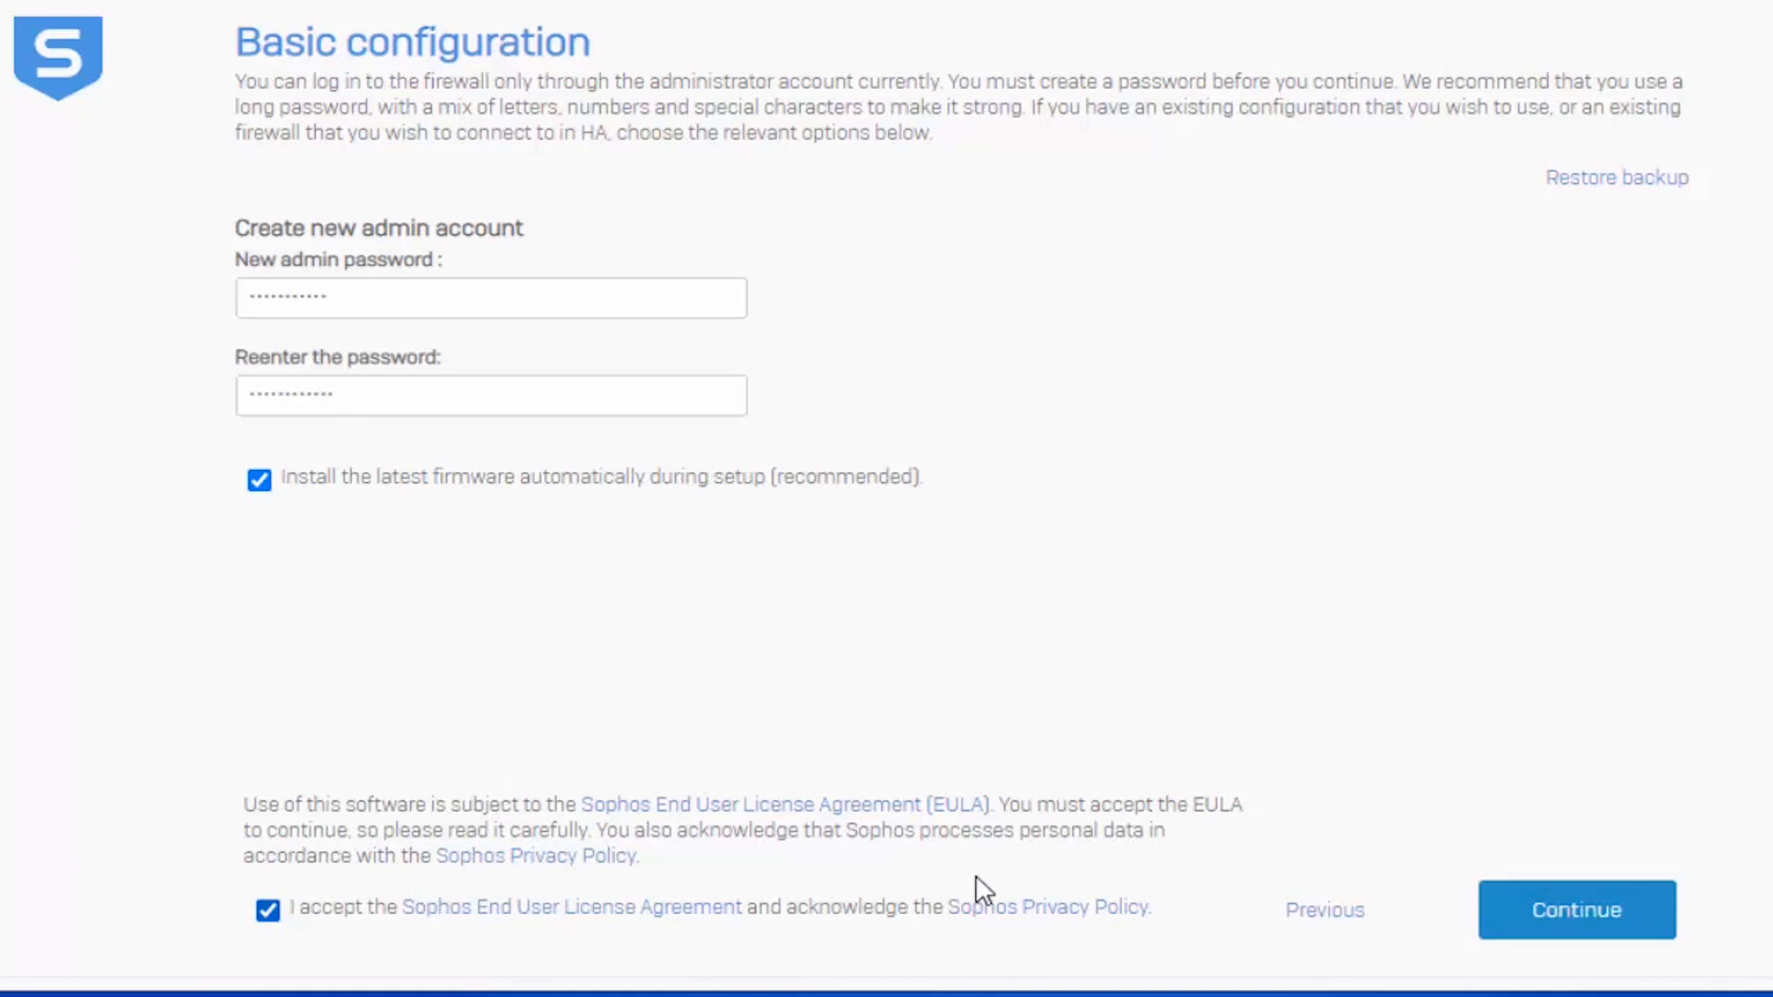
pyautogui.moveTo(748, 855)
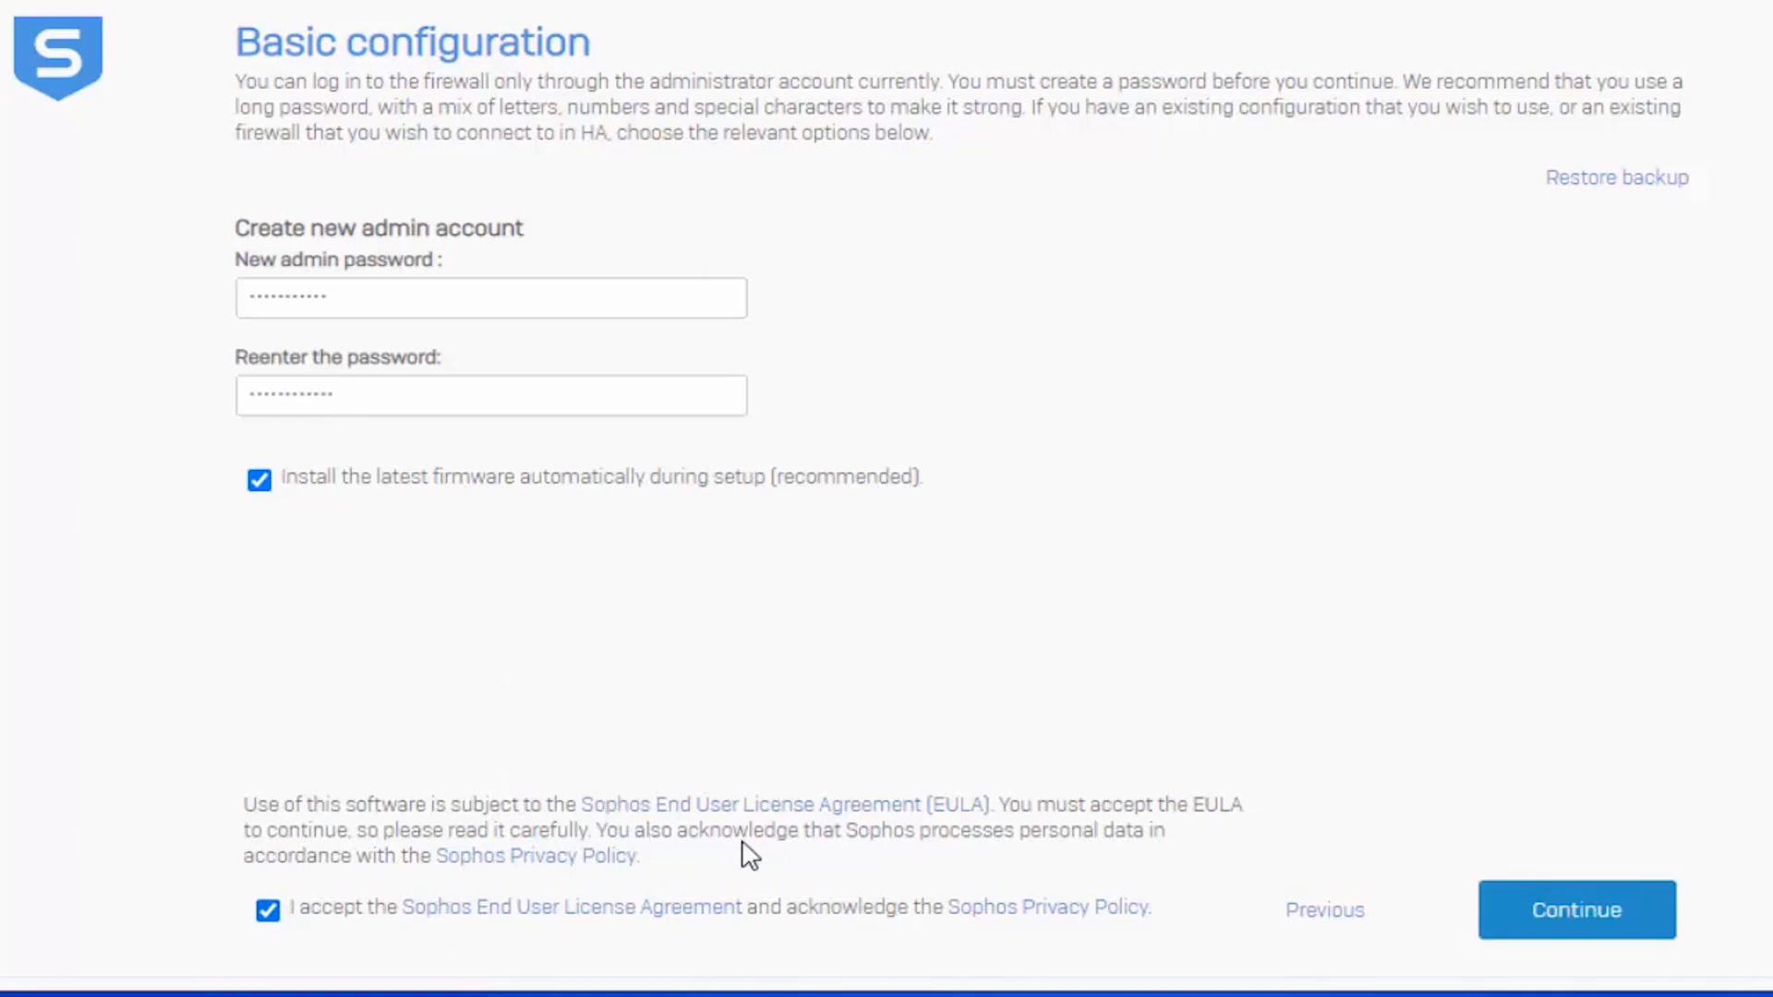
pyautogui.moveTo(655, 882)
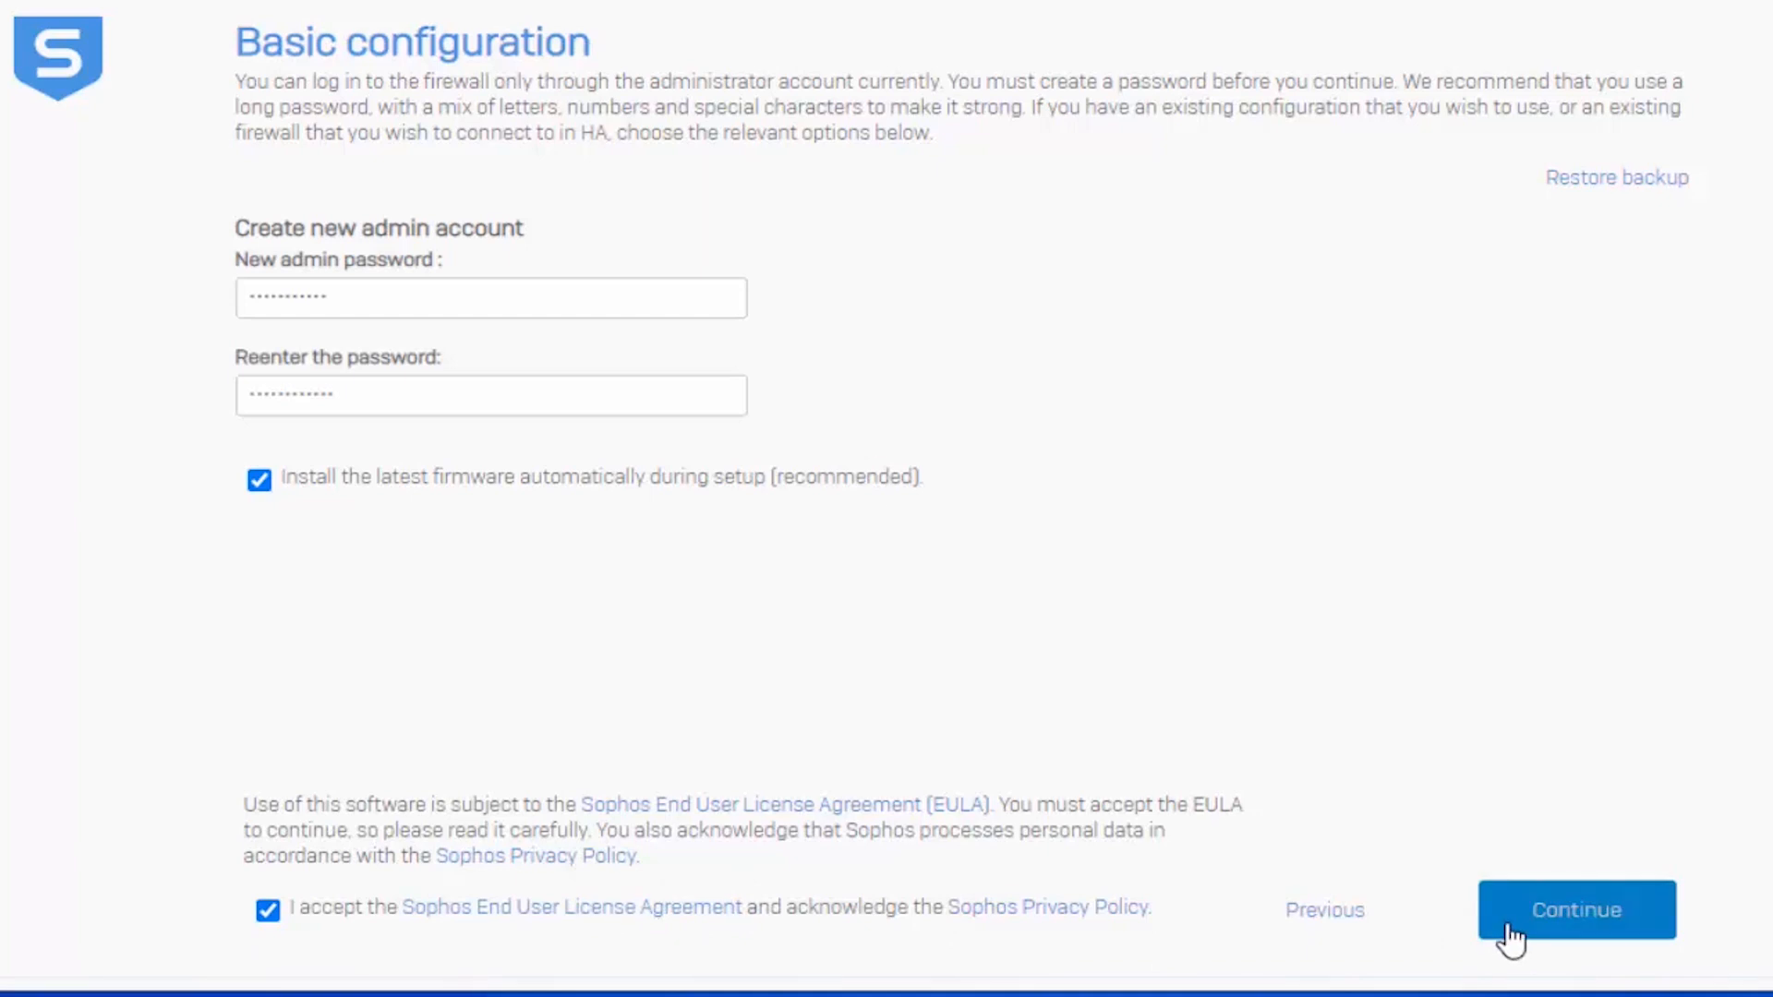
# Step: Continue to the name and time zone step and choose America/Indiana/Indianapolis as the time zone
pyautogui.click(1573, 908)
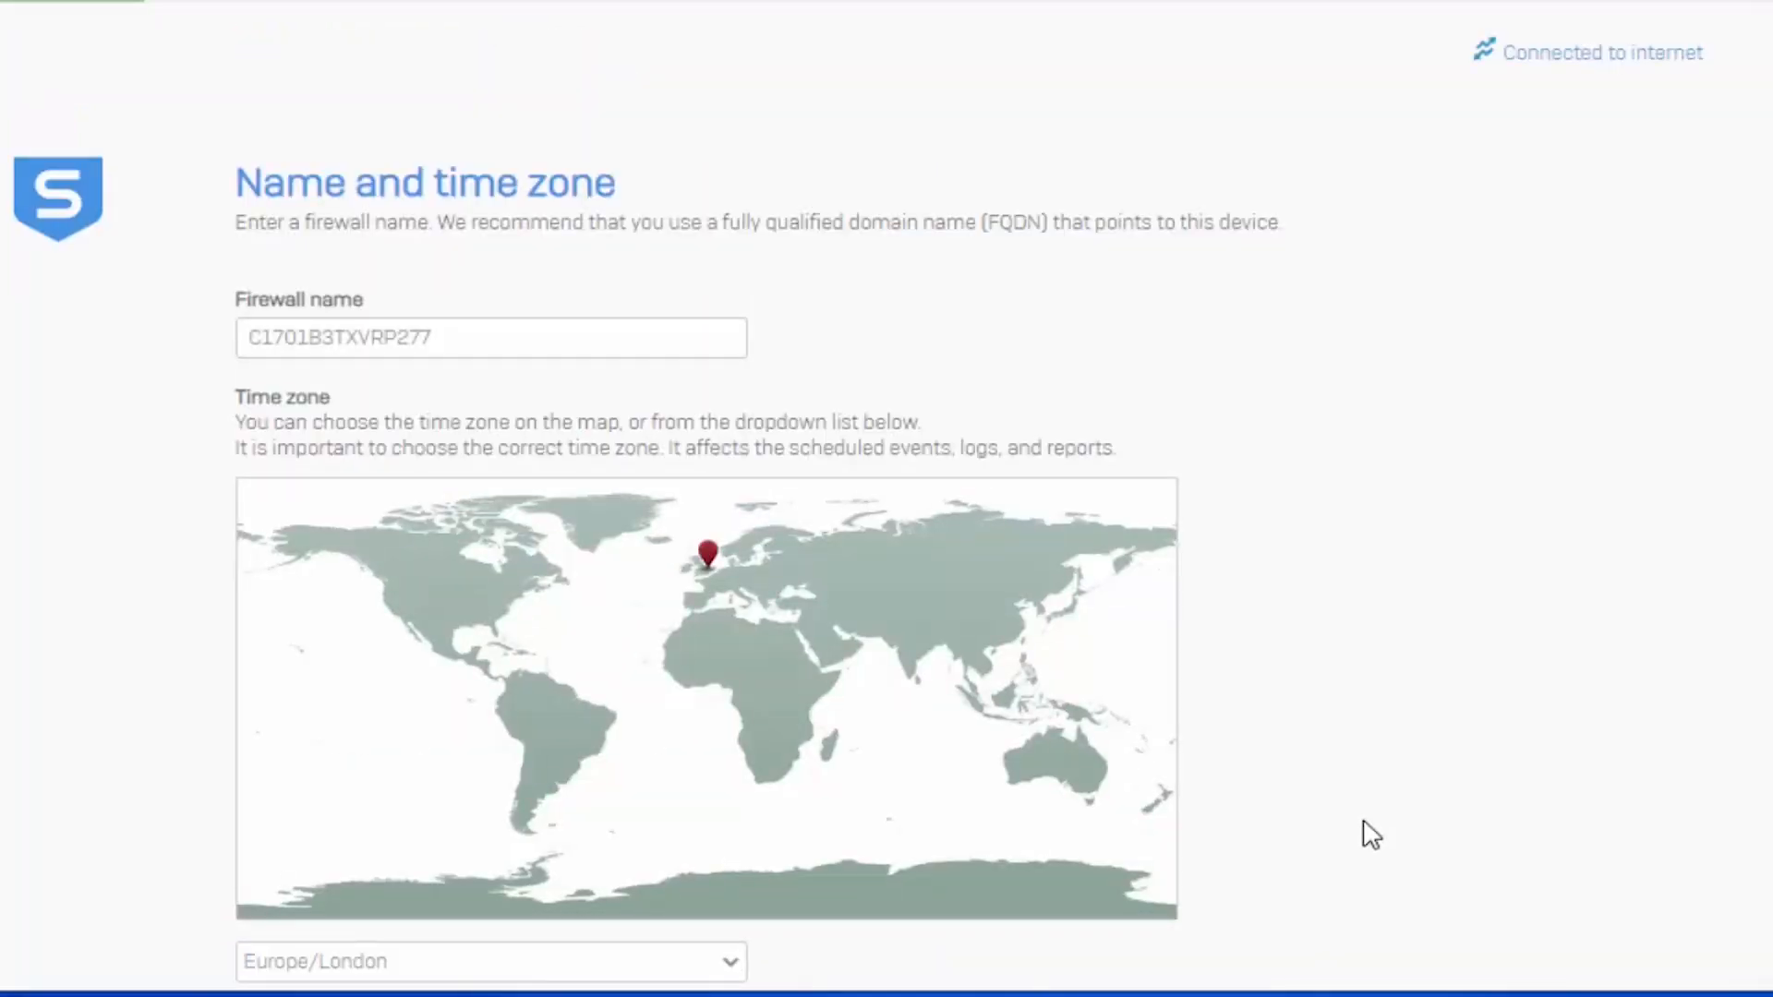
pyautogui.moveTo(1291, 628)
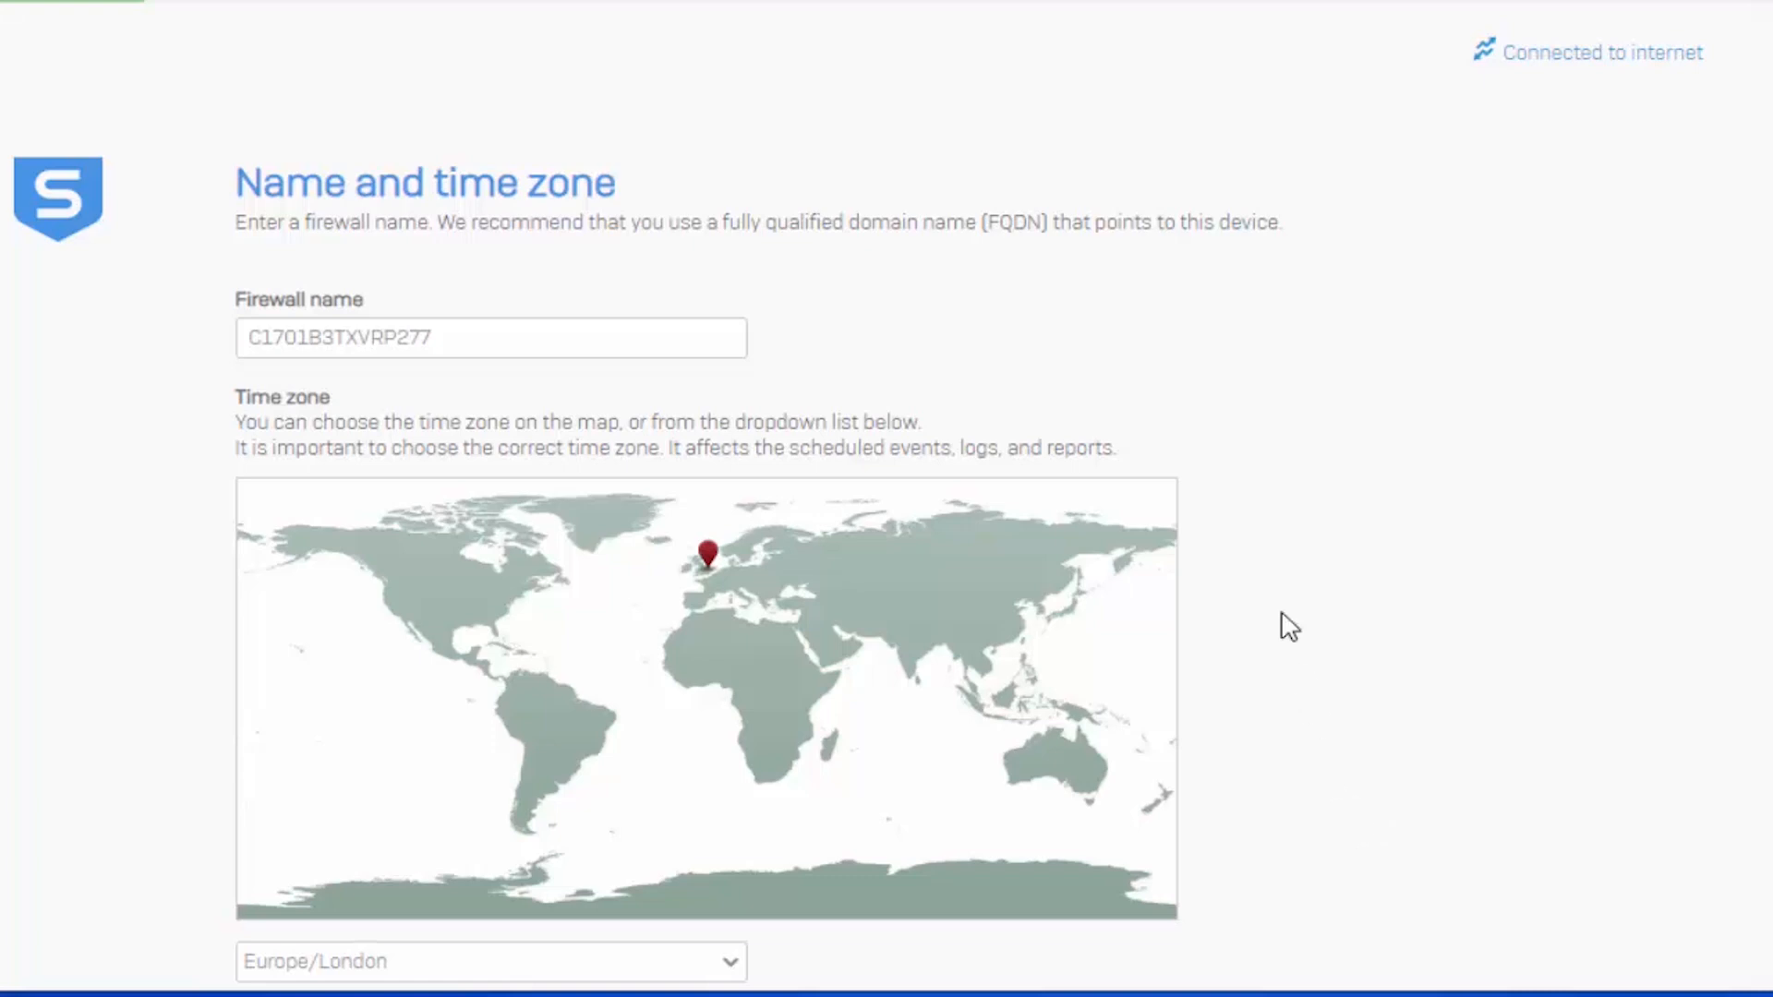
pyautogui.tripleClick(492, 336)
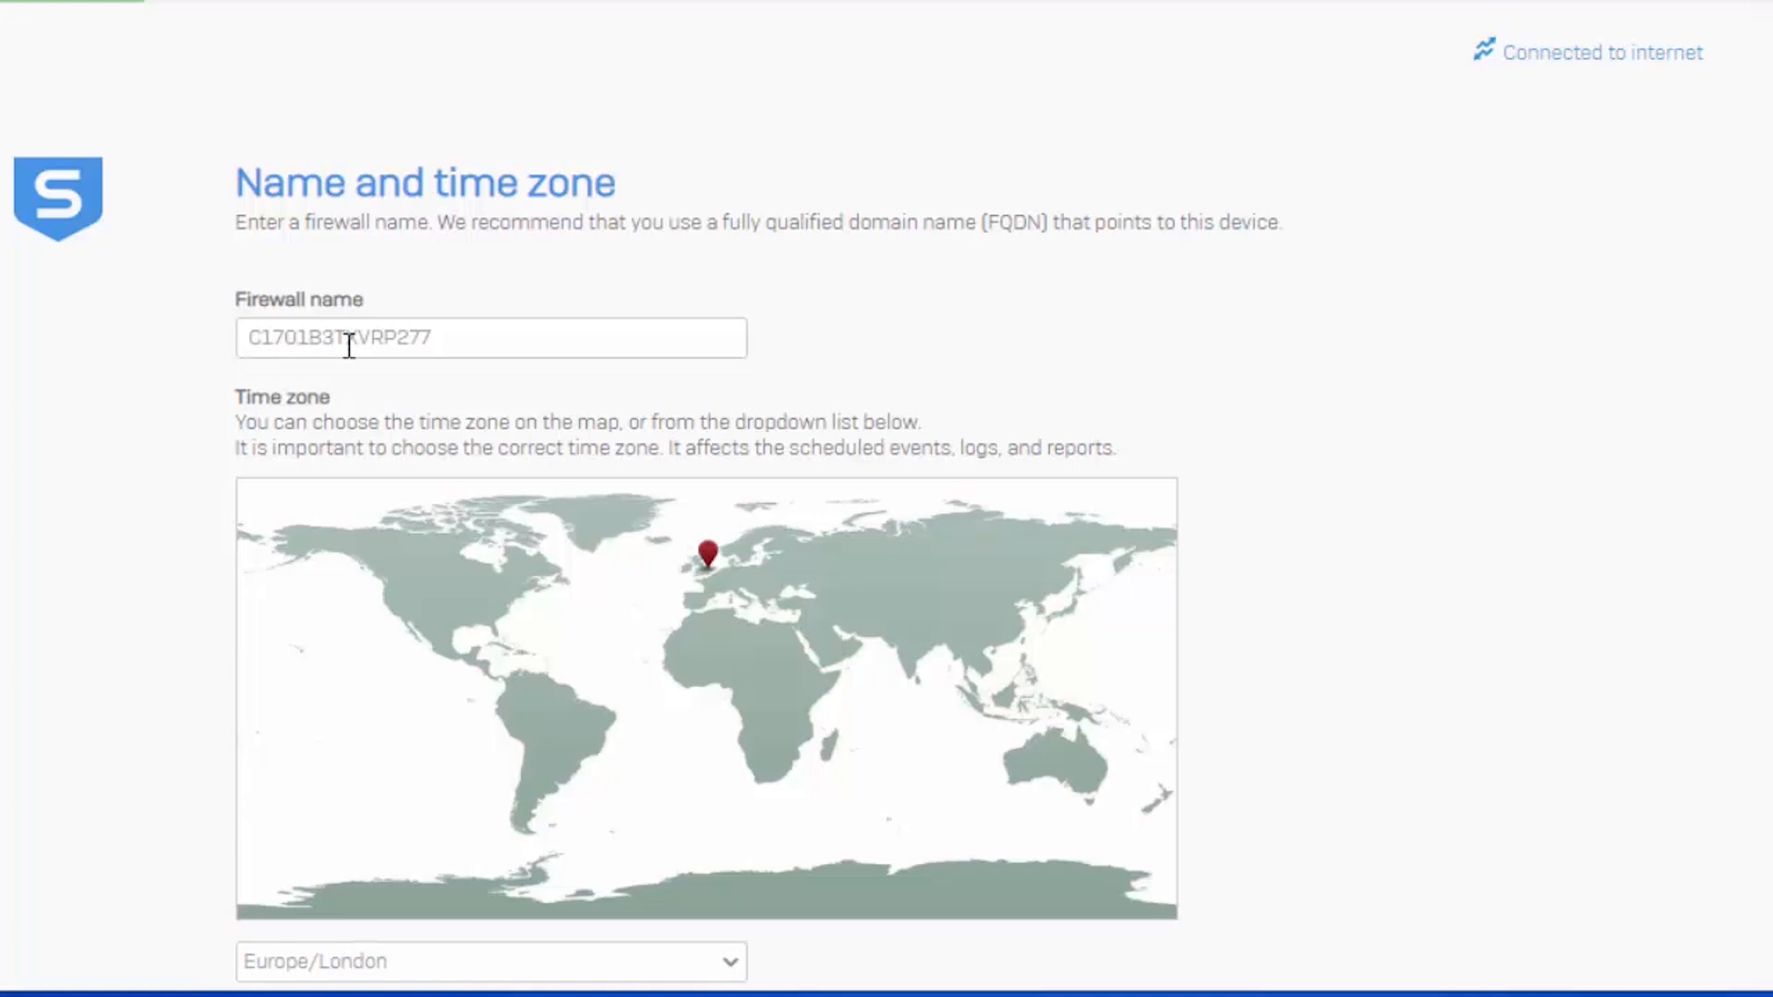
pyautogui.scroll(-3)
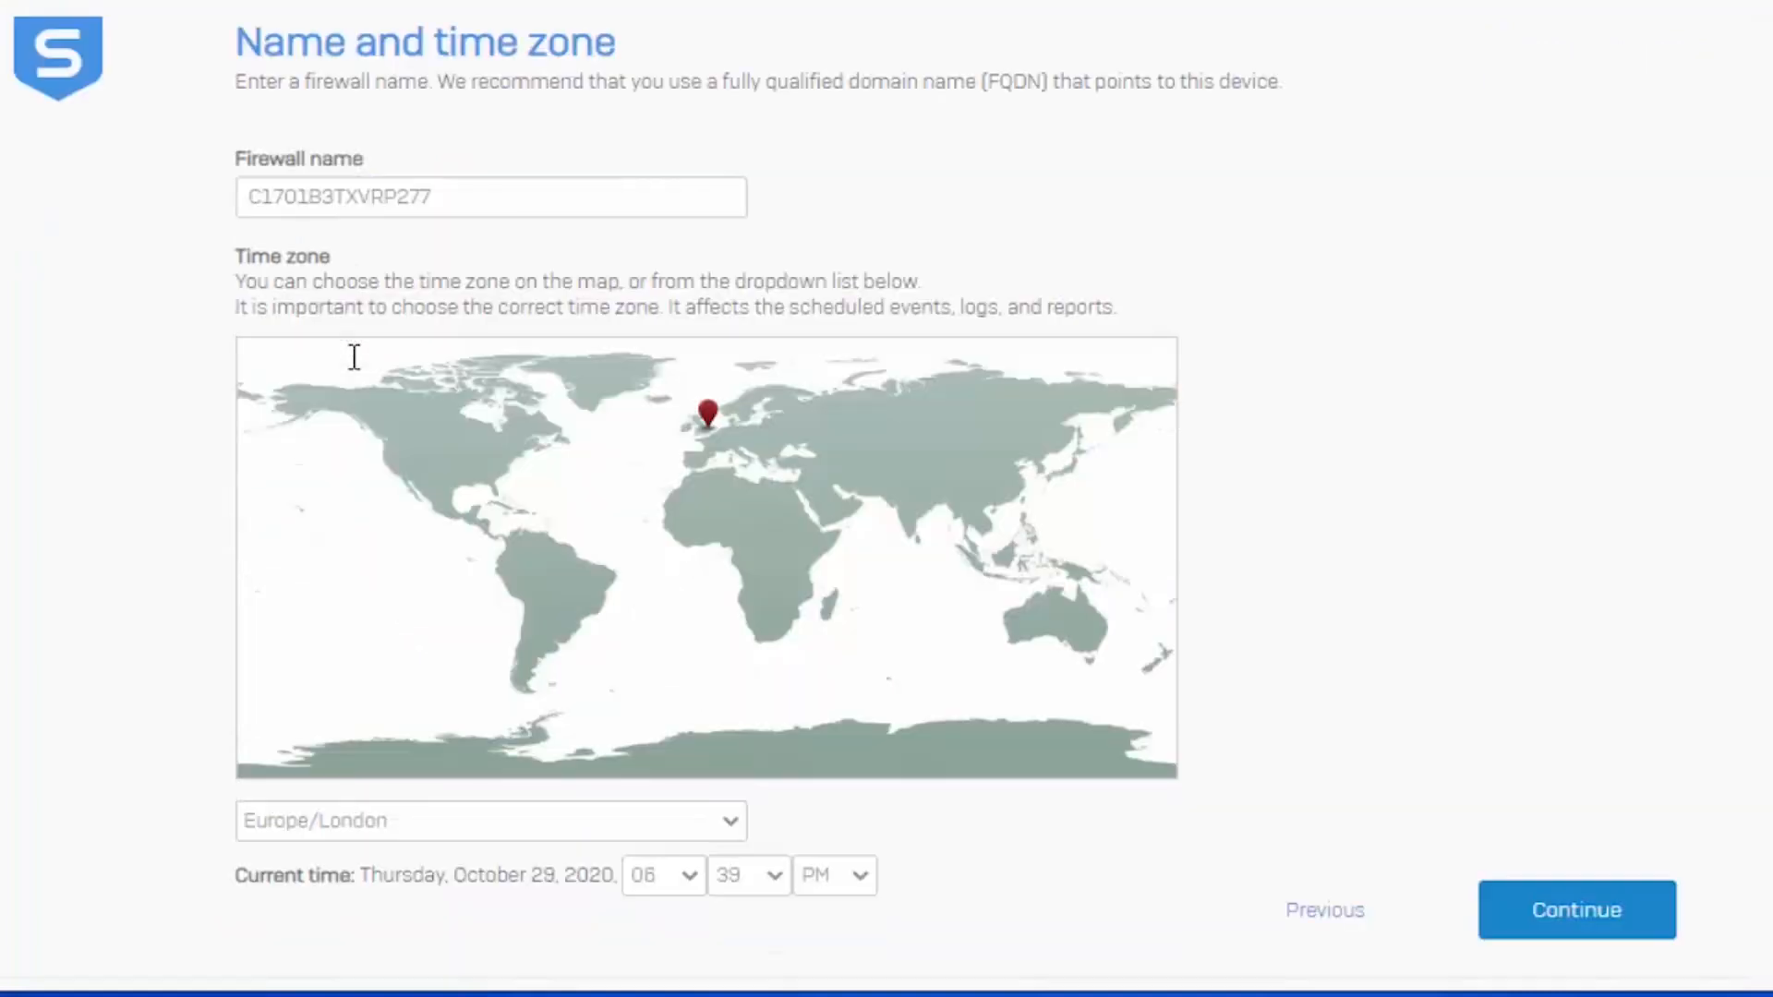
pyautogui.moveTo(392, 836)
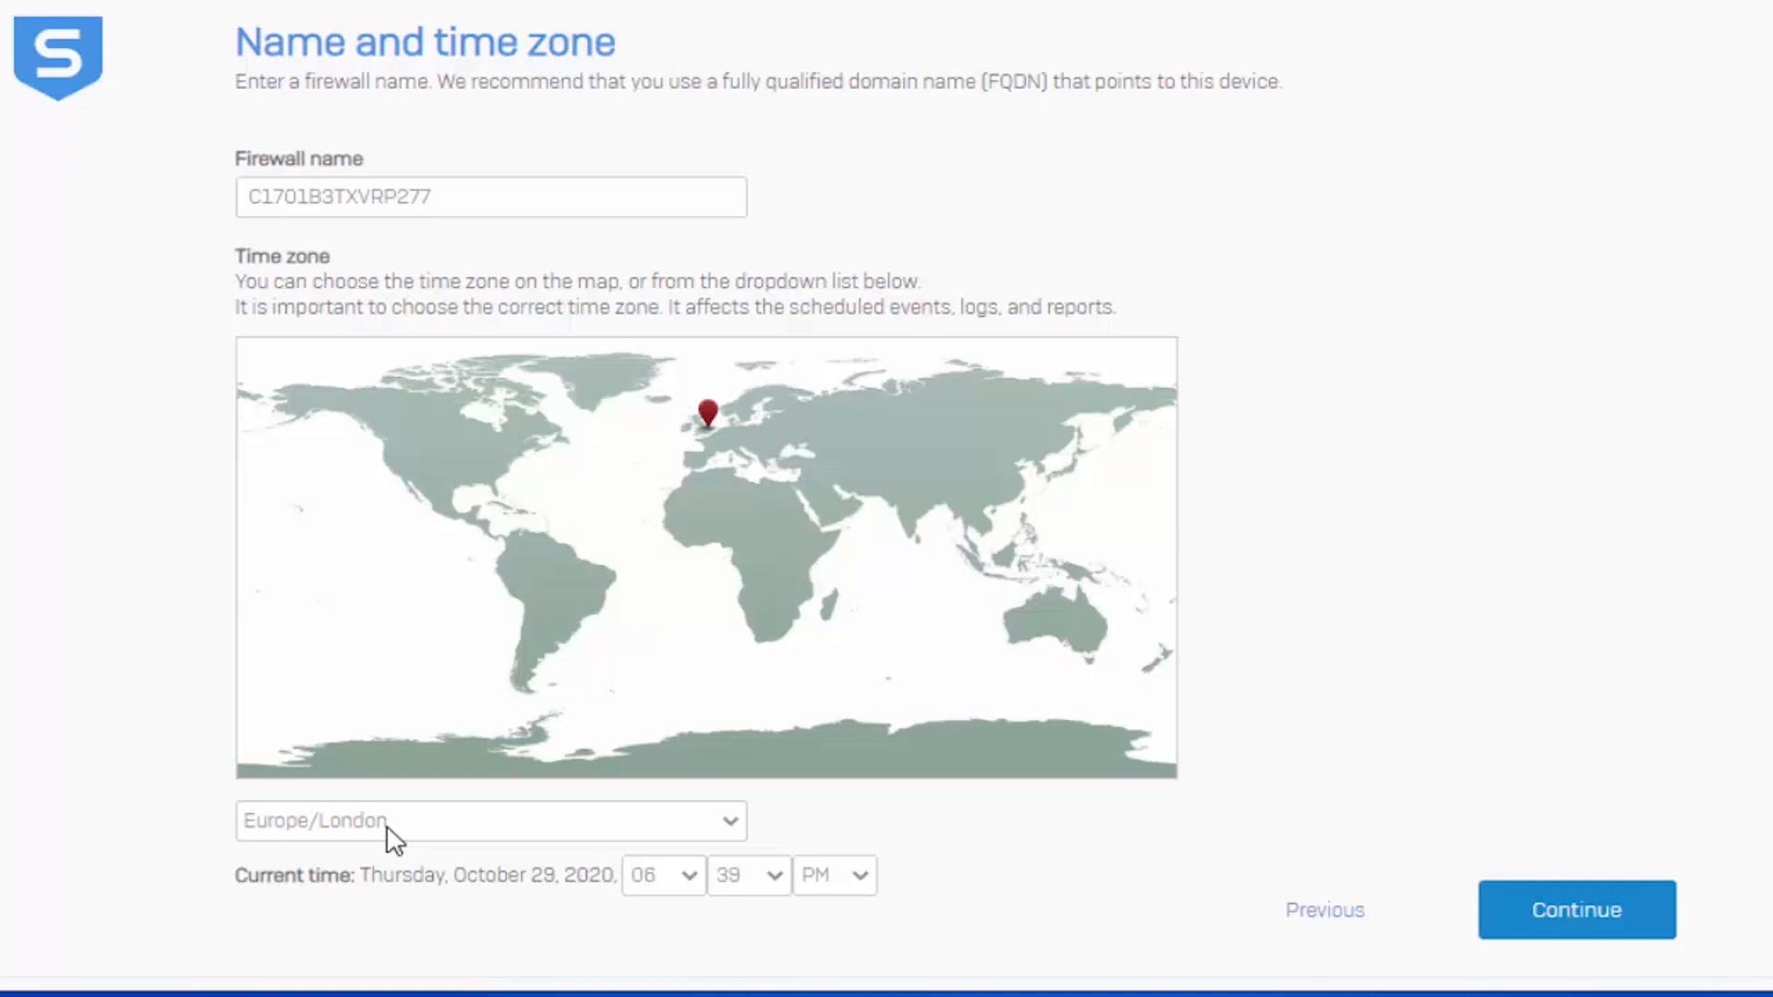
pyautogui.click(491, 820)
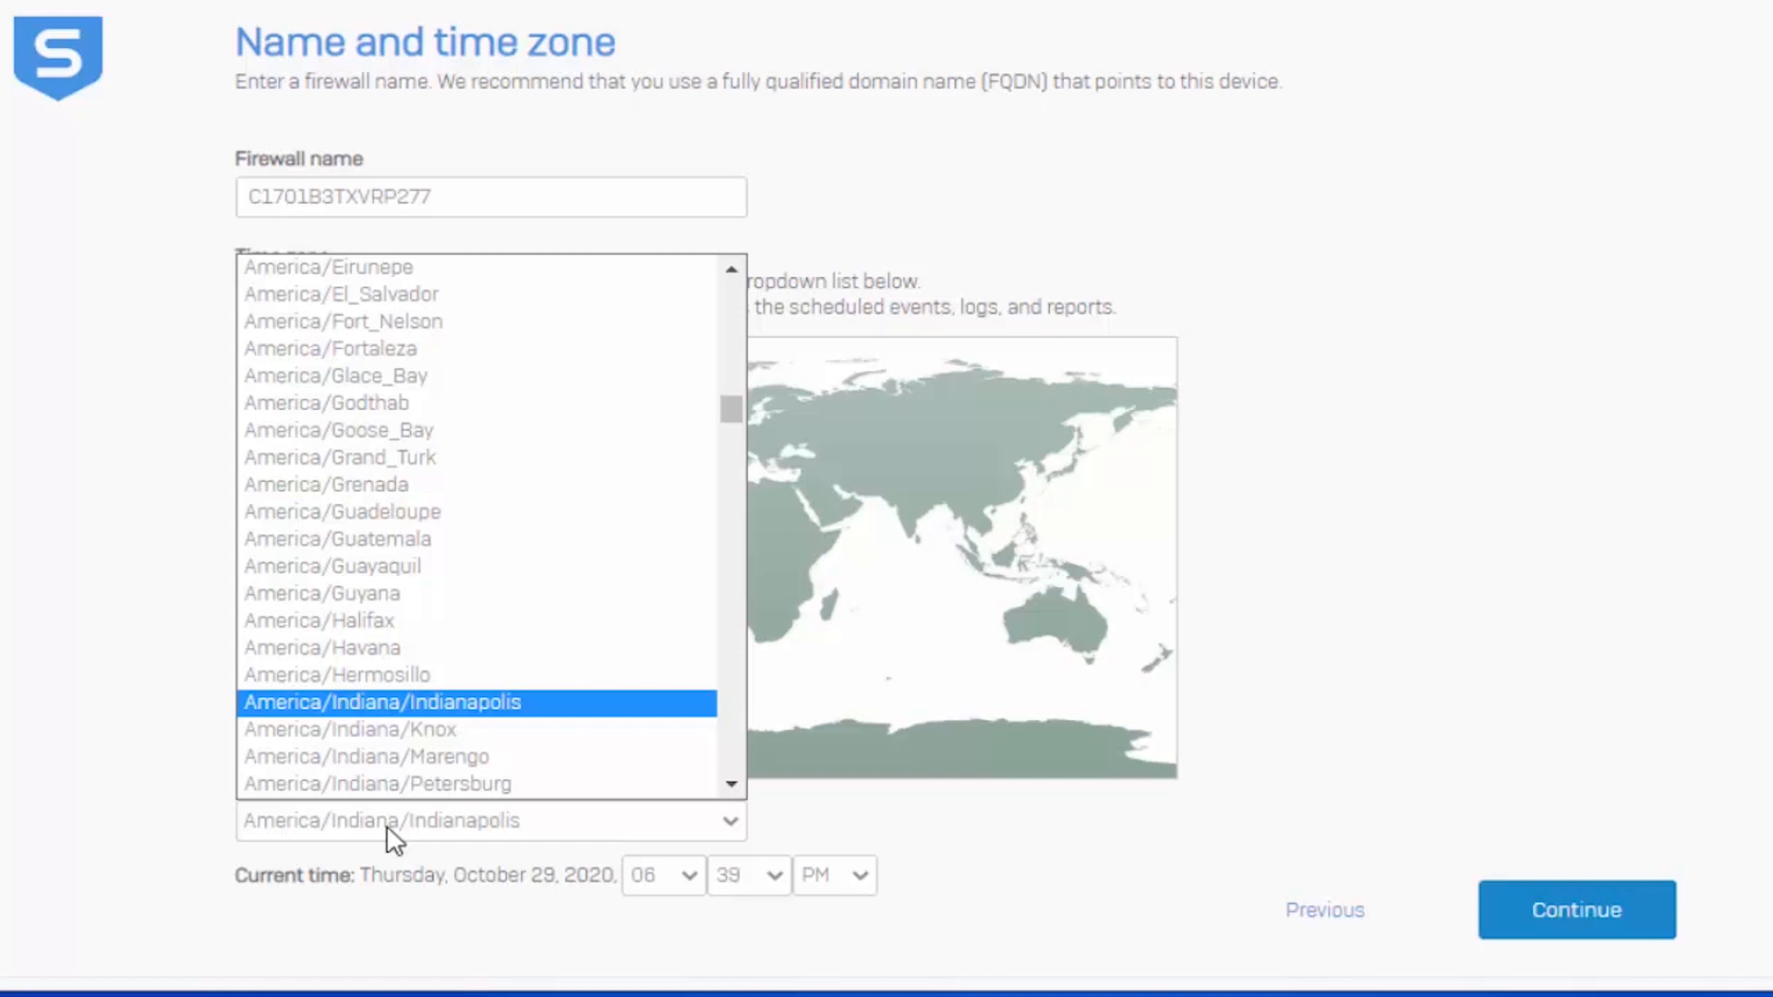
pyautogui.click(382, 701)
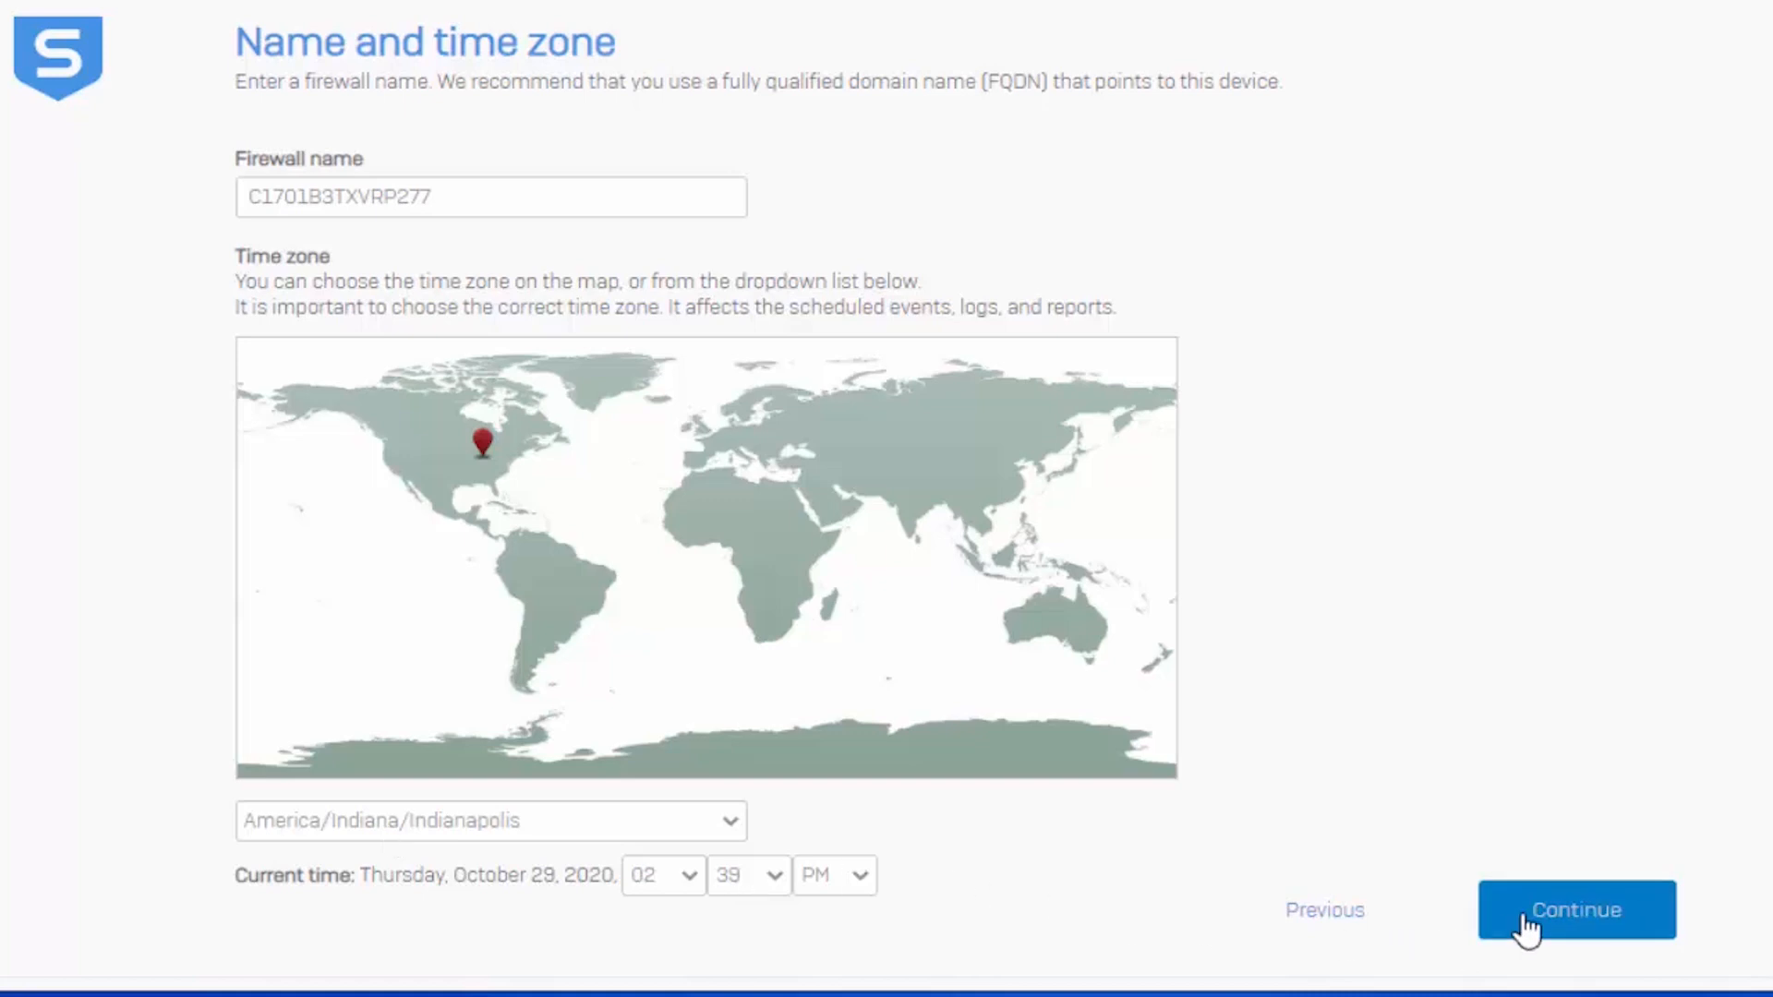
# Step: Continue past name and time zone and view the license key entry form on the setup summary
pyautogui.click(1575, 909)
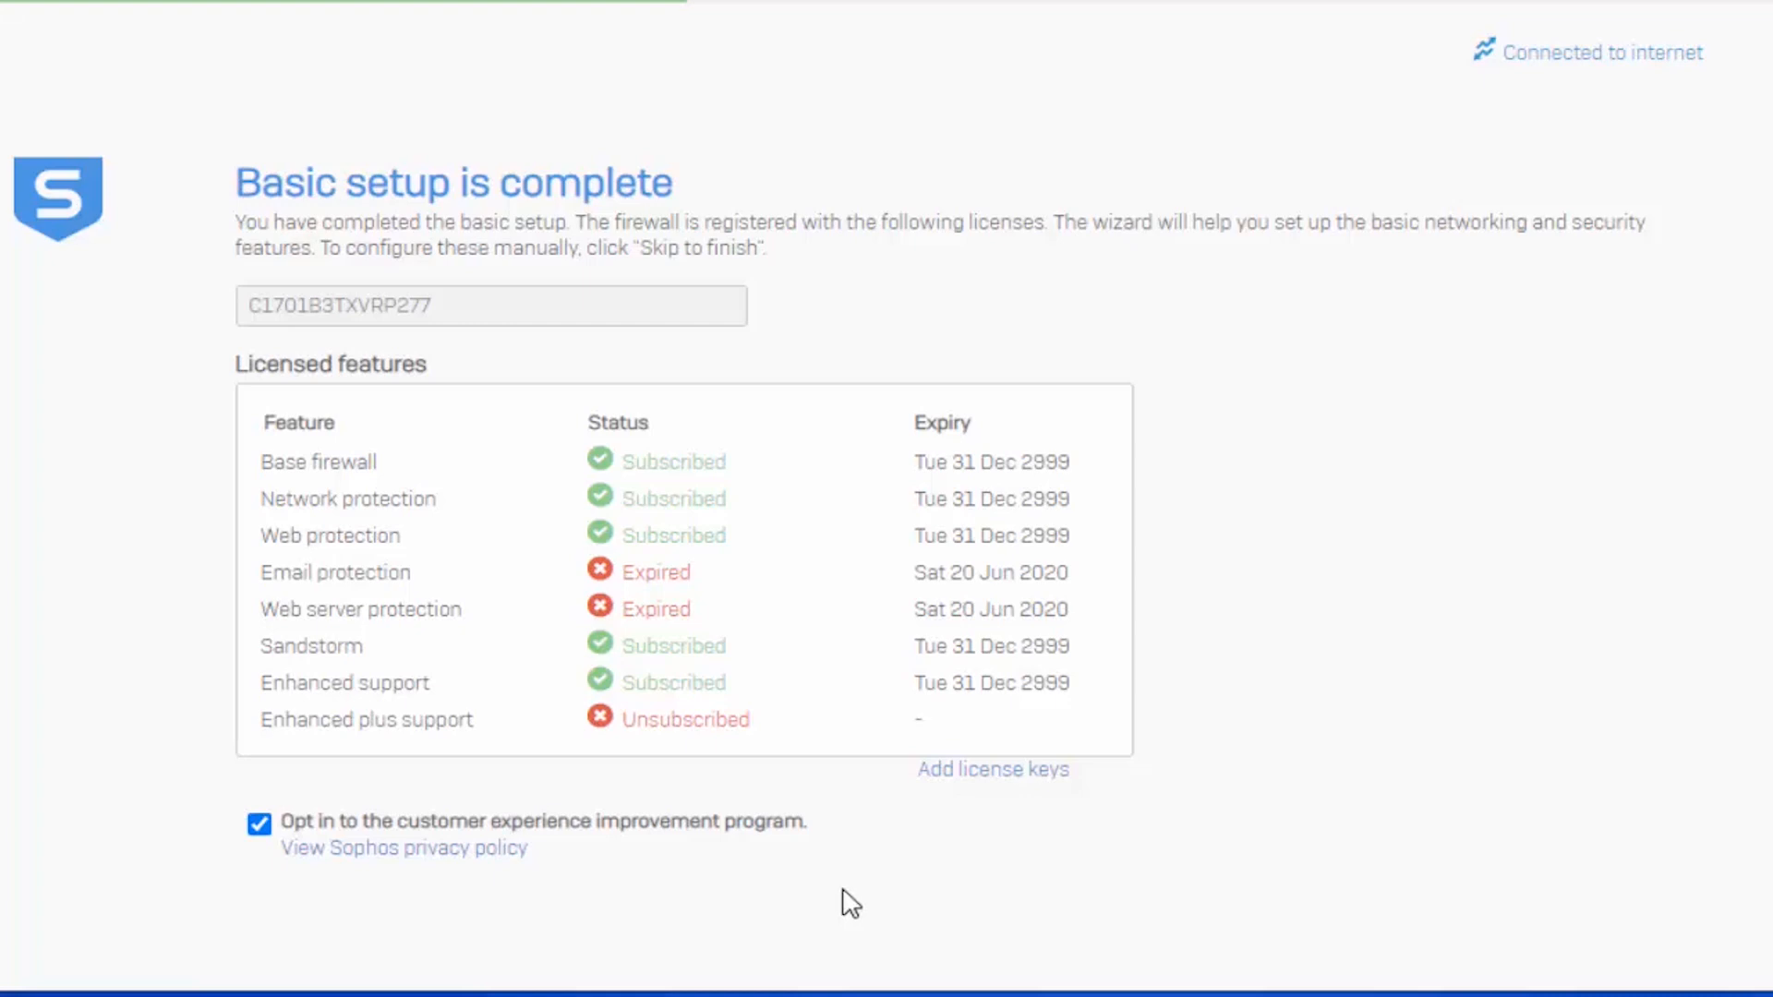
pyautogui.moveTo(861, 893)
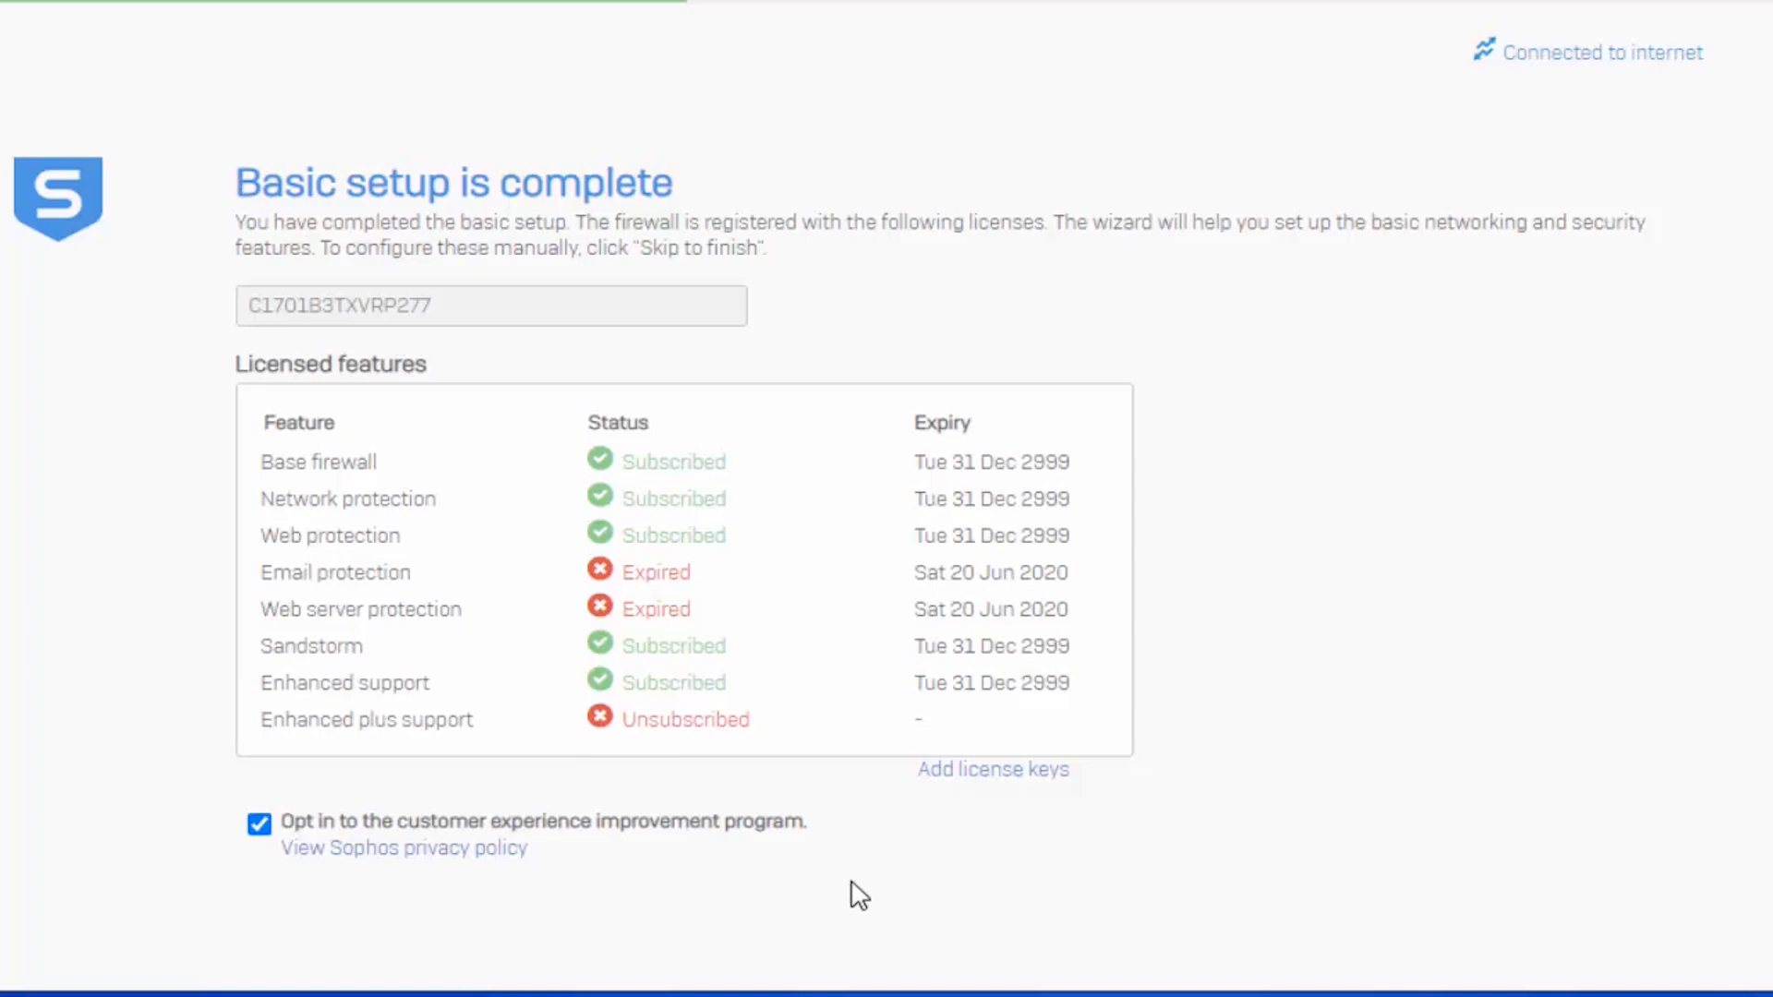
pyautogui.click(991, 768)
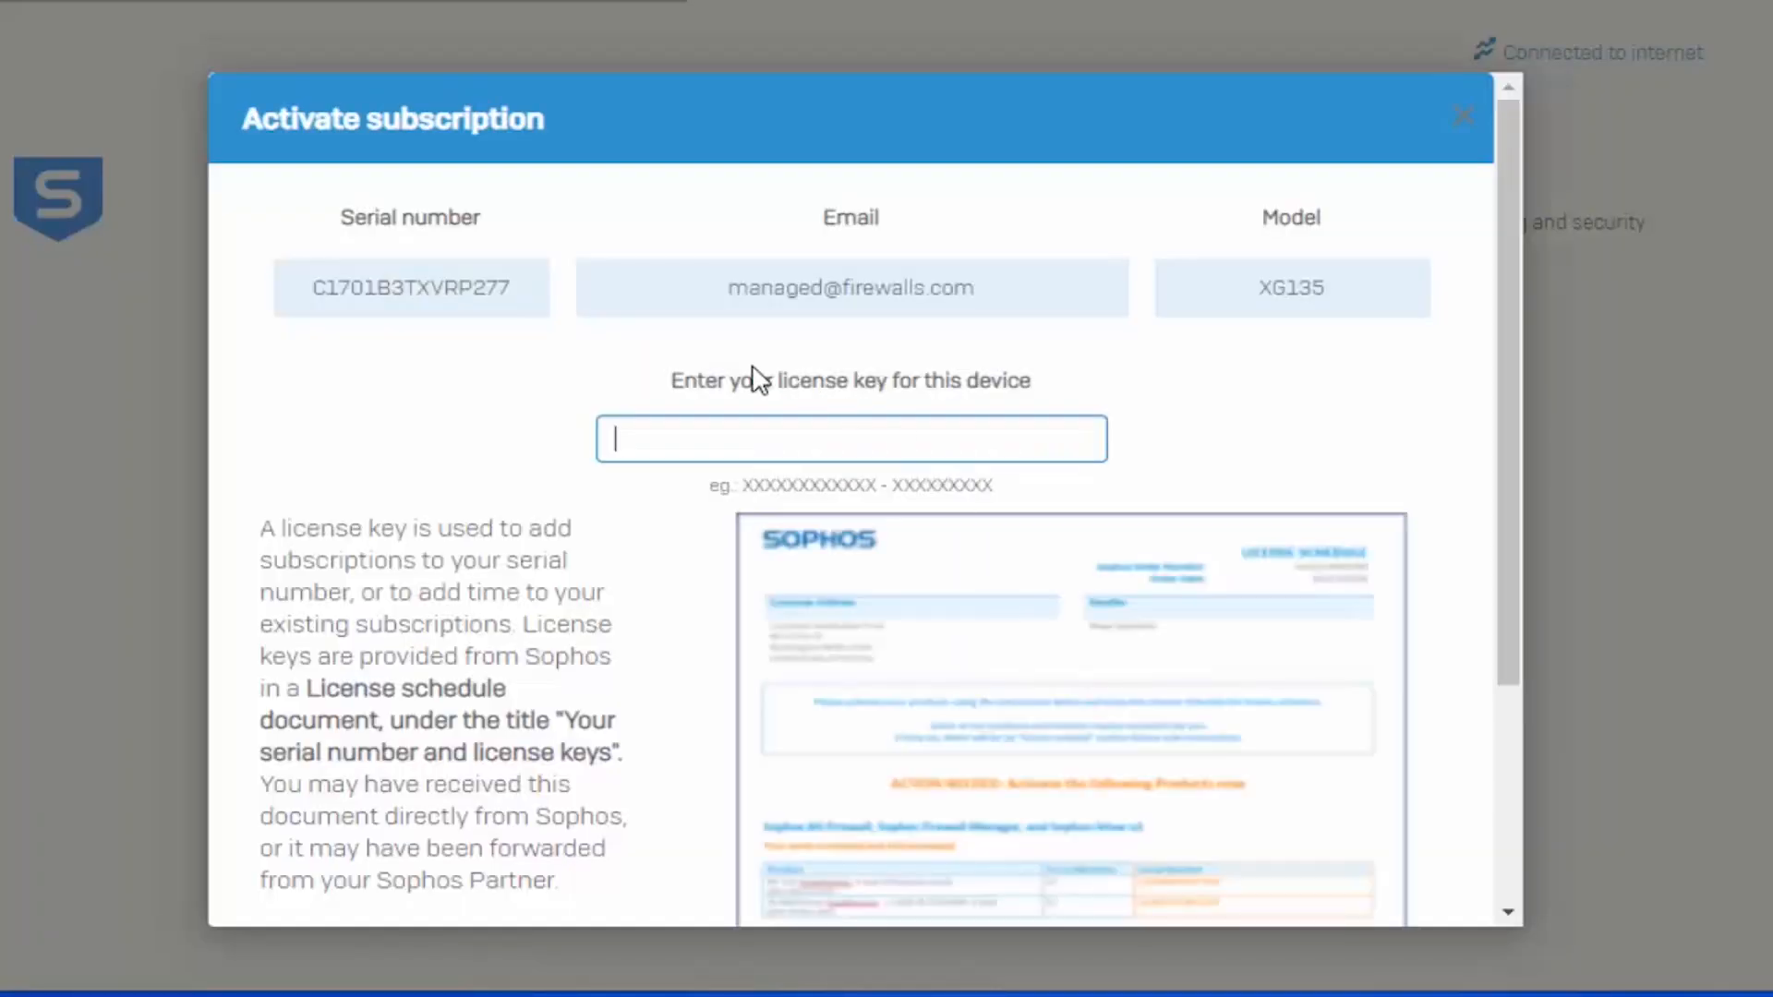
pyautogui.scroll(-3)
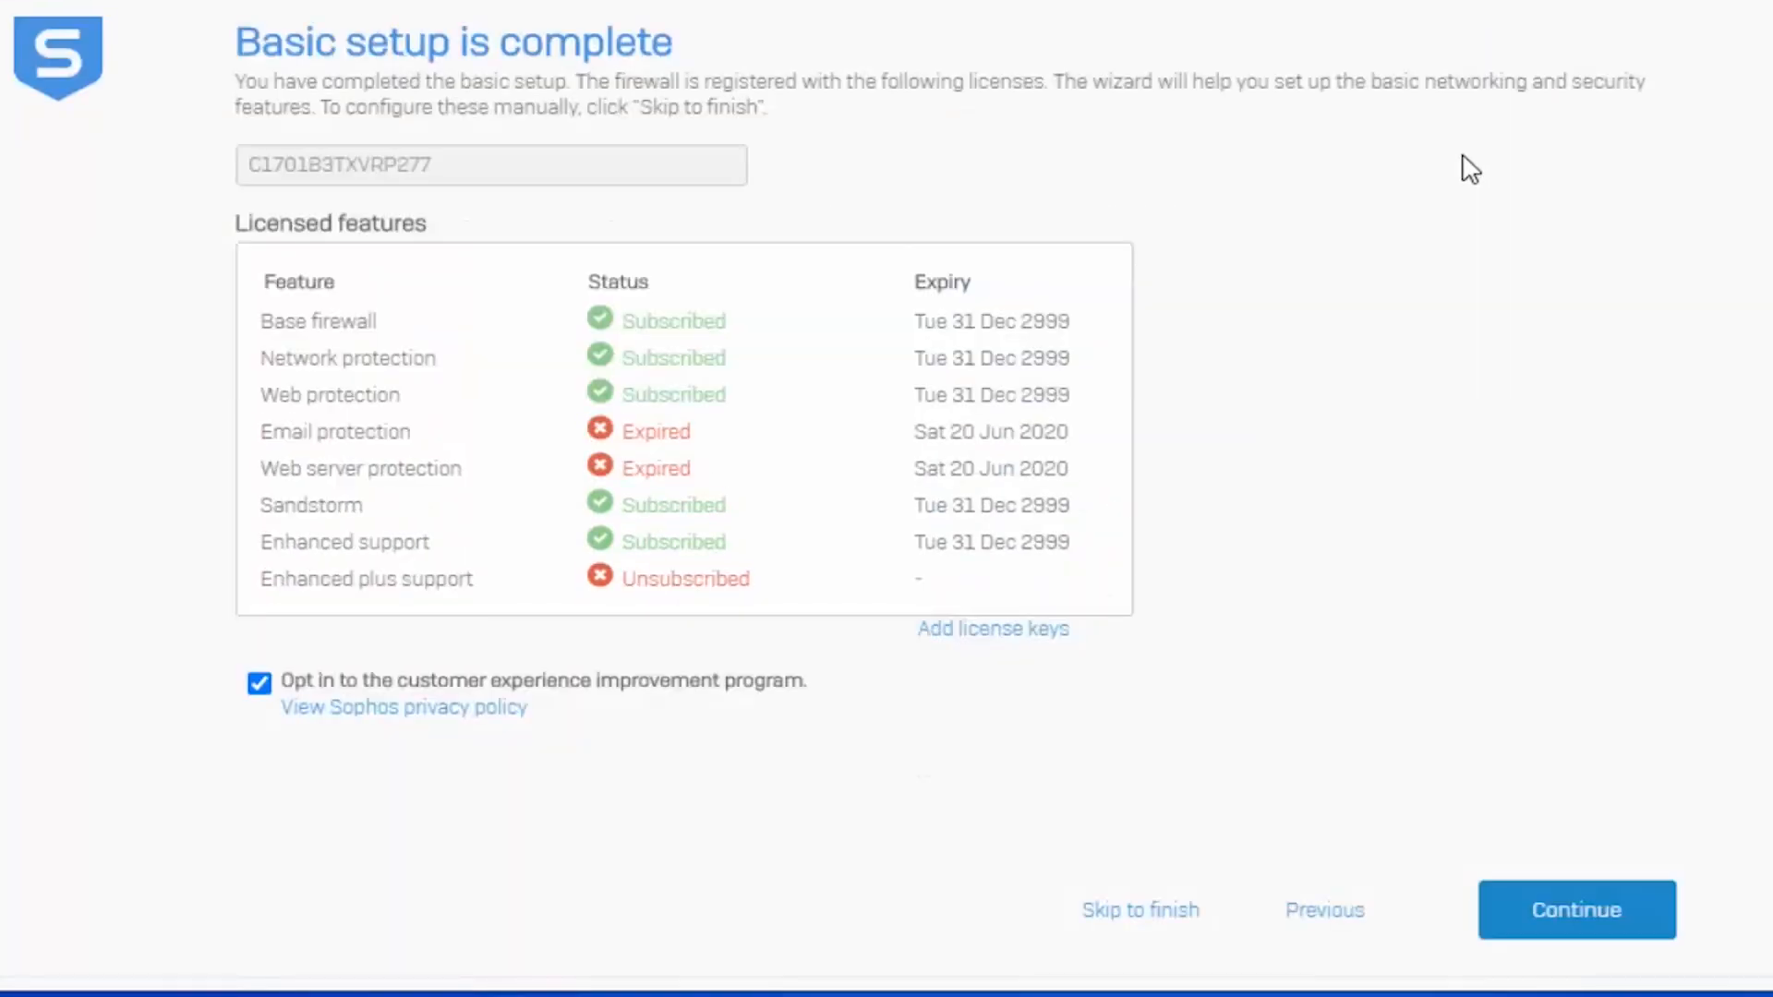
pyautogui.moveTo(1444, 675)
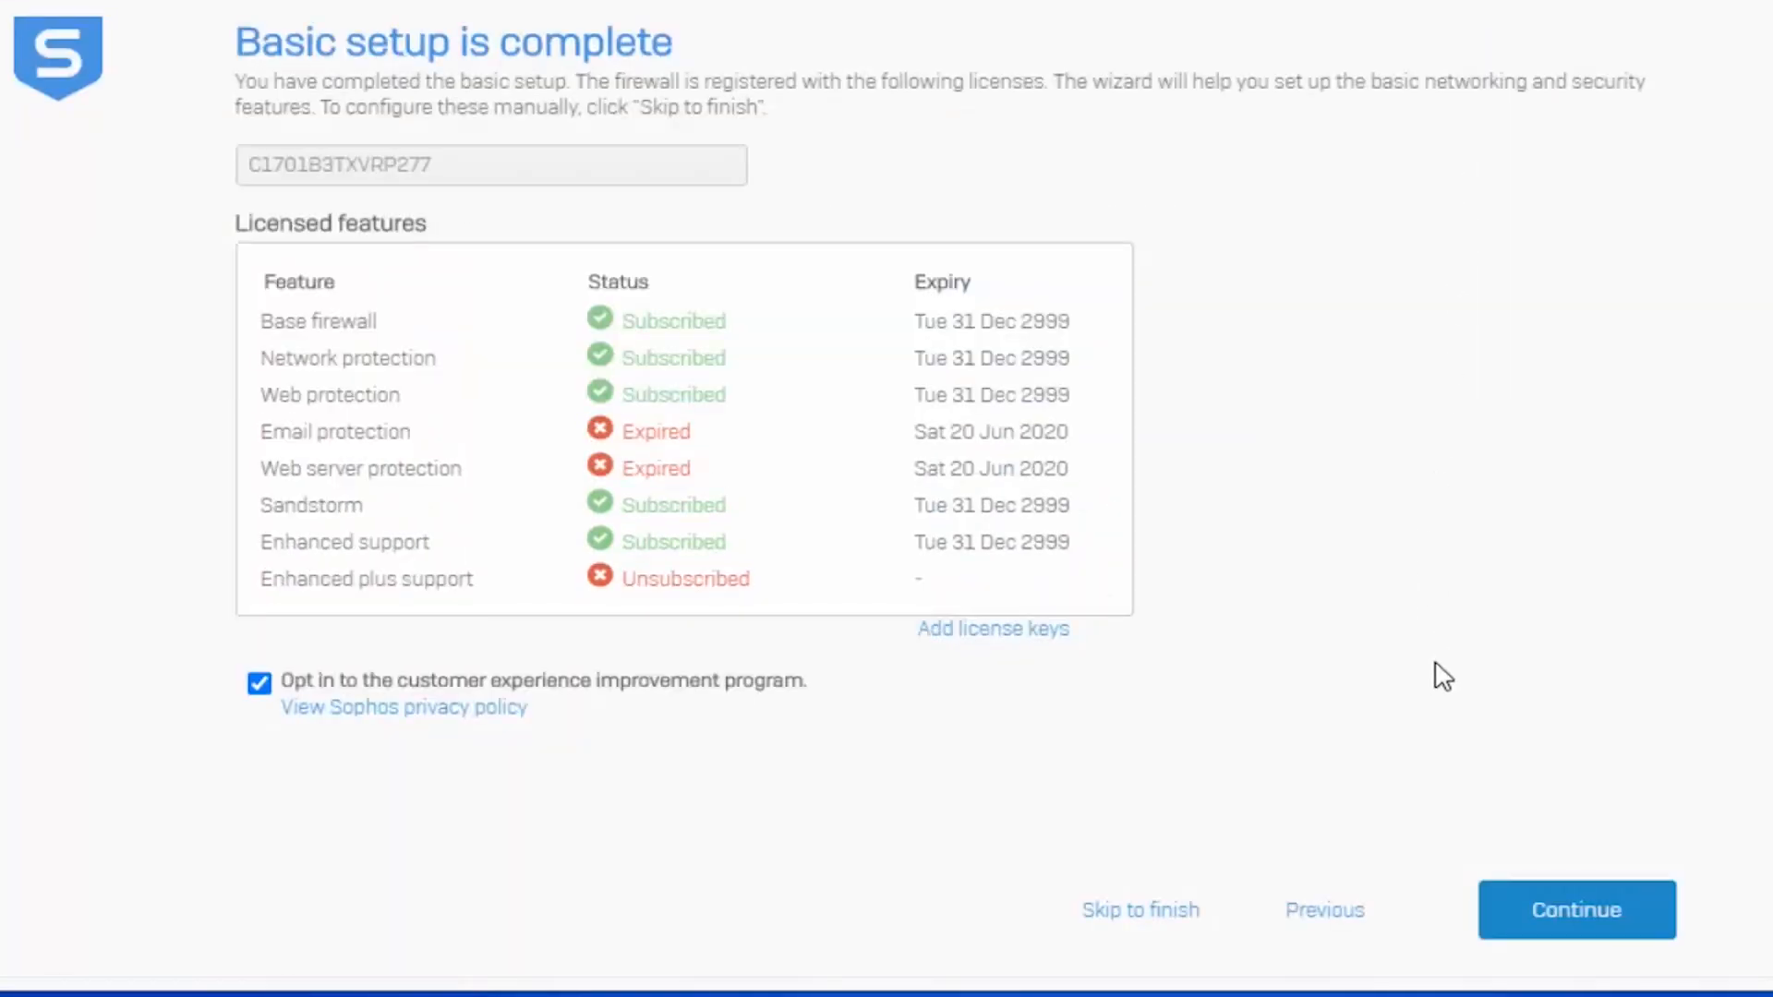
pyautogui.moveTo(1204, 914)
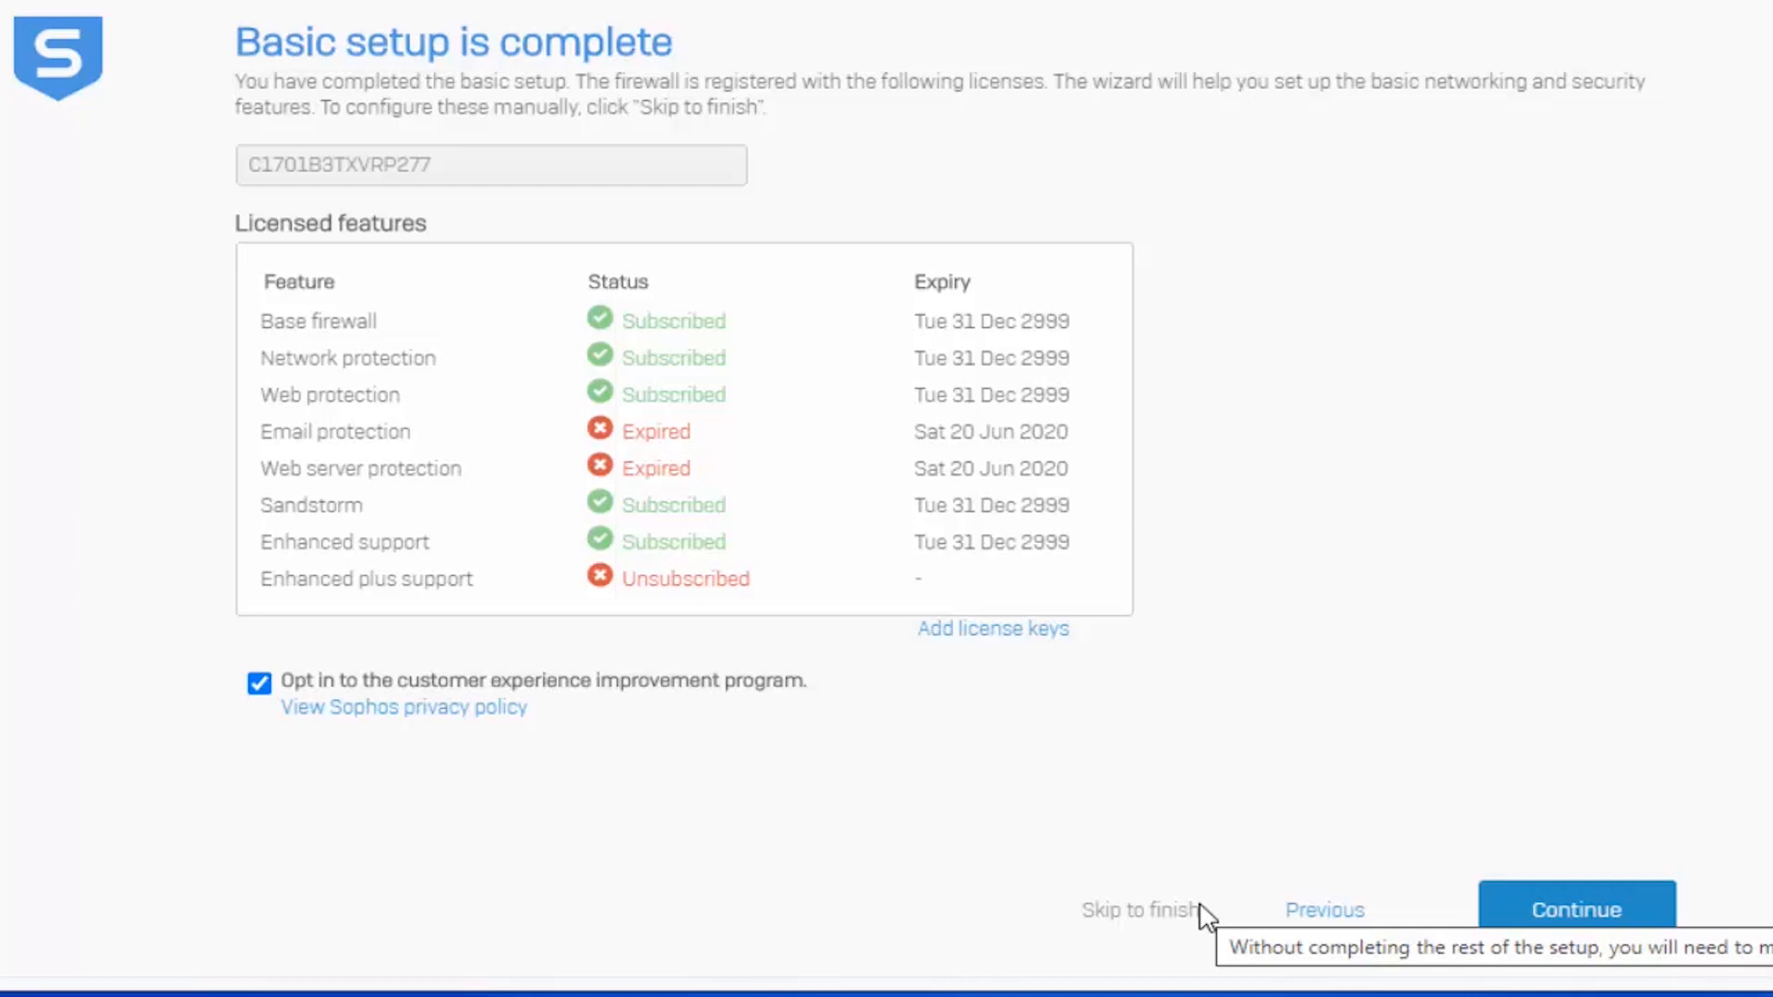
pyautogui.moveTo(1226, 921)
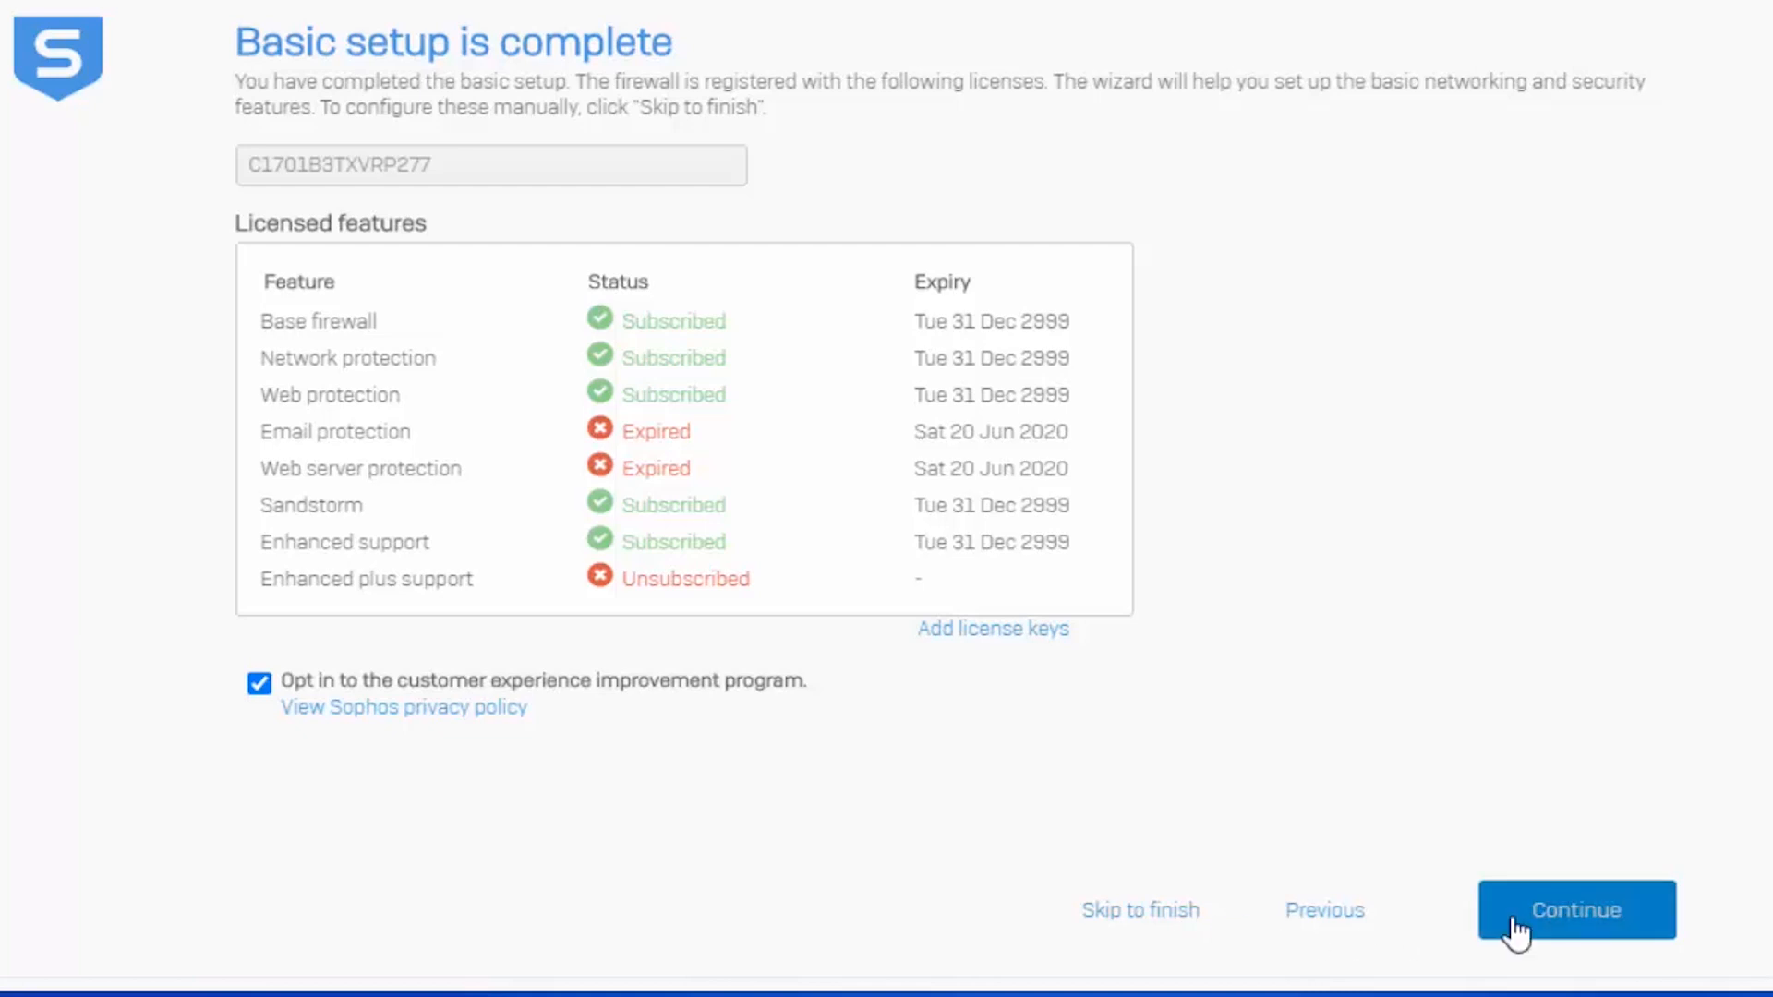
# Step: Continue to network configuration, keep route mode and set the LAN address to 10.10.250.1
pyautogui.click(1575, 909)
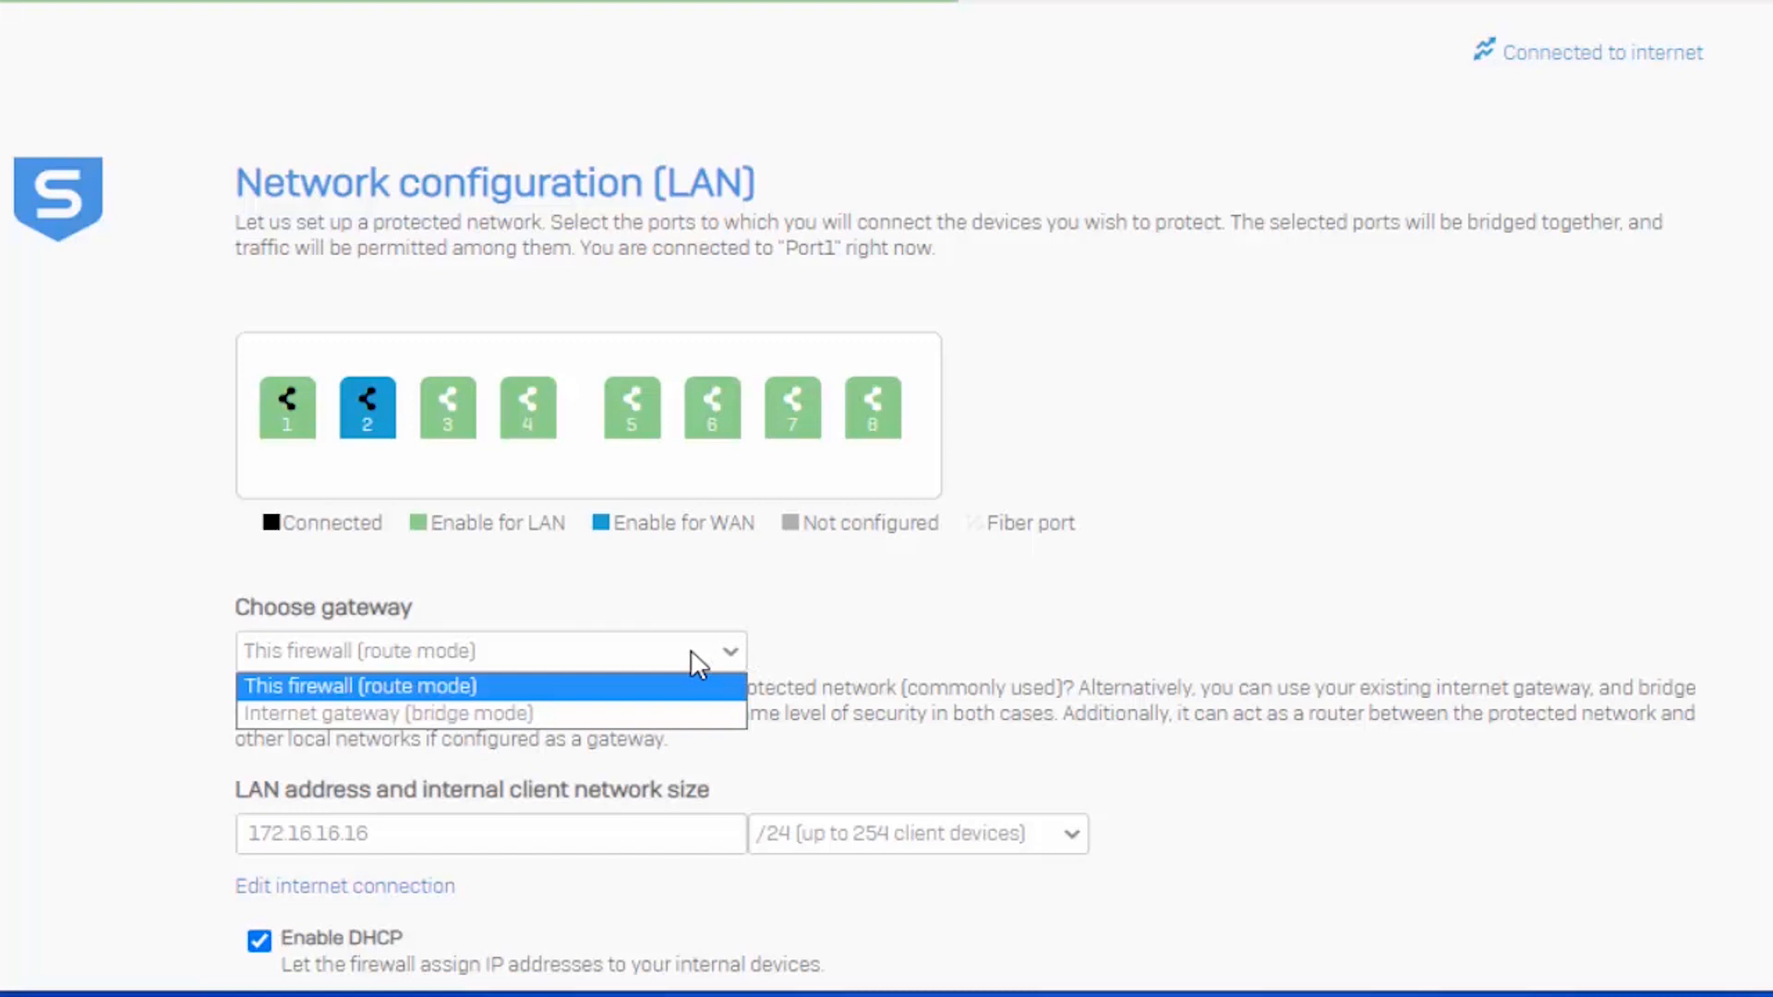
pyautogui.moveTo(690, 667)
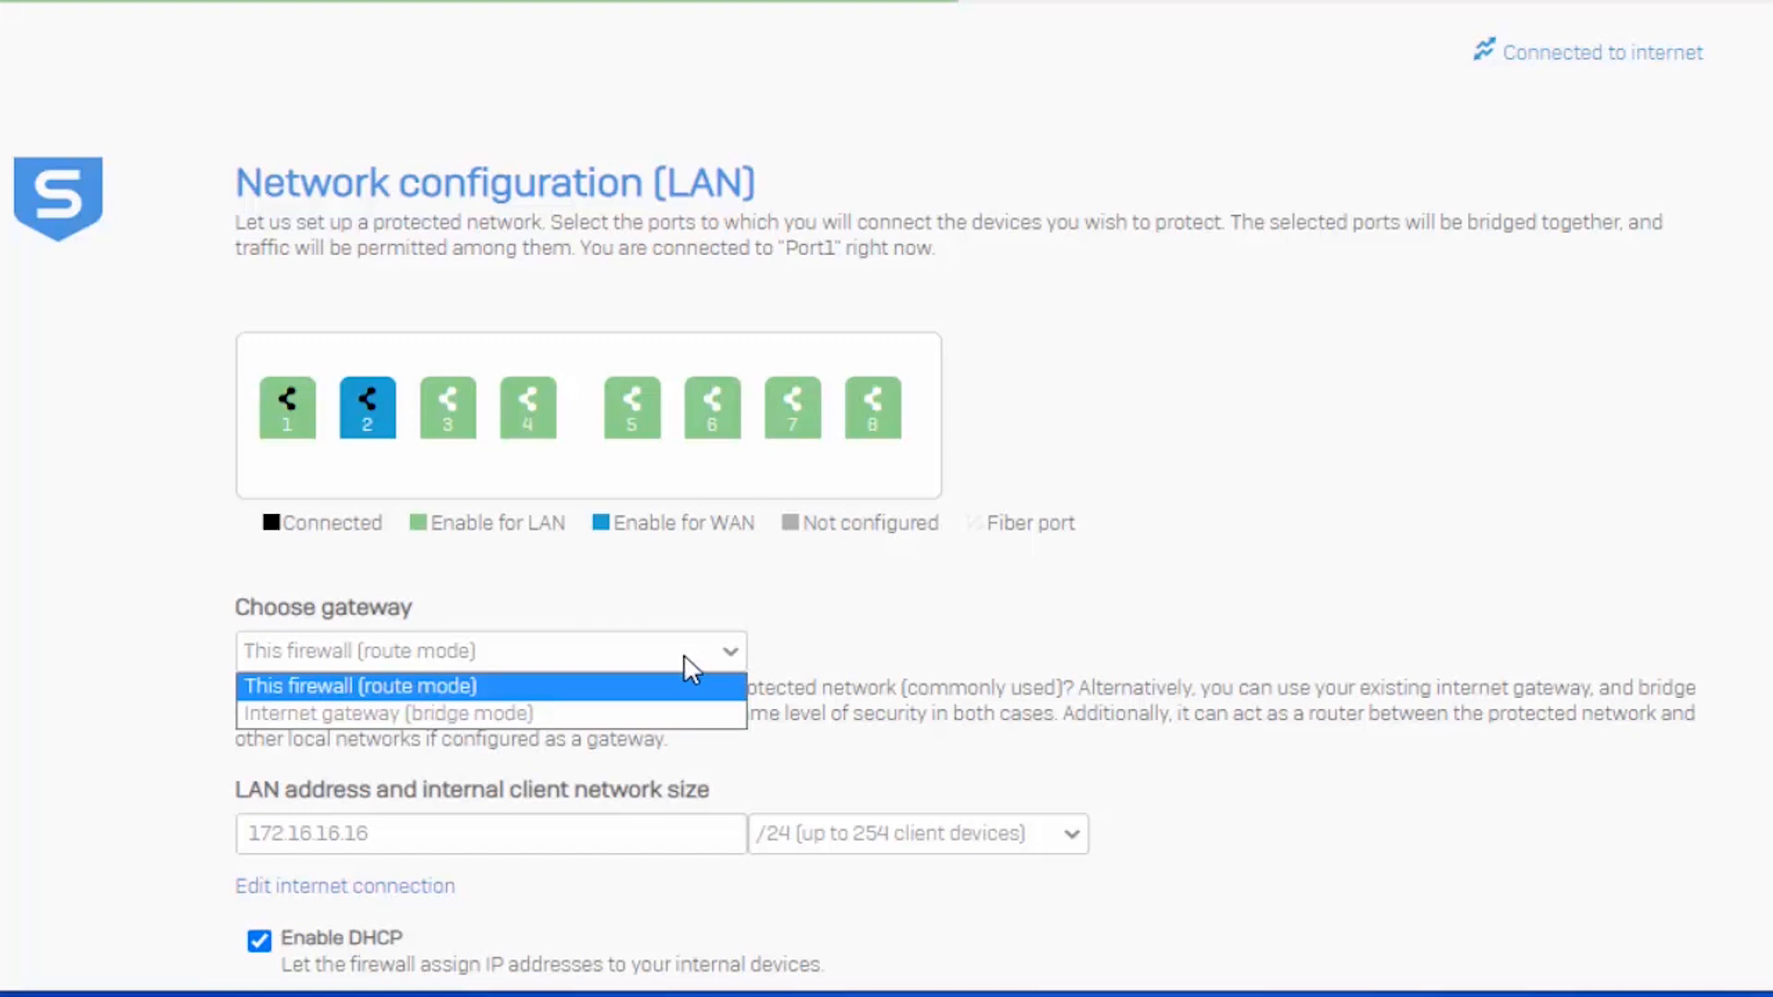
pyautogui.moveTo(693, 713)
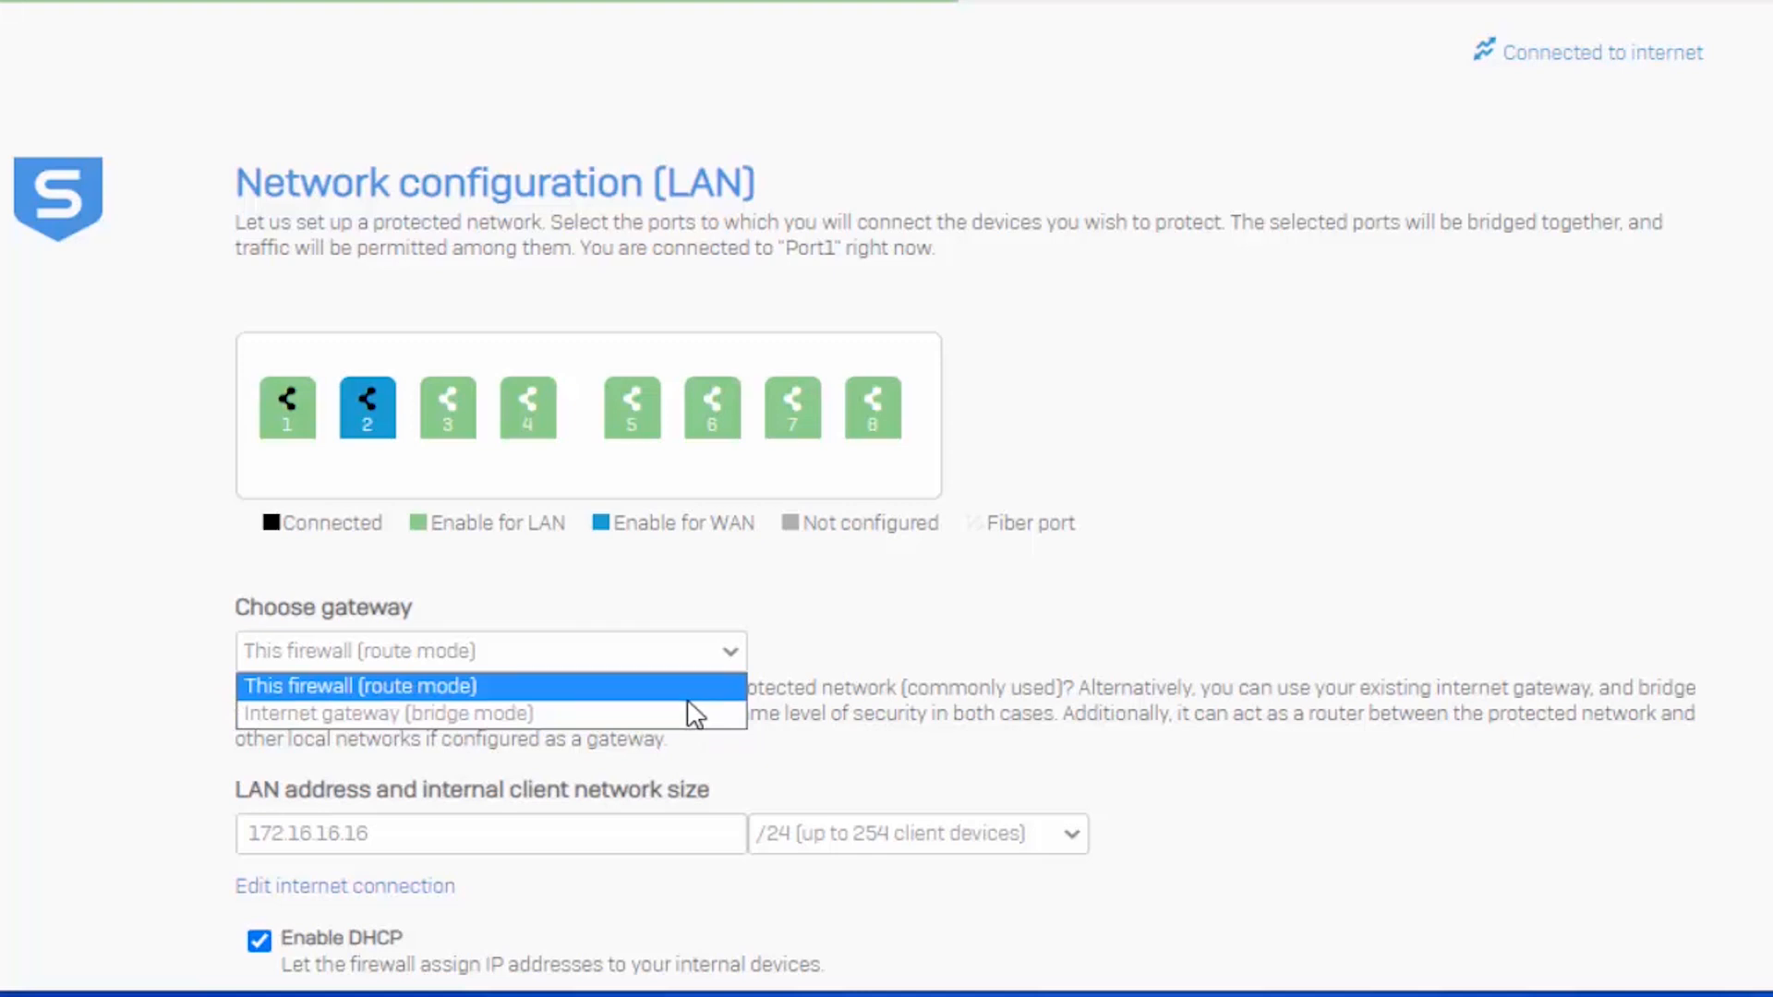
pyautogui.moveTo(696, 713)
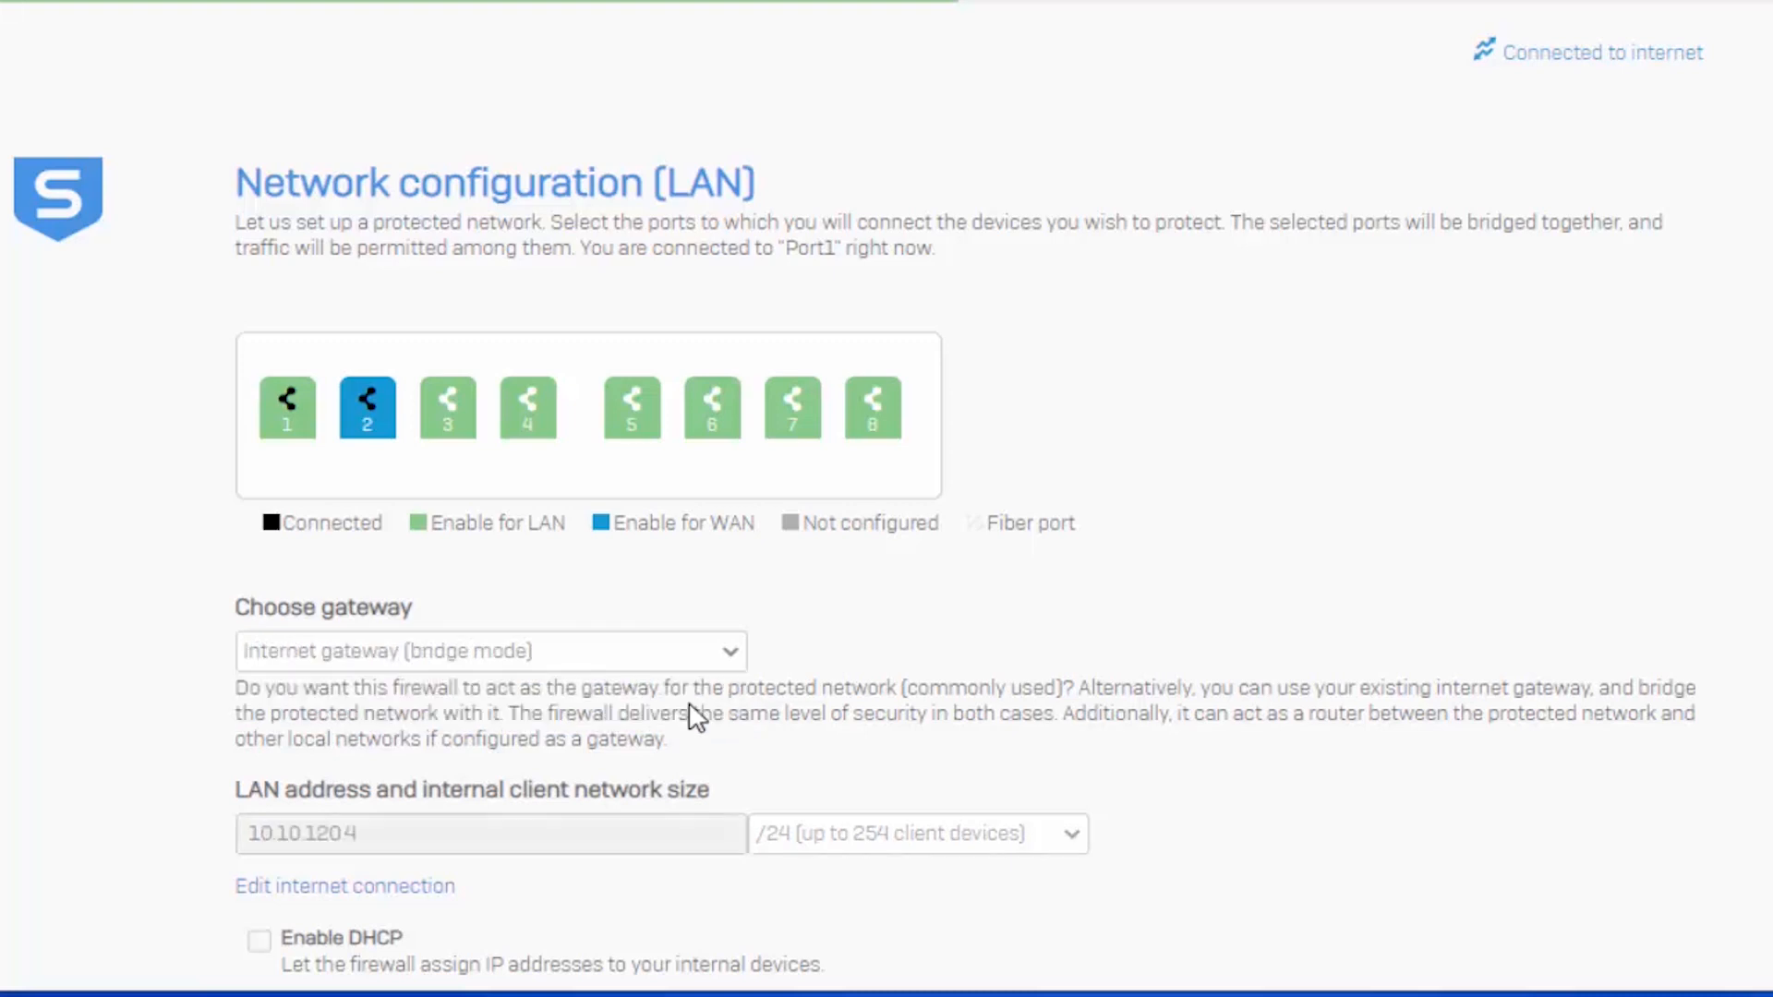
pyautogui.scroll(-3)
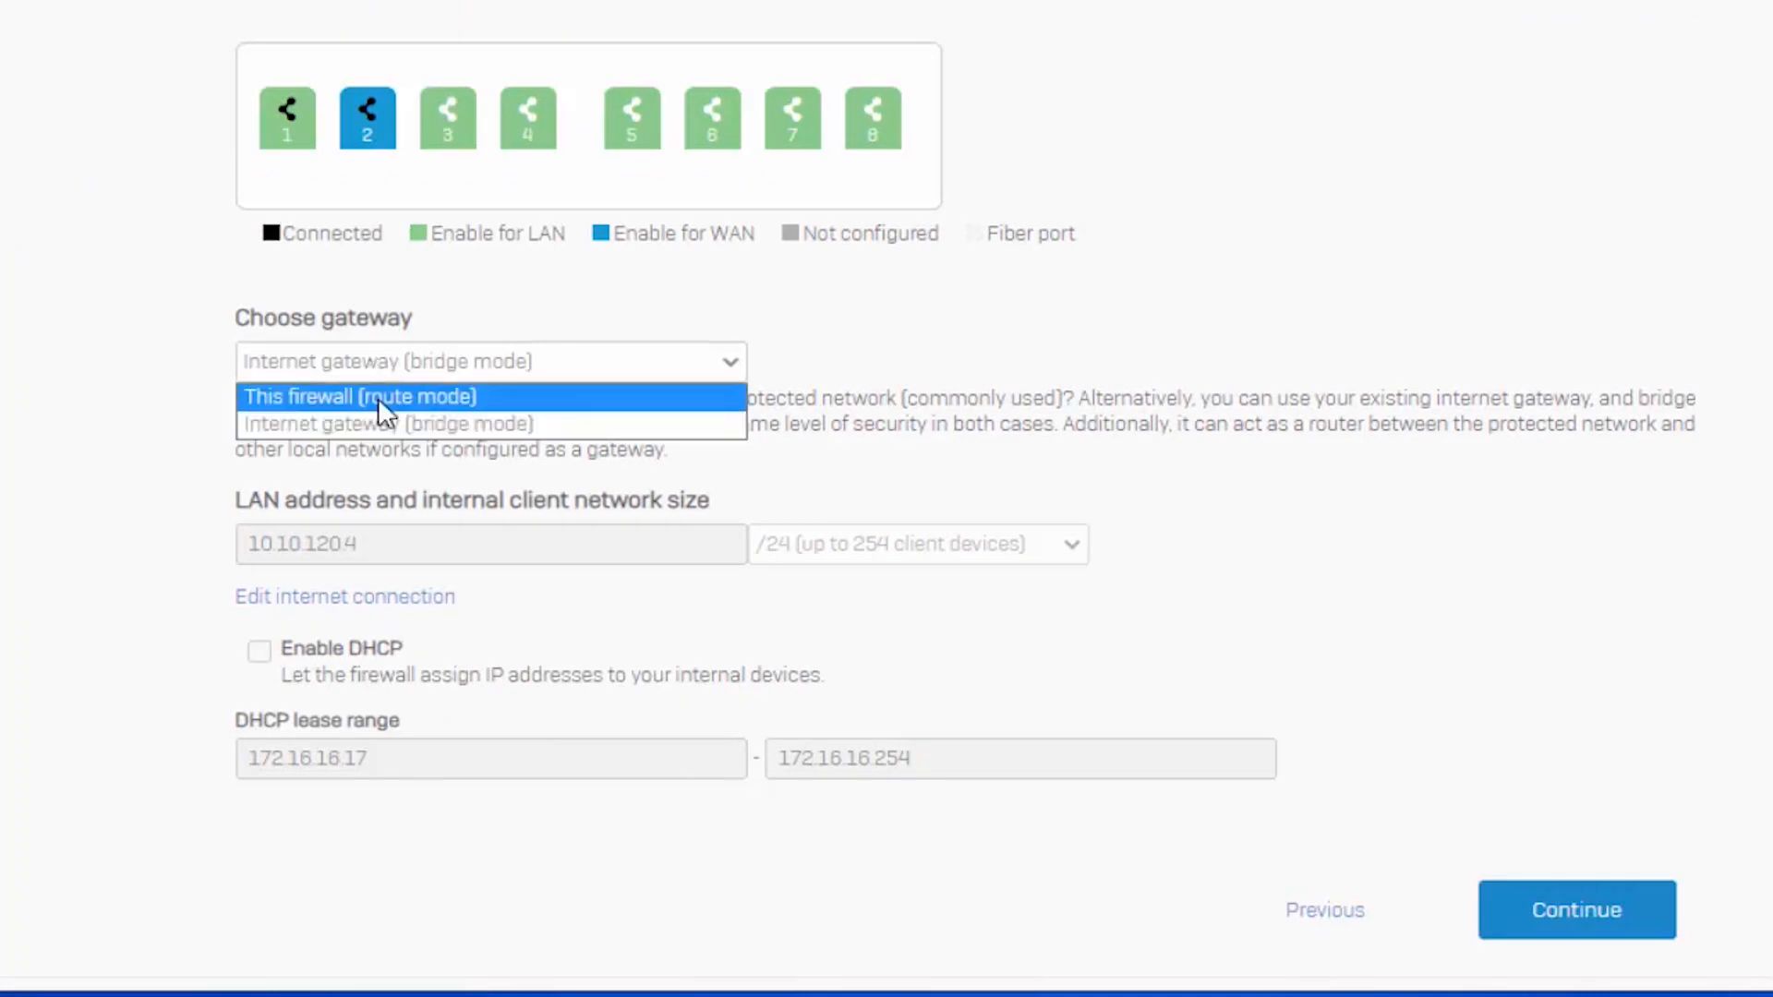
pyautogui.click(357, 396)
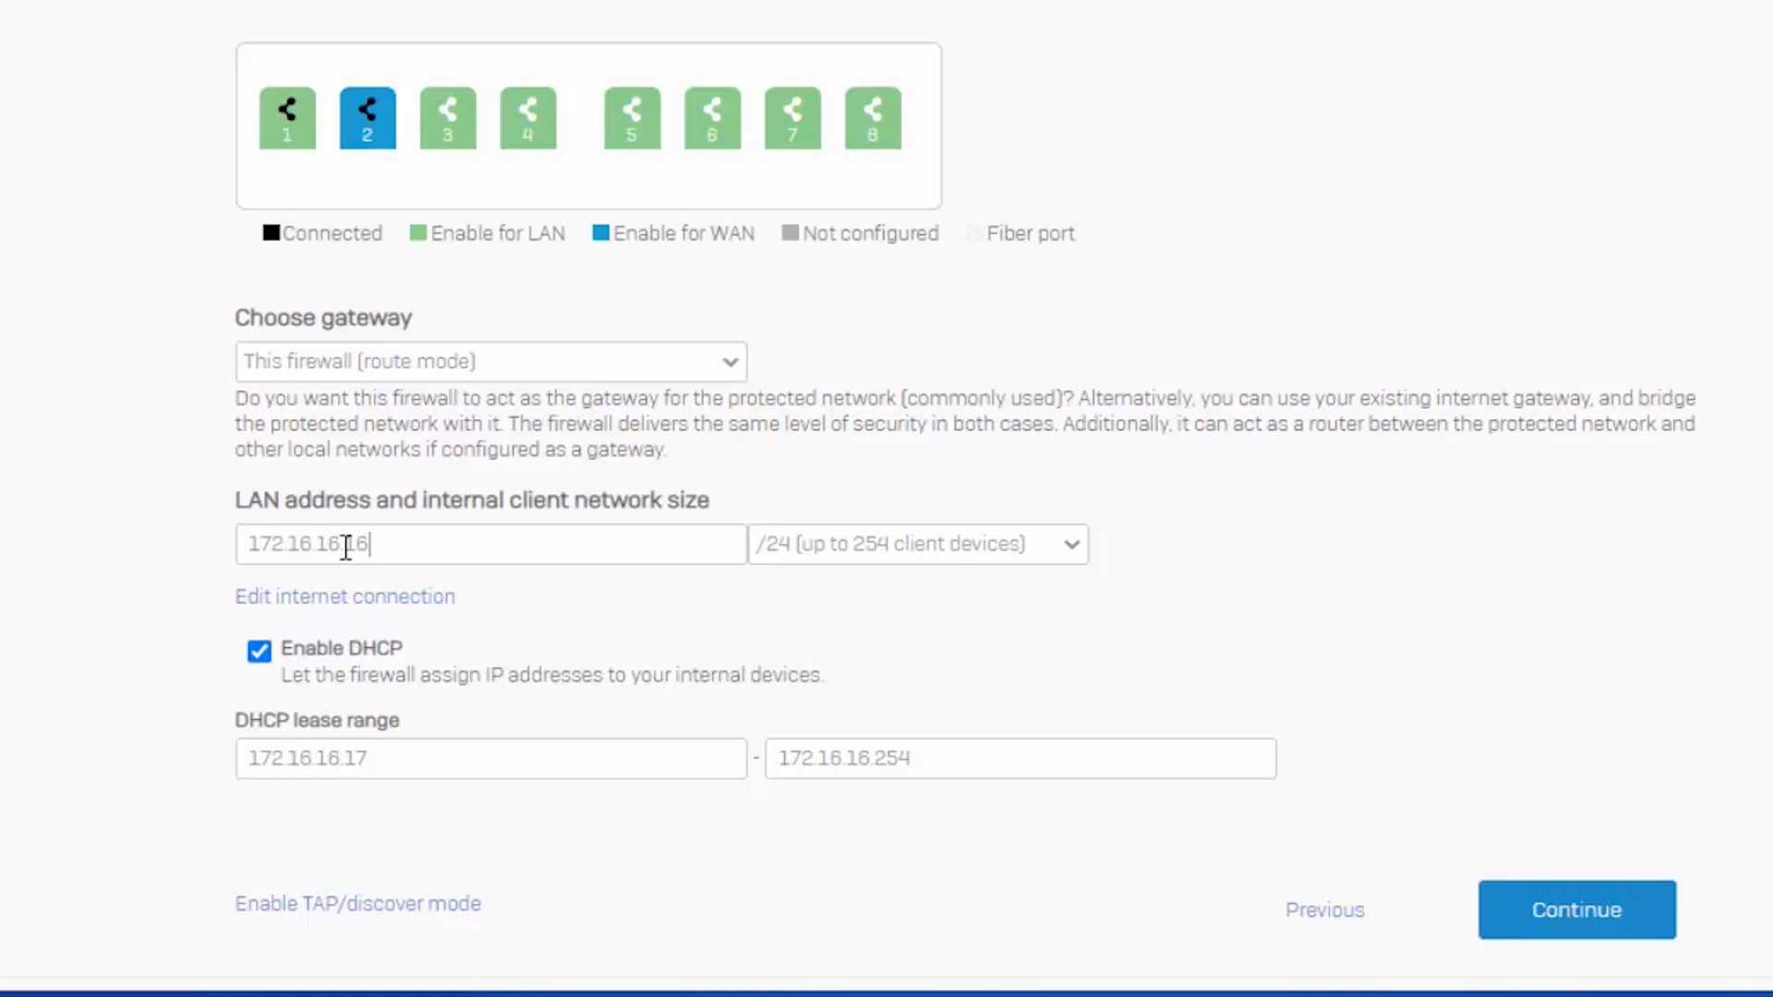
pyautogui.write('10.10.250.1')
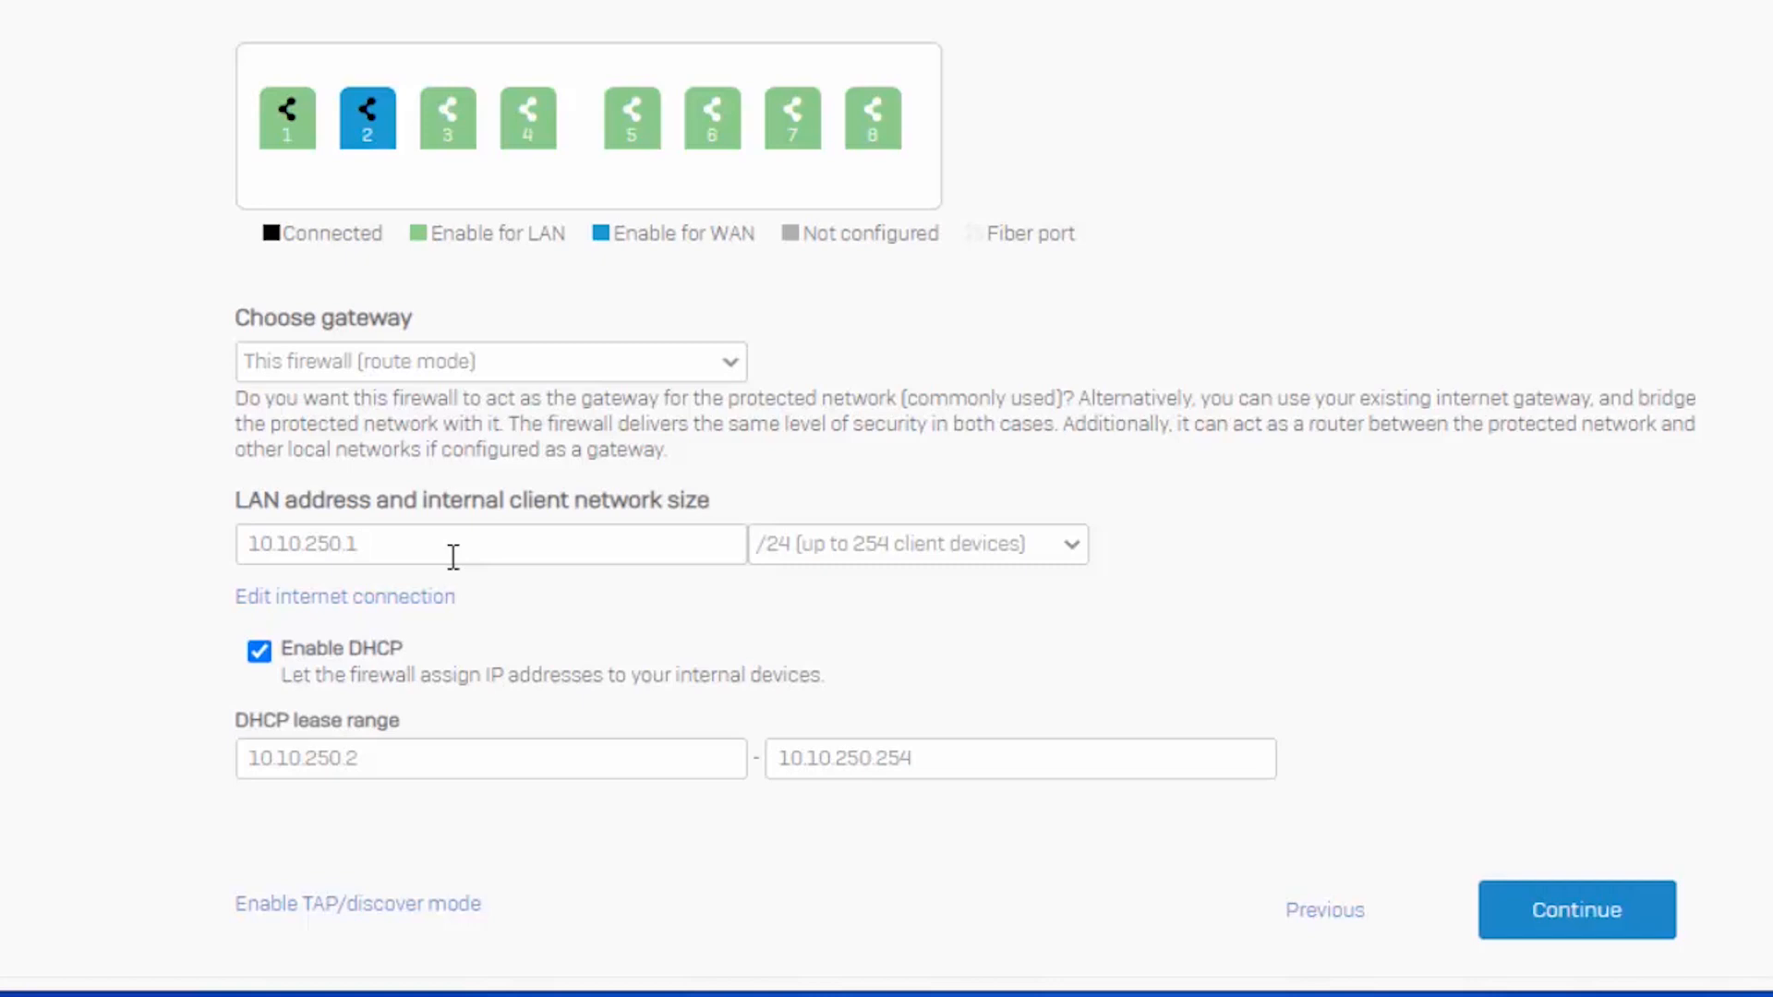
pyautogui.click(373, 543)
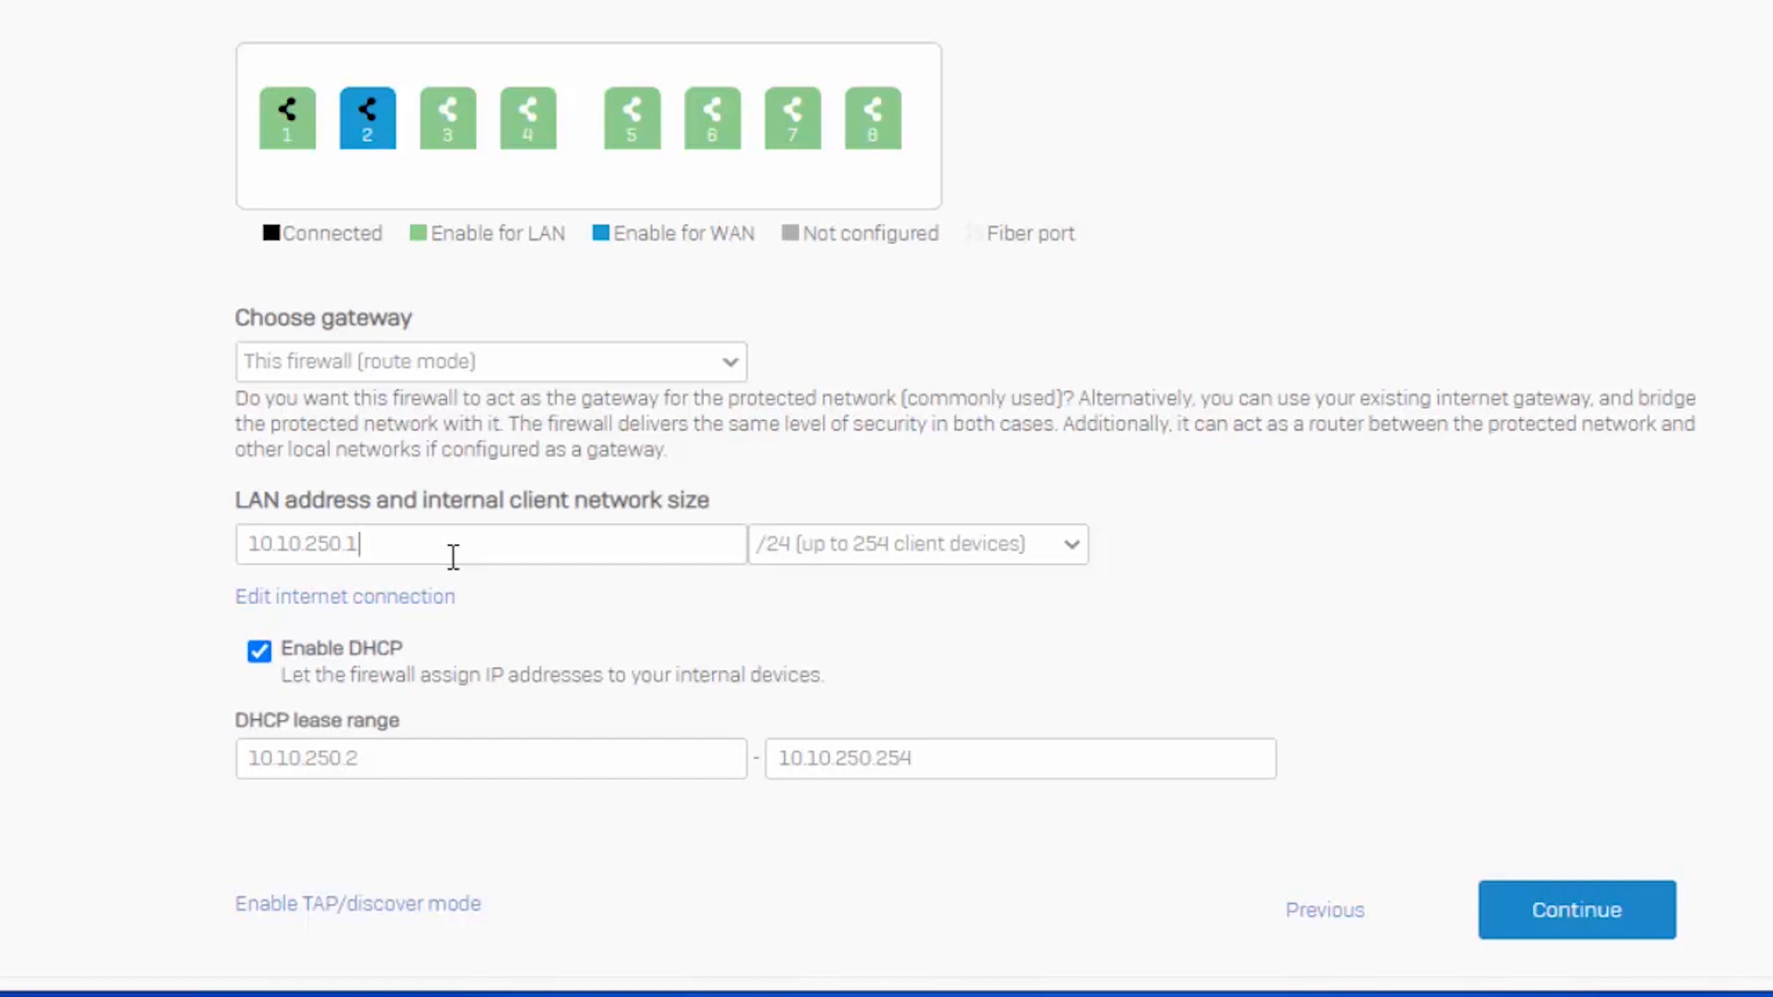
pyautogui.moveTo(273, 581)
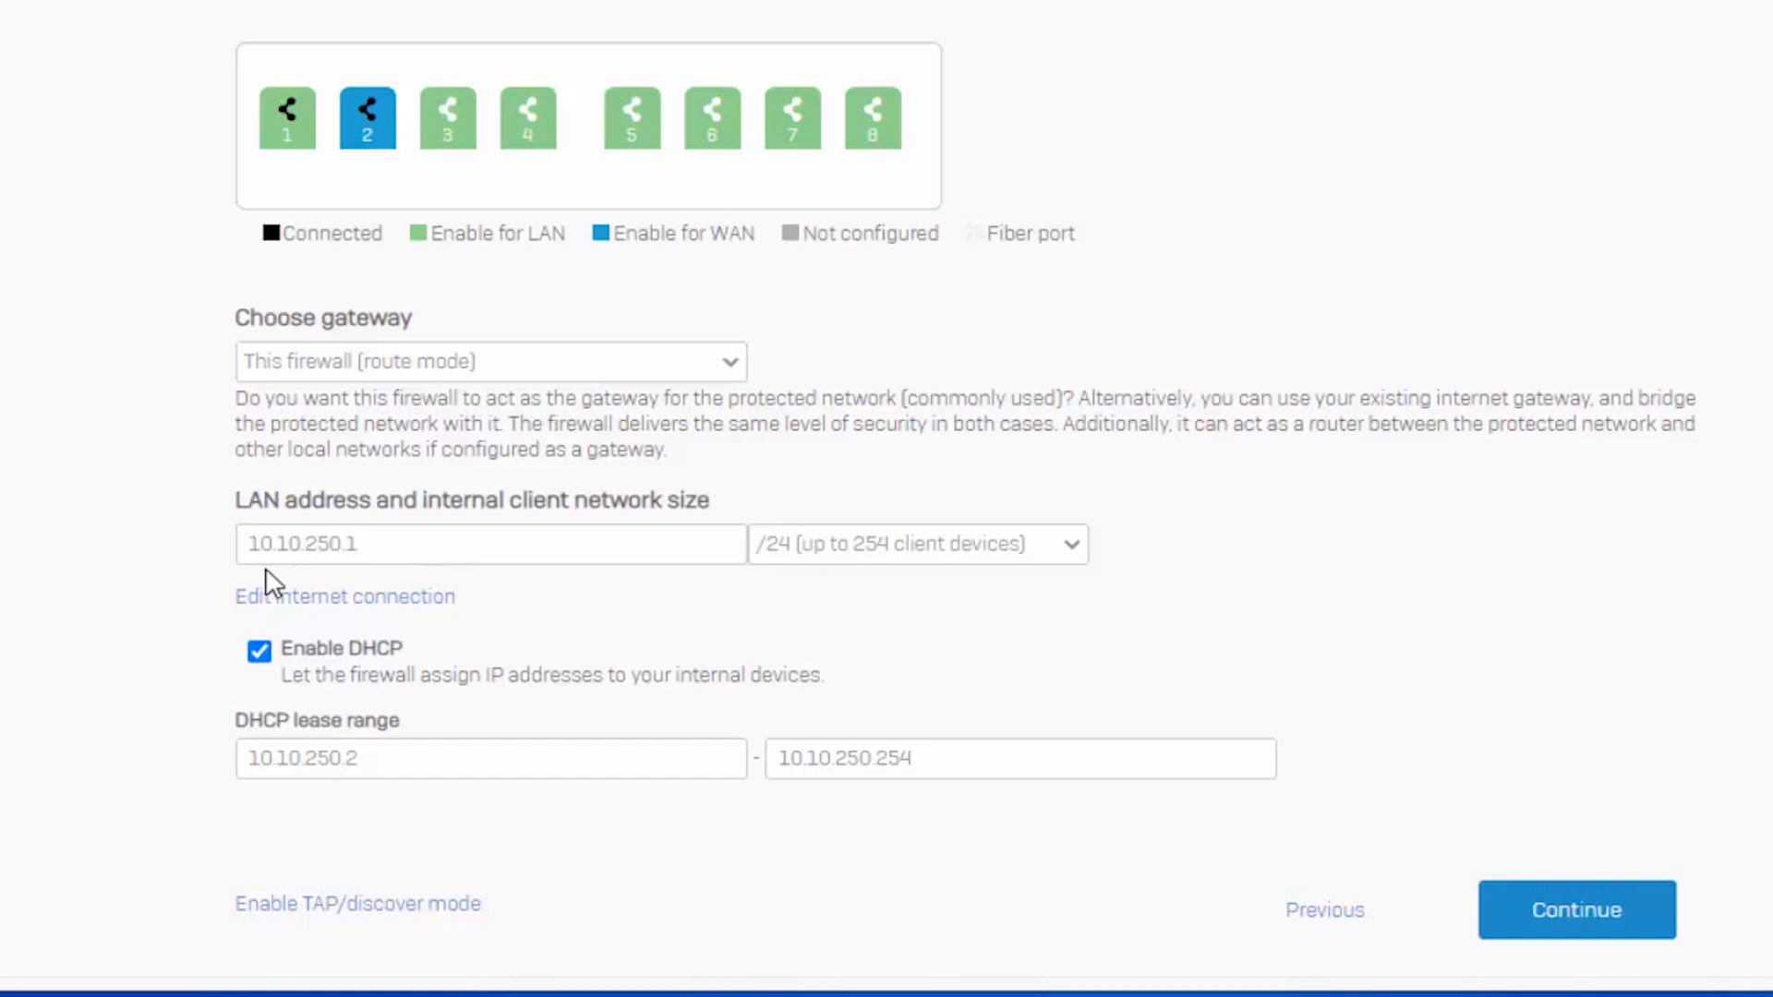
pyautogui.moveTo(344, 581)
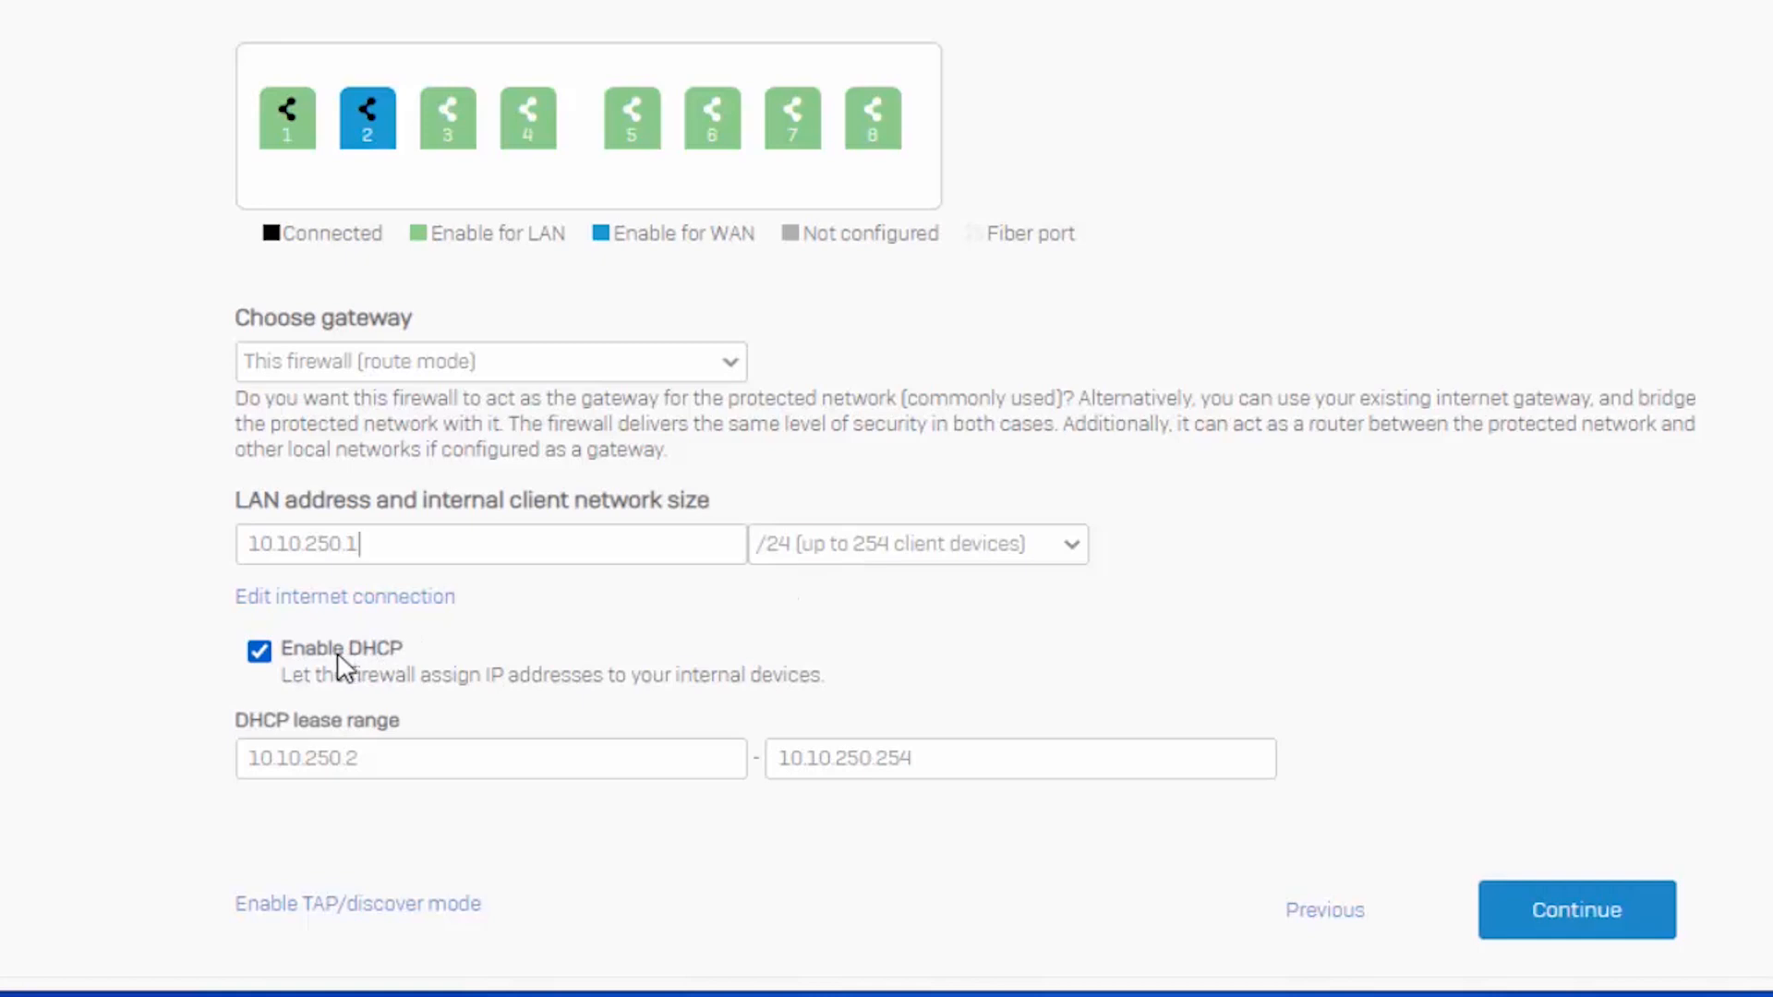
# Step: Toggle DHCP for internal devices off and on, leaving it enabled
pyautogui.click(258, 650)
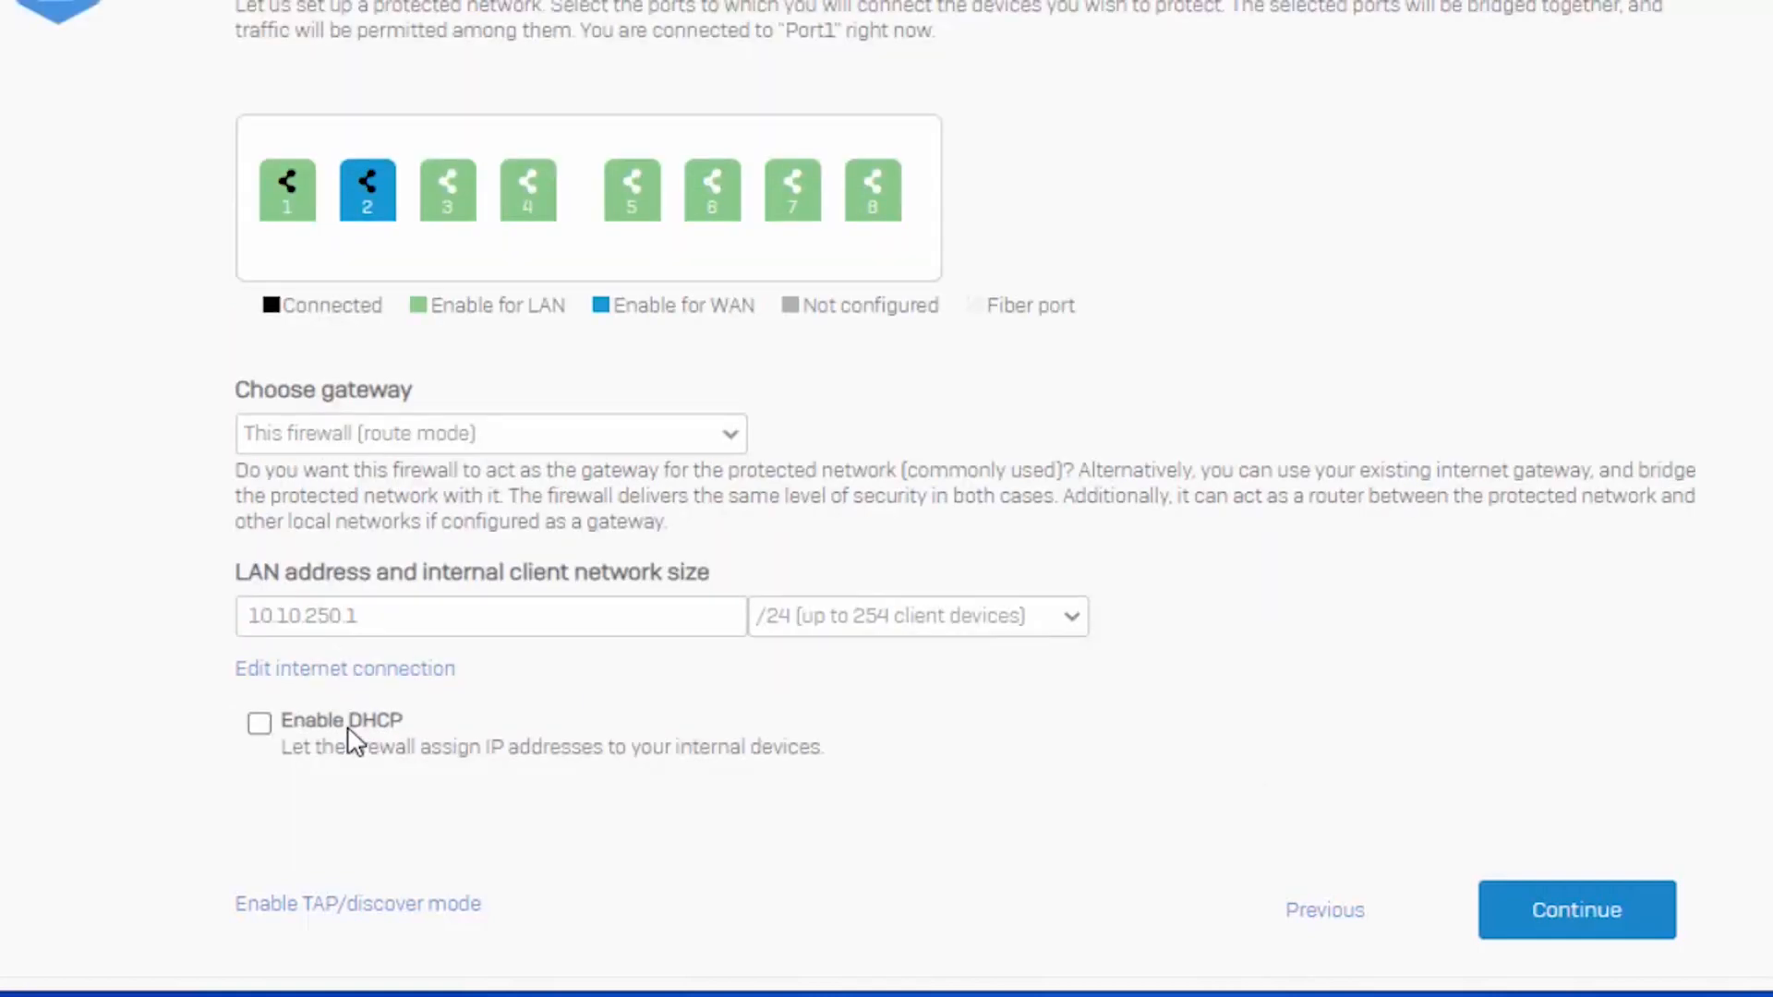
pyautogui.click(258, 722)
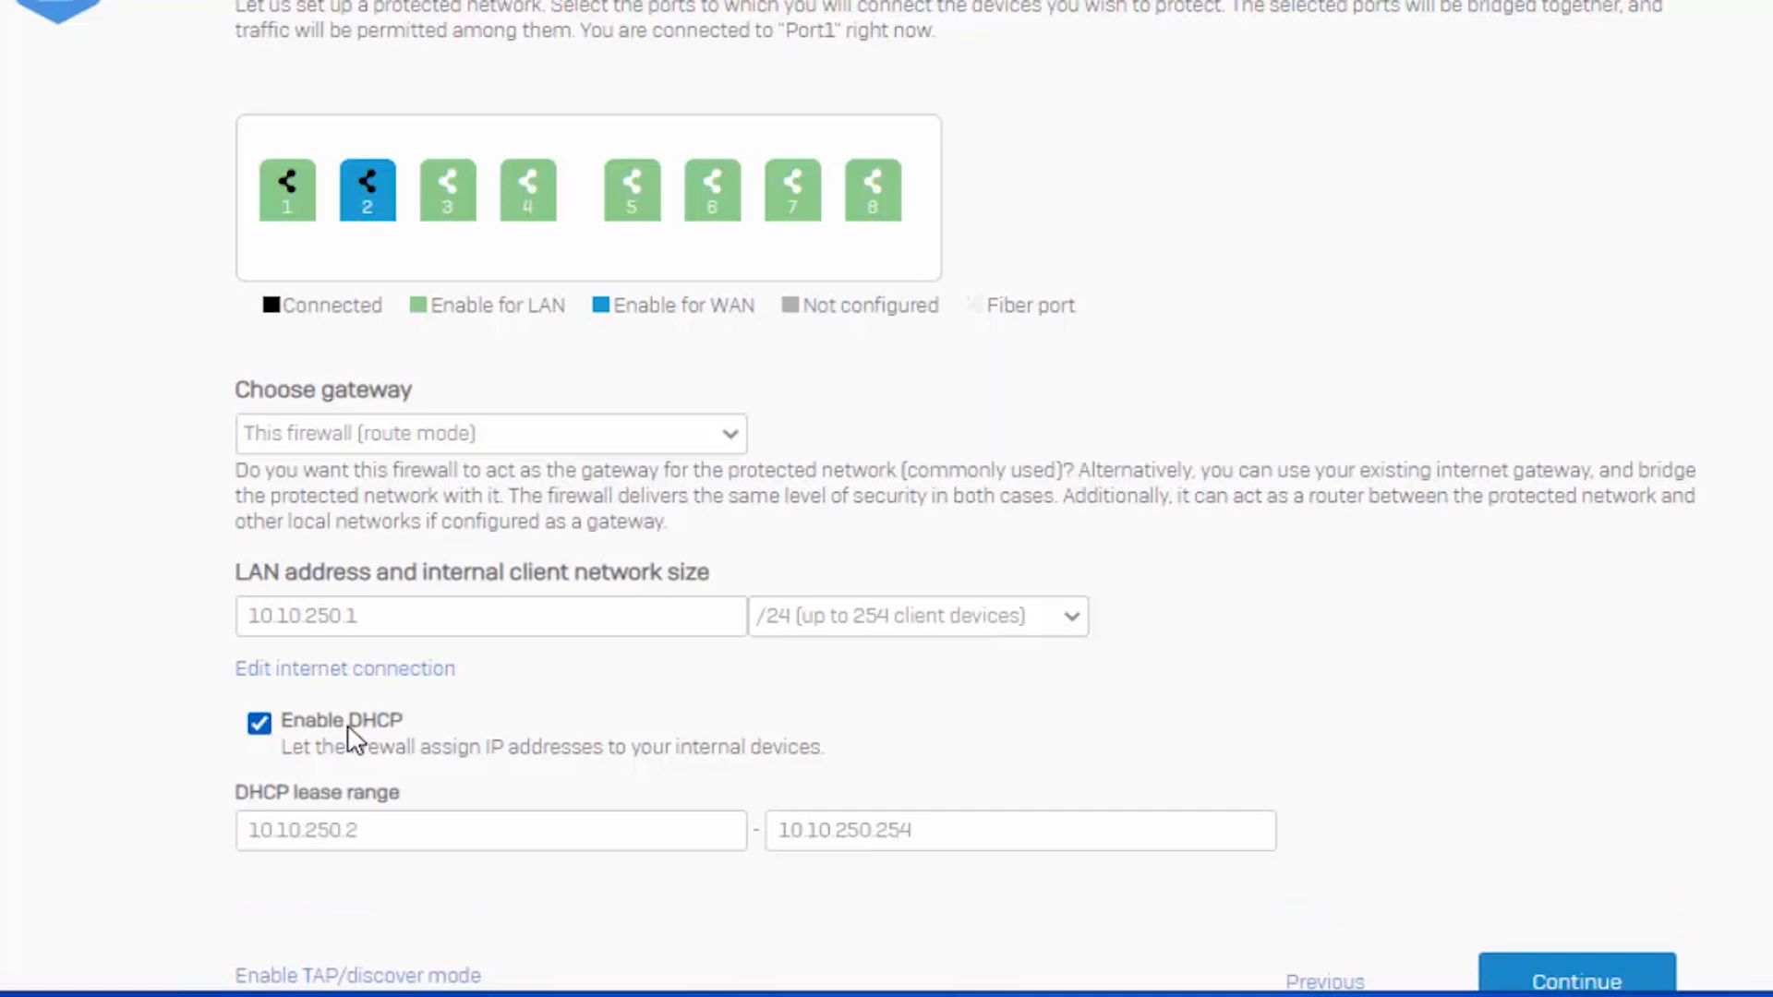
pyautogui.click(258, 722)
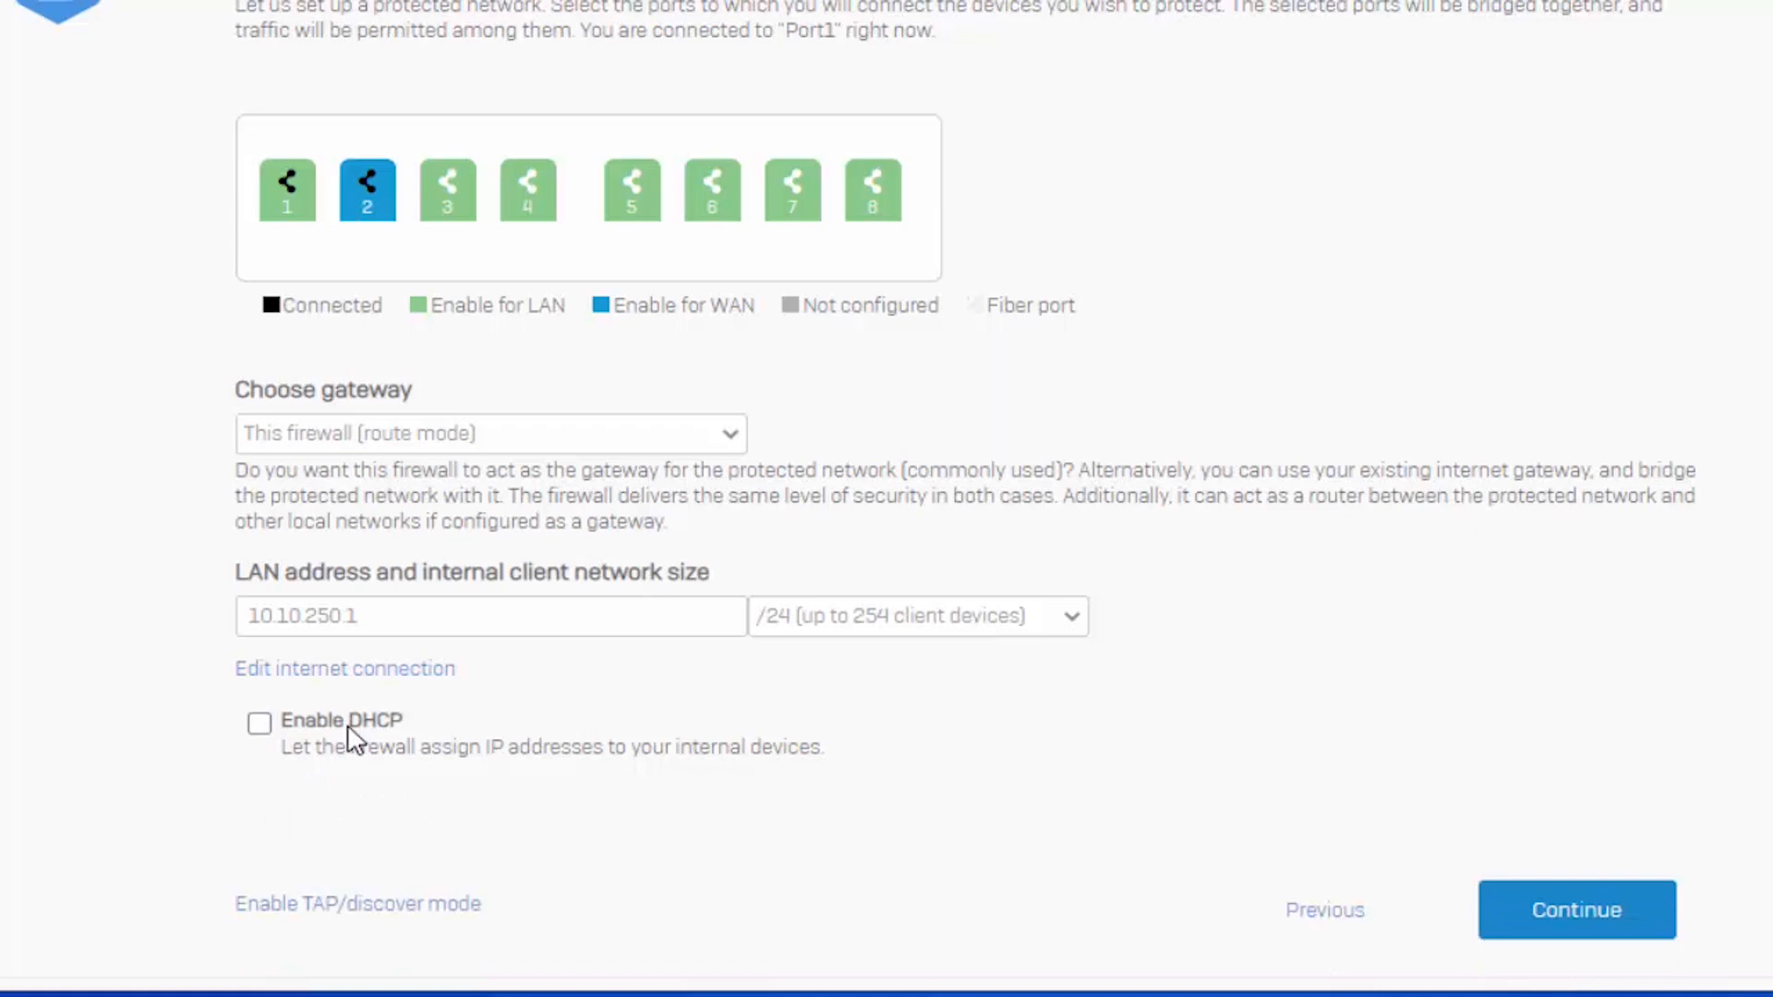
pyautogui.click(259, 721)
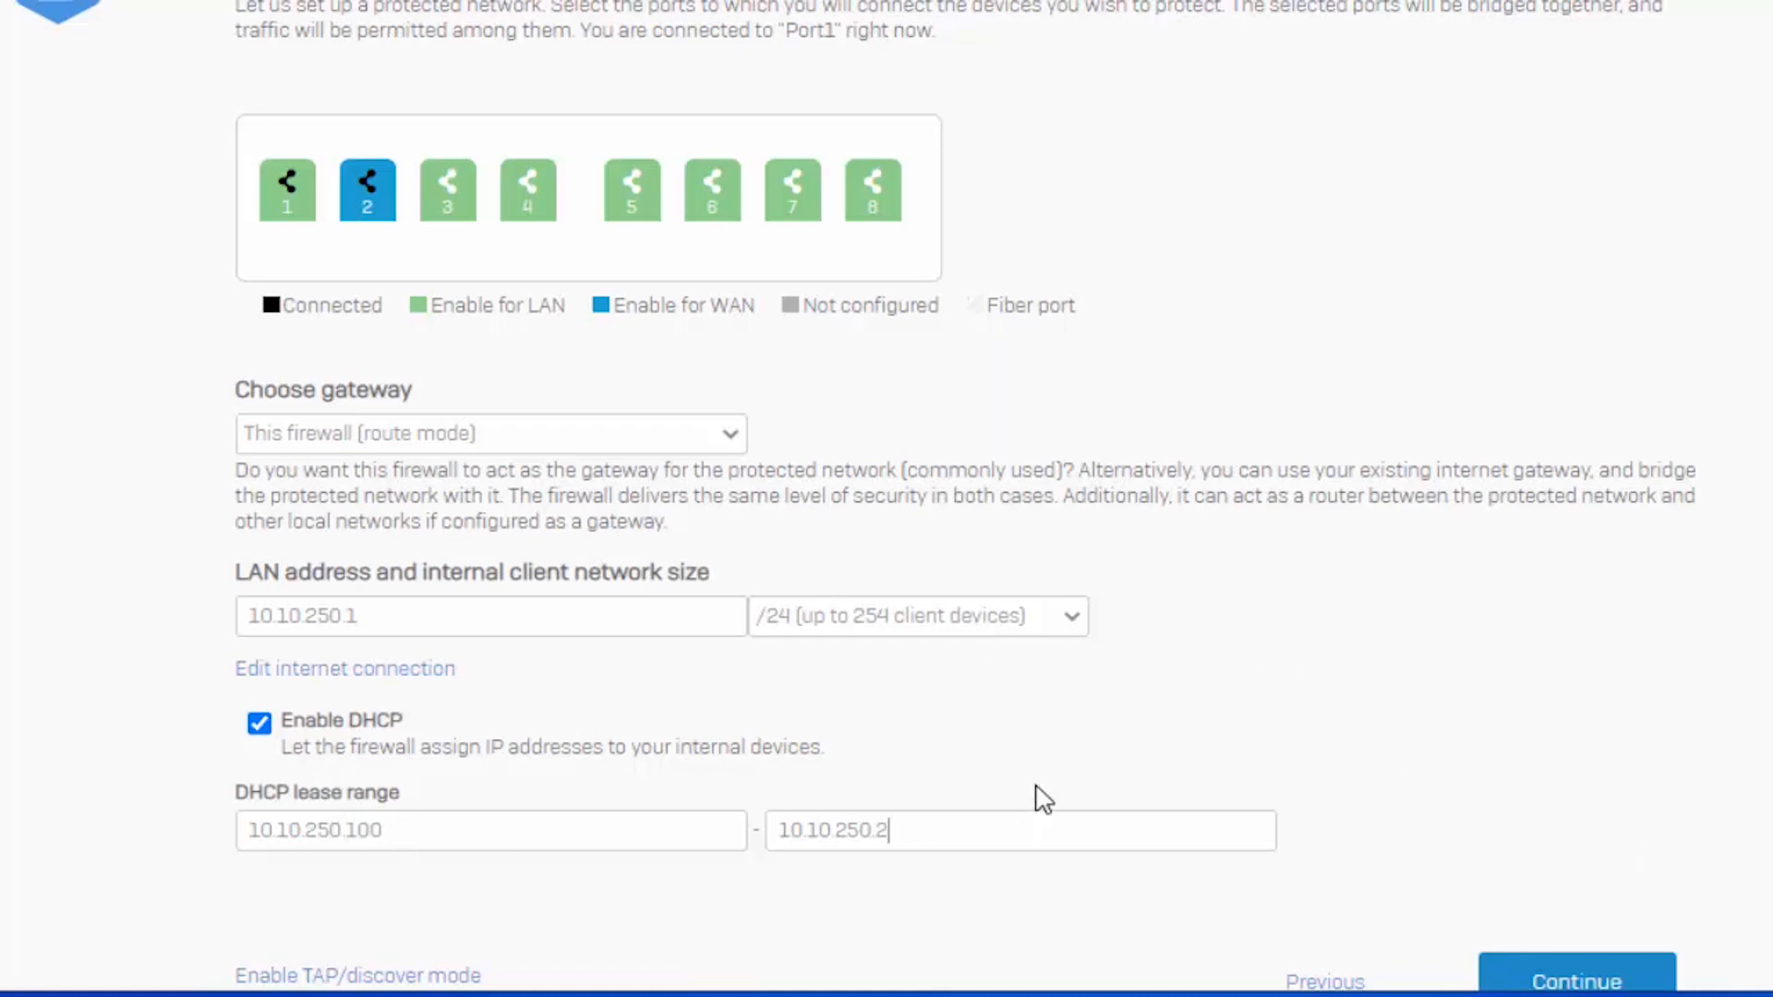
pyautogui.scroll(3)
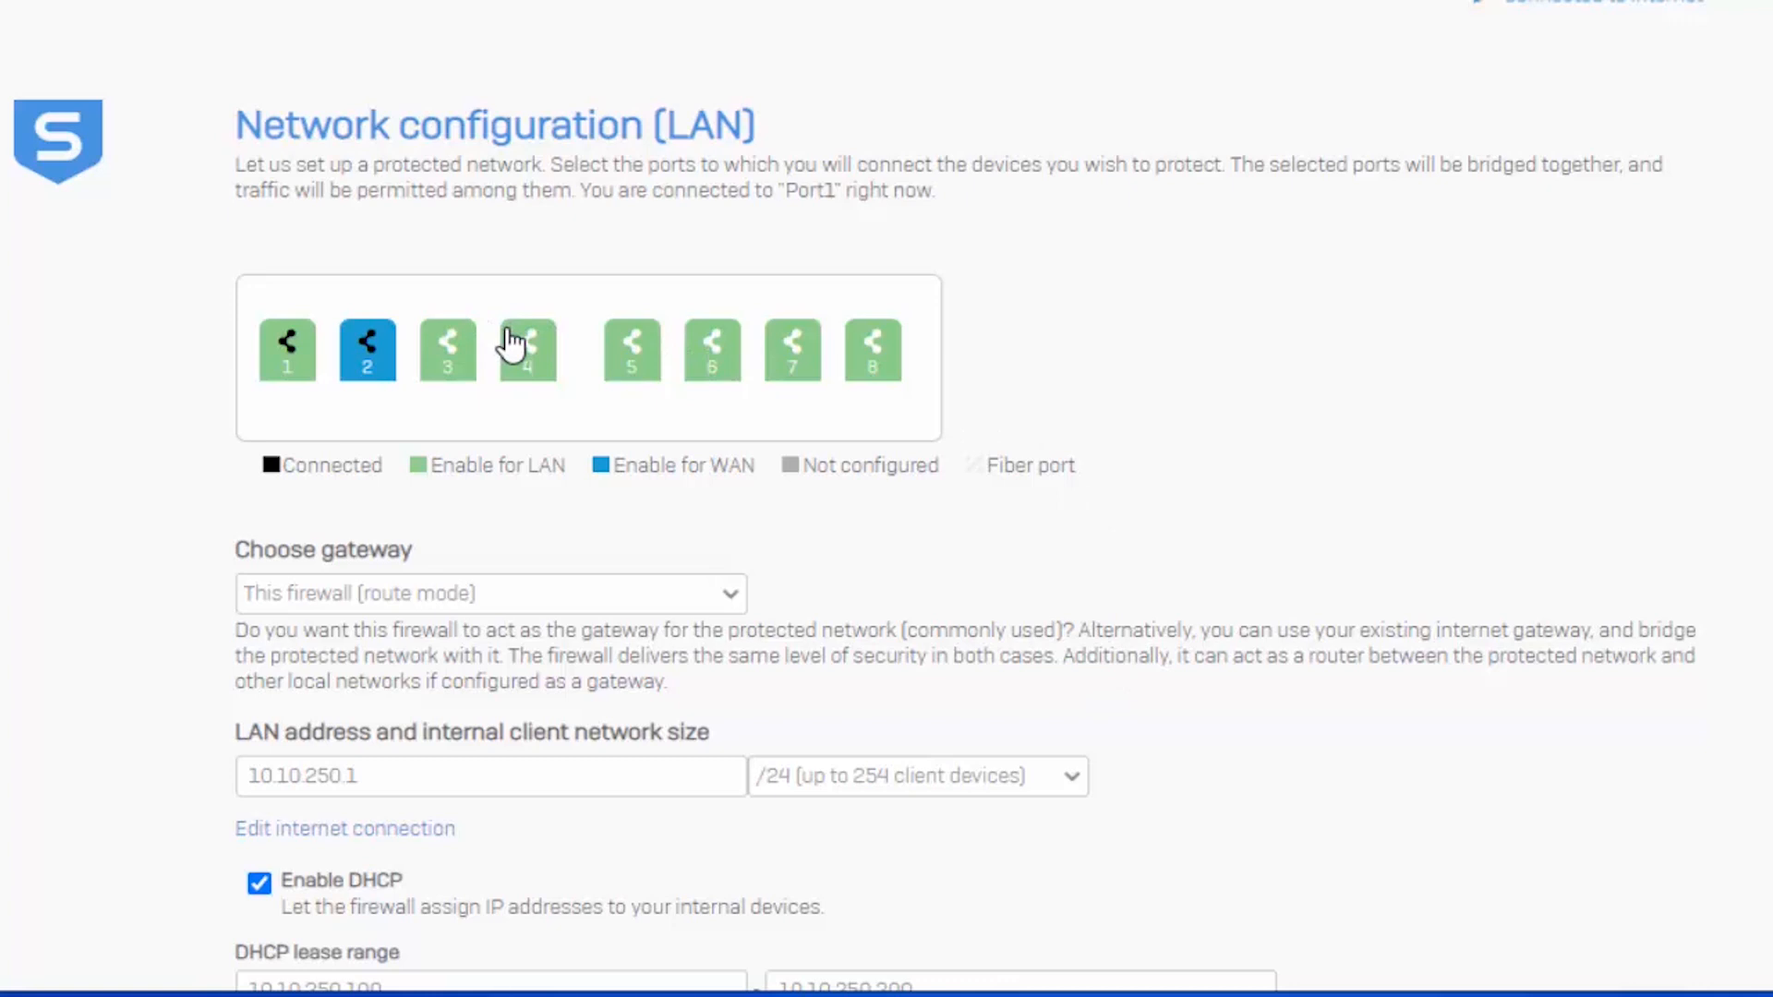
pyautogui.moveTo(373, 345)
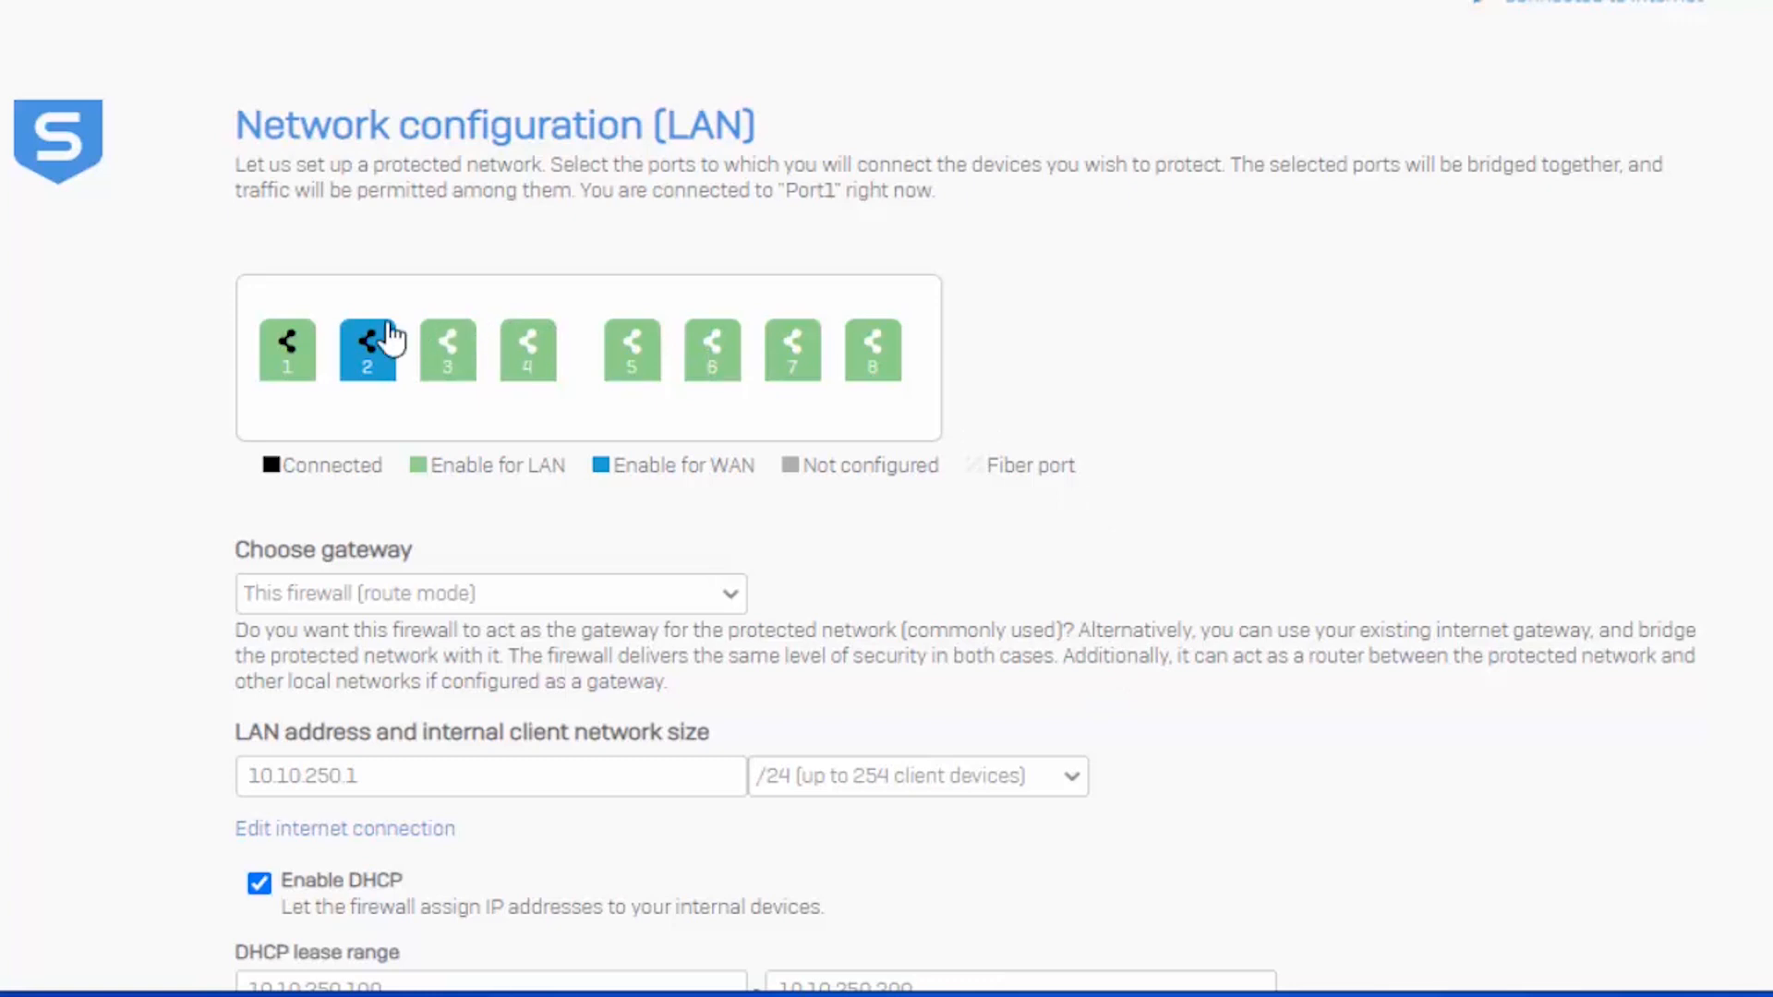
pyautogui.moveTo(296, 408)
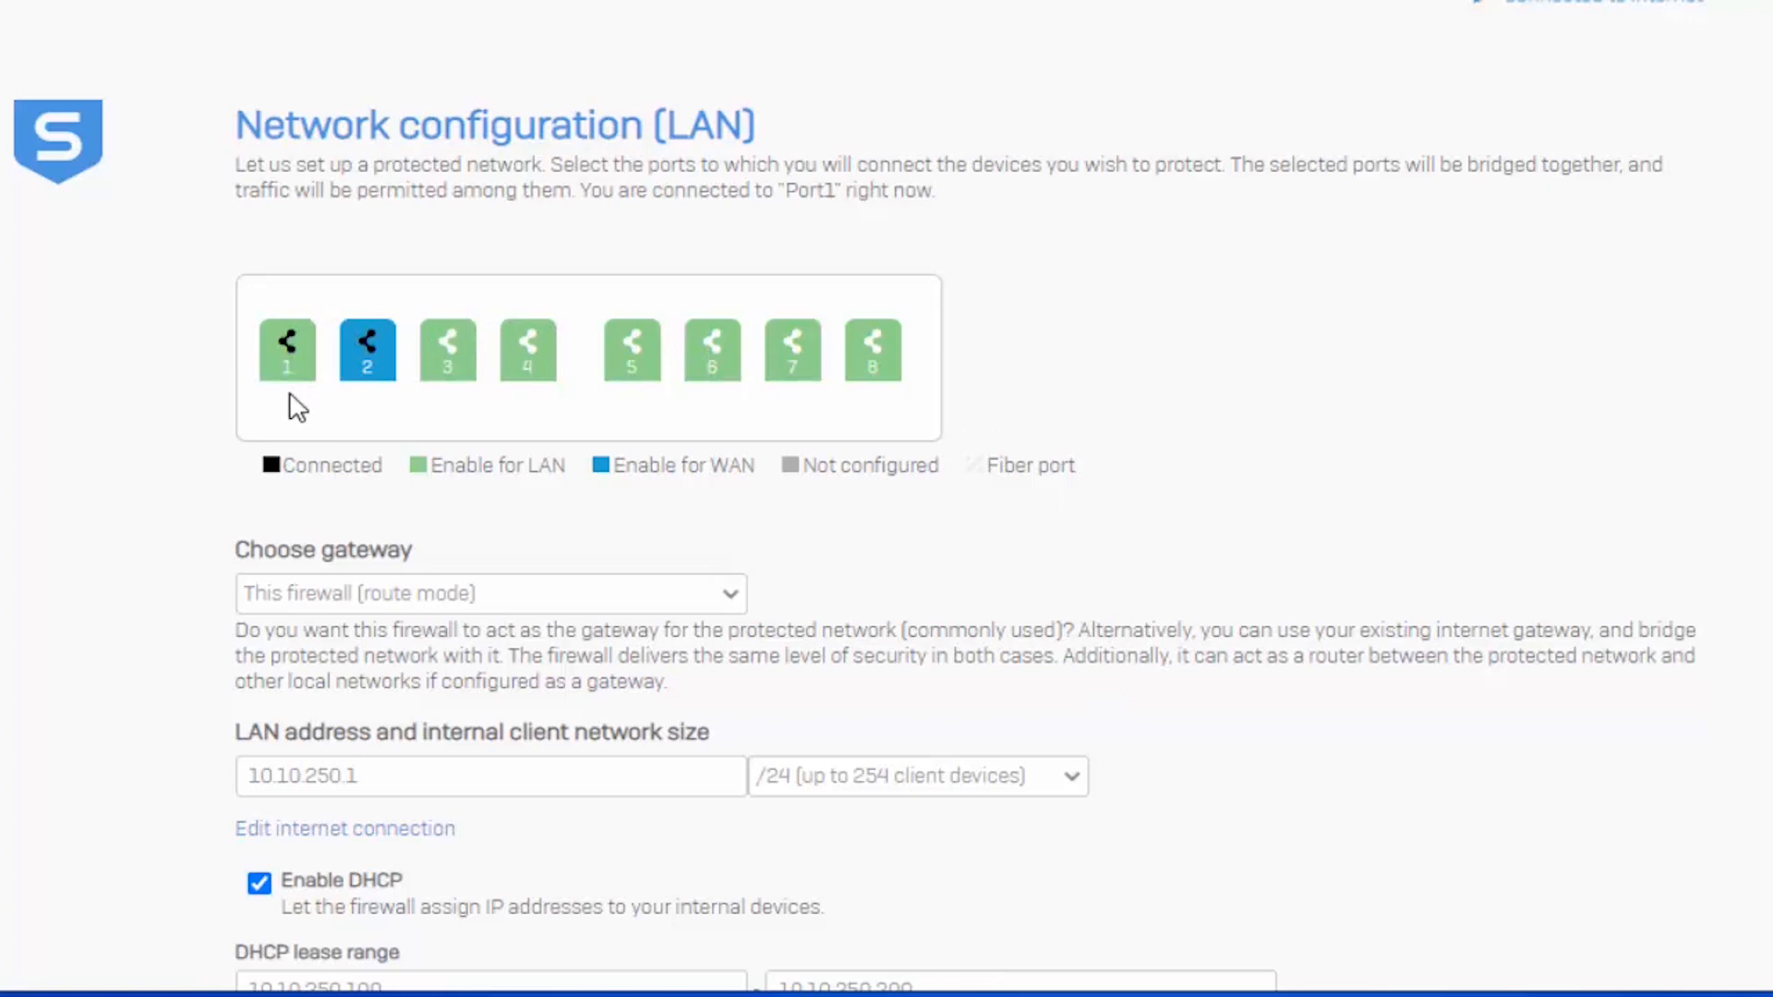
pyautogui.moveTo(501, 439)
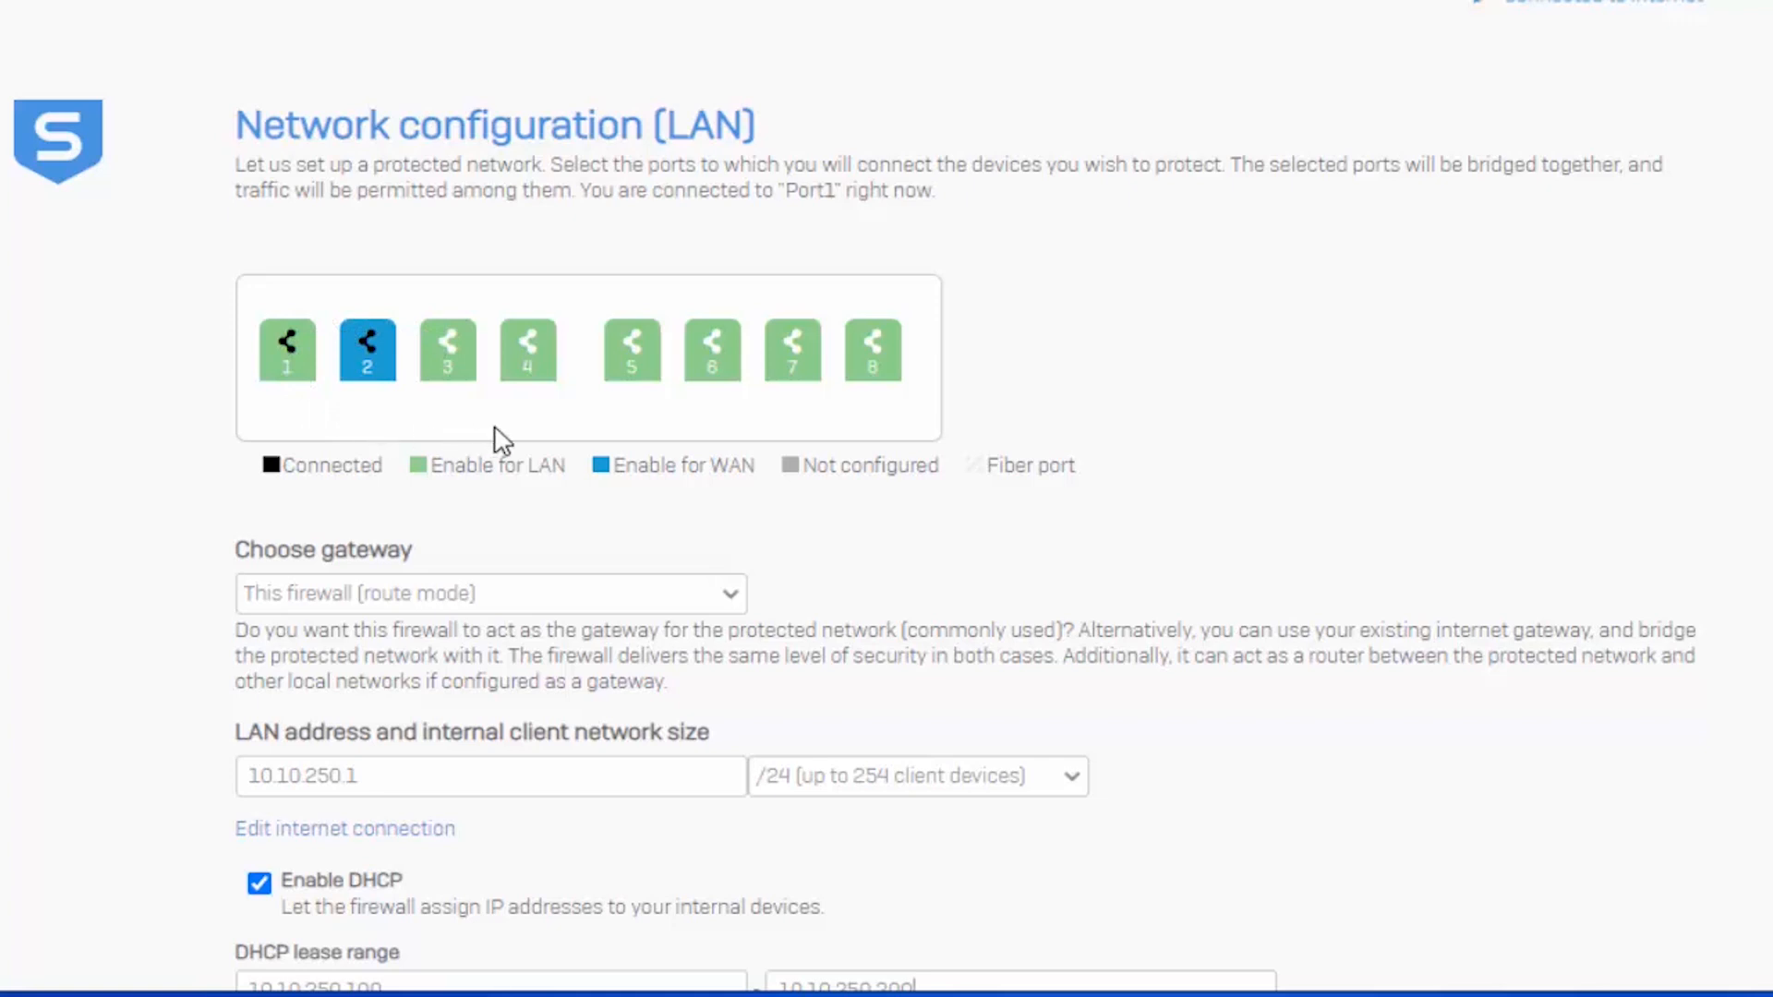
pyautogui.moveTo(425, 486)
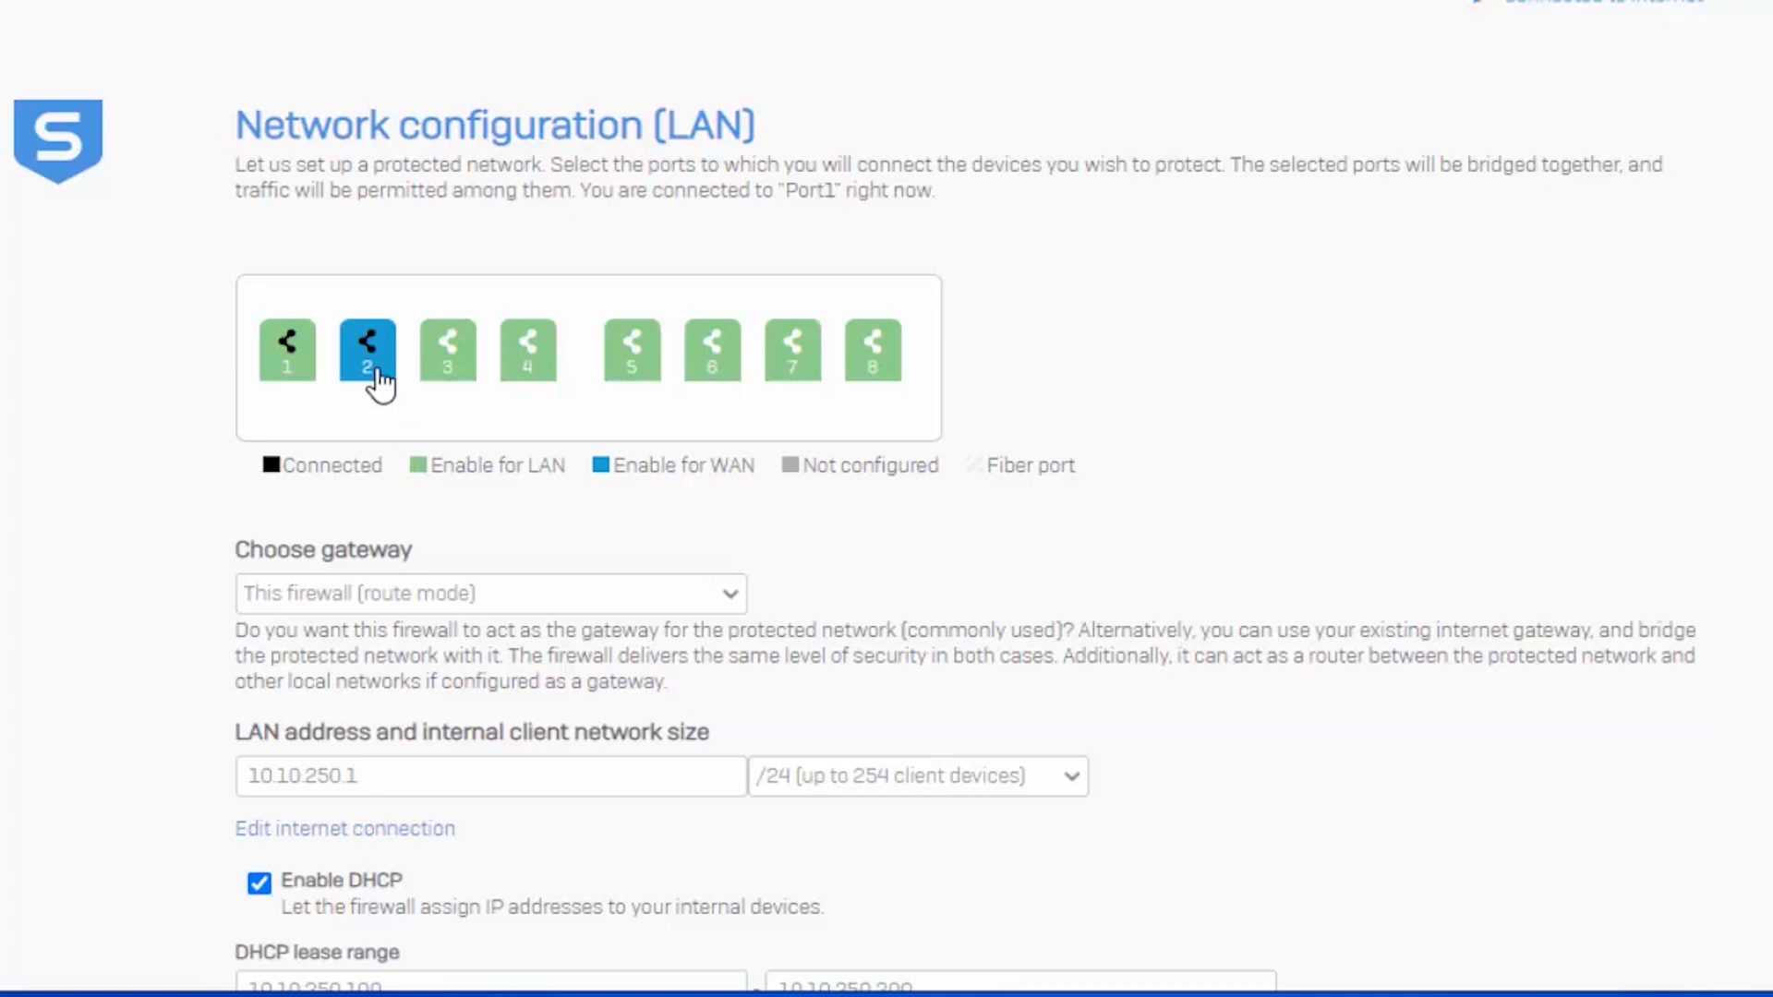
pyautogui.moveTo(651, 495)
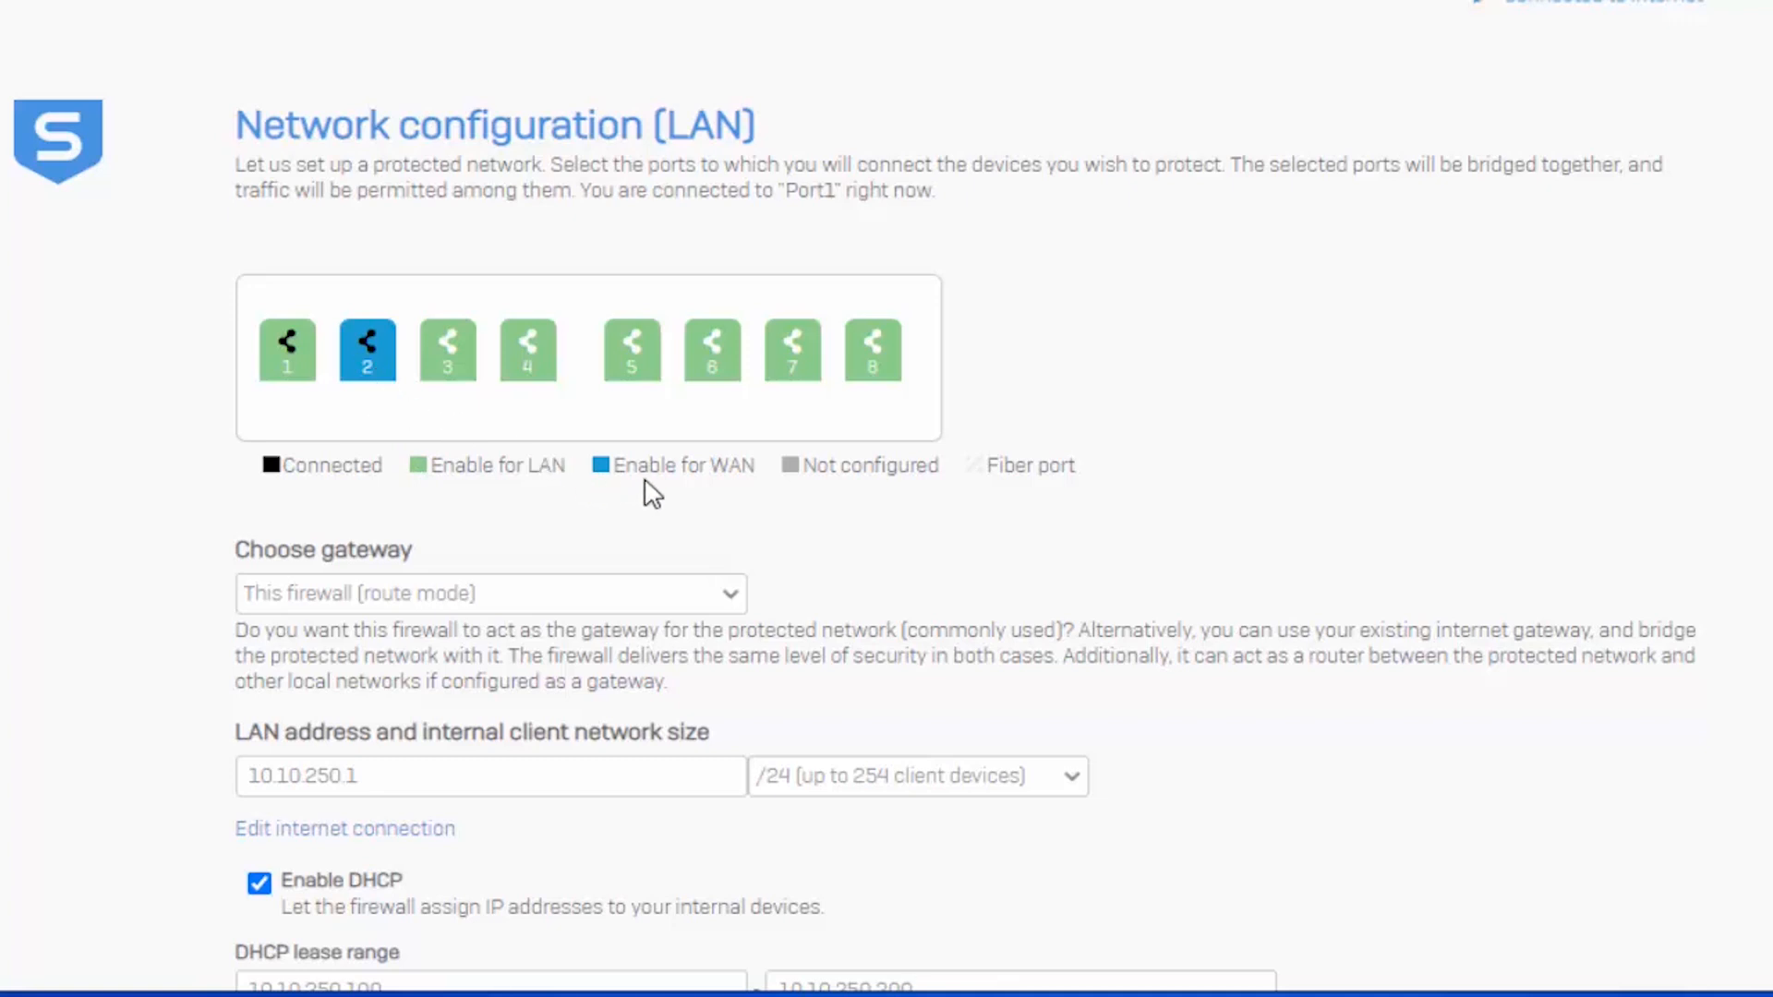
pyautogui.moveTo(505, 388)
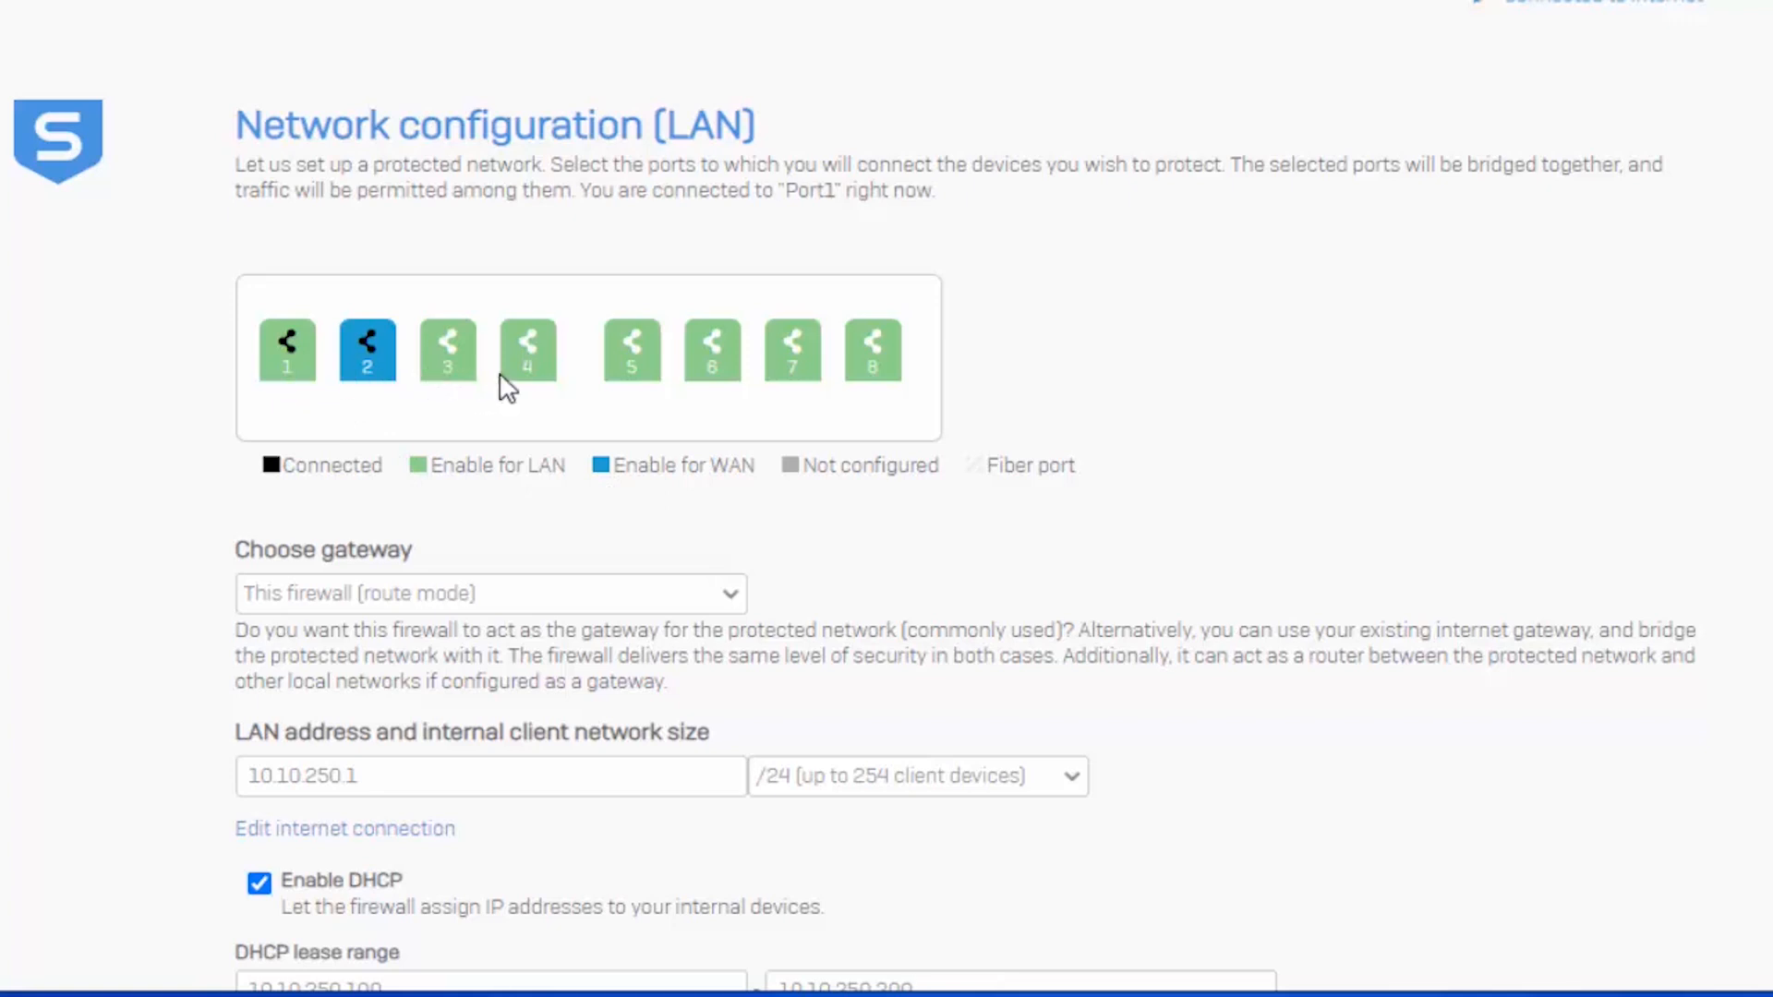
pyautogui.moveTo(580, 432)
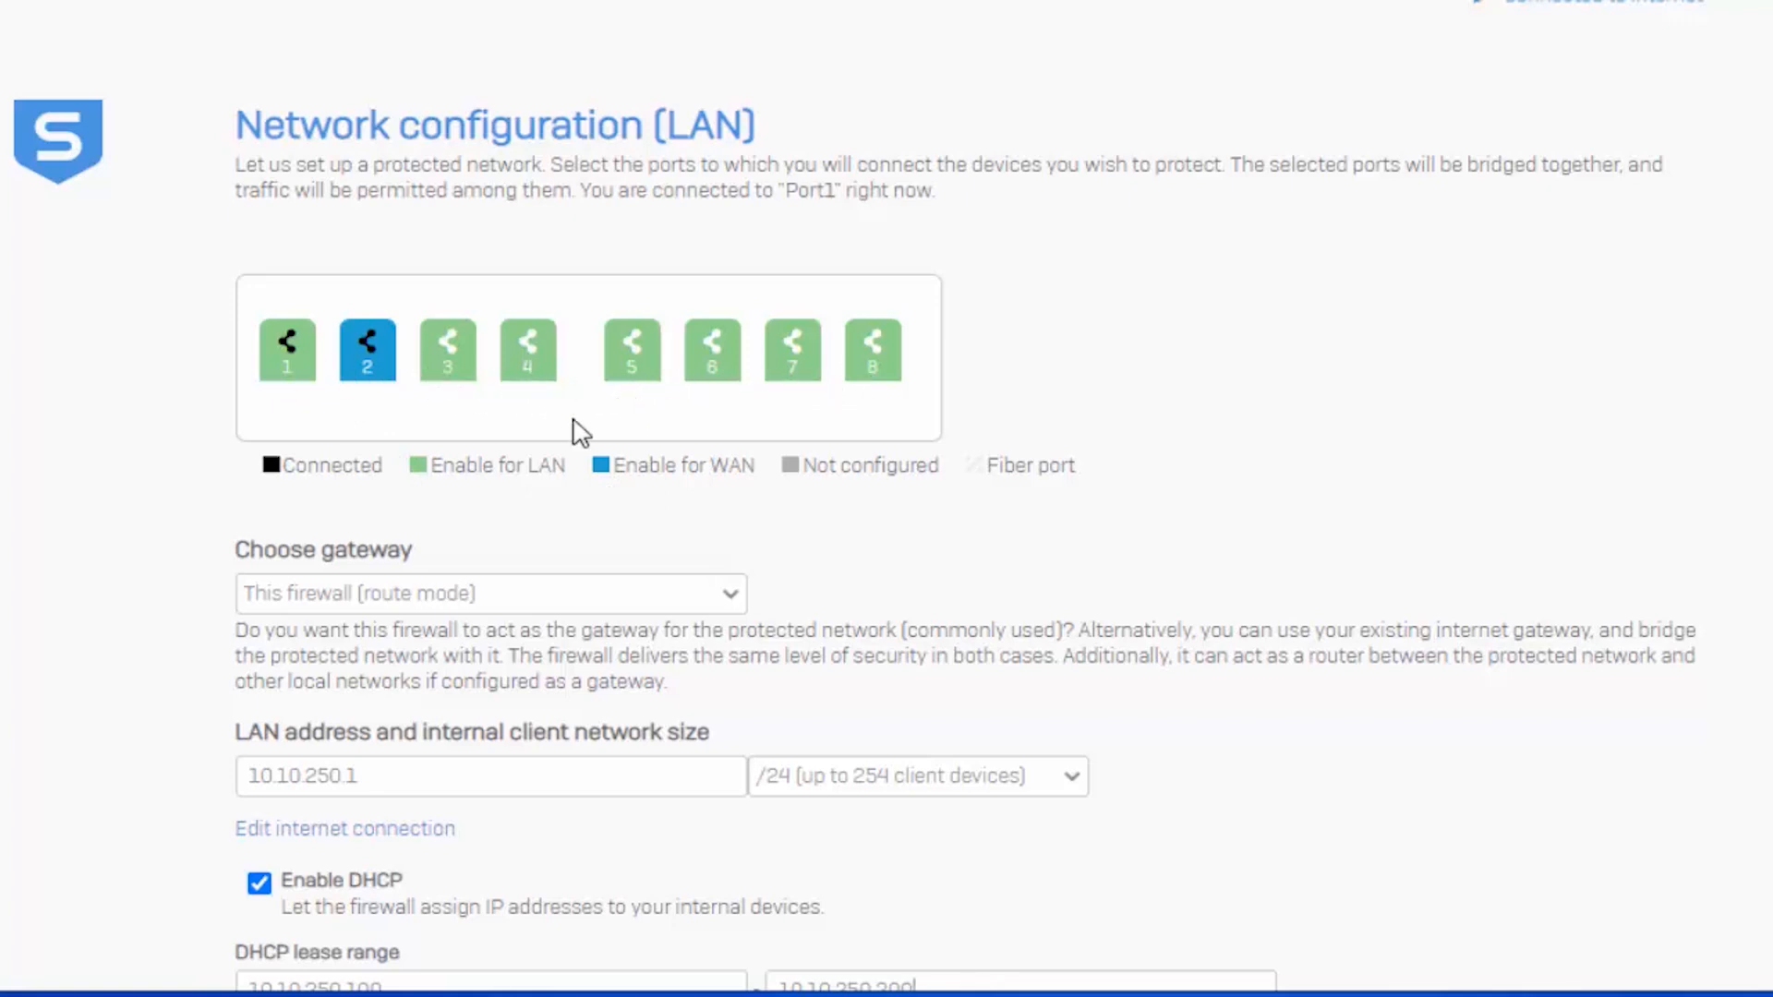
pyautogui.moveTo(486, 480)
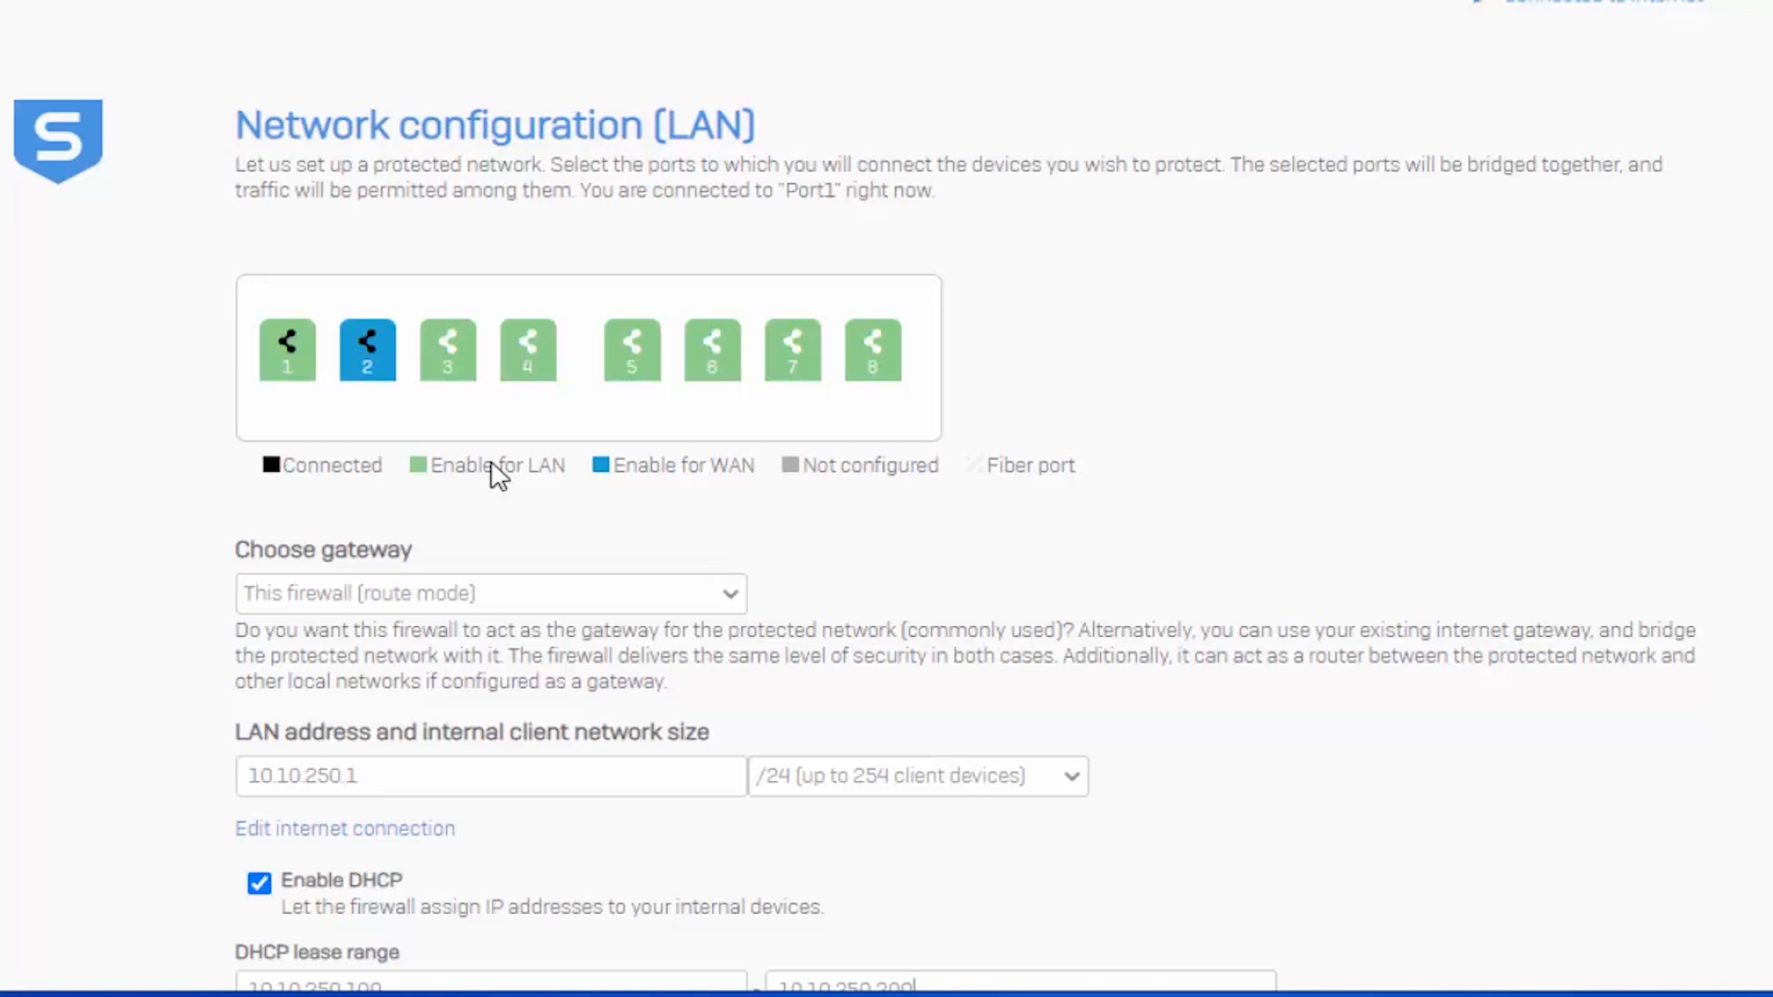
pyautogui.moveTo(543, 480)
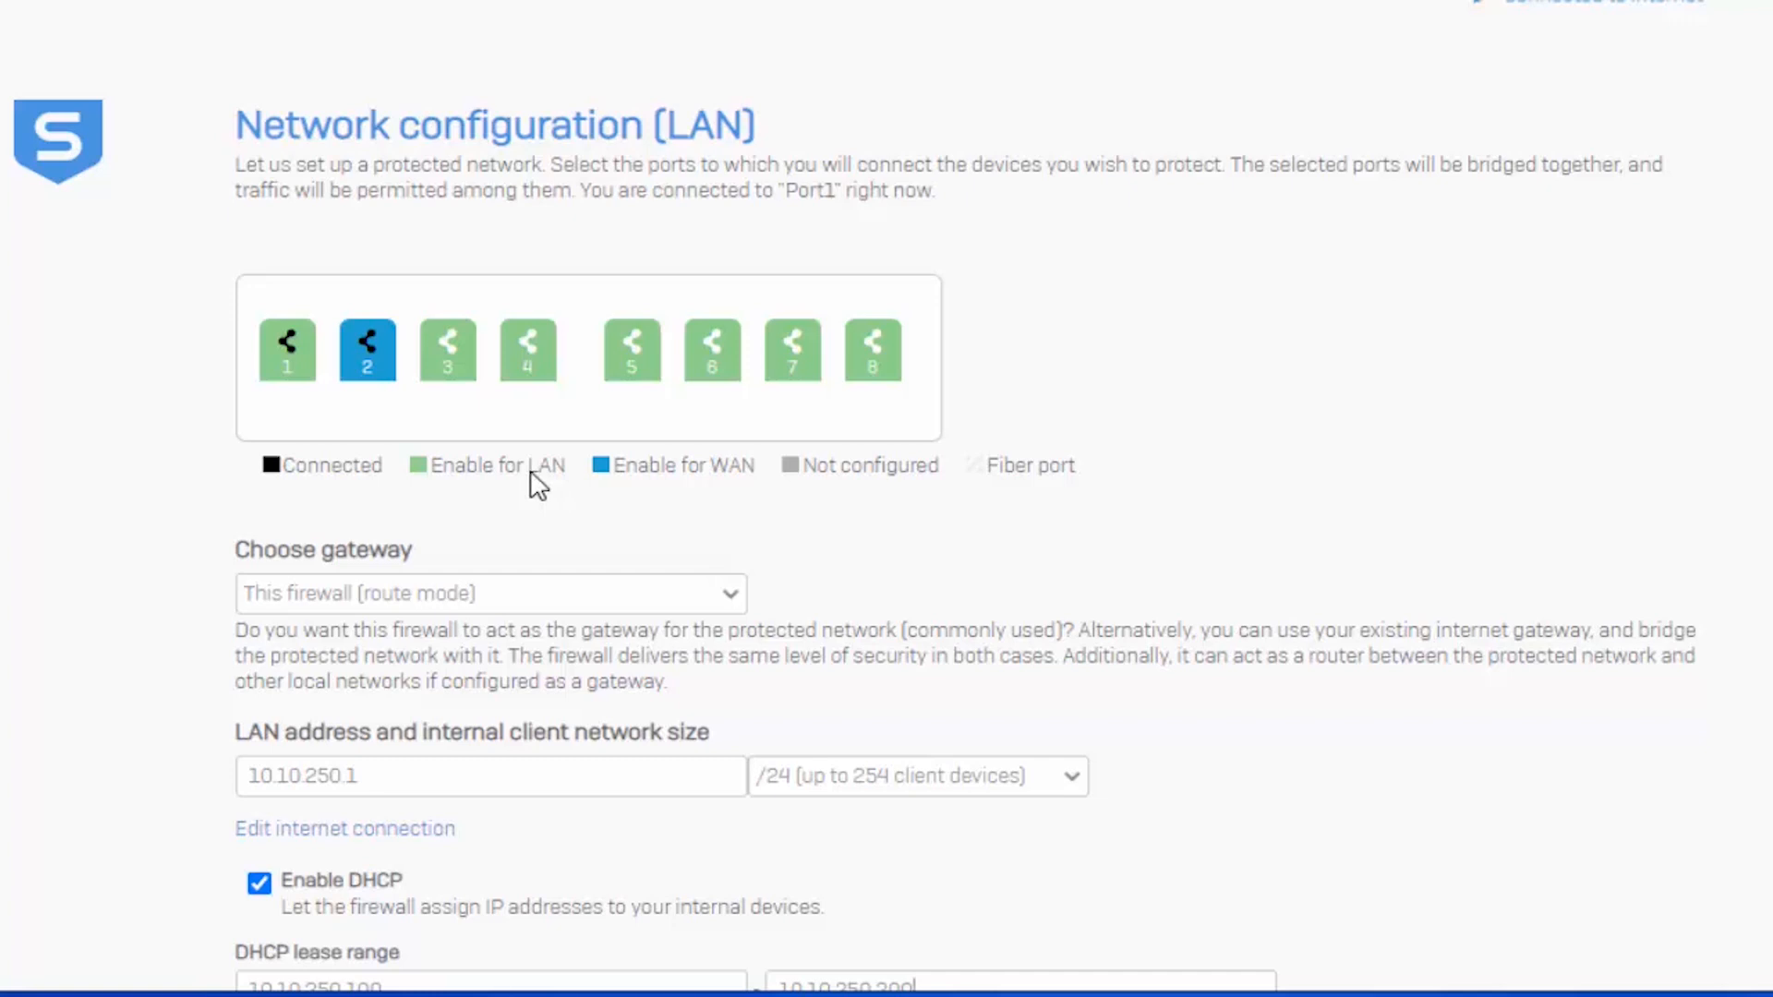
pyautogui.moveTo(487, 497)
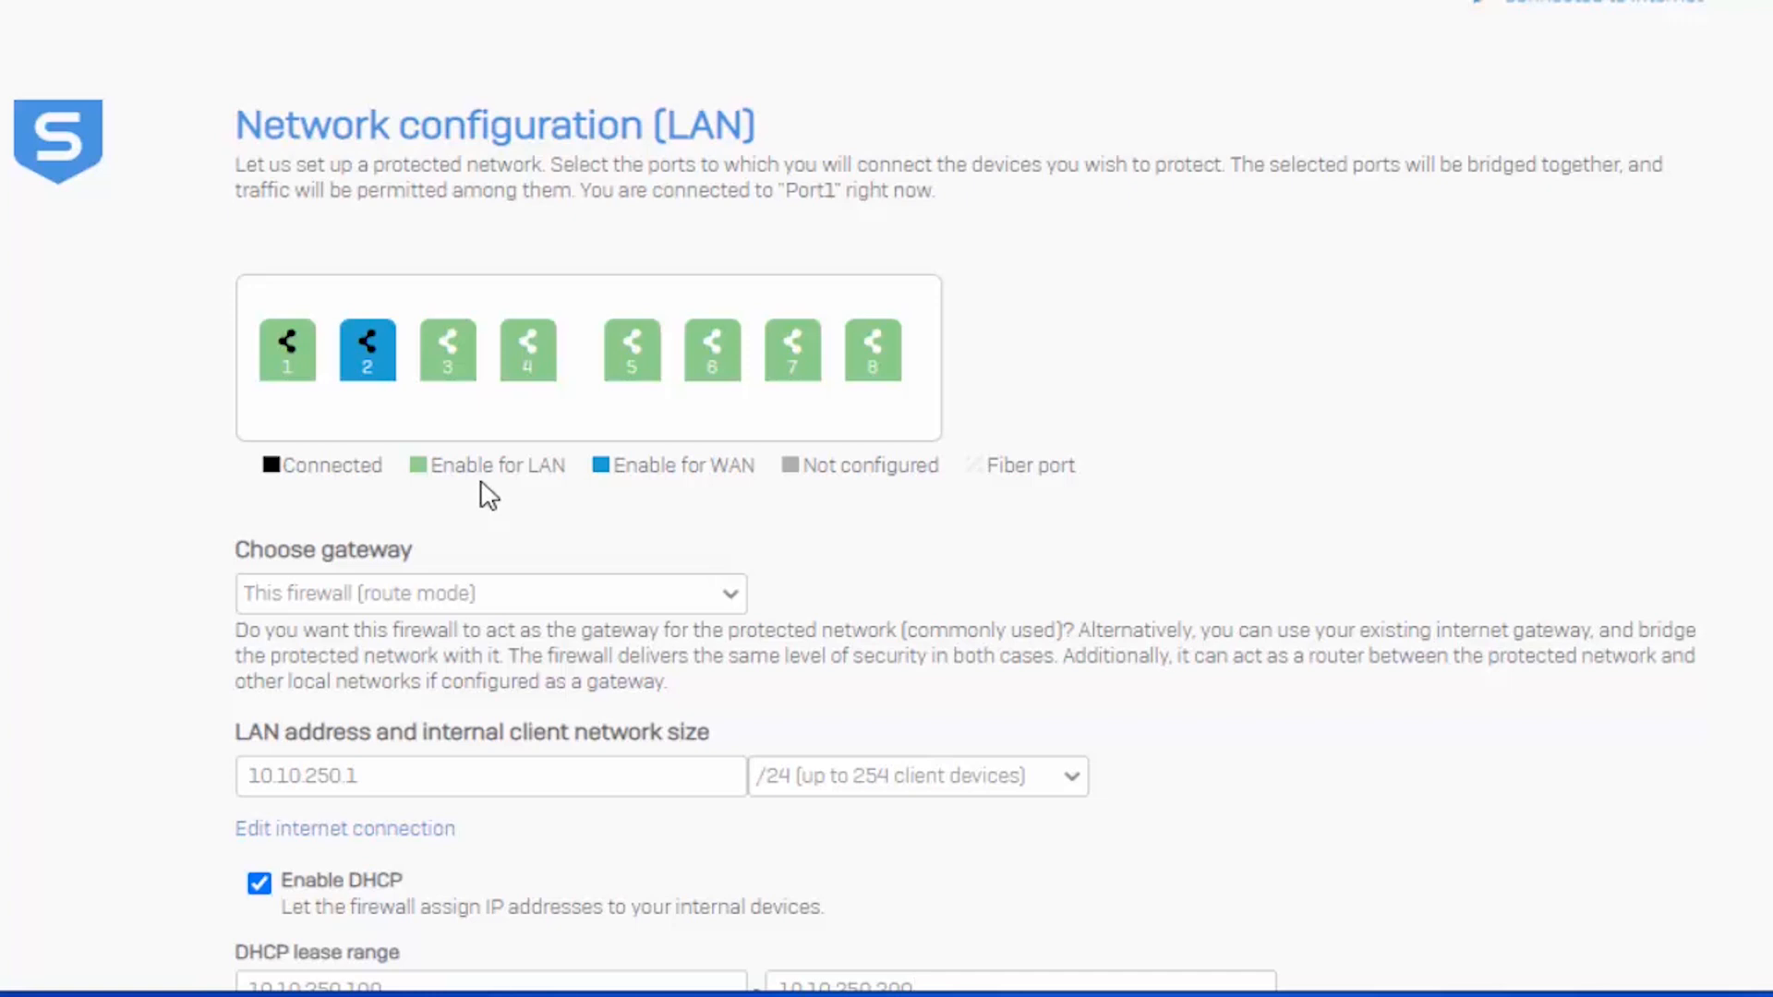
pyautogui.moveTo(622, 427)
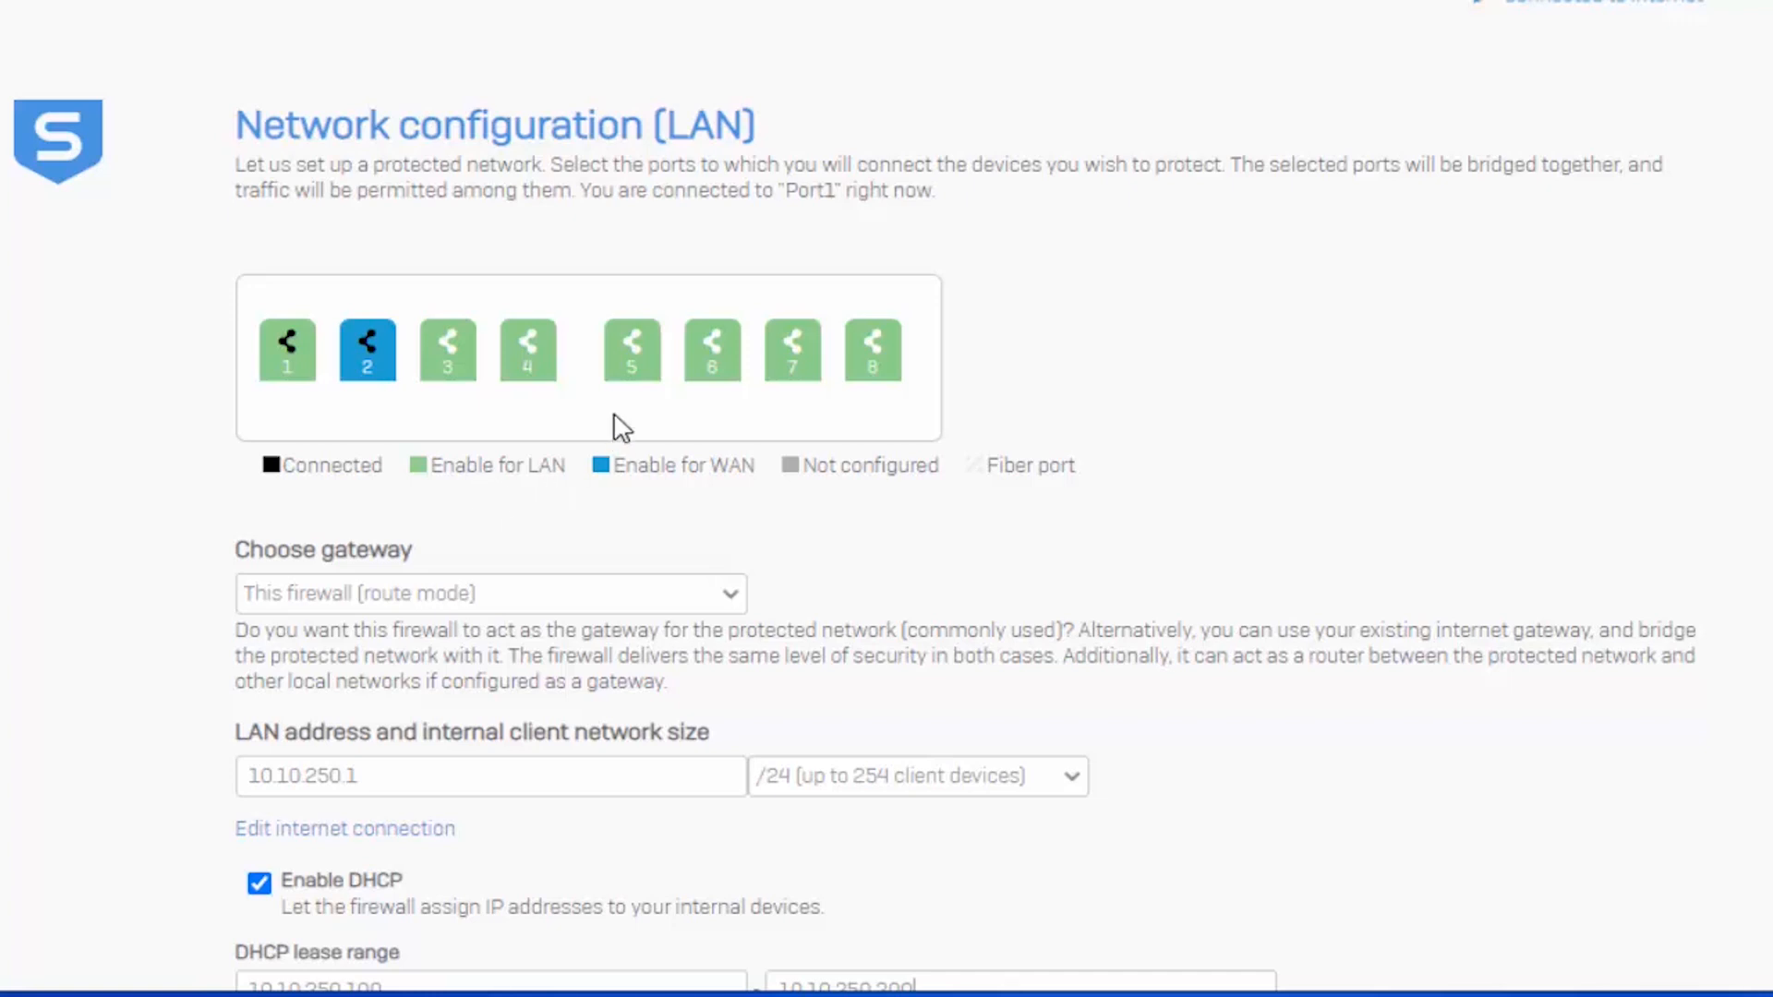
pyautogui.moveTo(559, 360)
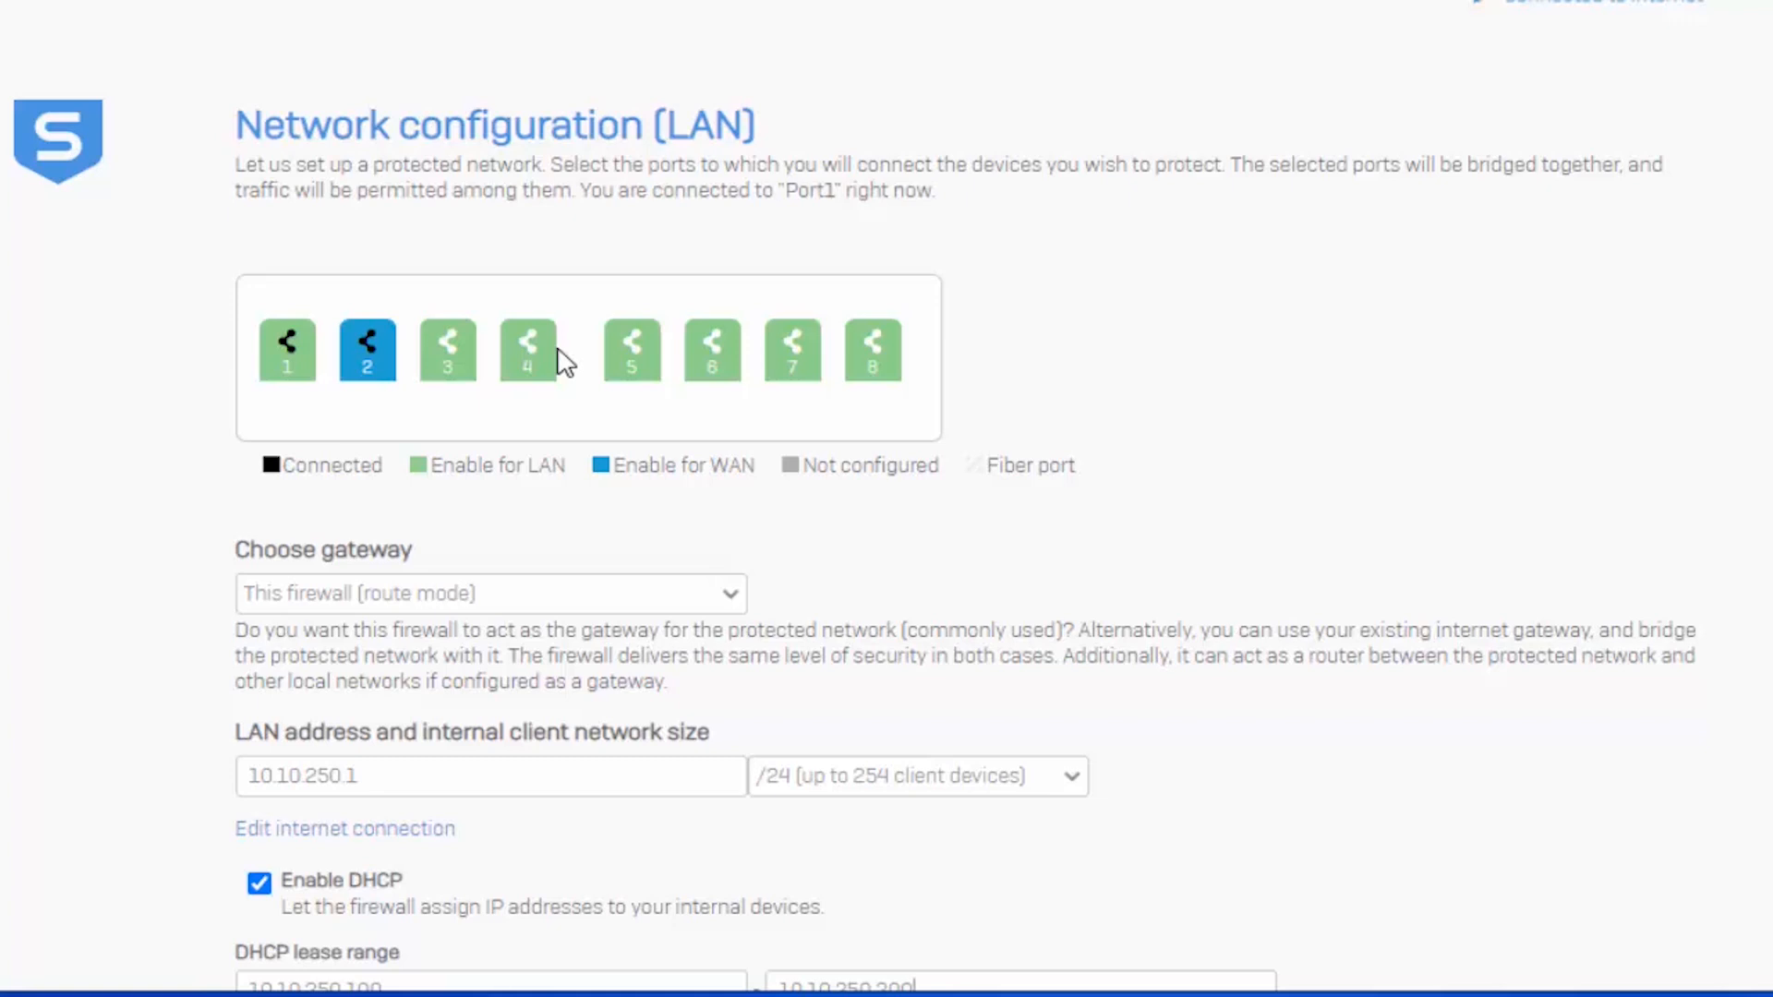
pyautogui.moveTo(1003, 393)
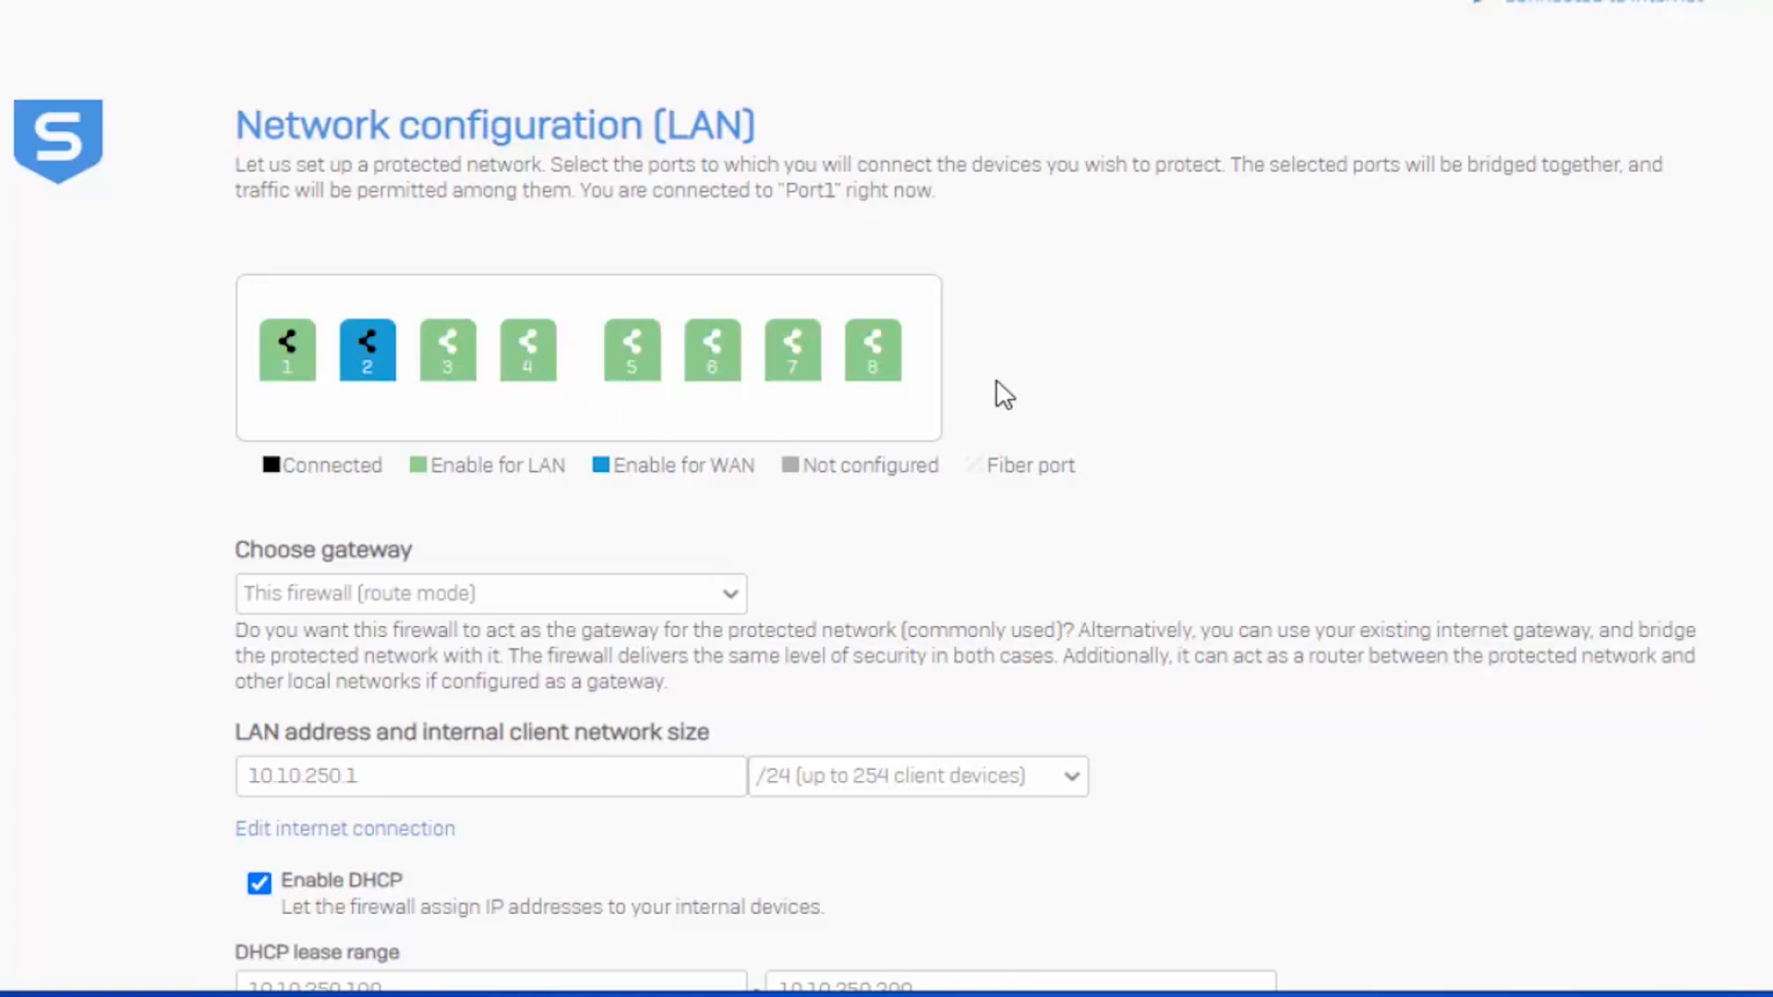
pyautogui.moveTo(332, 432)
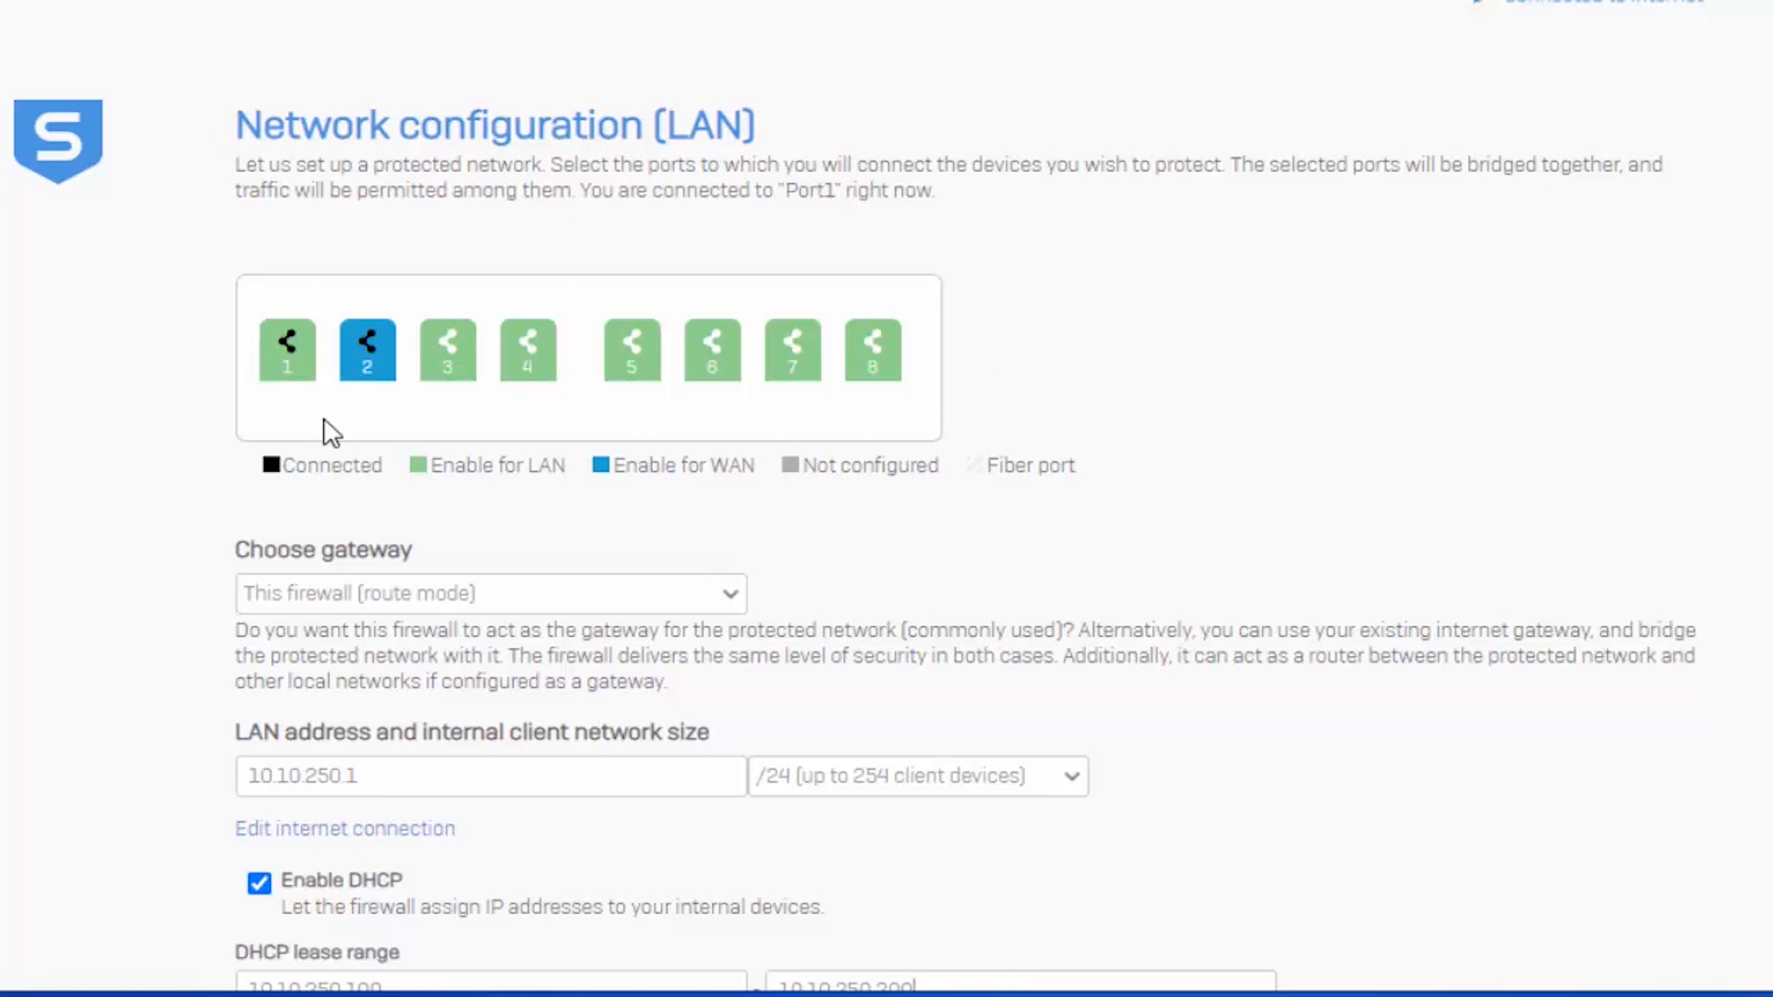
pyautogui.moveTo(324, 432)
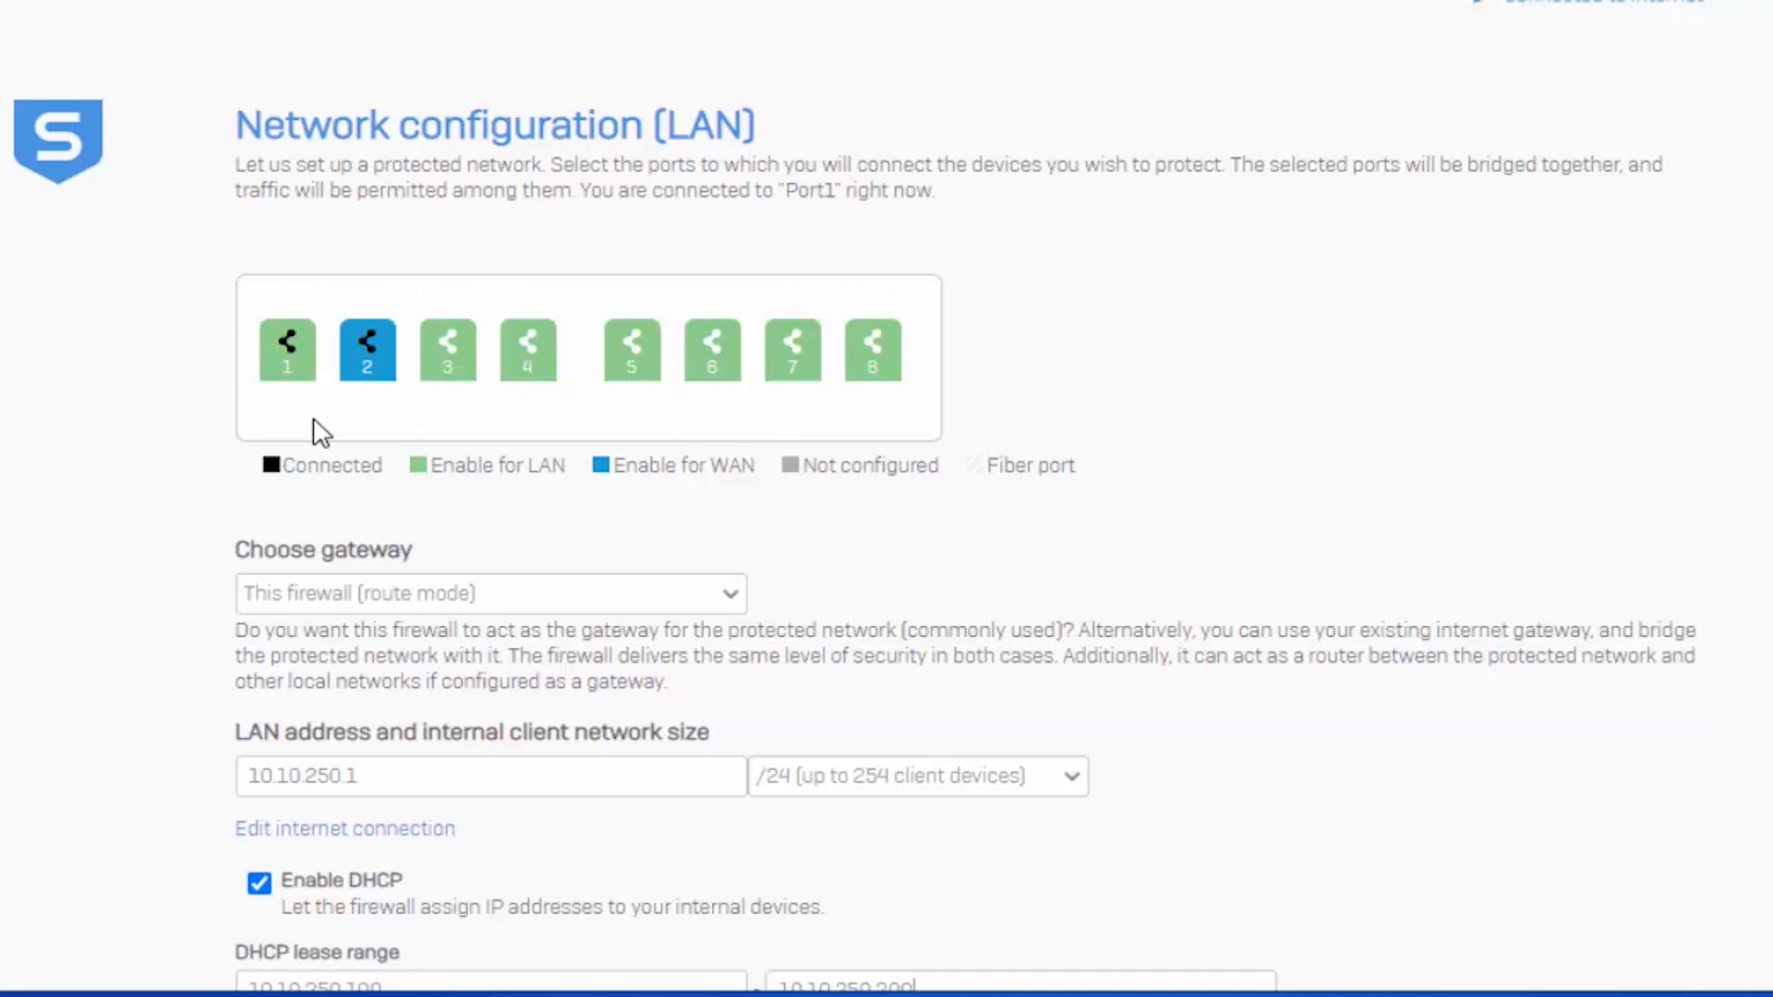
# Step: Remove ports 8 and 3 from the LAN, leaving only port 1 on the LAN
pyautogui.click(870, 349)
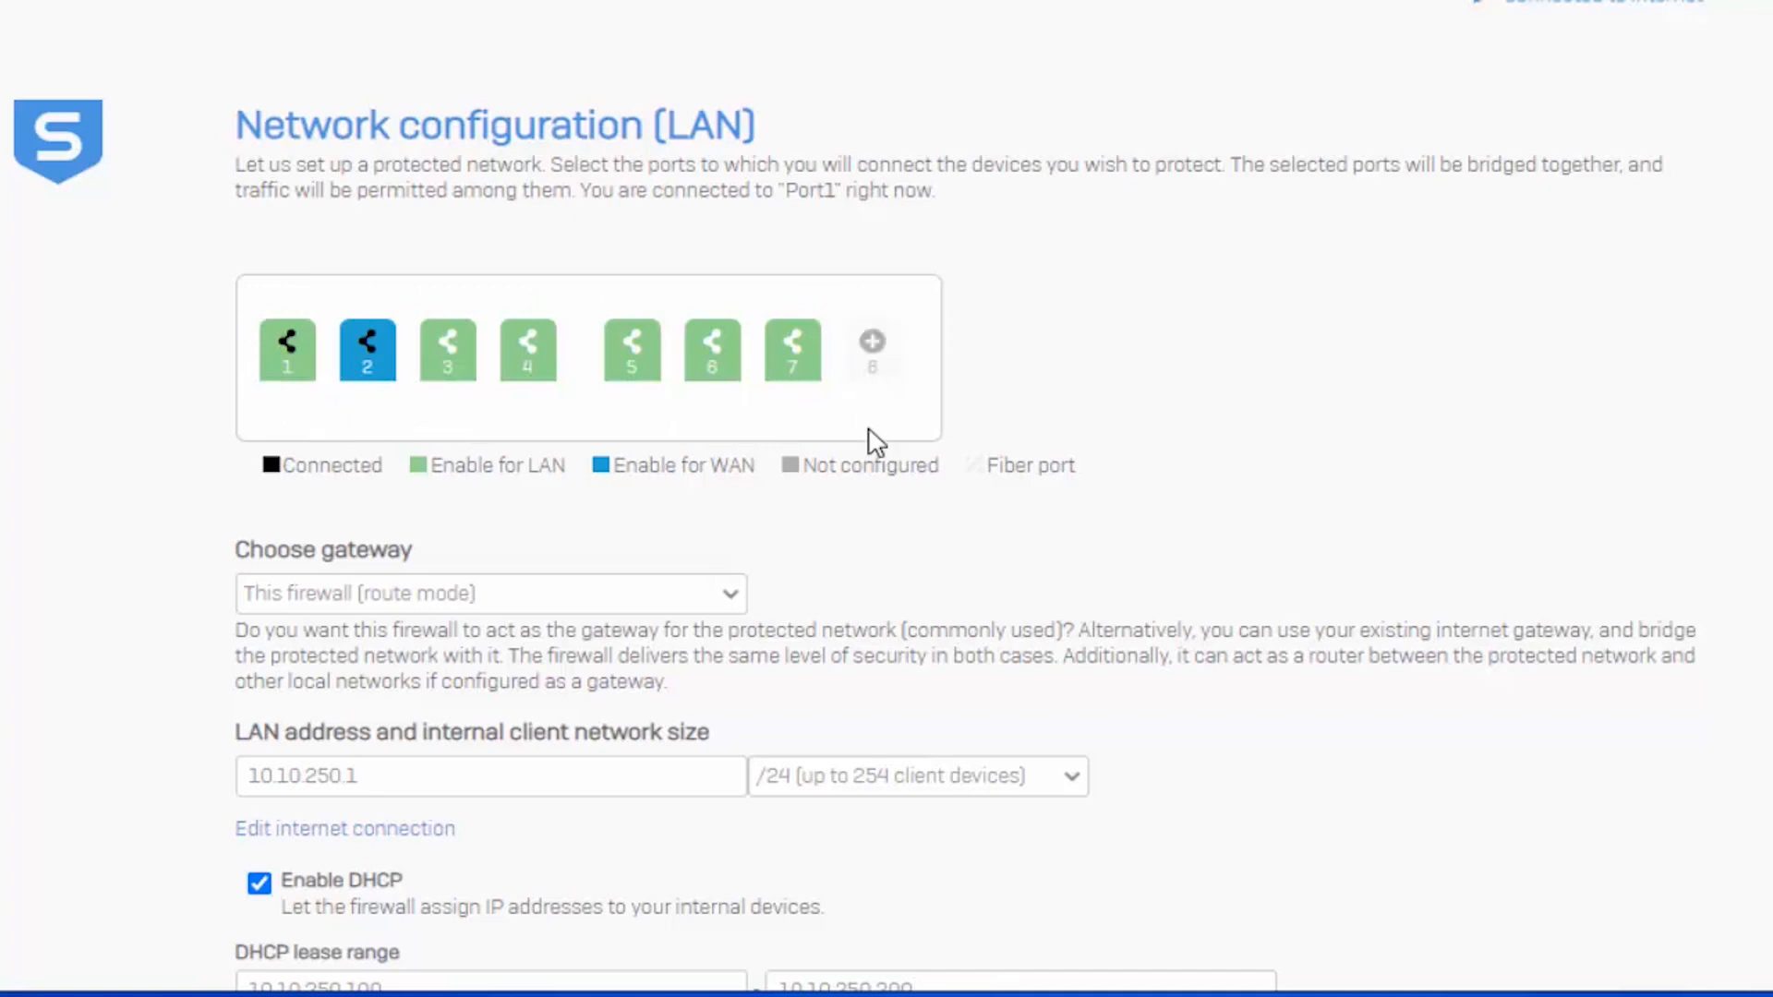
pyautogui.moveTo(876, 483)
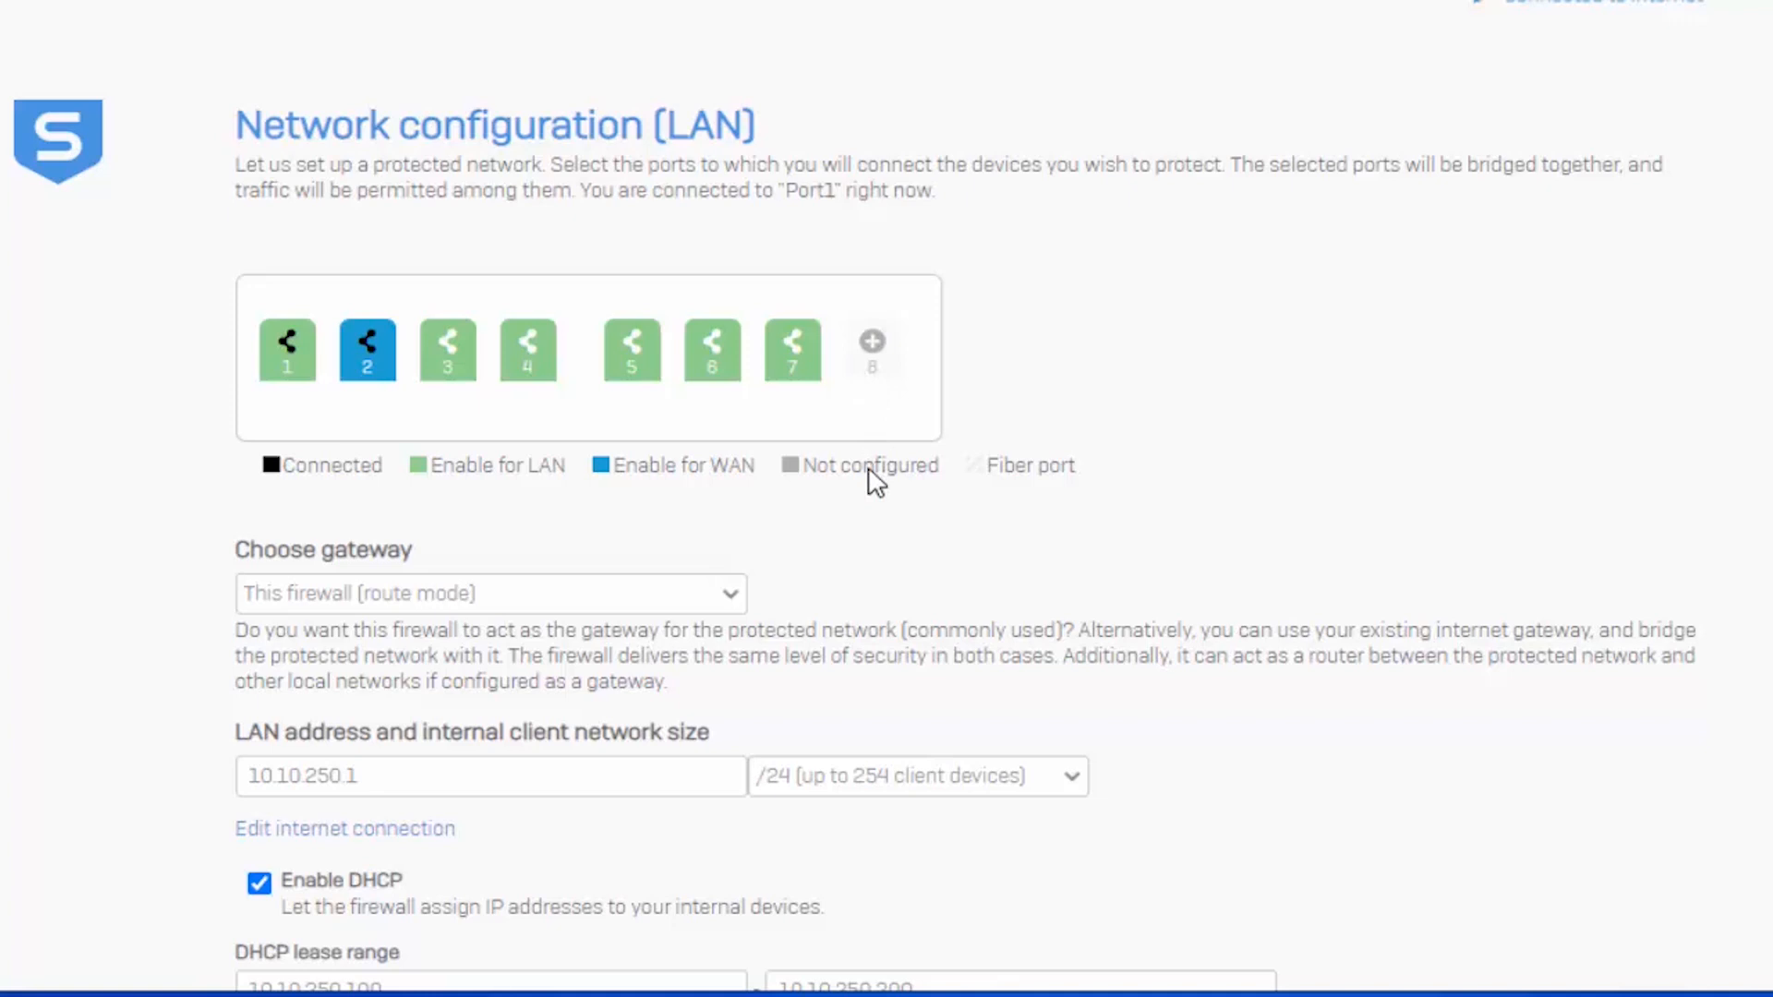
pyautogui.moveTo(801, 393)
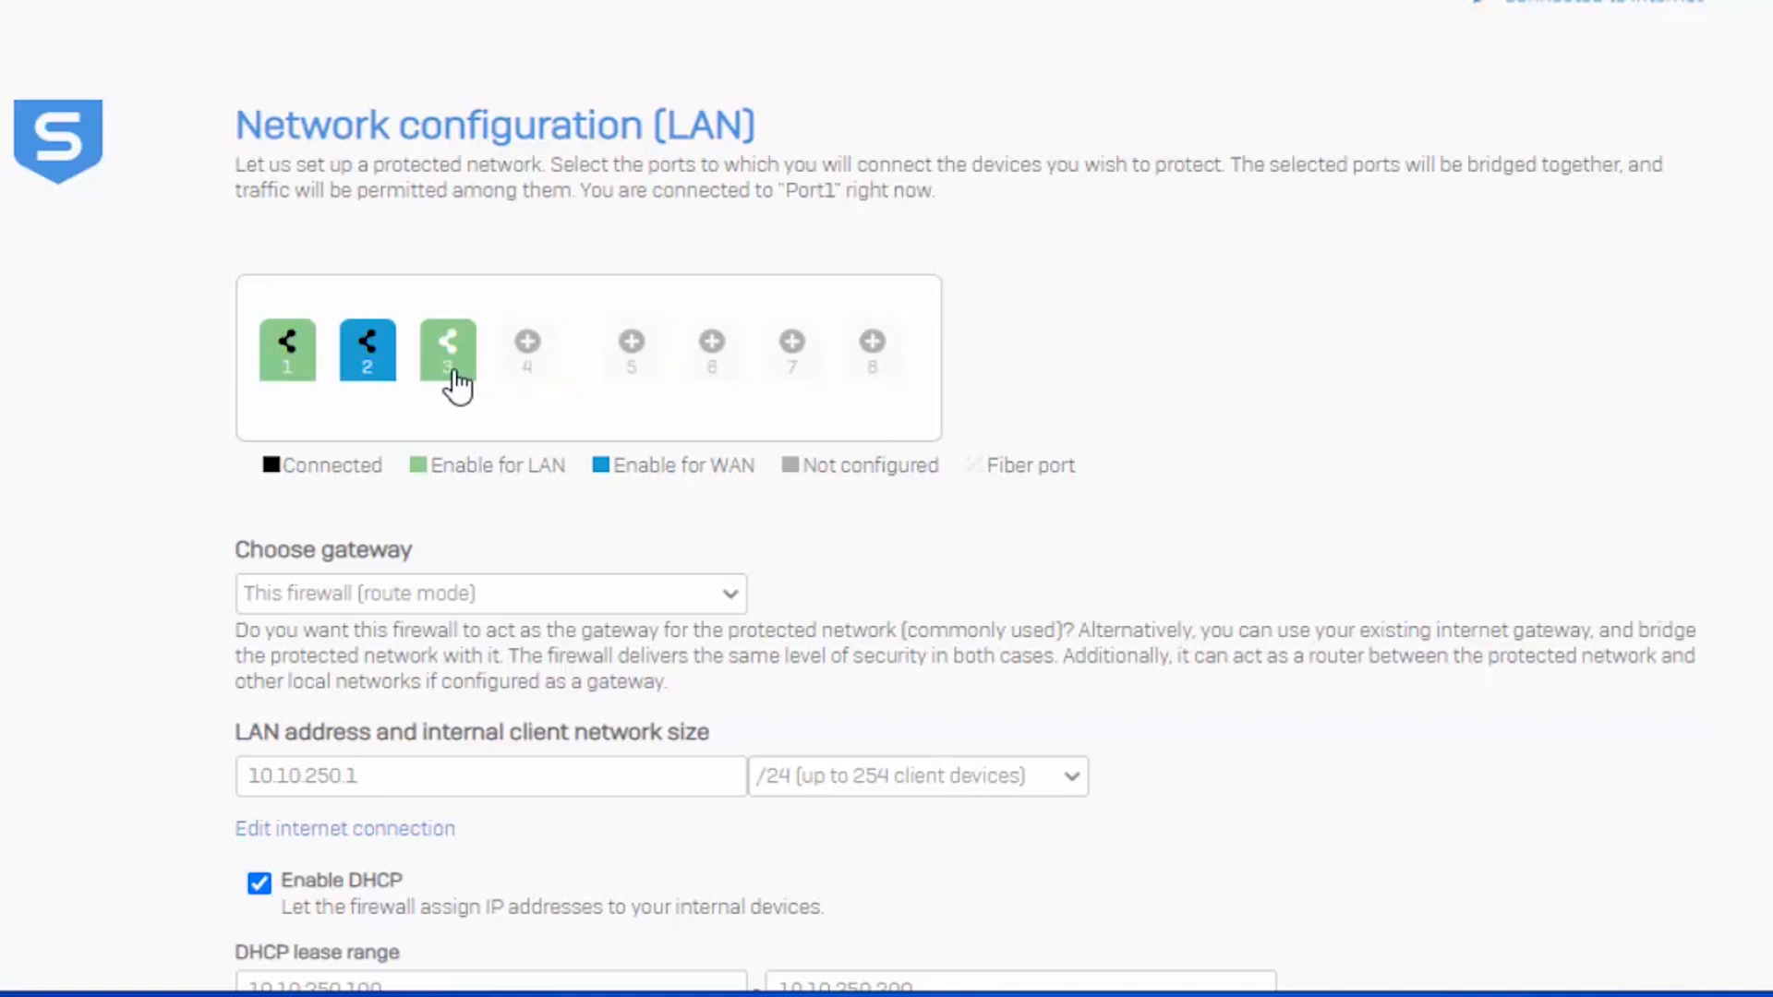
pyautogui.click(446, 351)
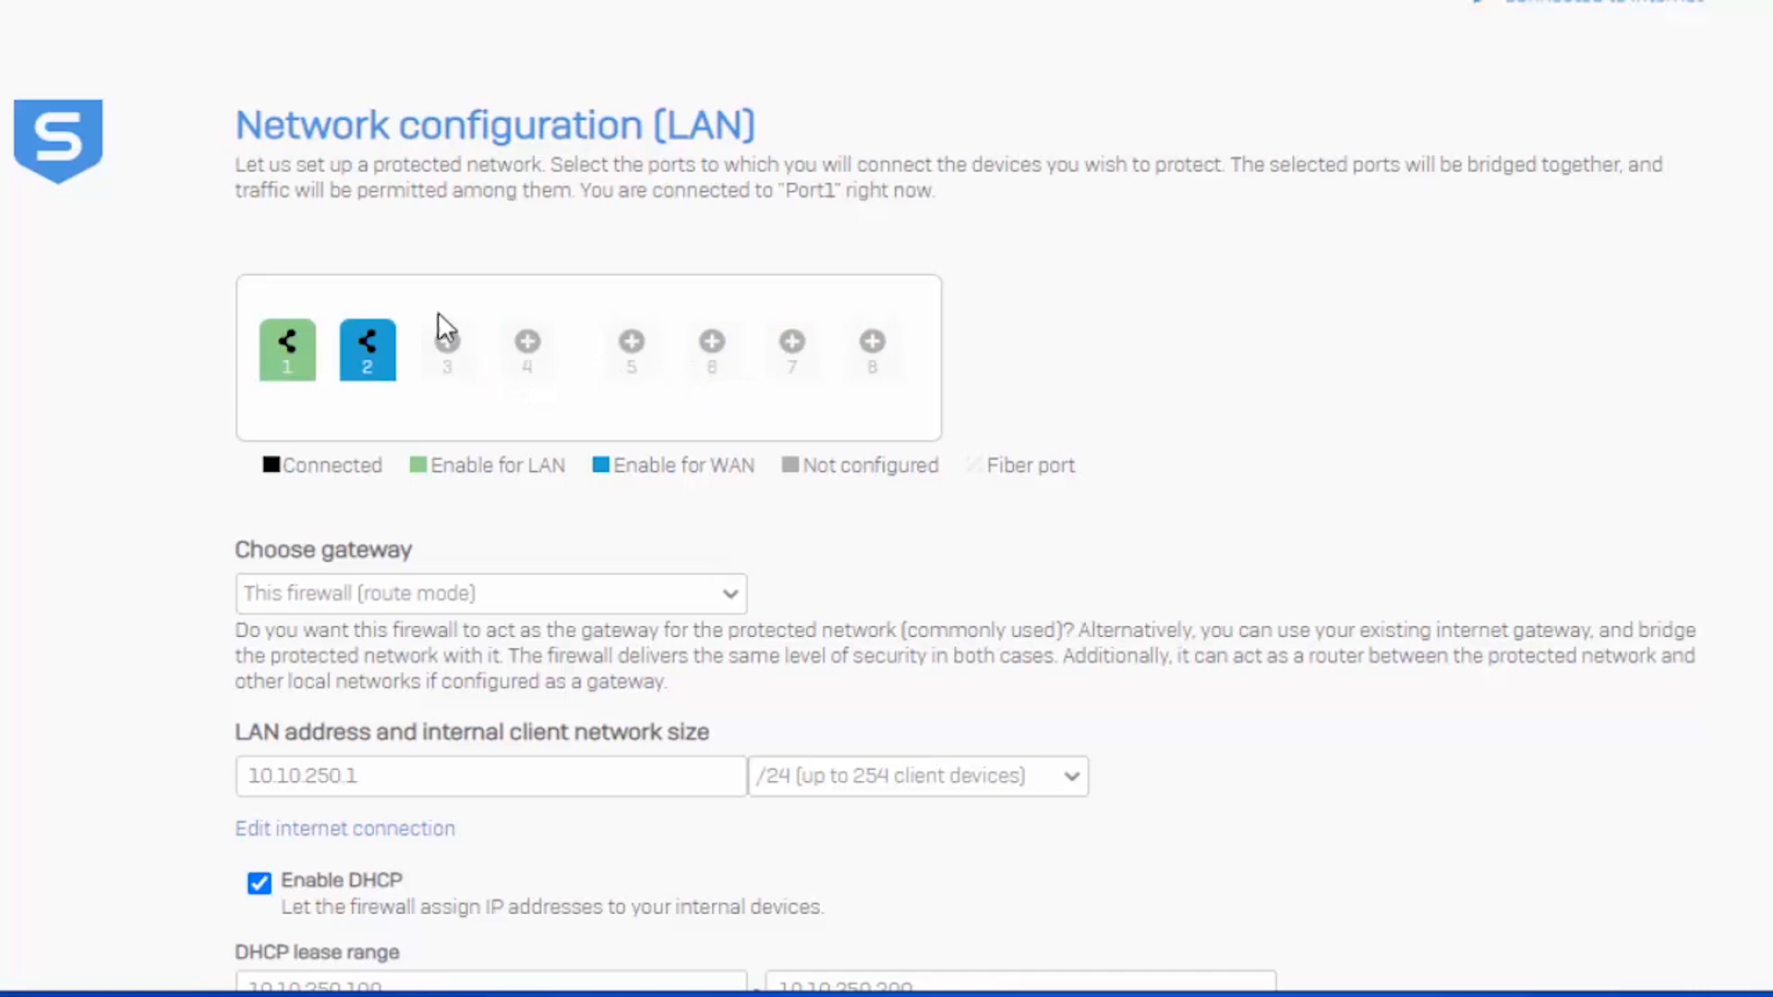
pyautogui.moveTo(292, 341)
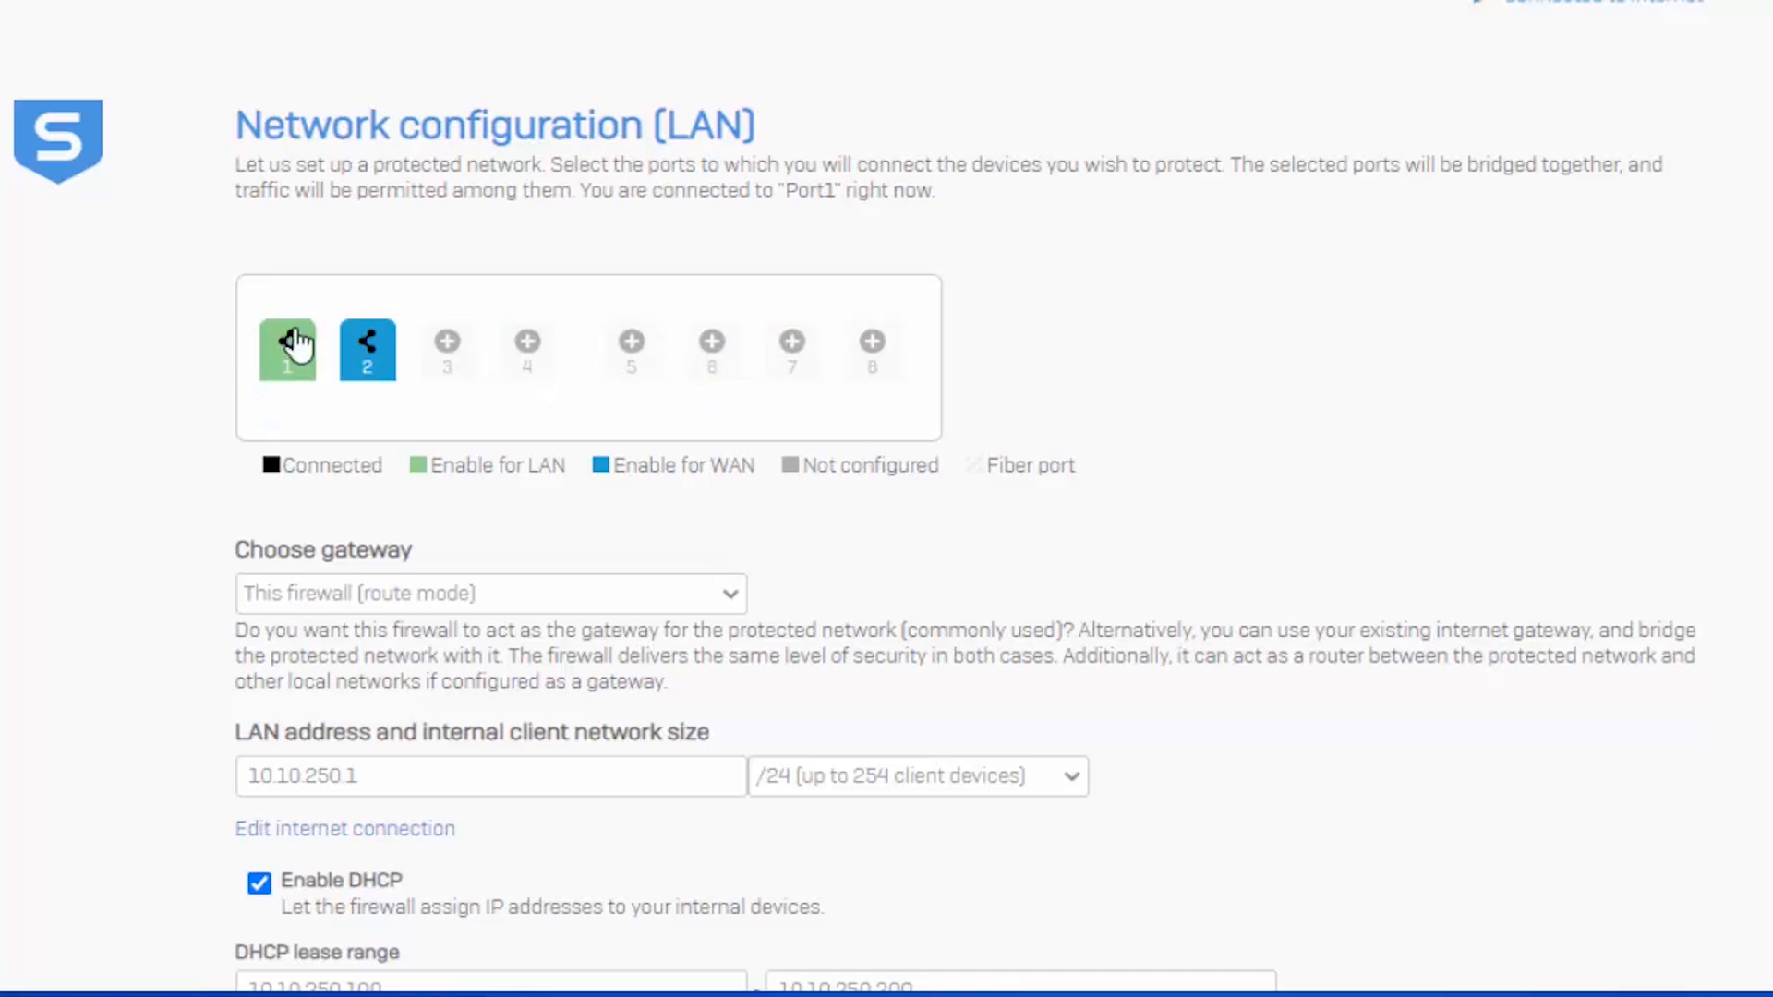
pyautogui.click(286, 349)
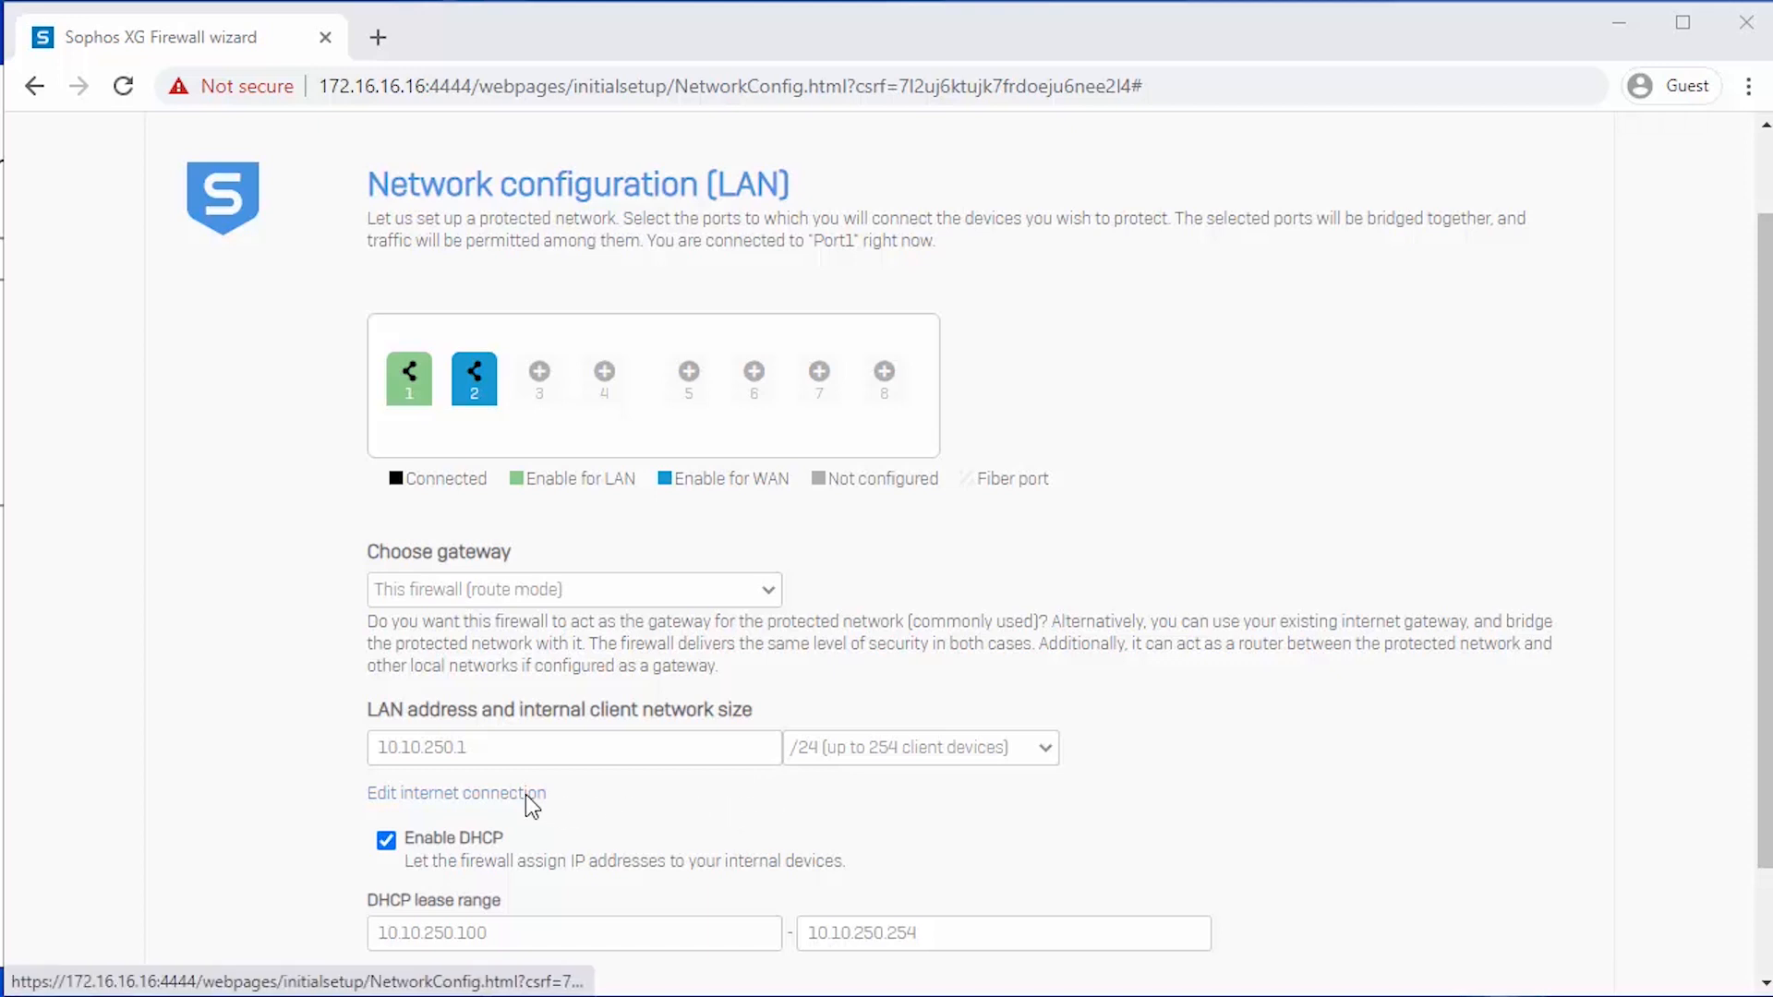
pyautogui.click(456, 792)
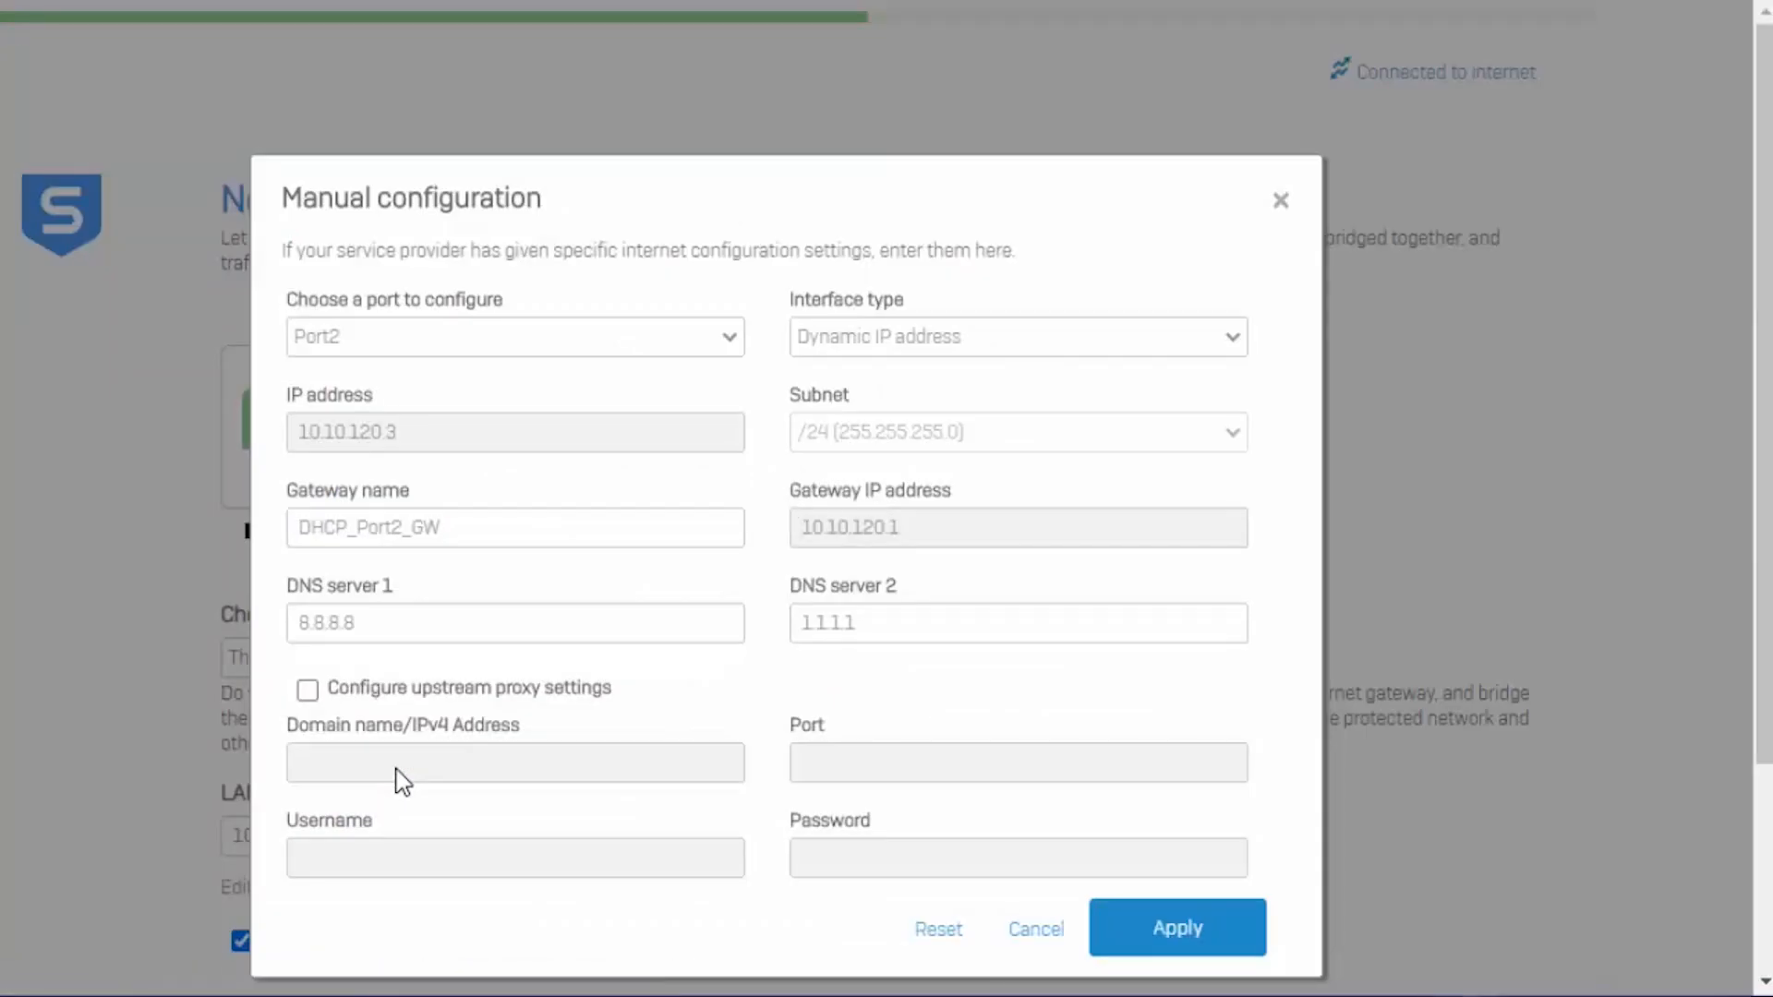
pyautogui.moveTo(570, 737)
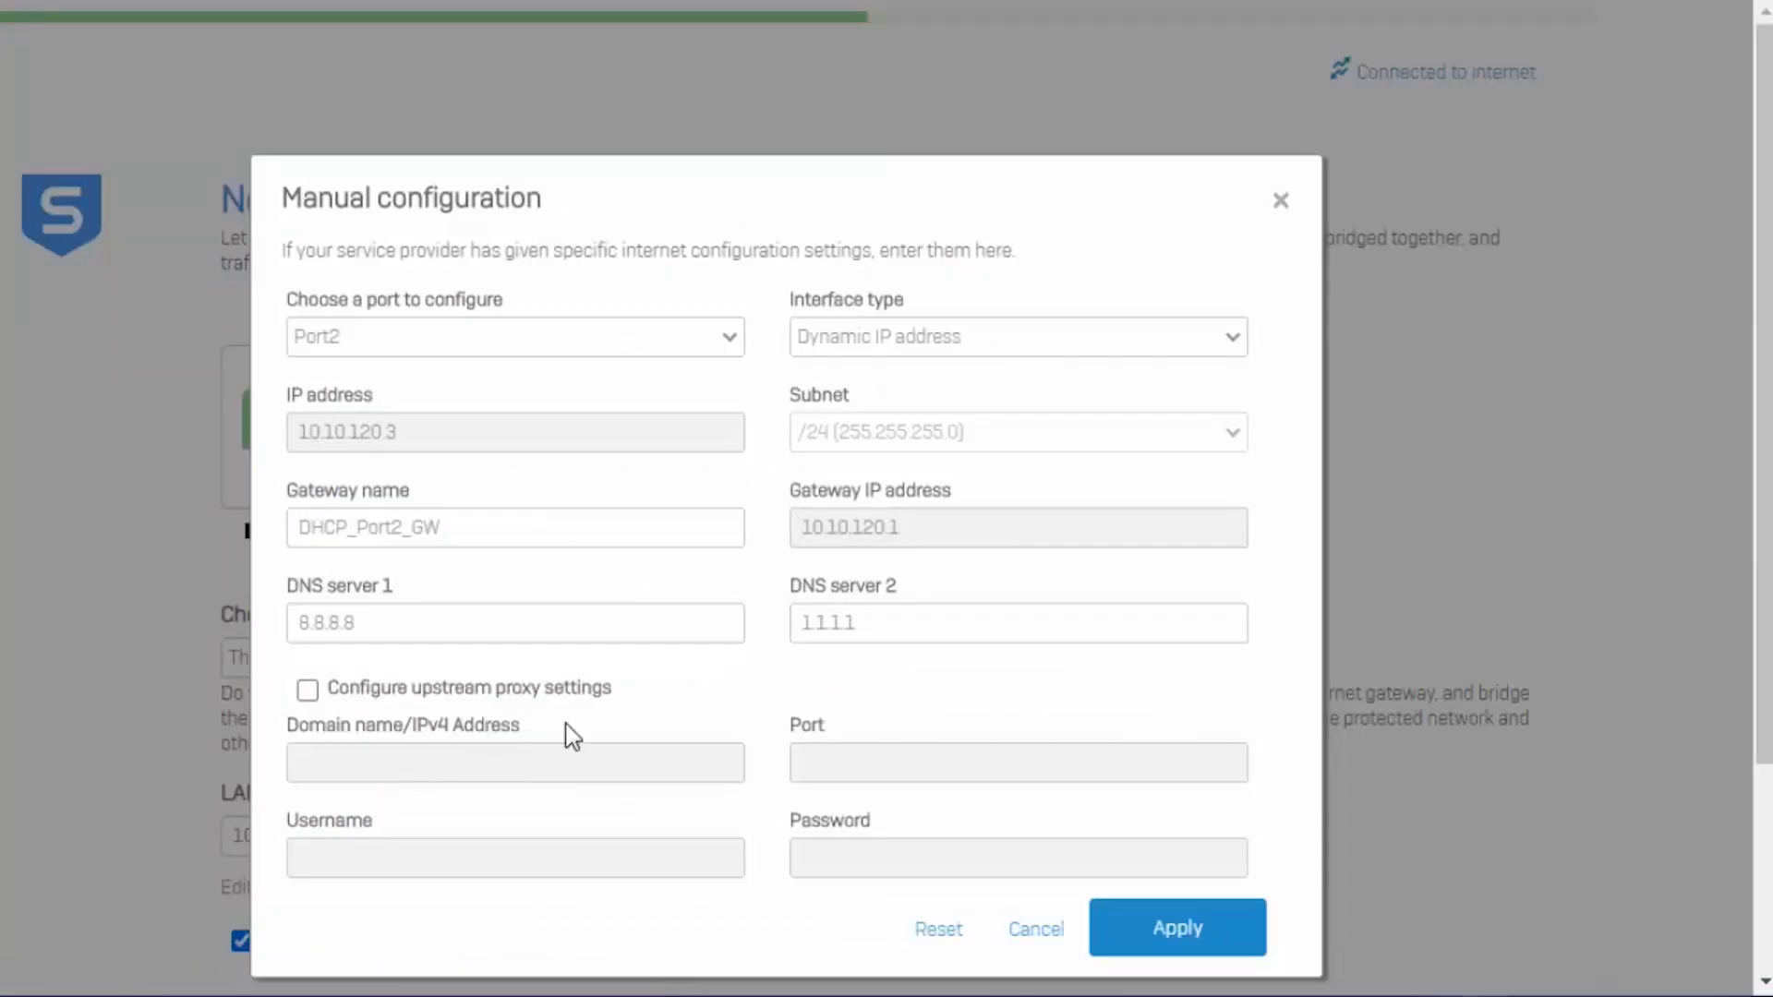
pyautogui.moveTo(1030, 495)
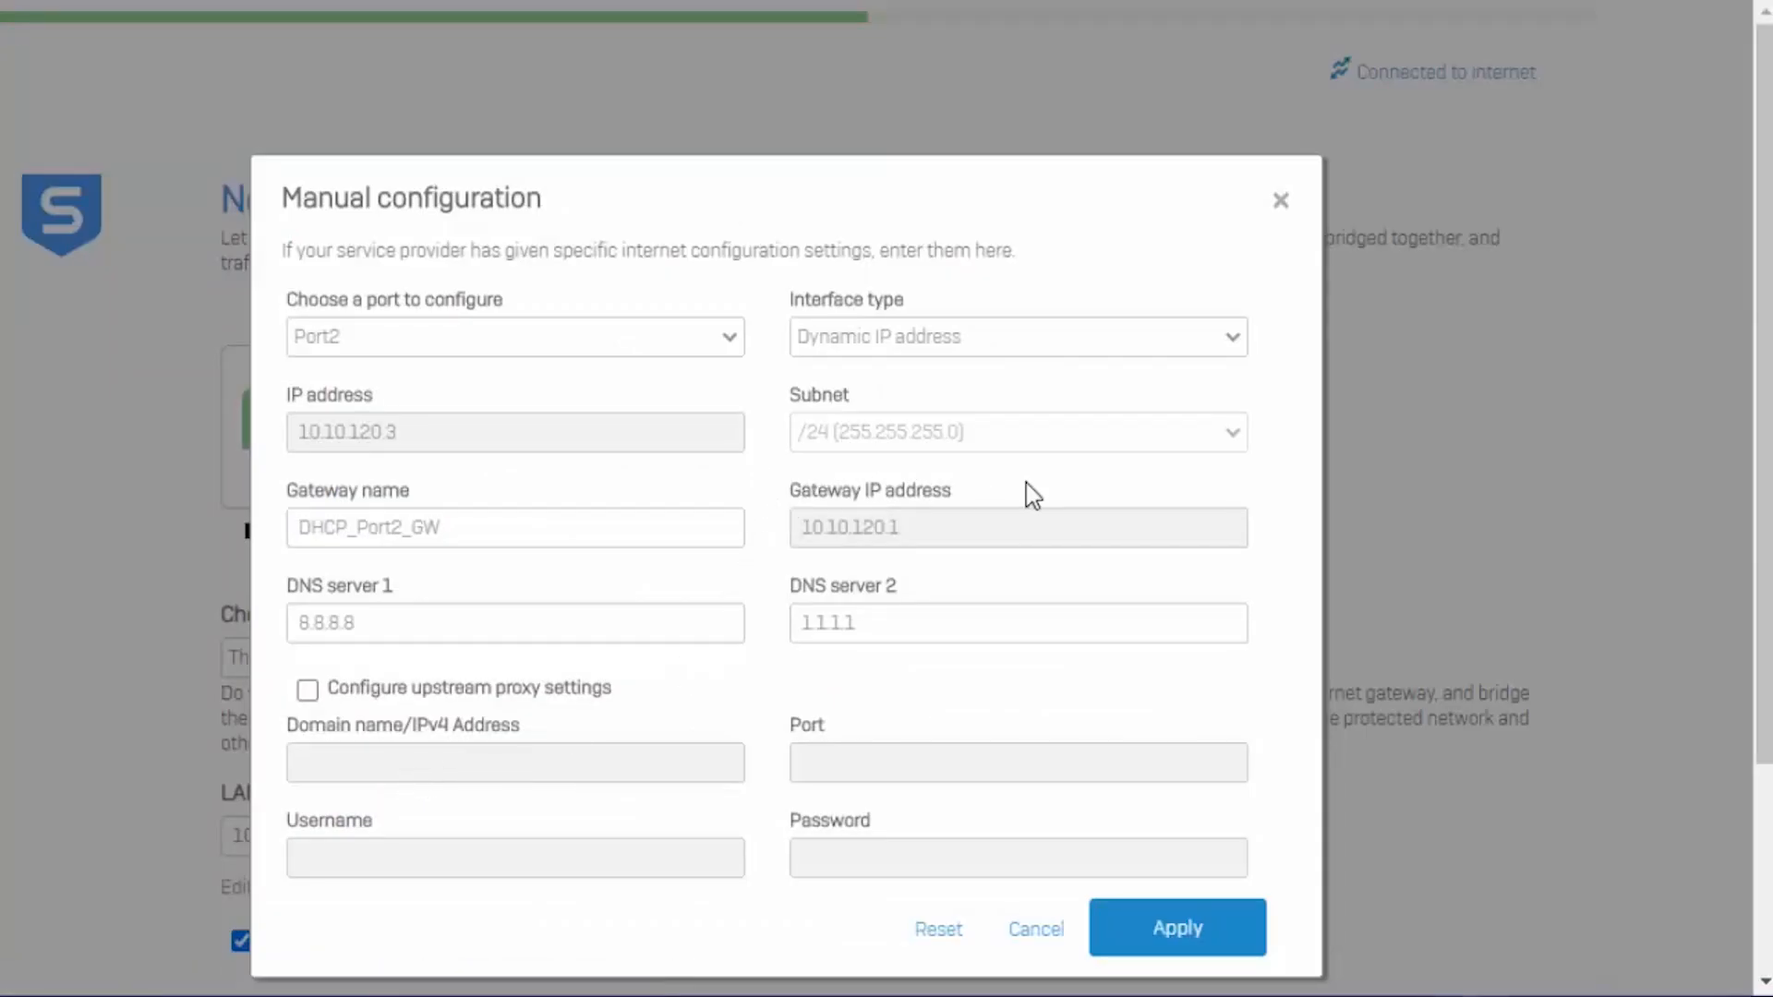
pyautogui.moveTo(724, 295)
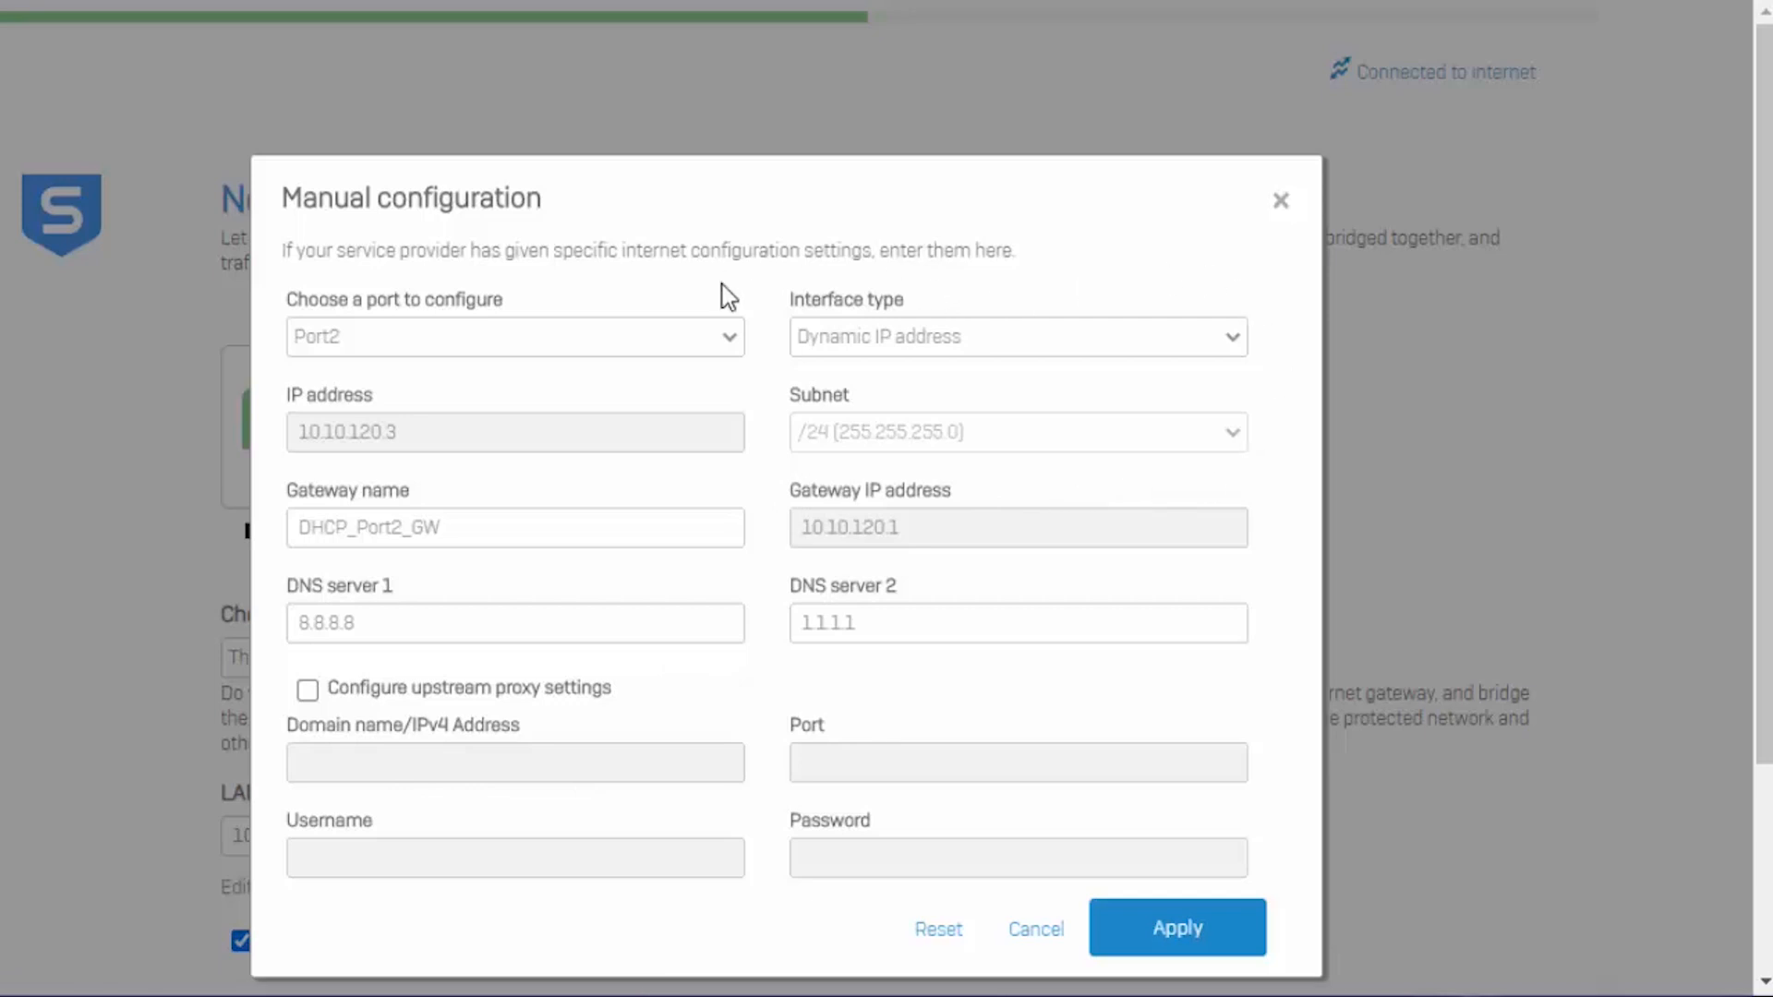
pyautogui.moveTo(768, 412)
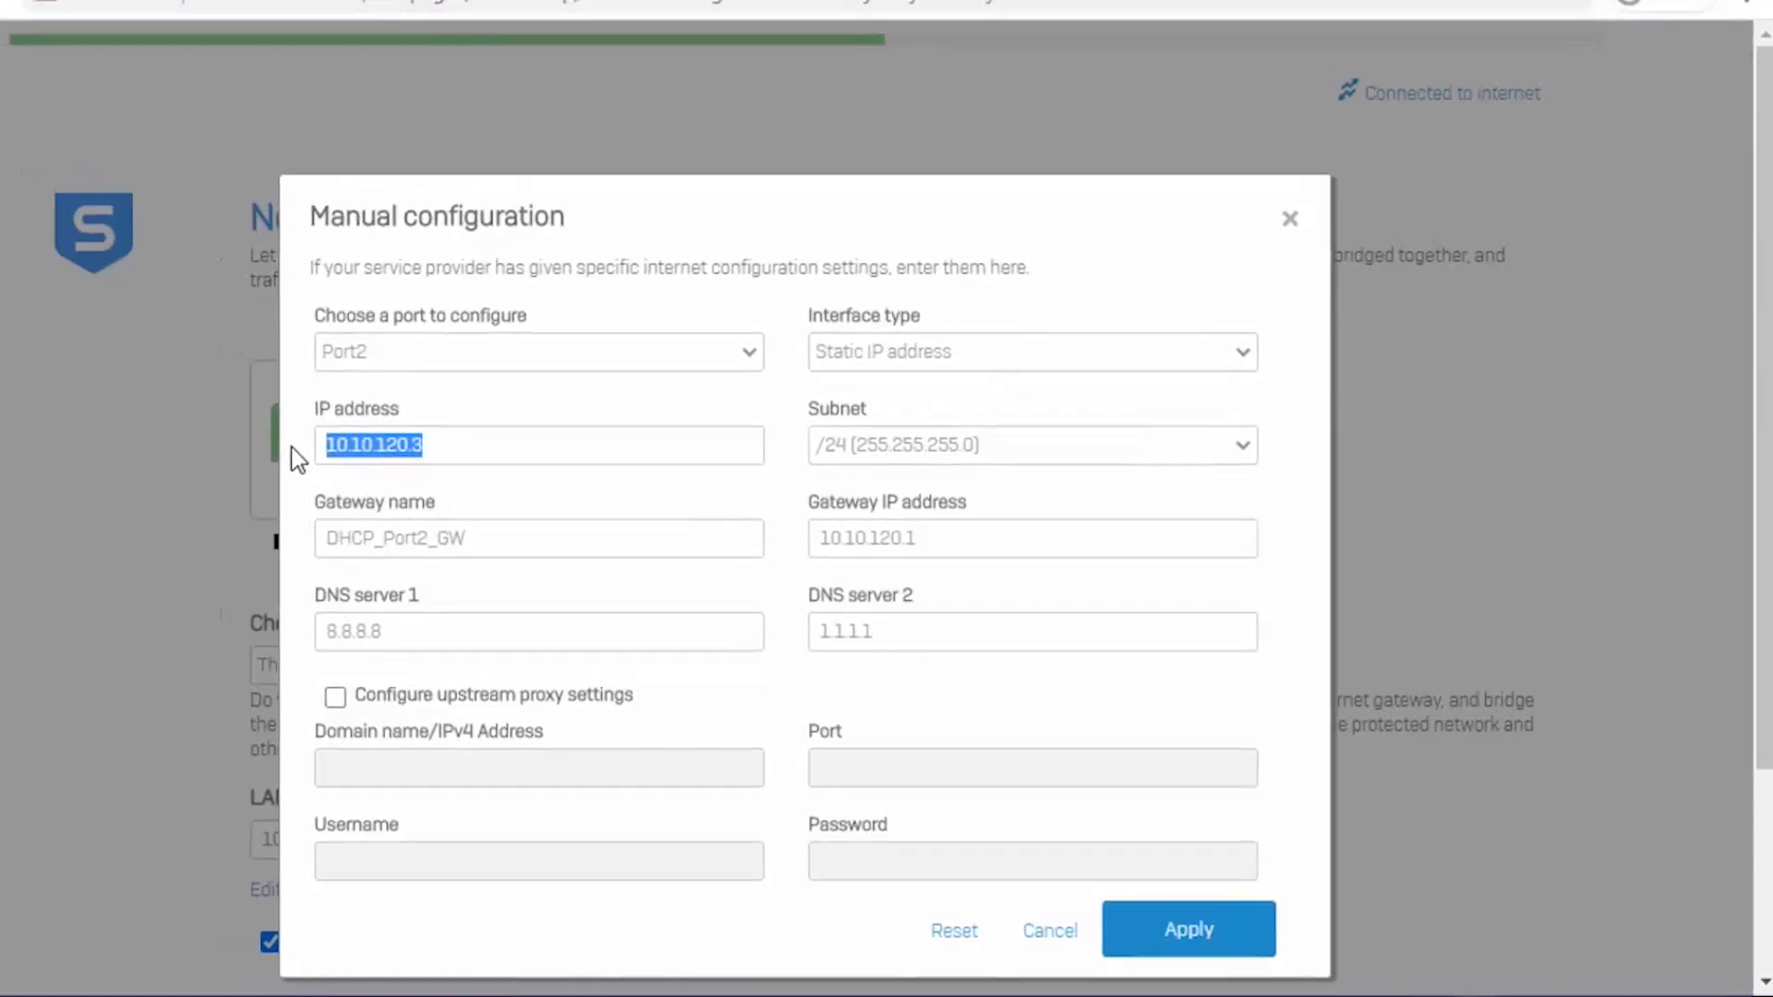
pyautogui.click(1188, 929)
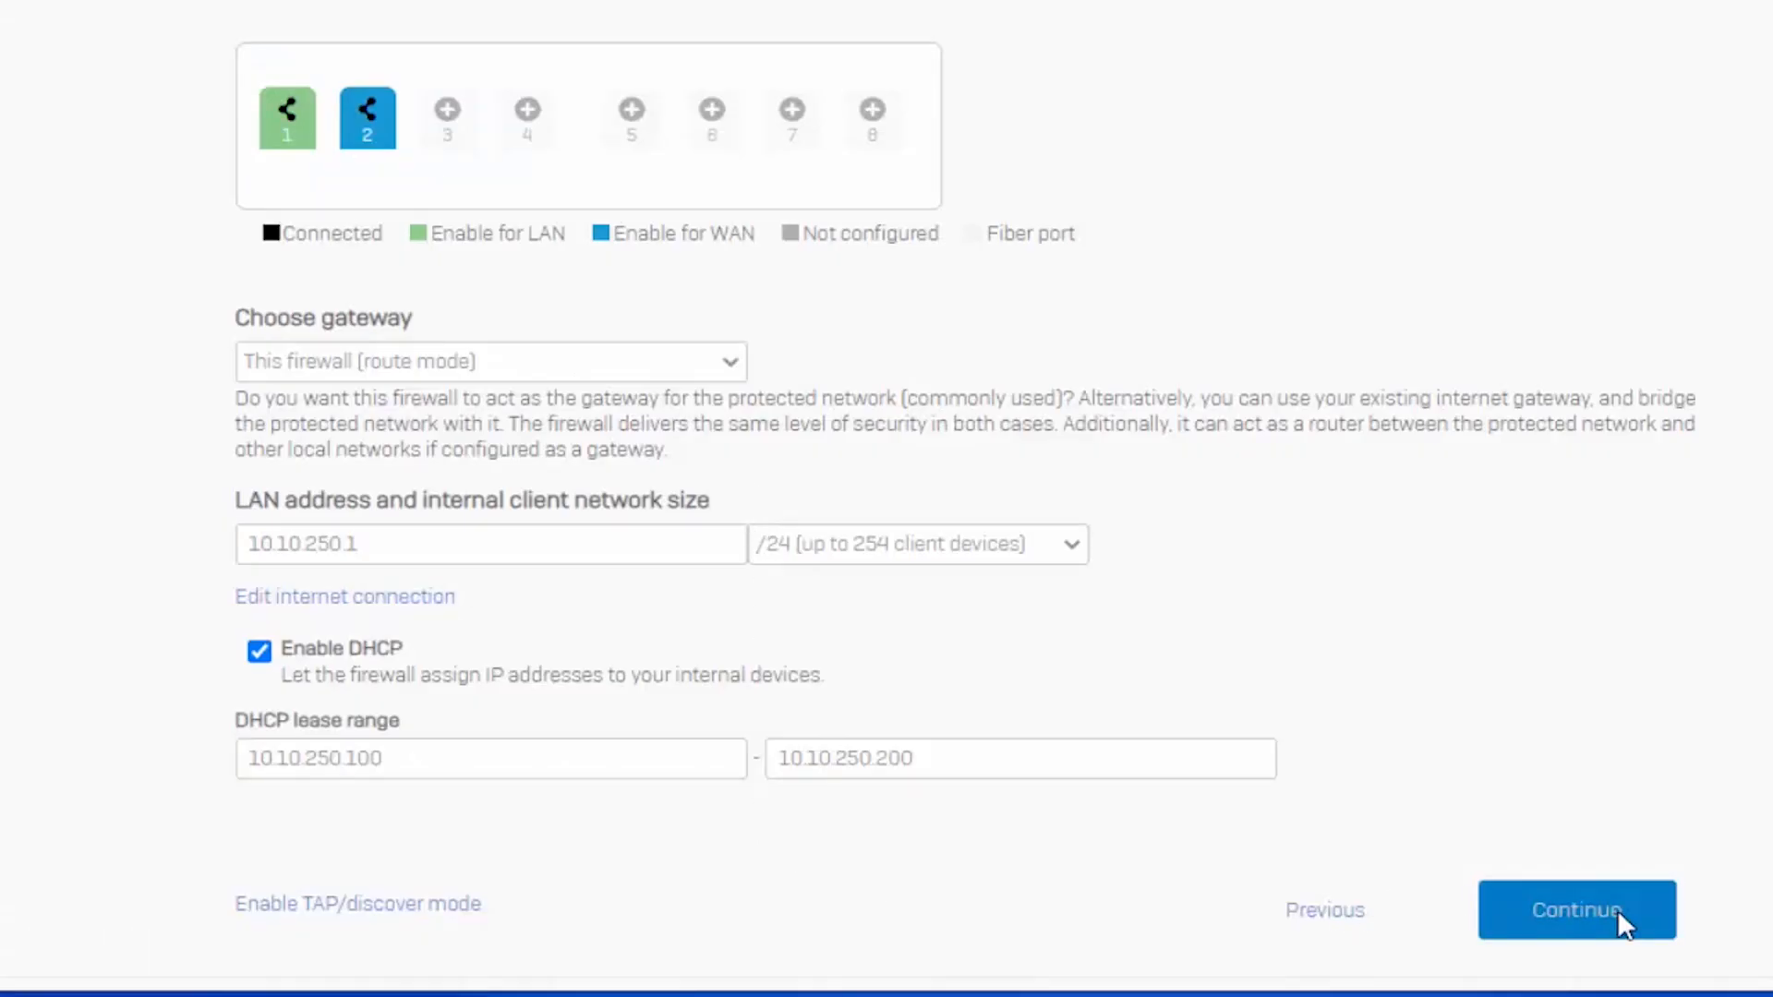
# Step: Continue through network protection with all four protections enabled to the notifications step
pyautogui.click(1573, 908)
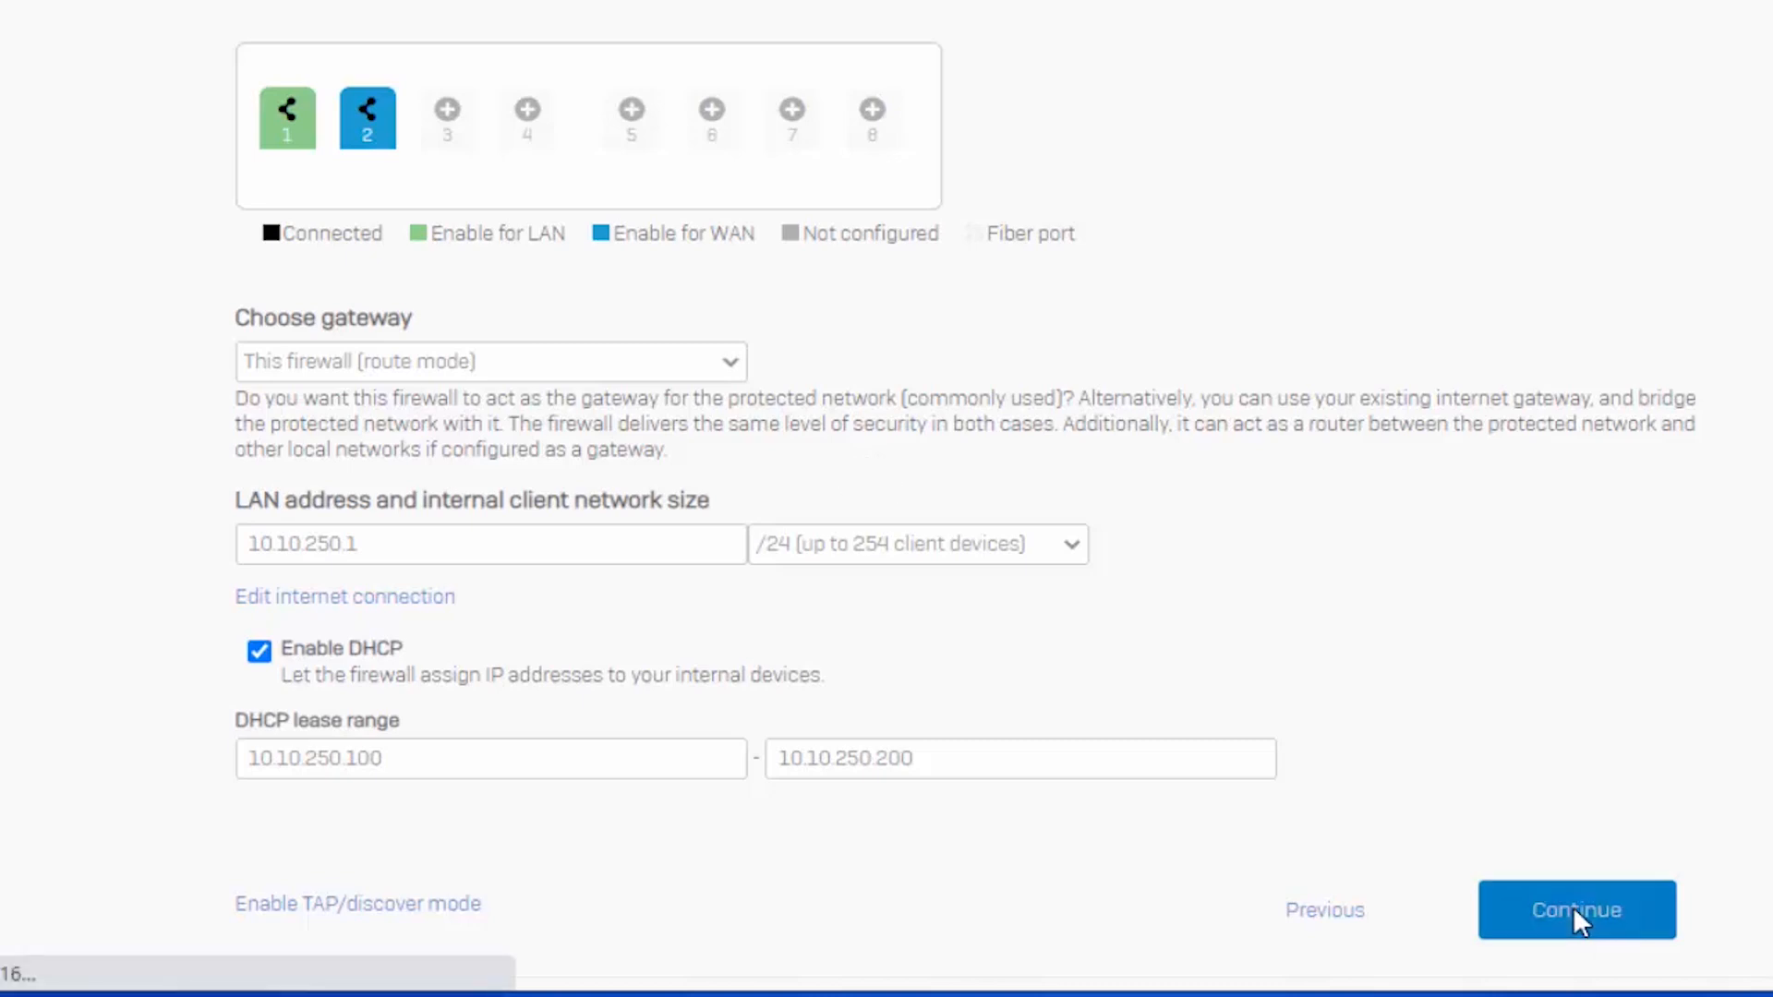
pyautogui.click(1575, 910)
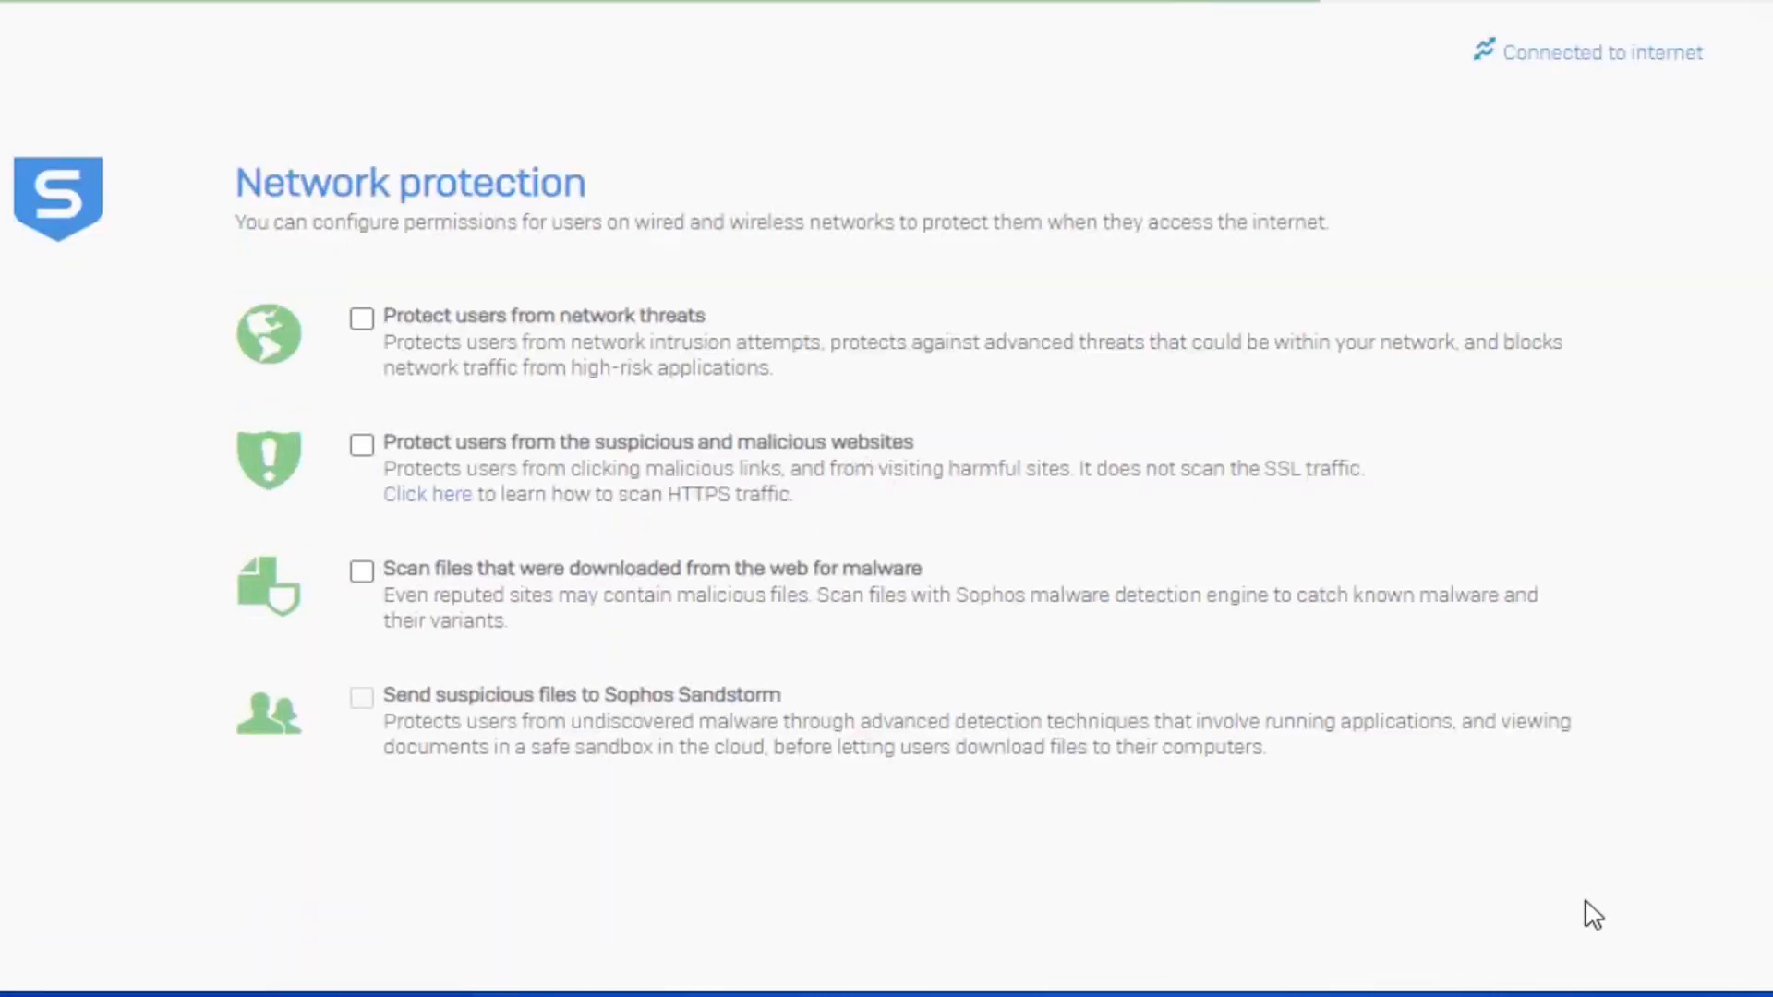
pyautogui.moveTo(1448, 918)
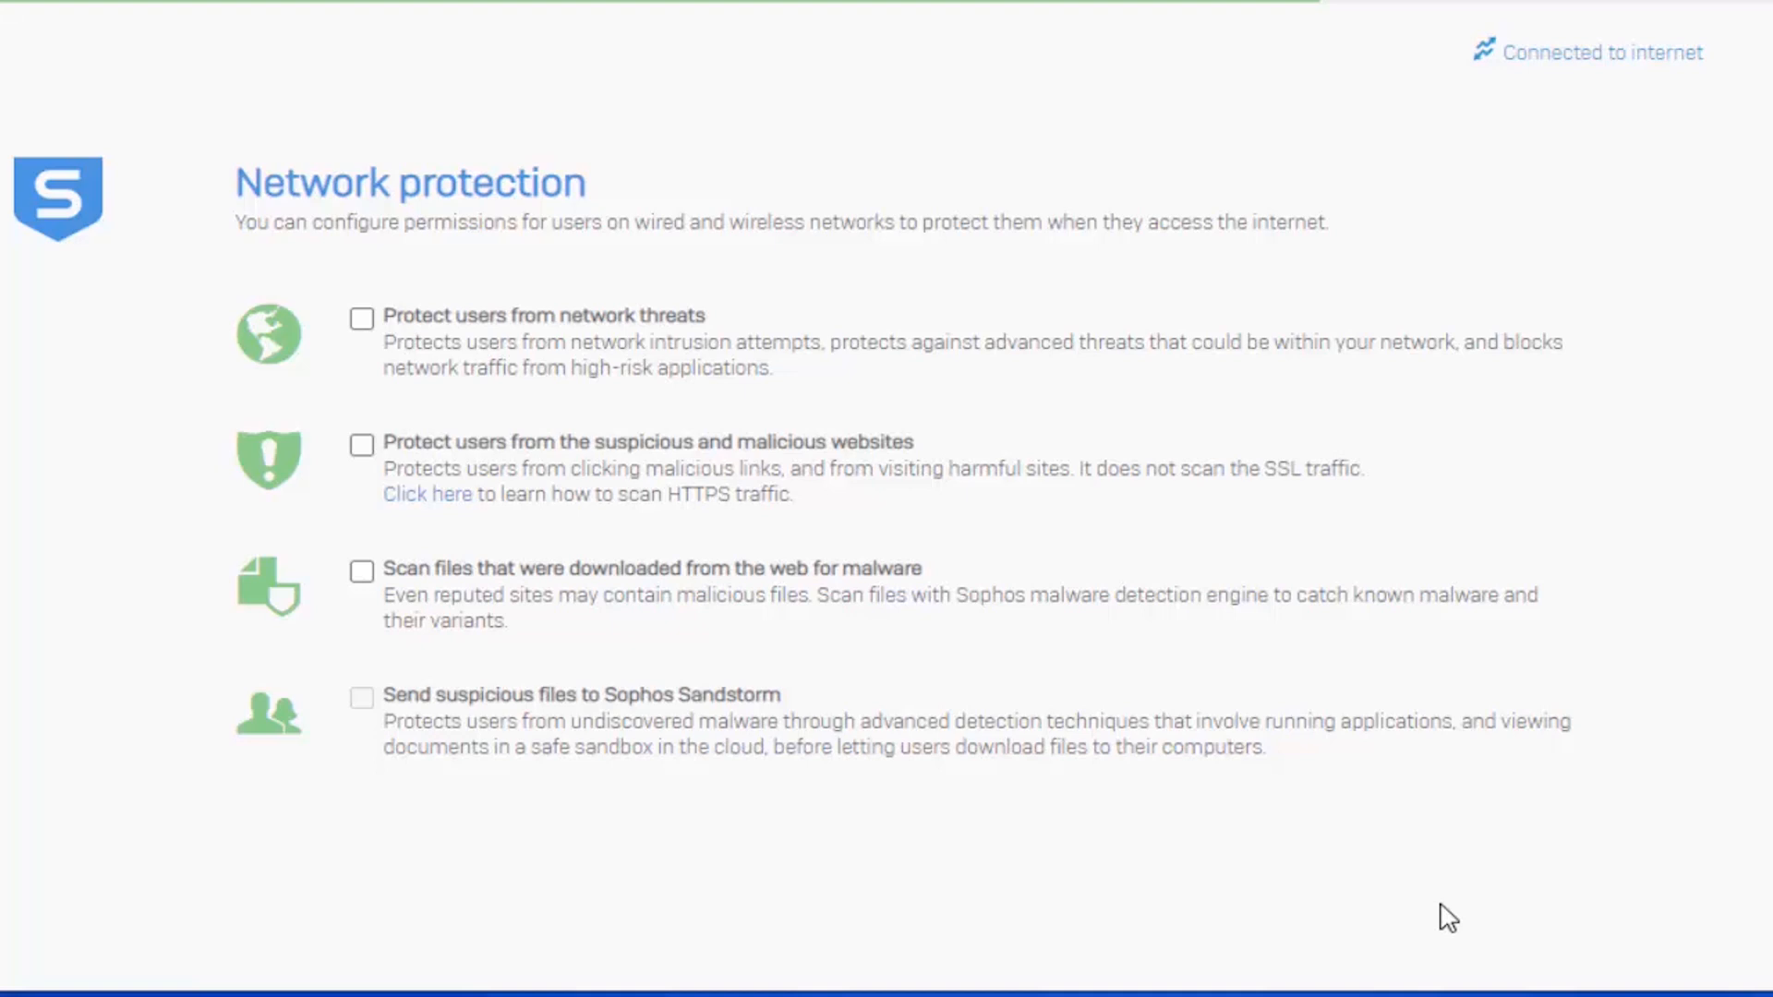
pyautogui.moveTo(863, 722)
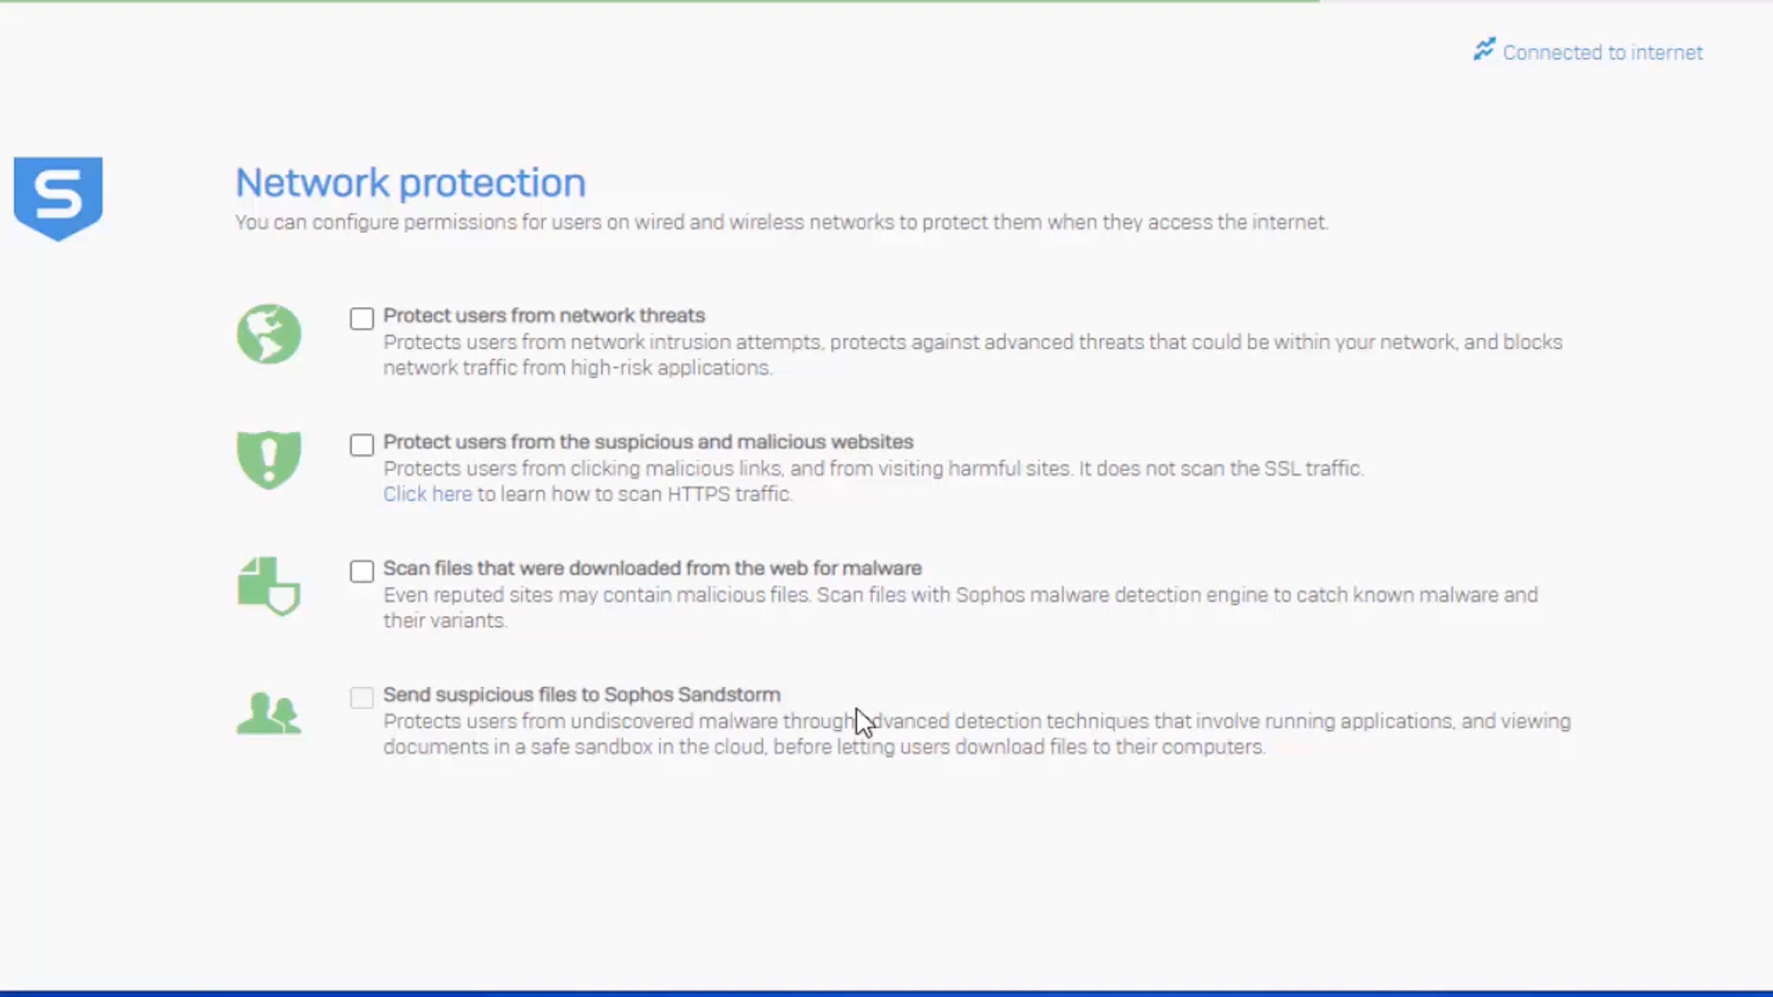
pyautogui.moveTo(750, 523)
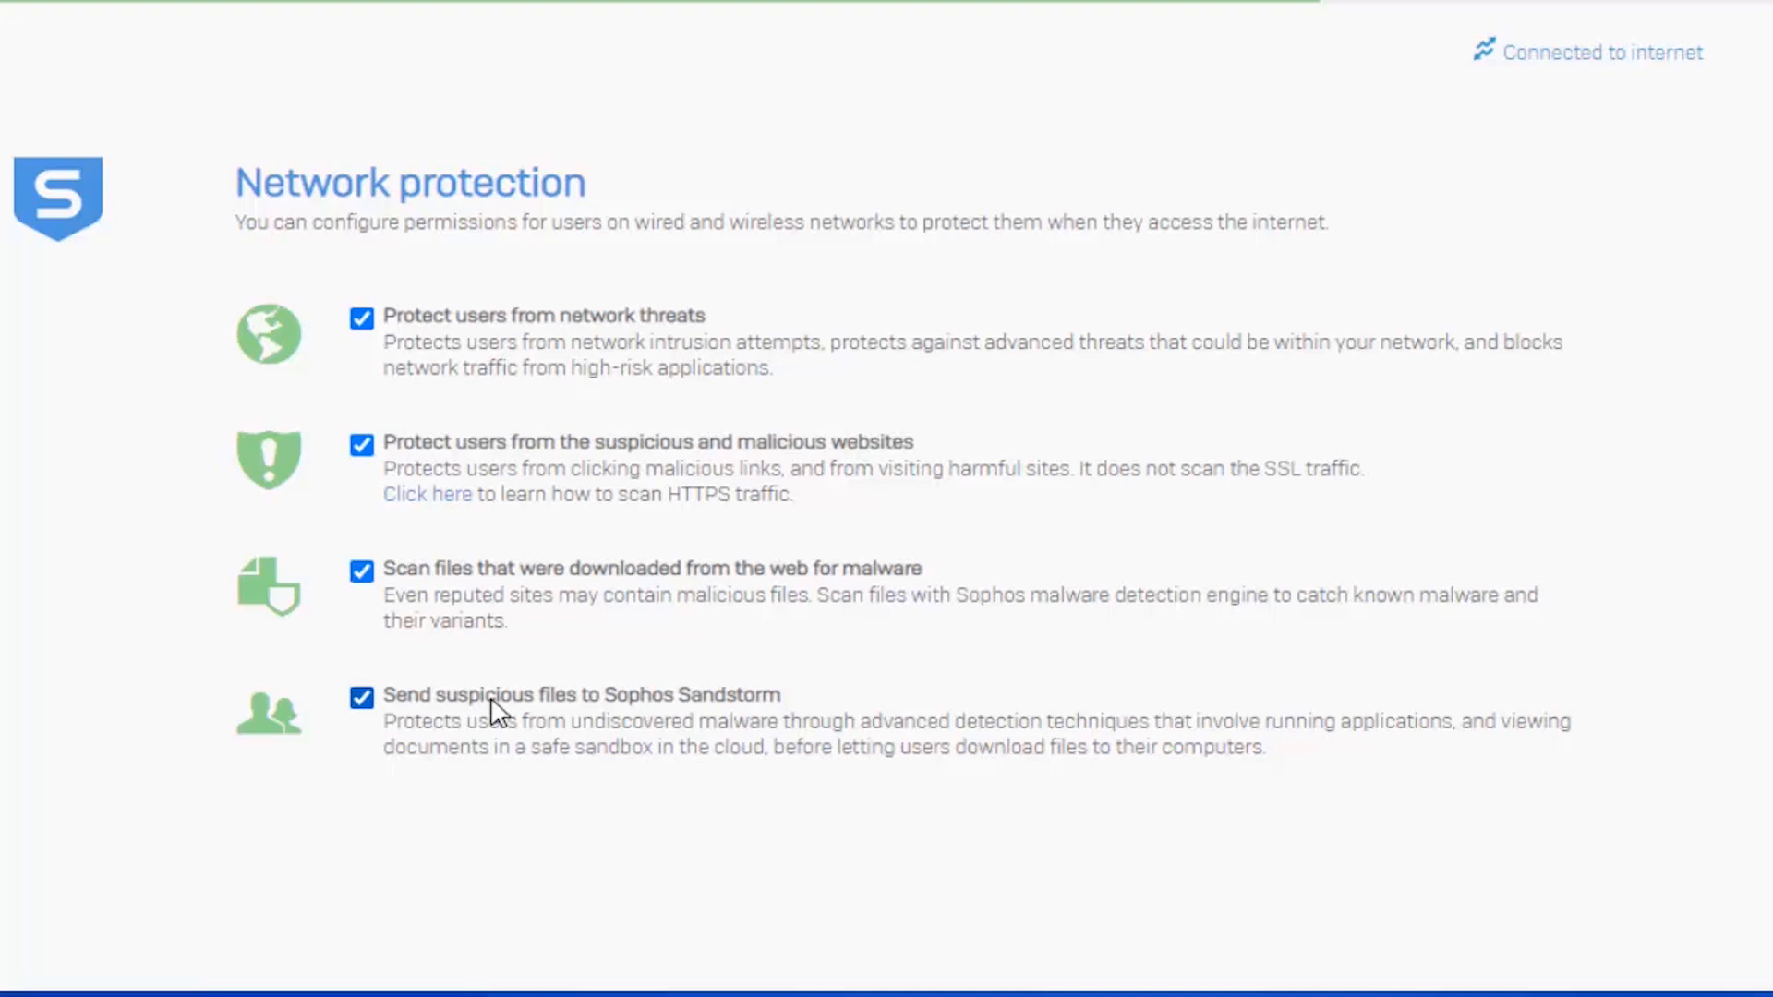
pyautogui.moveTo(506, 709)
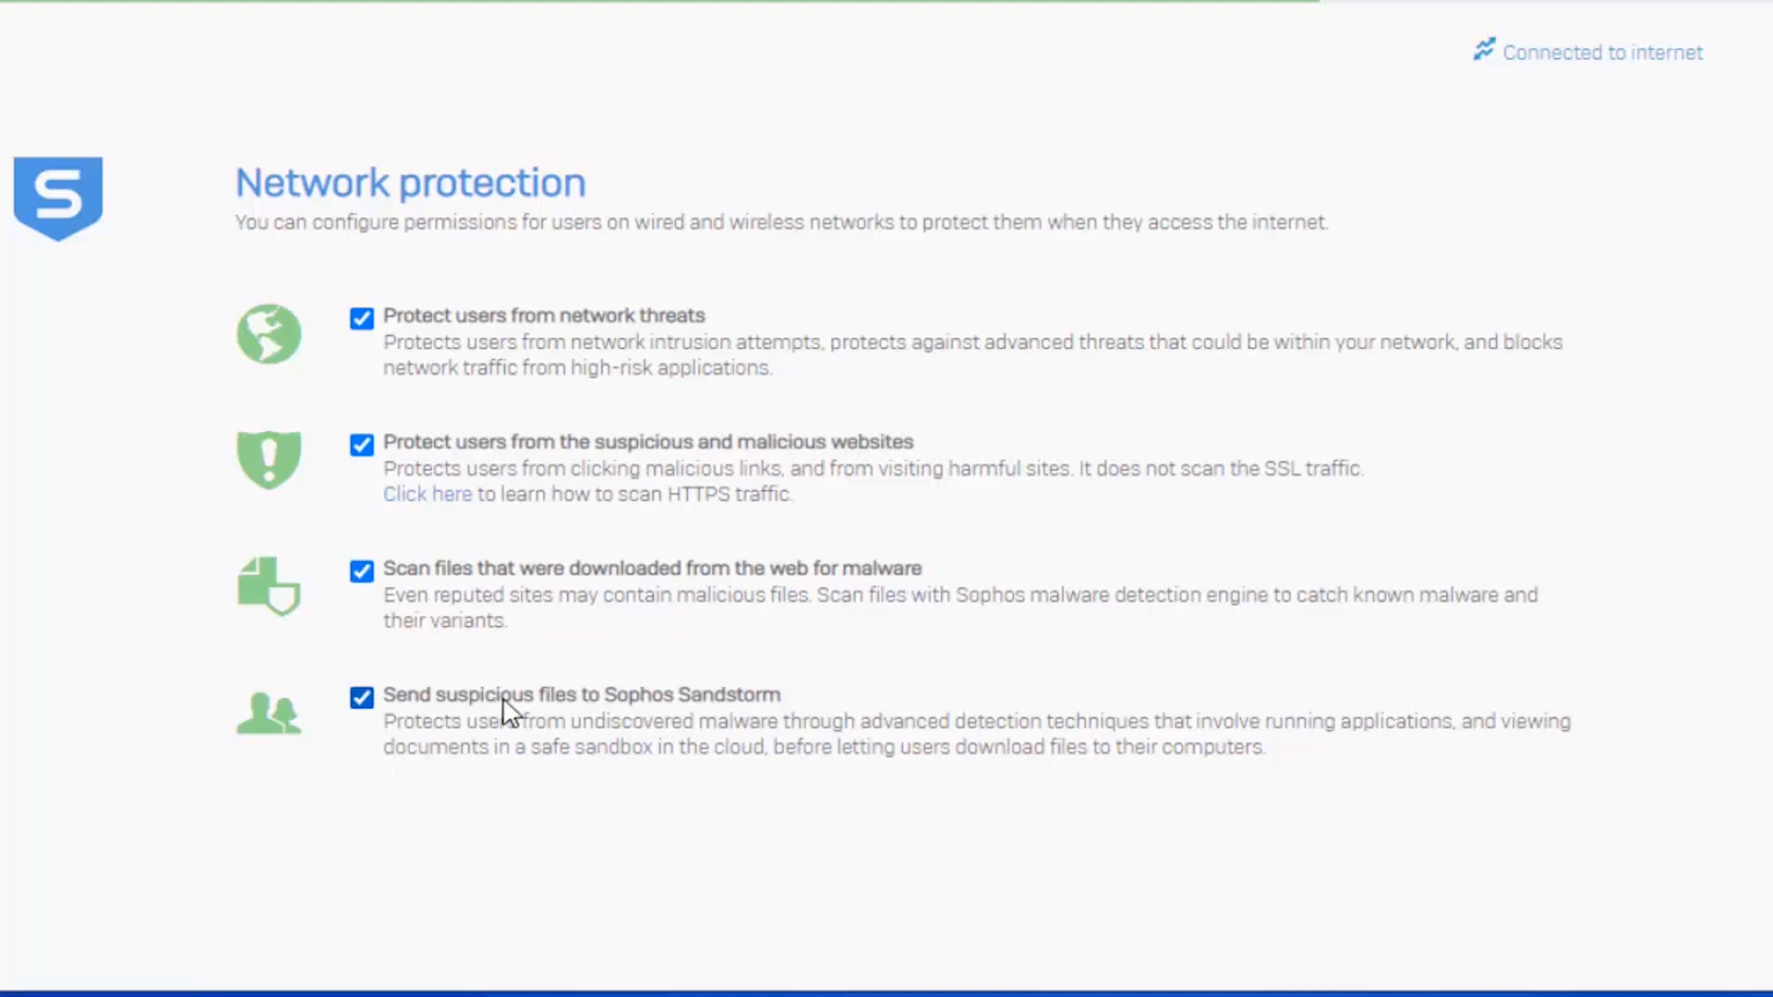
pyautogui.scroll(-3)
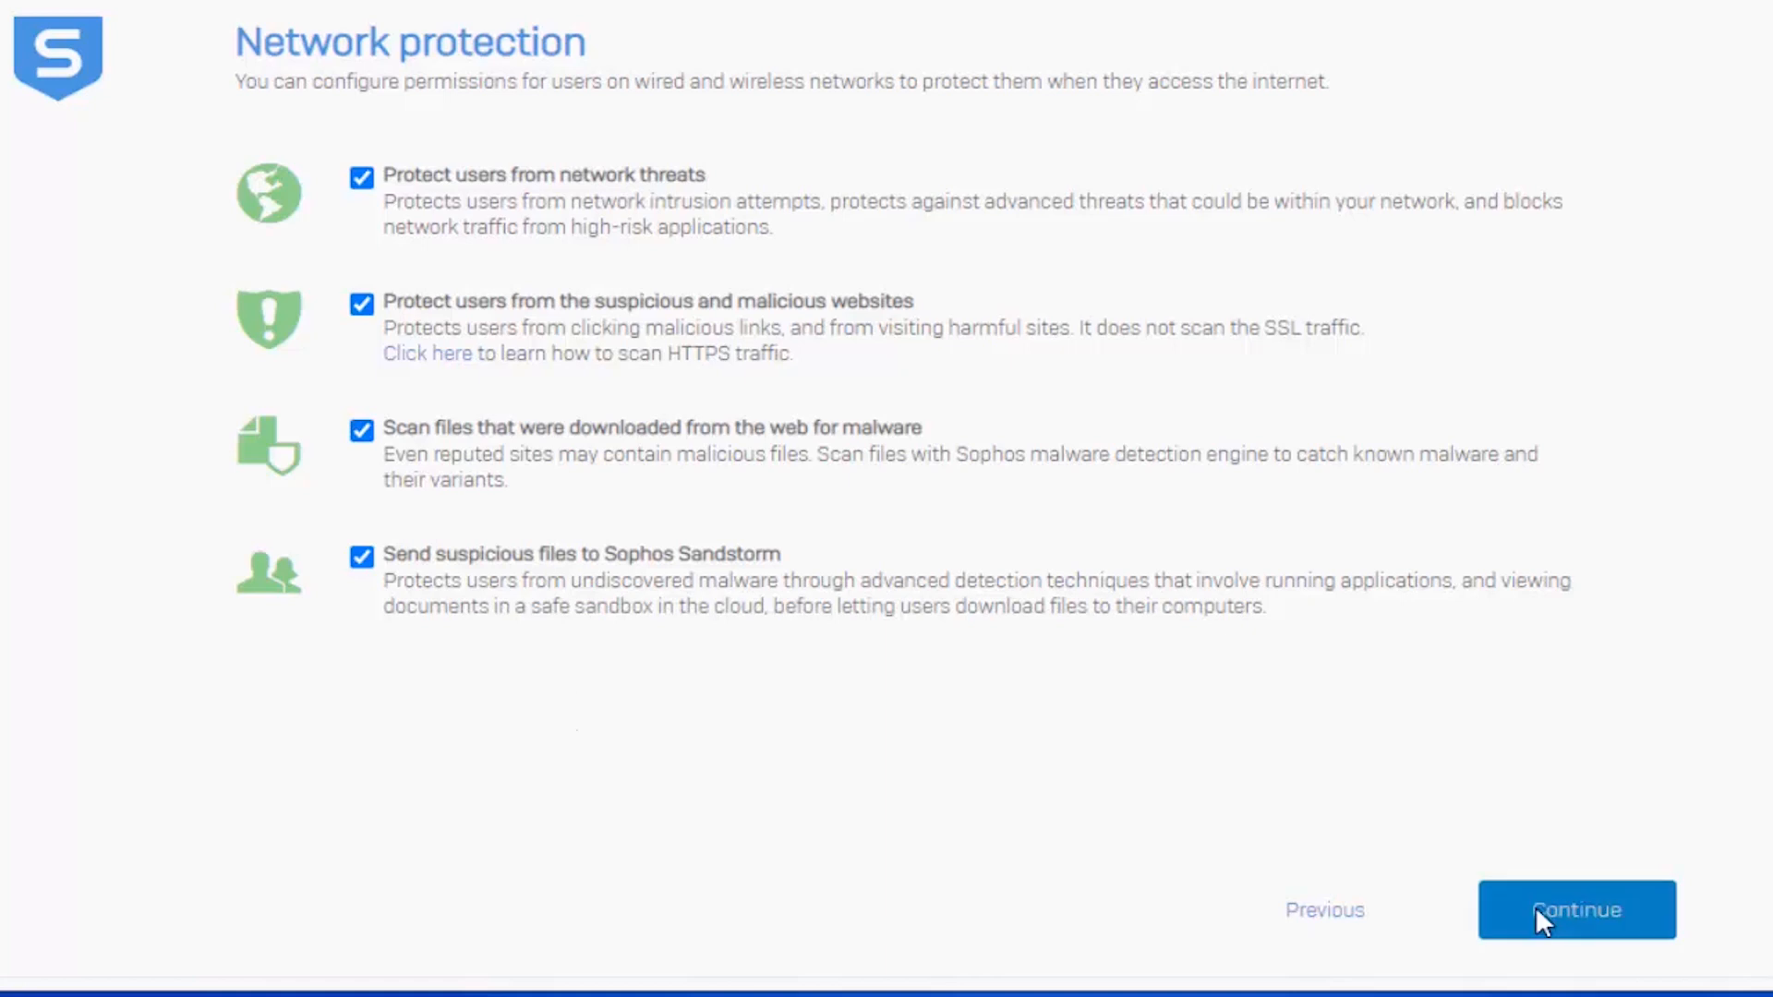
pyautogui.click(1575, 909)
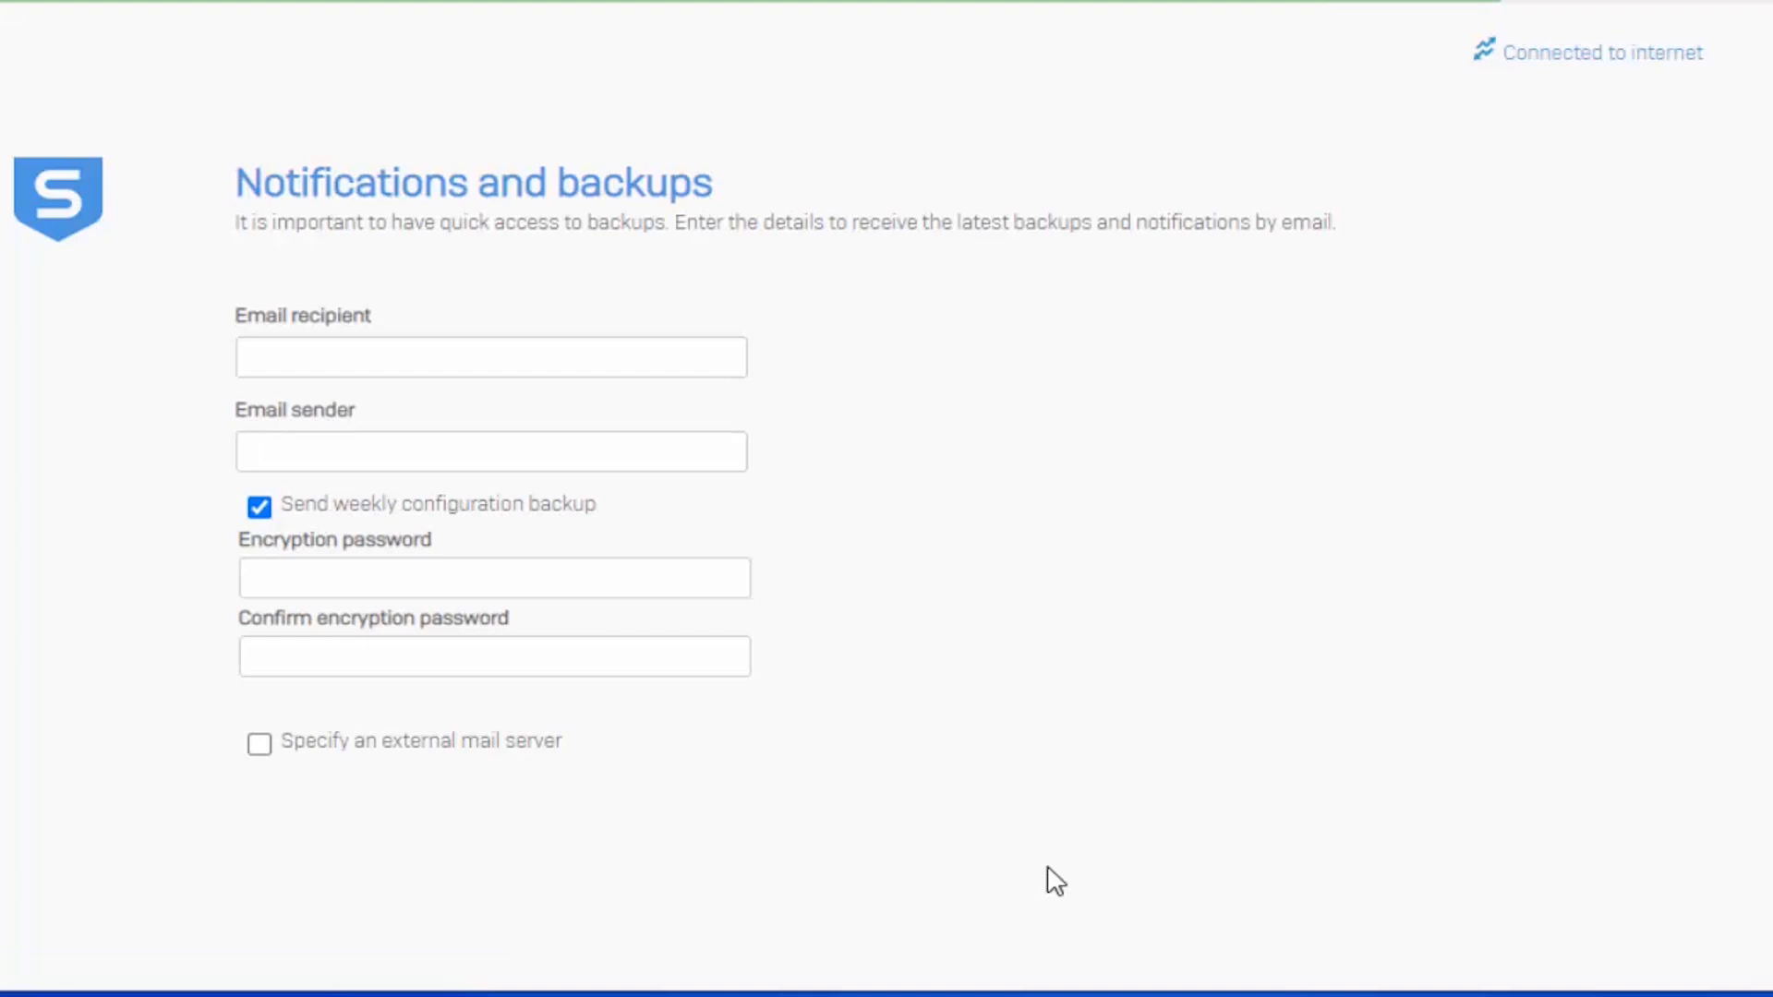
pyautogui.moveTo(1040, 777)
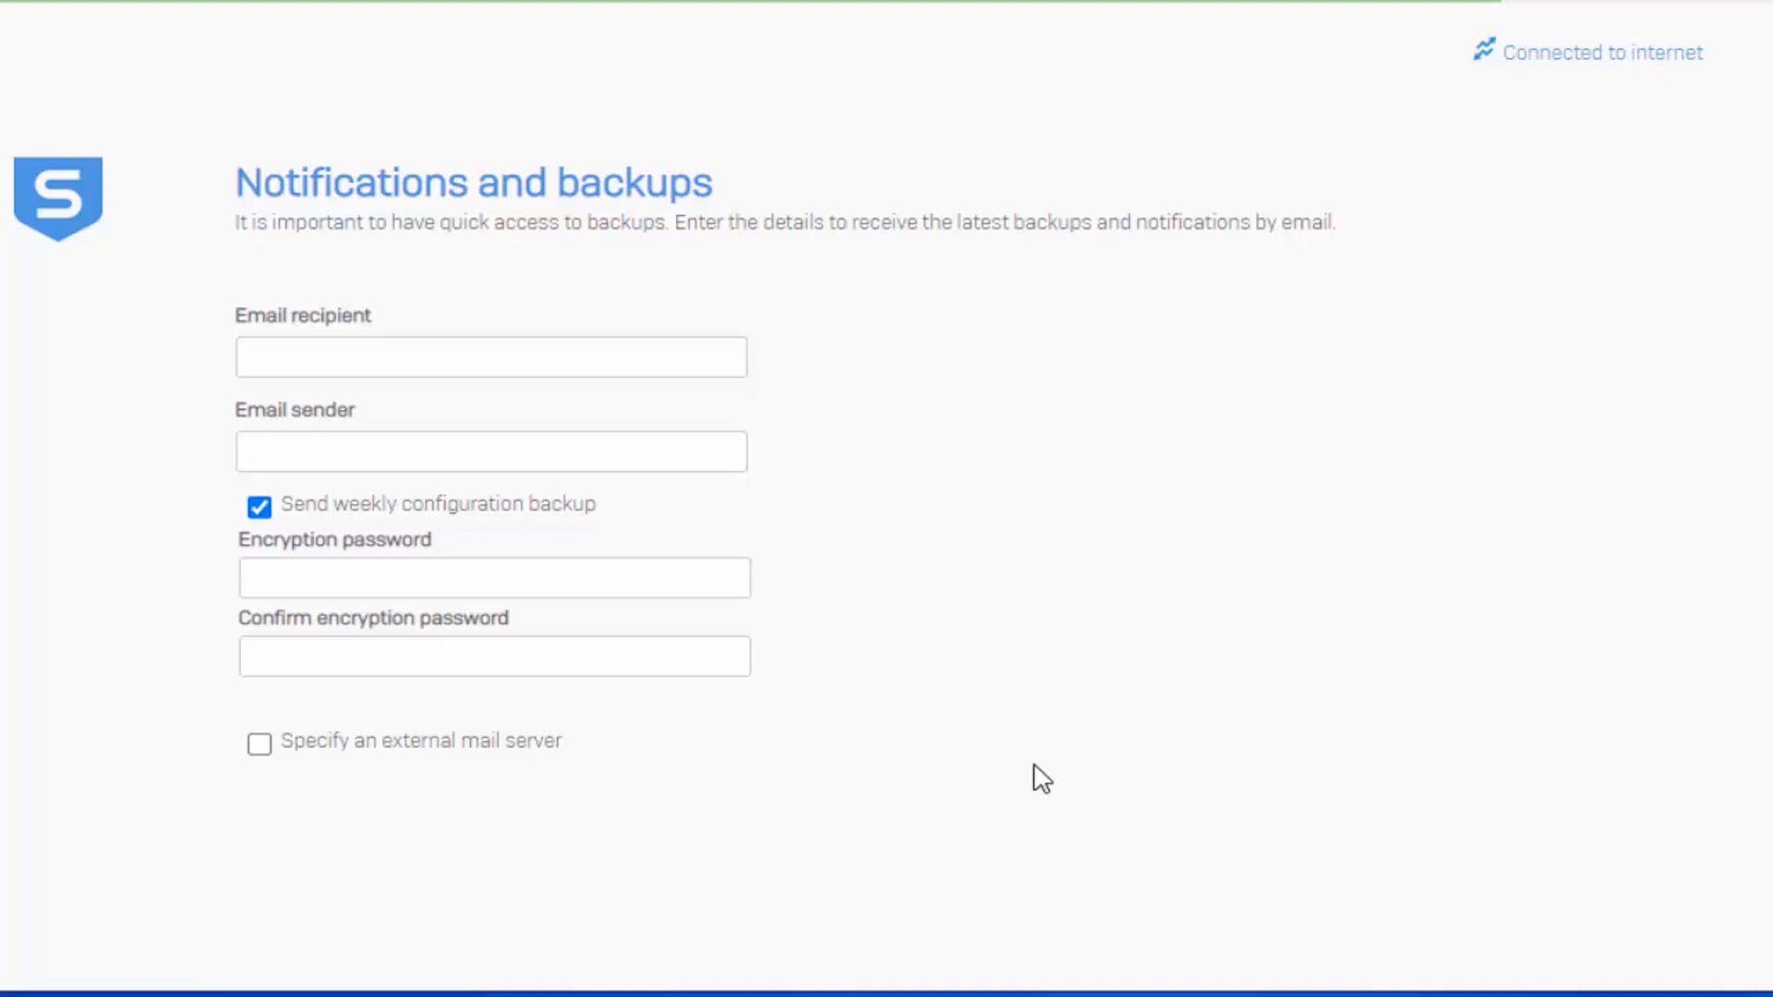
pyautogui.click(489, 451)
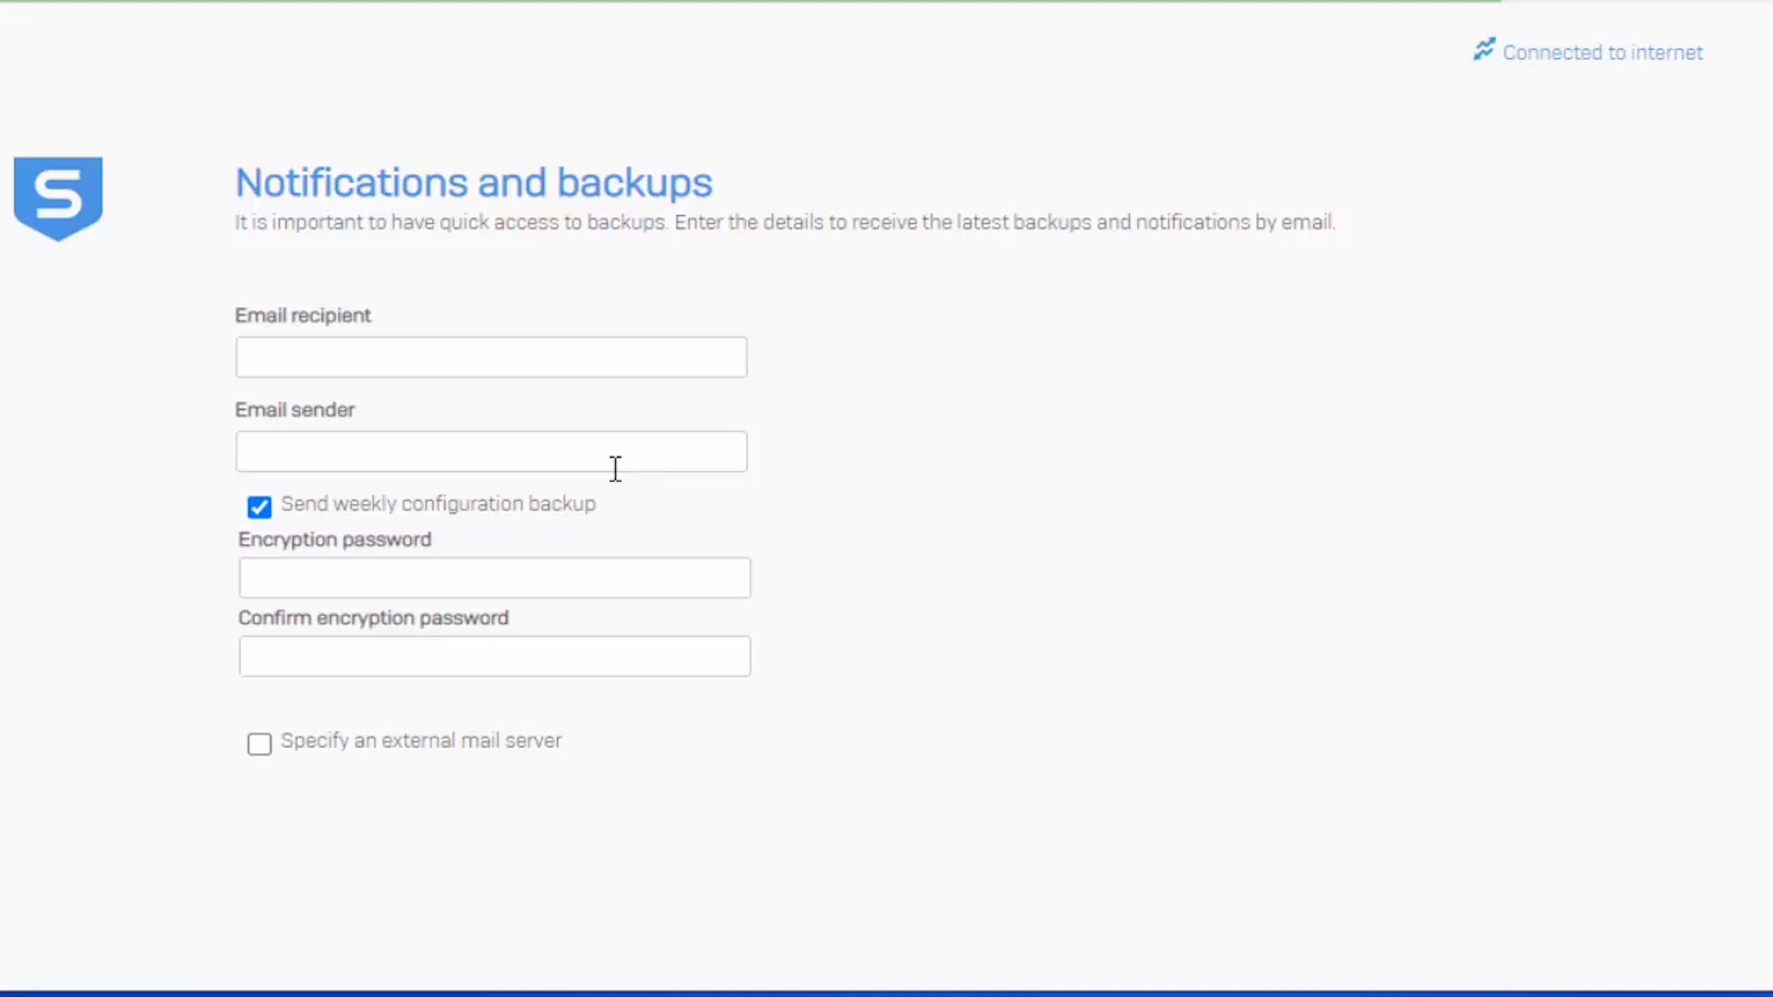
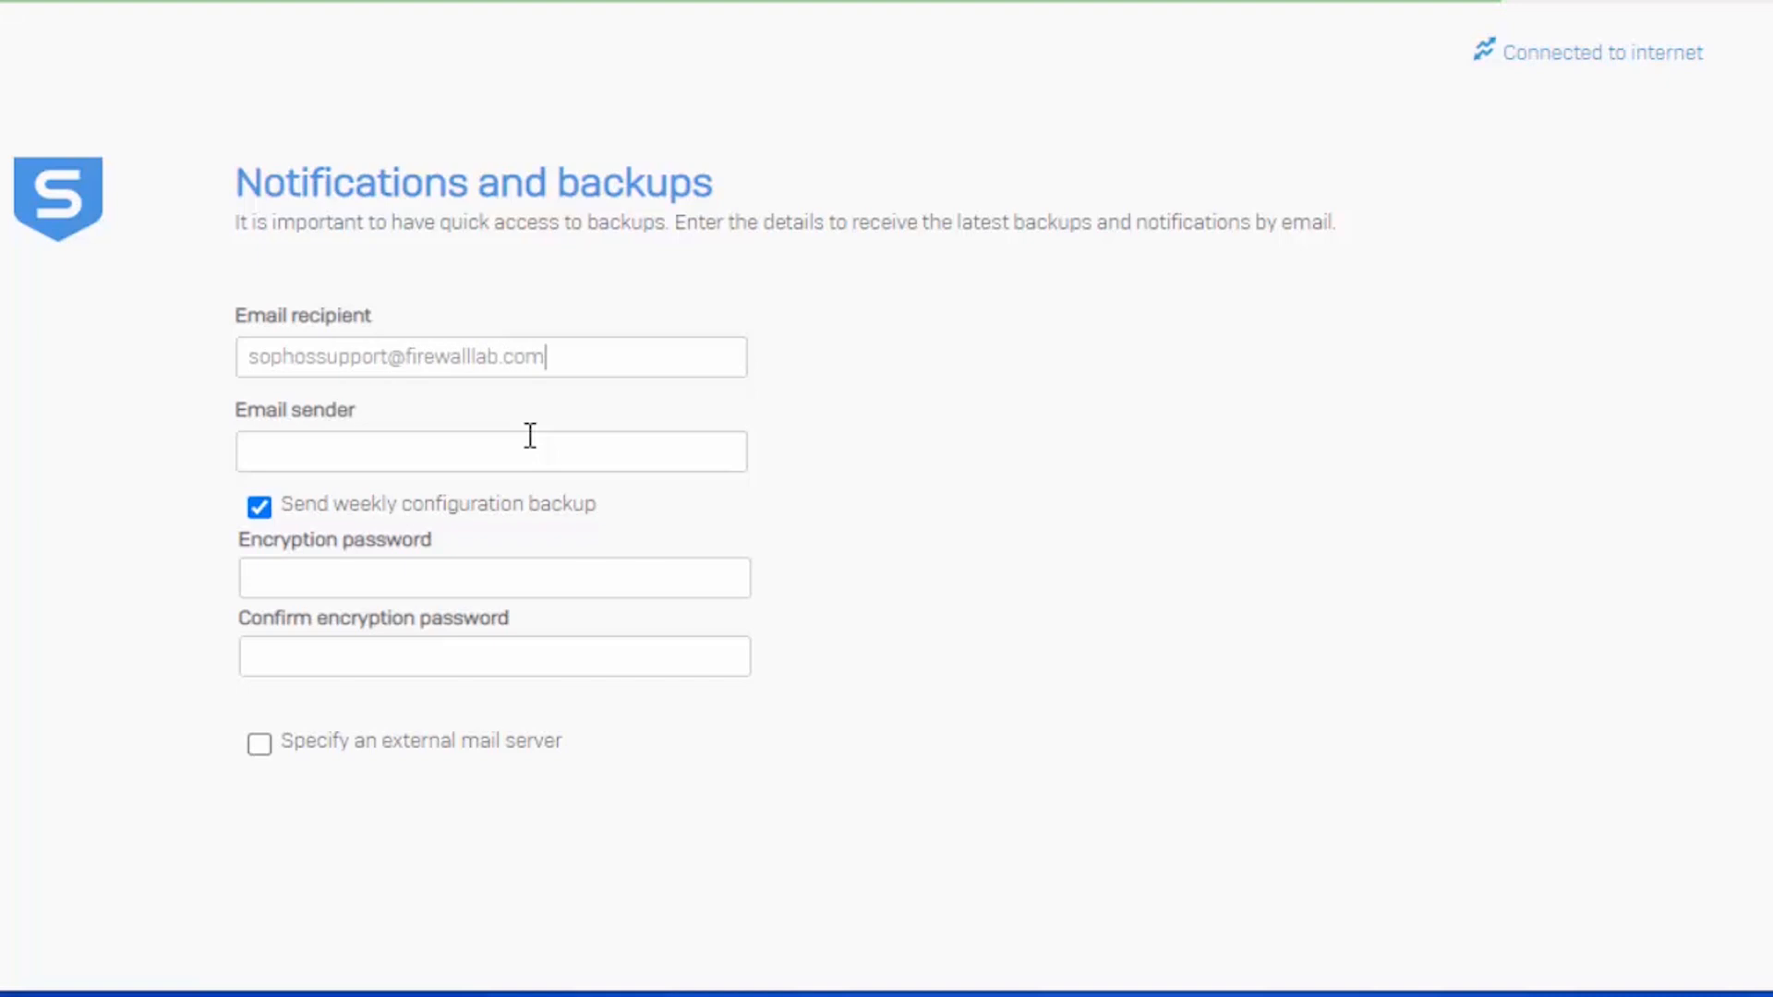
pyautogui.click(491, 450)
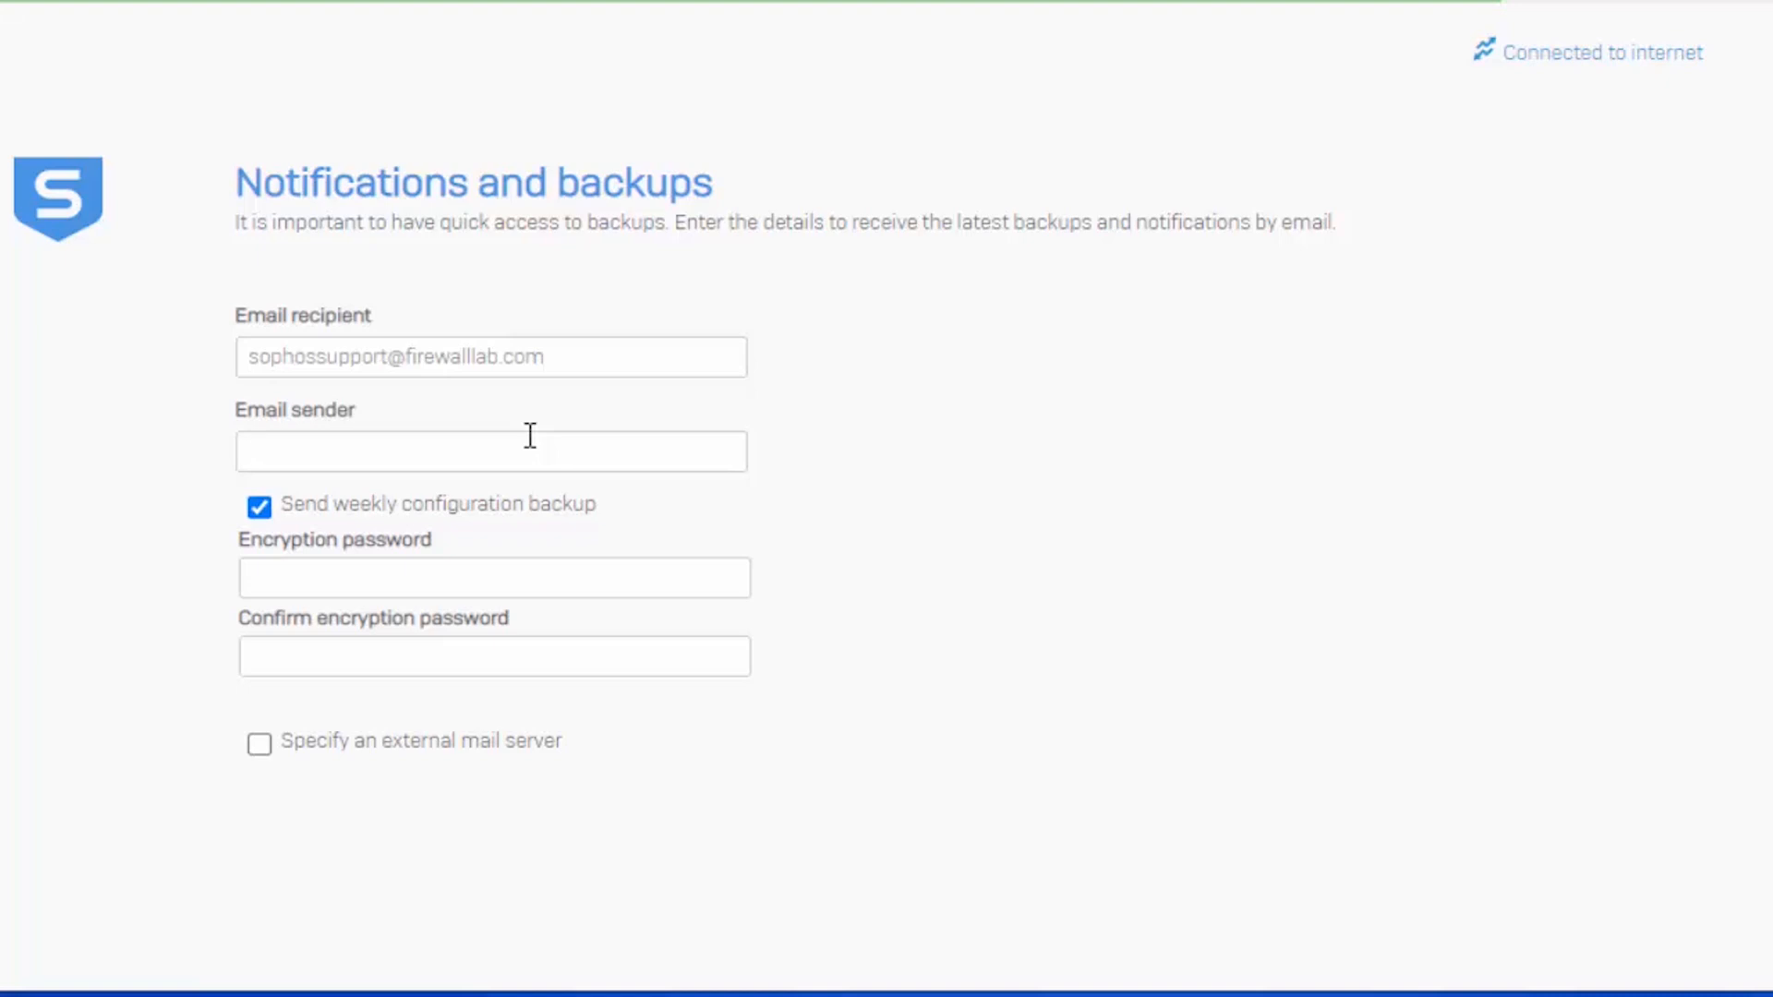
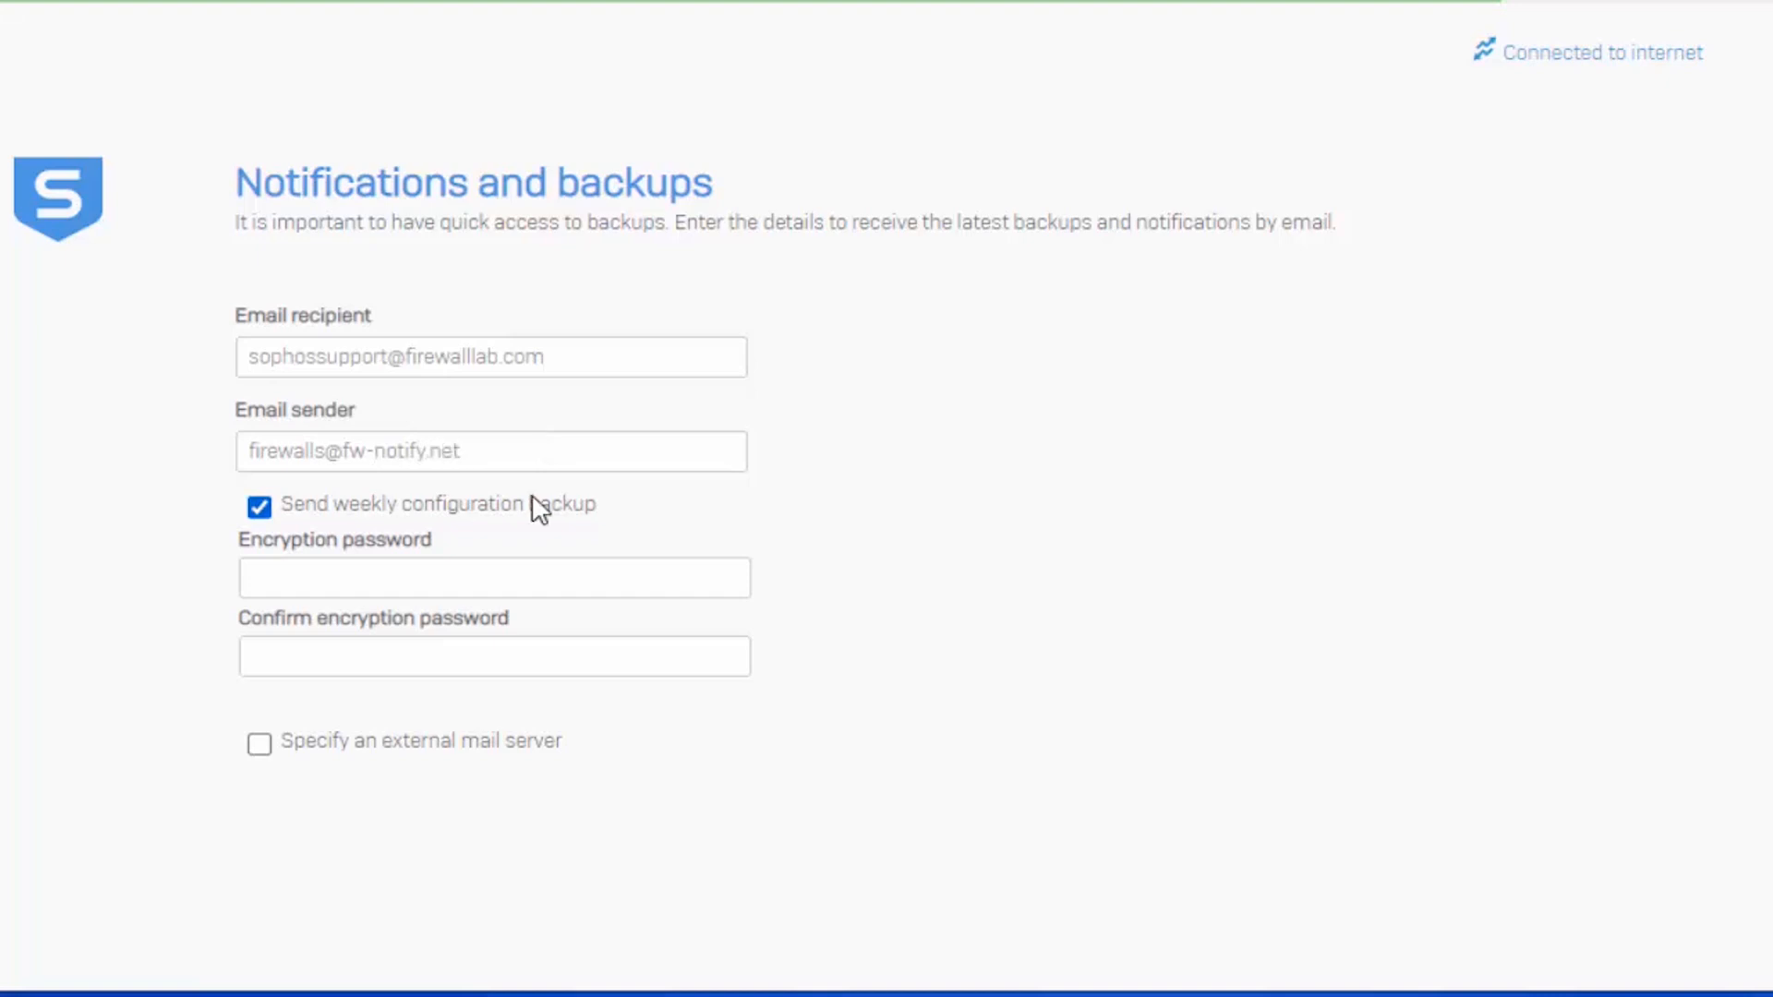
pyautogui.moveTo(441, 751)
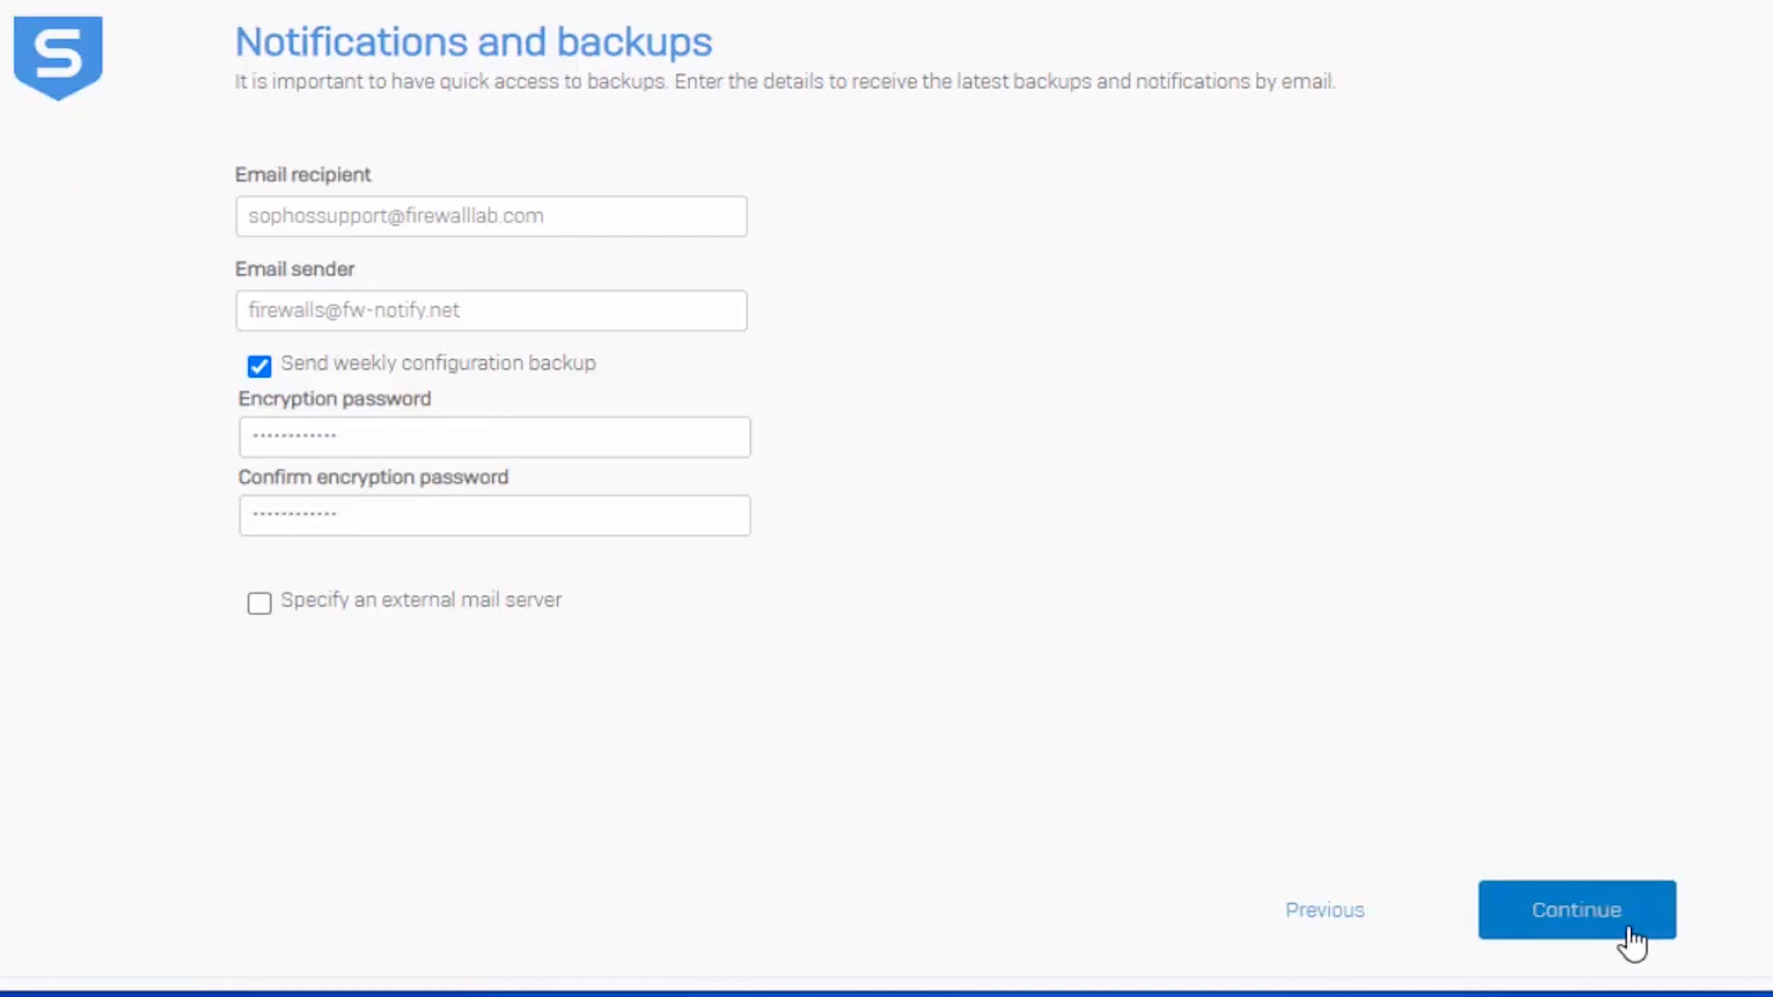
# Step: Copy the configuration summary to the clipboard and finish to apply the settings
pyautogui.click(1575, 908)
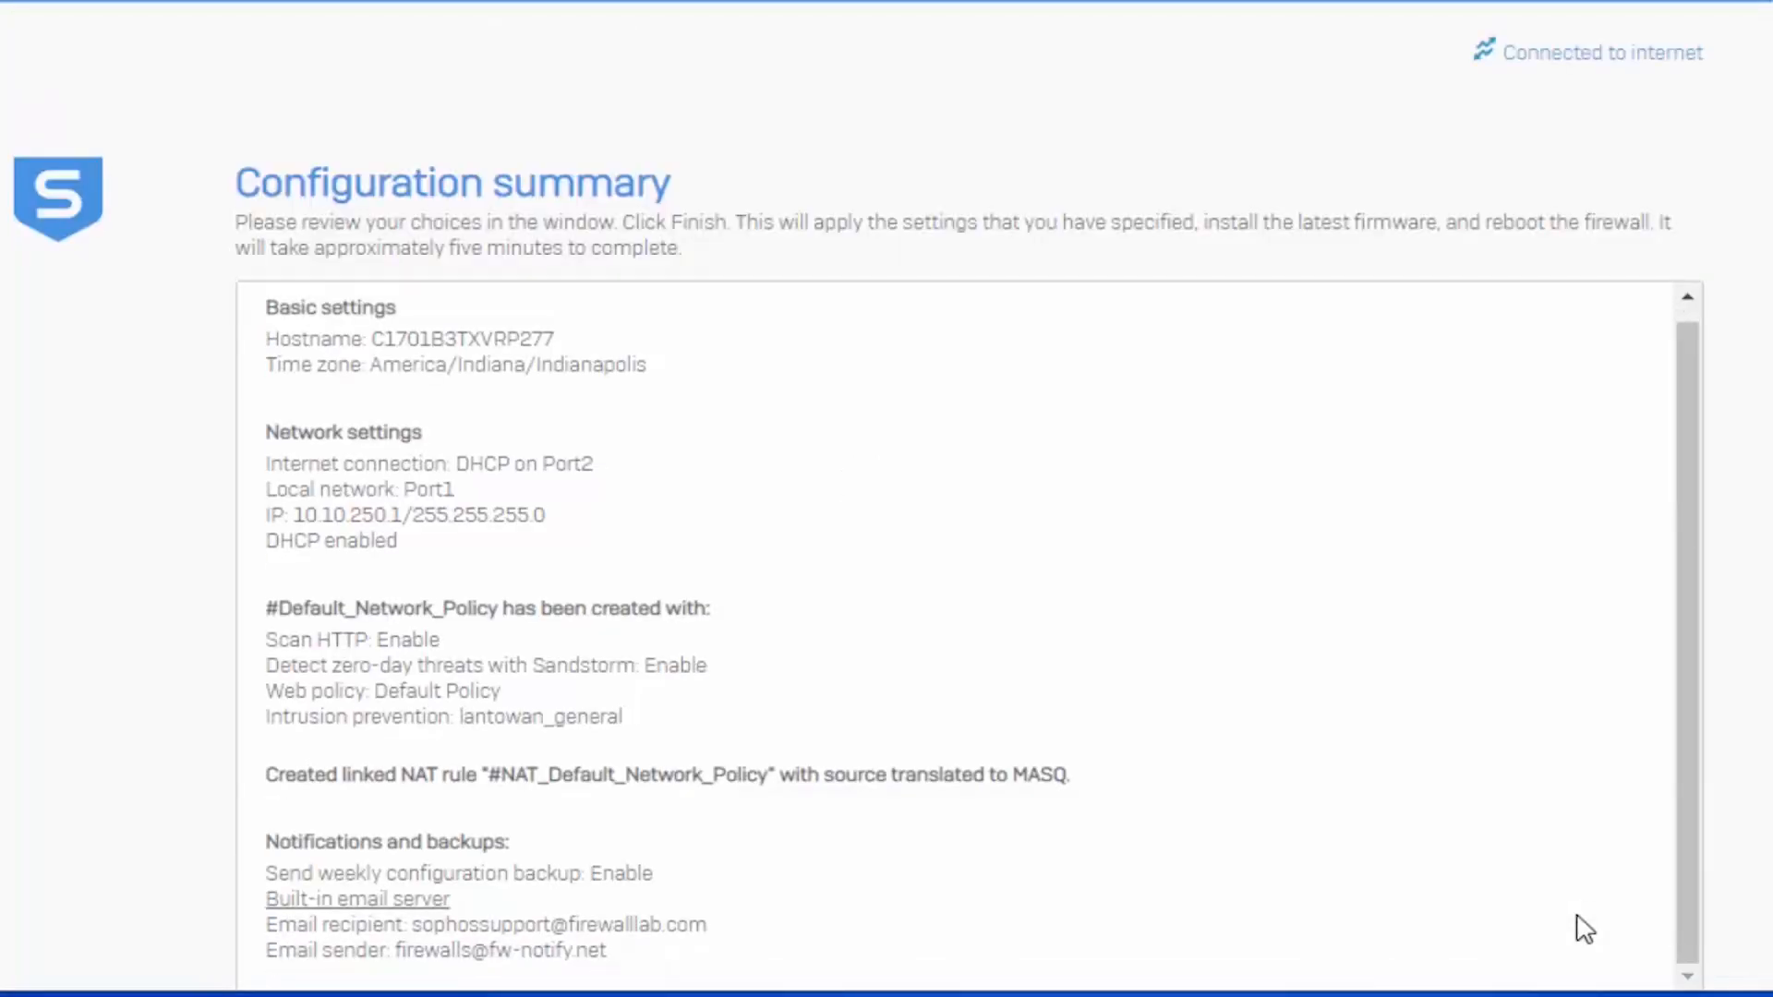
pyautogui.moveTo(1580, 929)
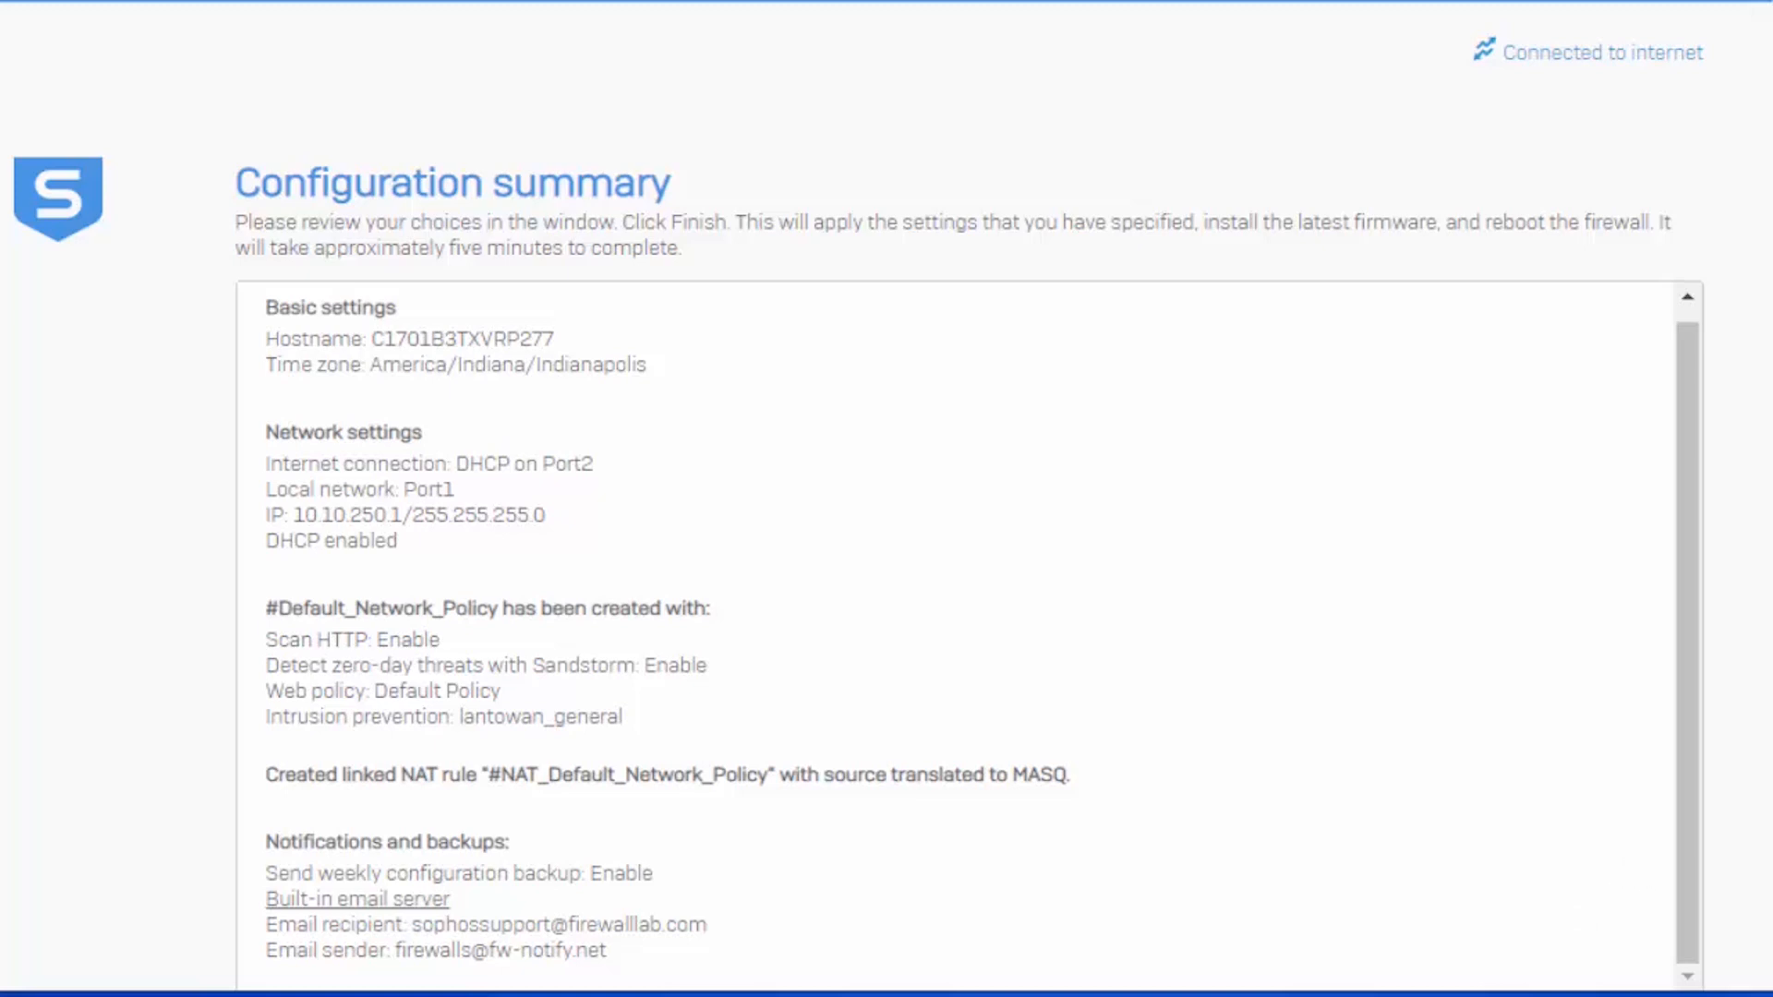
pyautogui.scroll(-3)
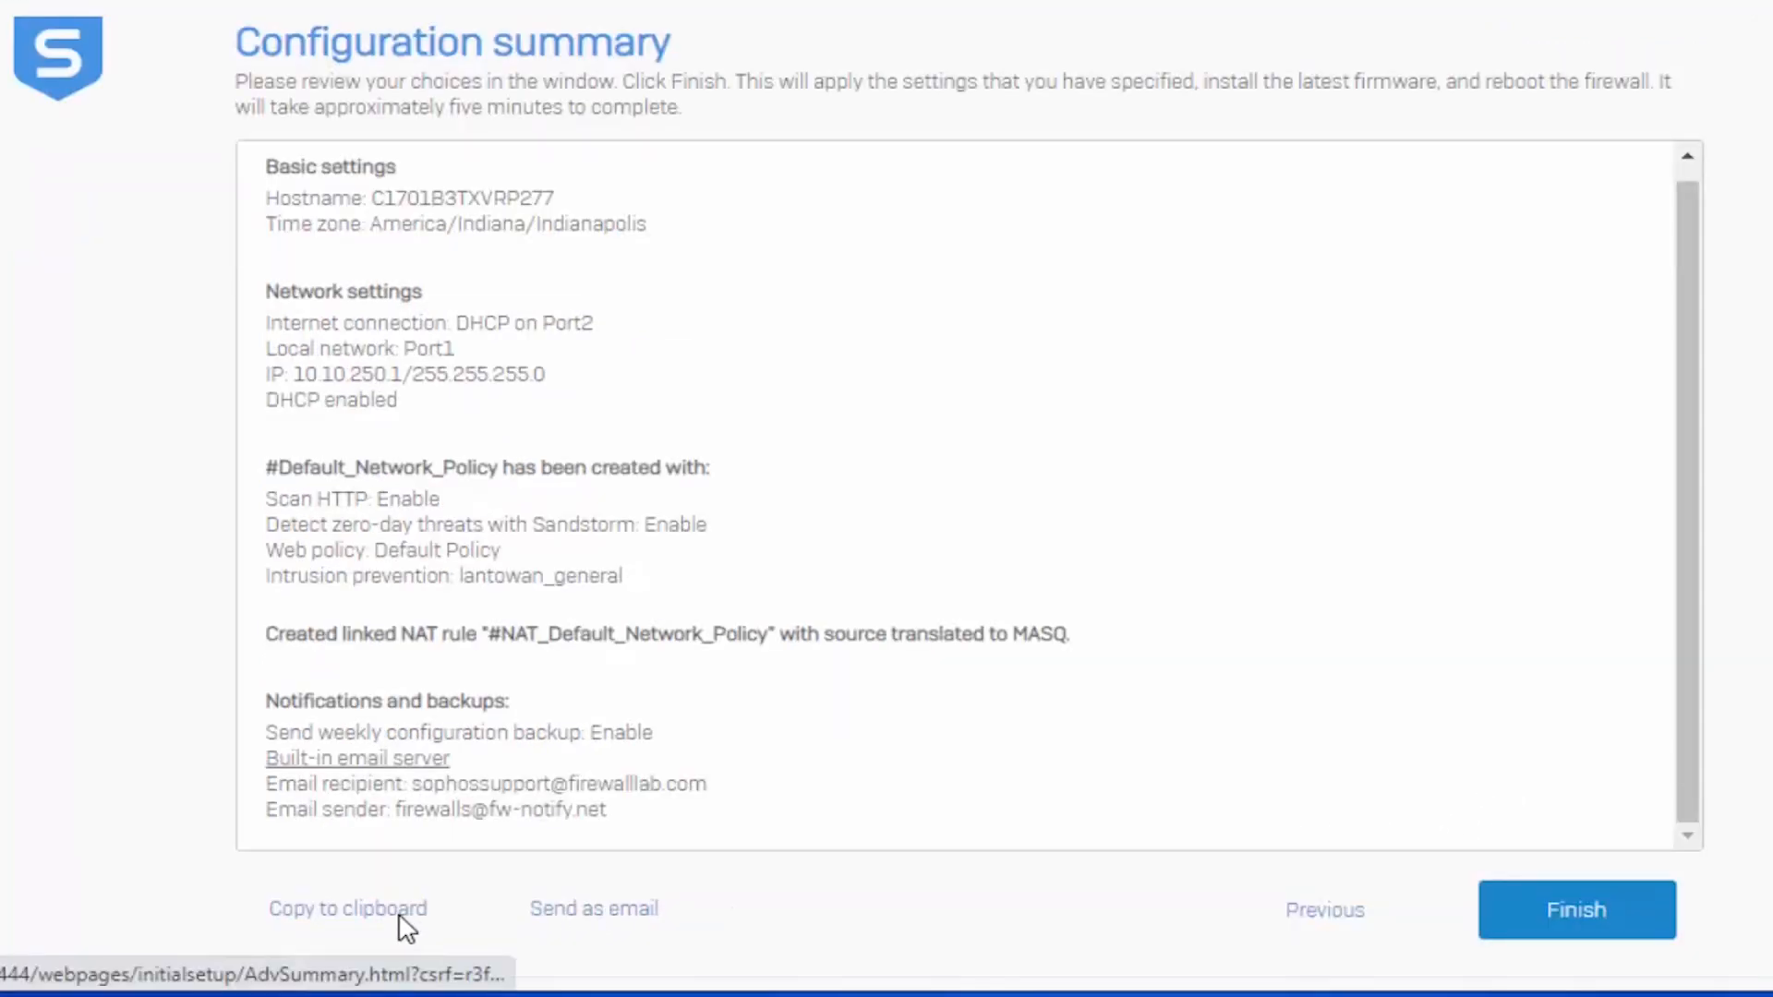
pyautogui.click(347, 909)
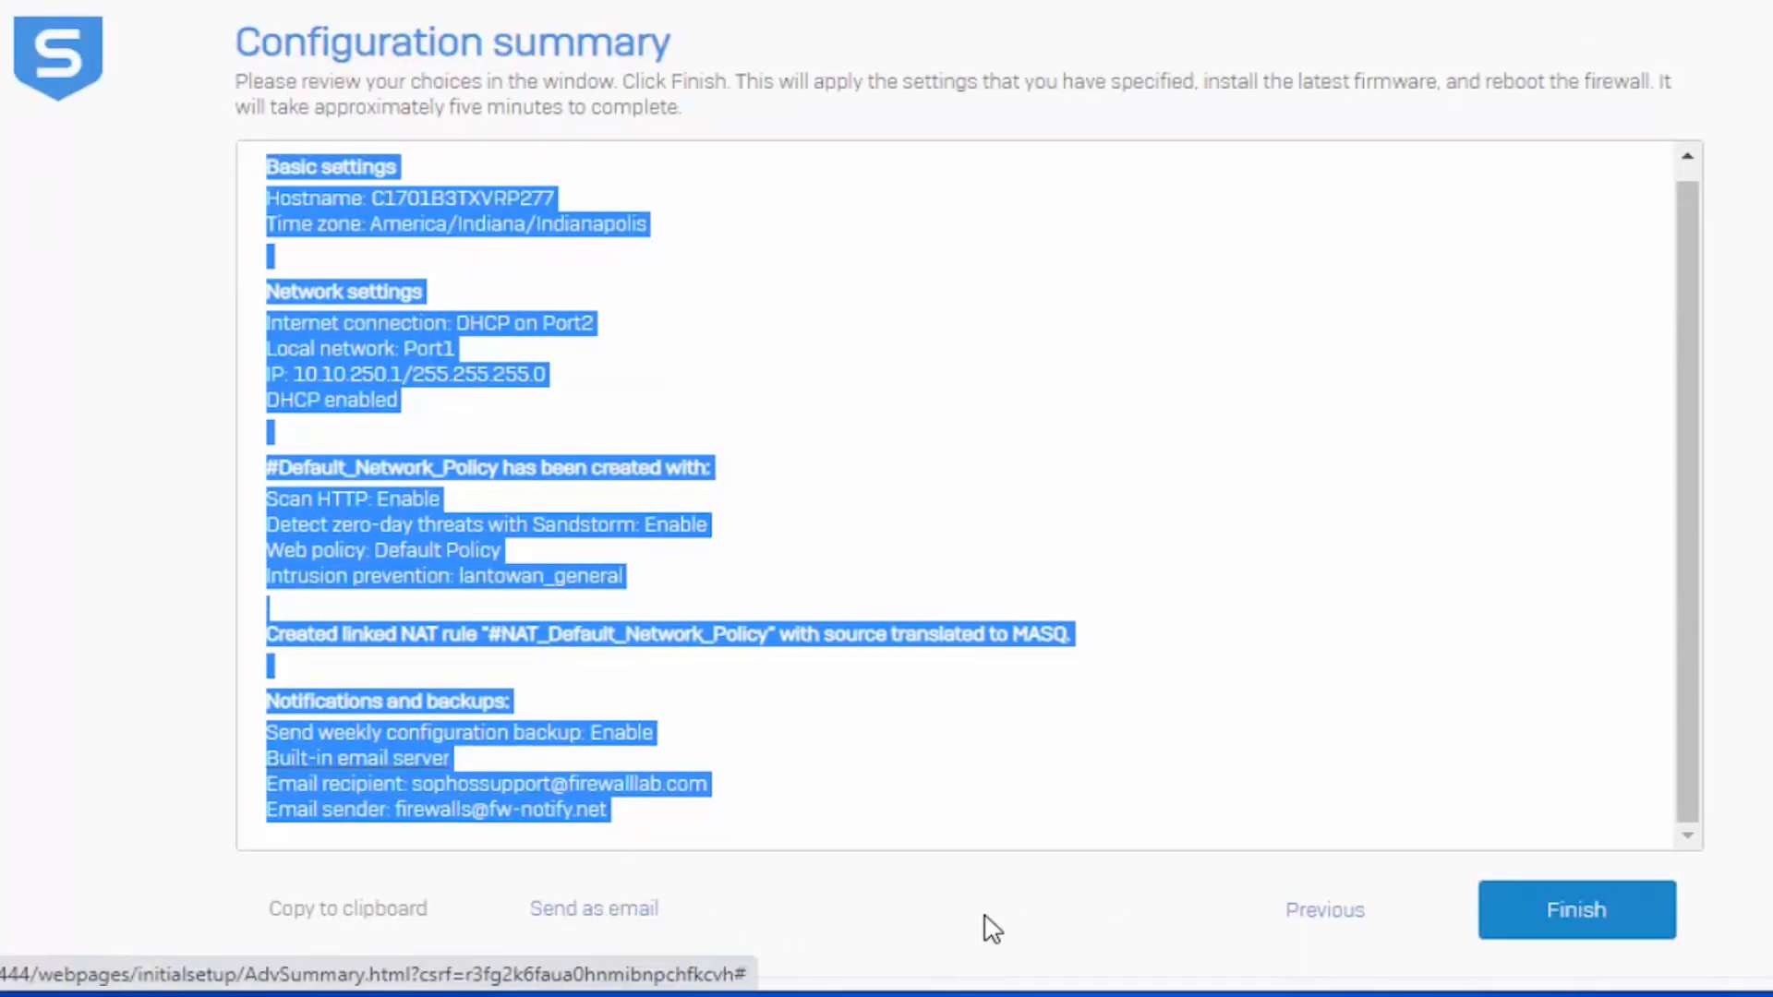
pyautogui.click(1575, 908)
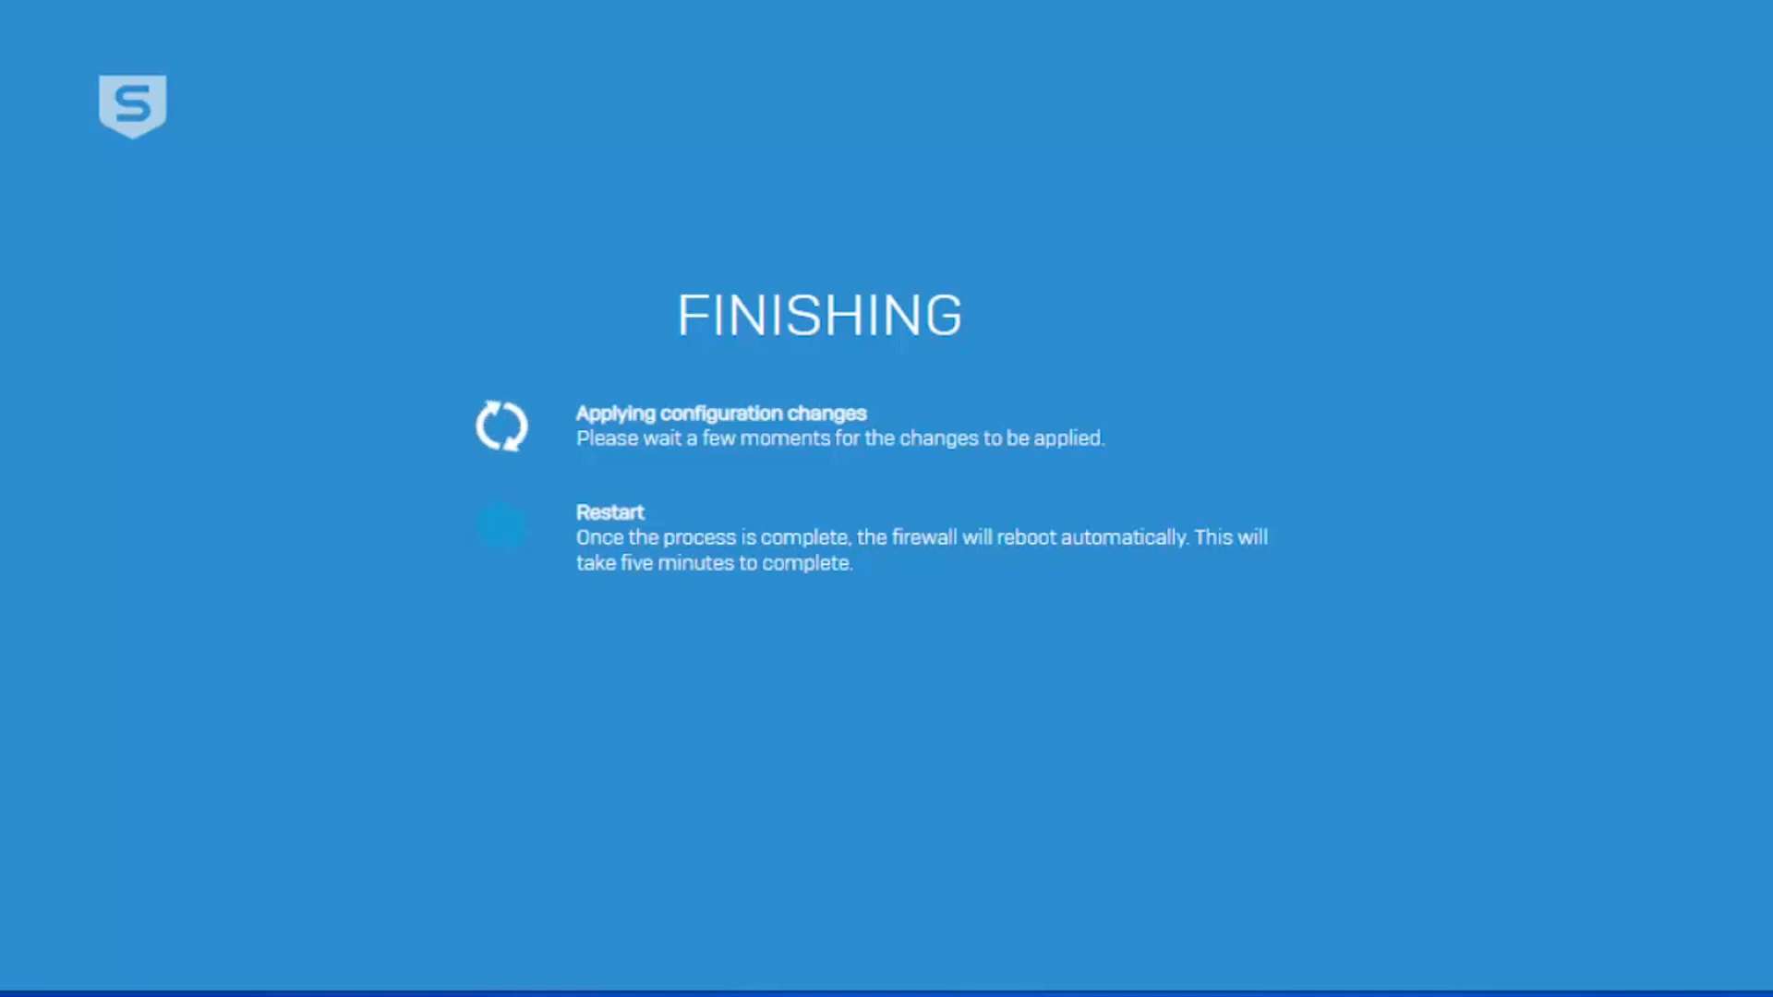
pyautogui.moveTo(1713, 850)
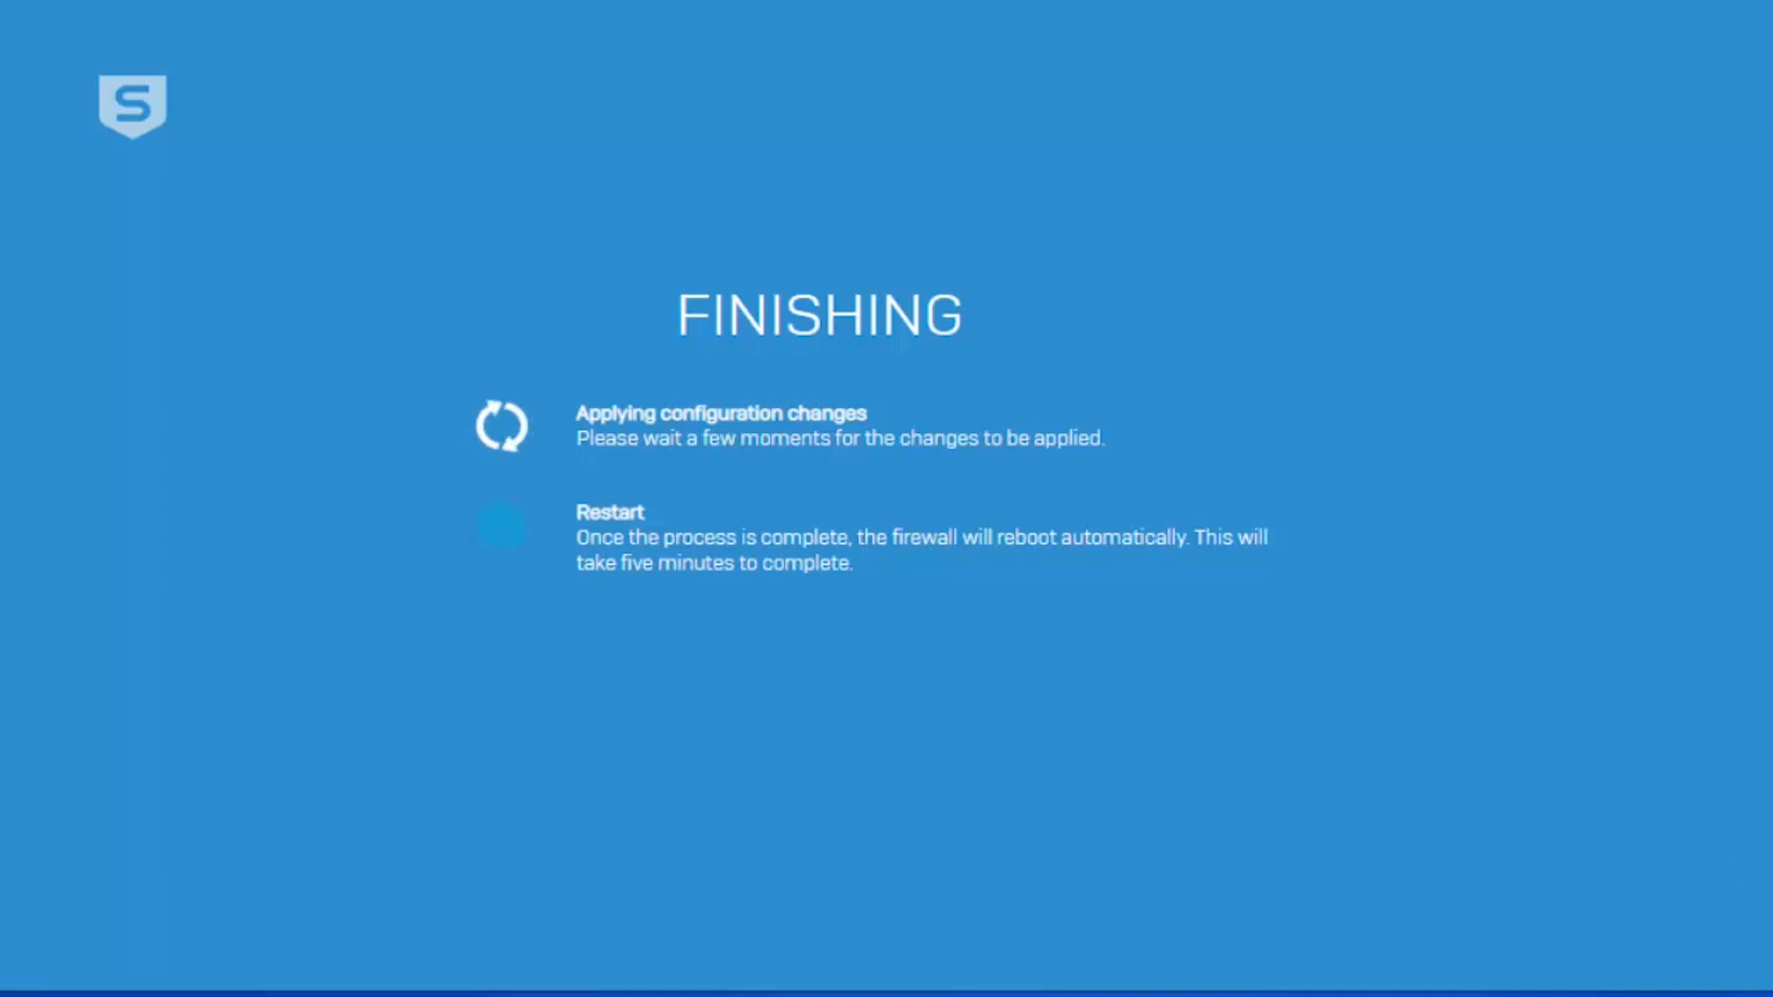
pyautogui.moveTo(1713, 883)
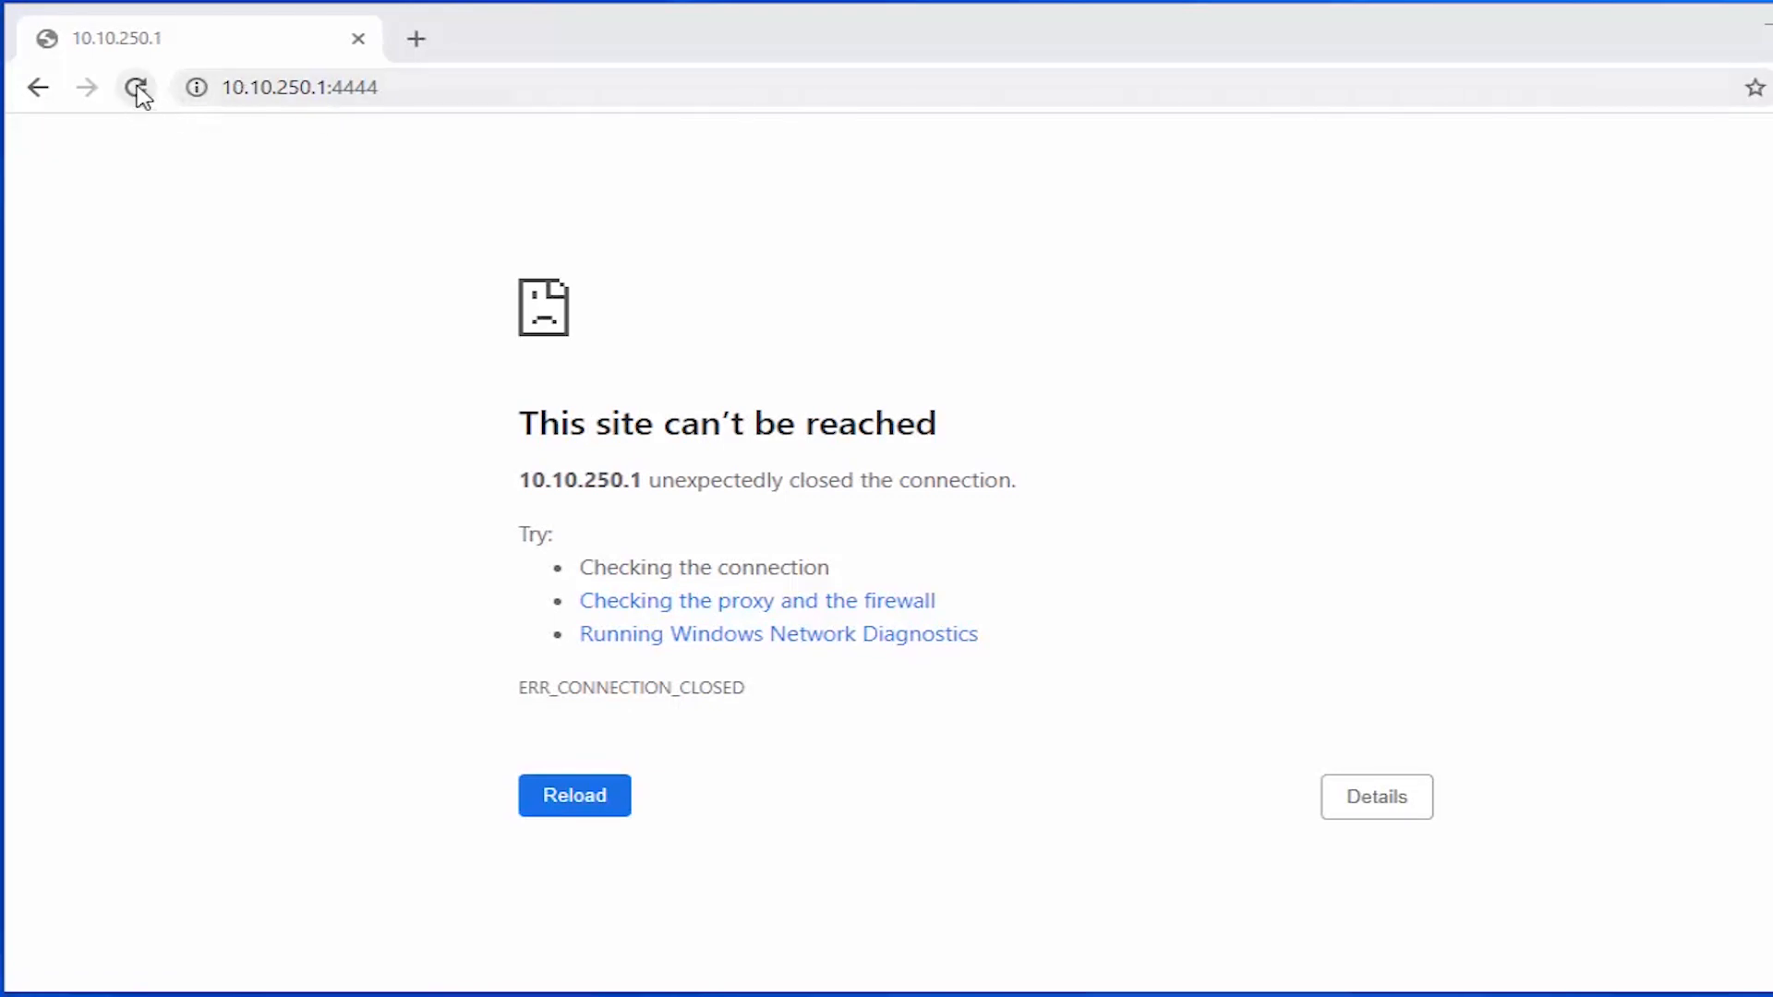
pyautogui.moveTo(137, 87)
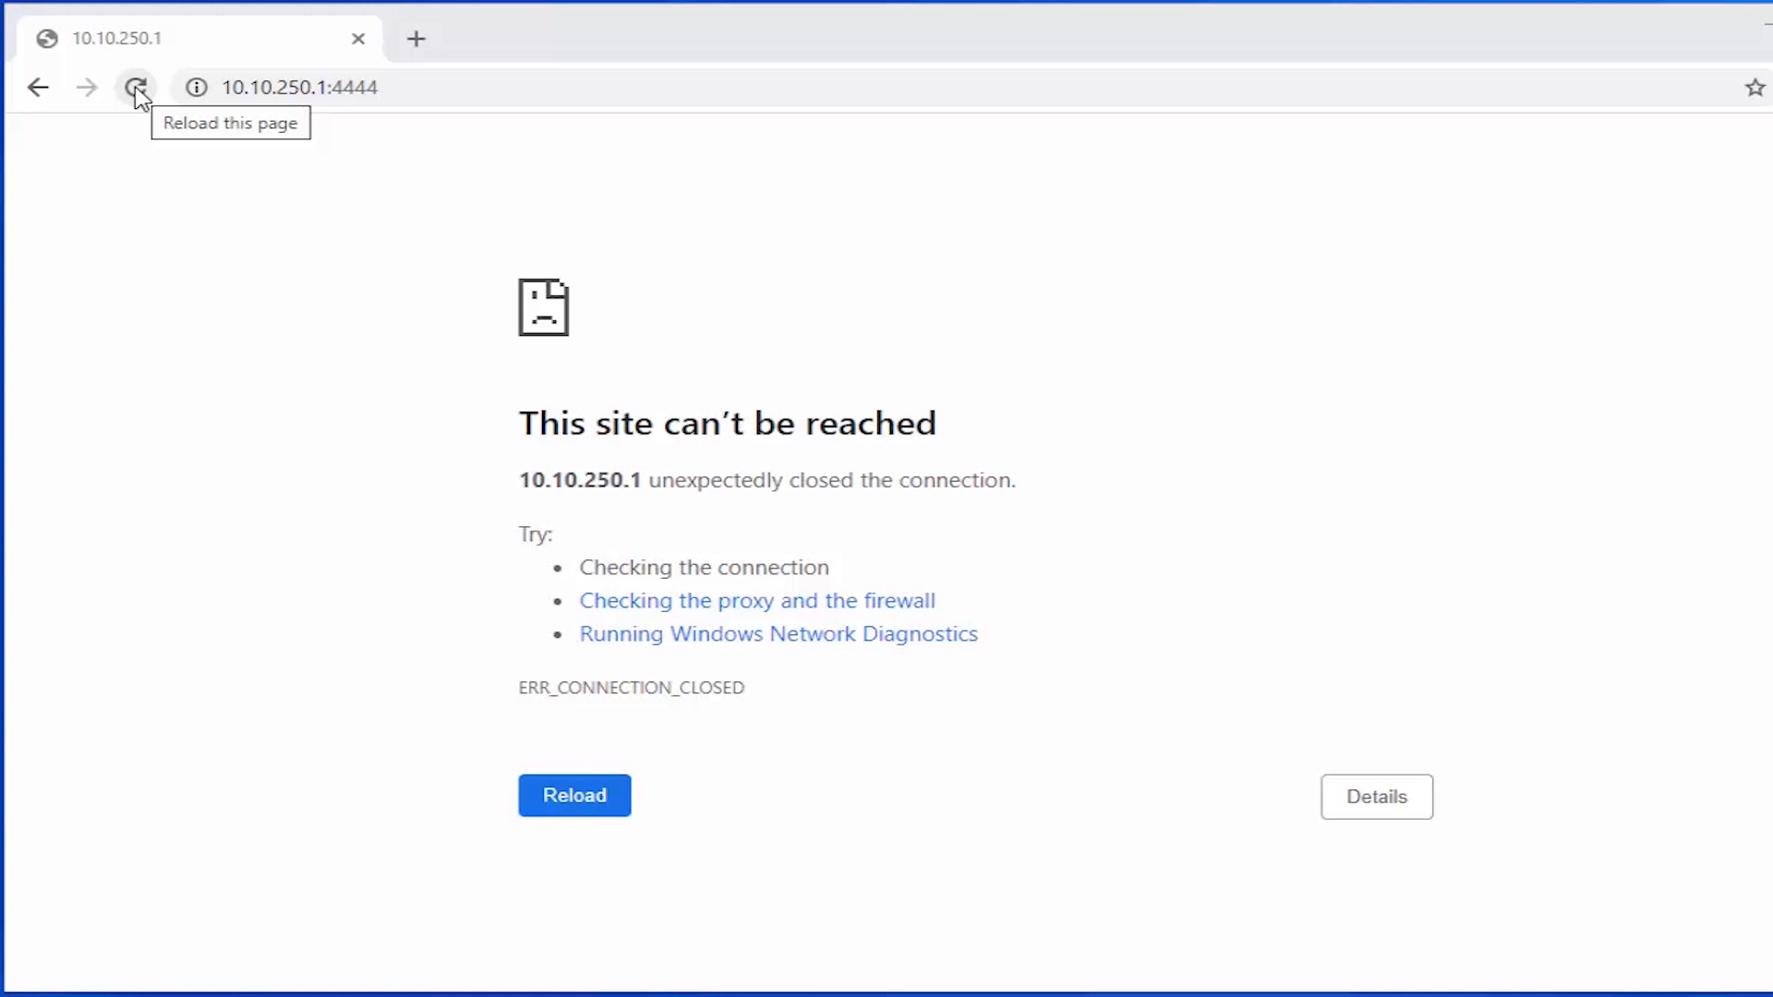
# Step: Reload 10.10.250.1 and proceed past the certificate warning to the Sophos login page
pyautogui.click(134, 87)
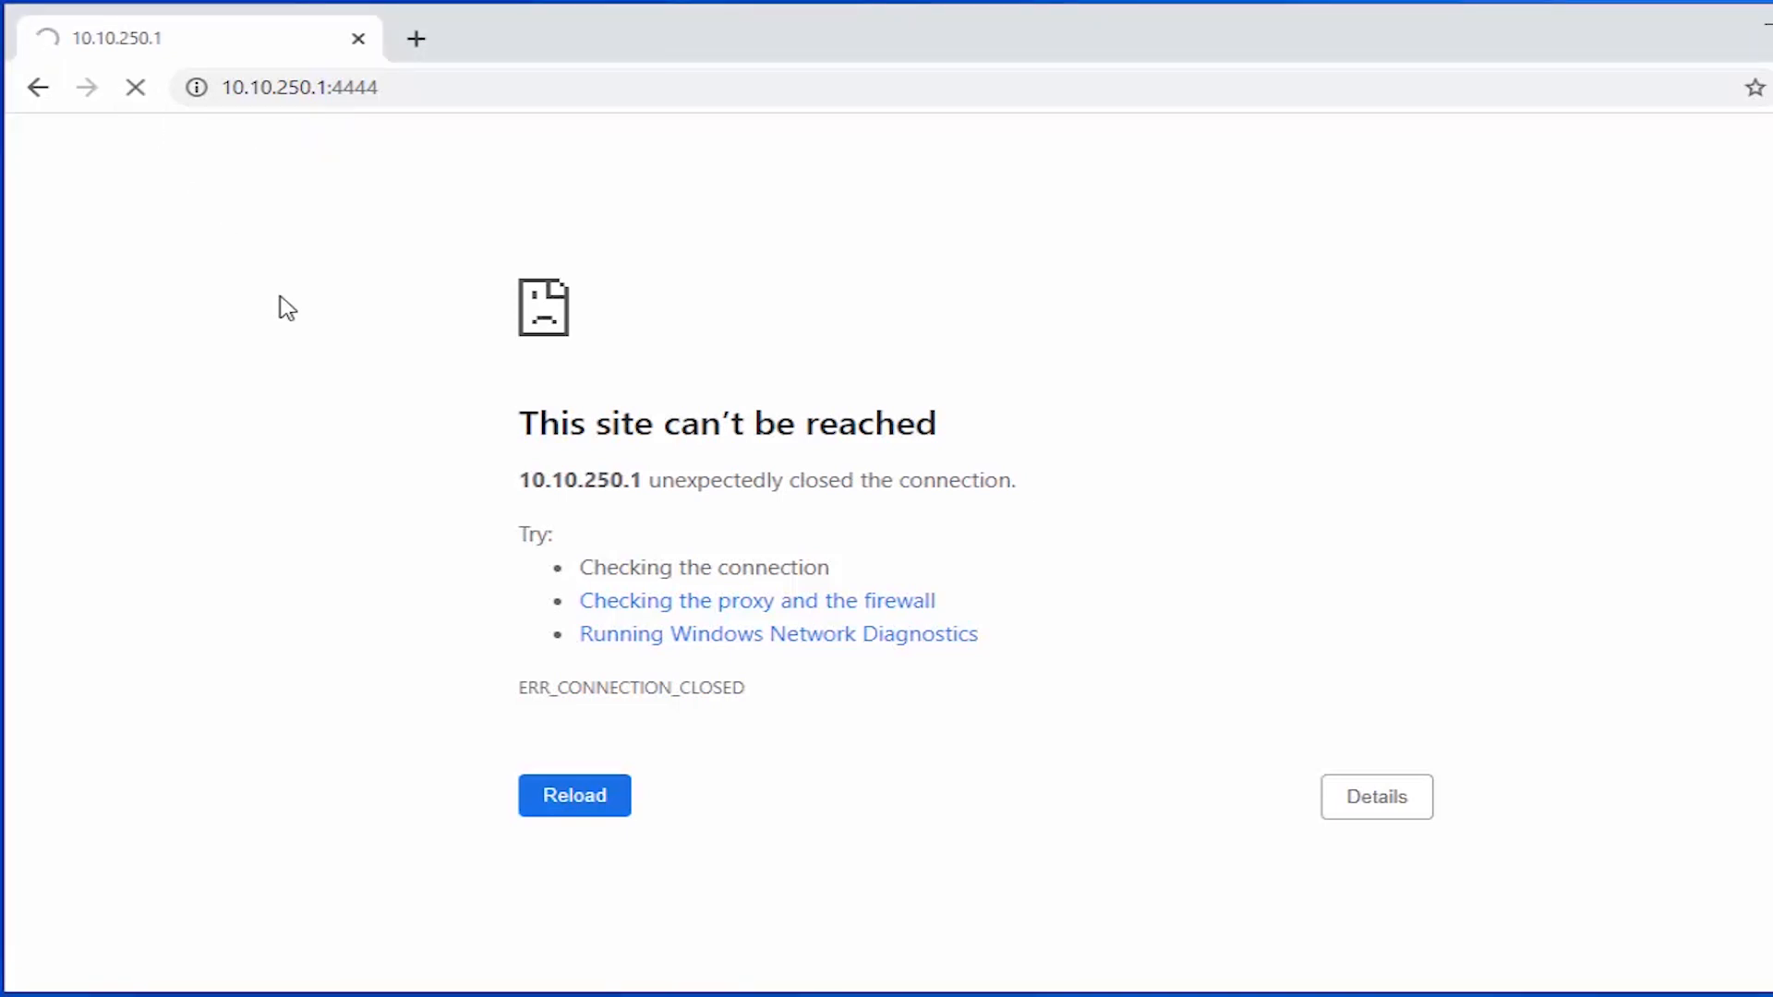
pyautogui.click(573, 794)
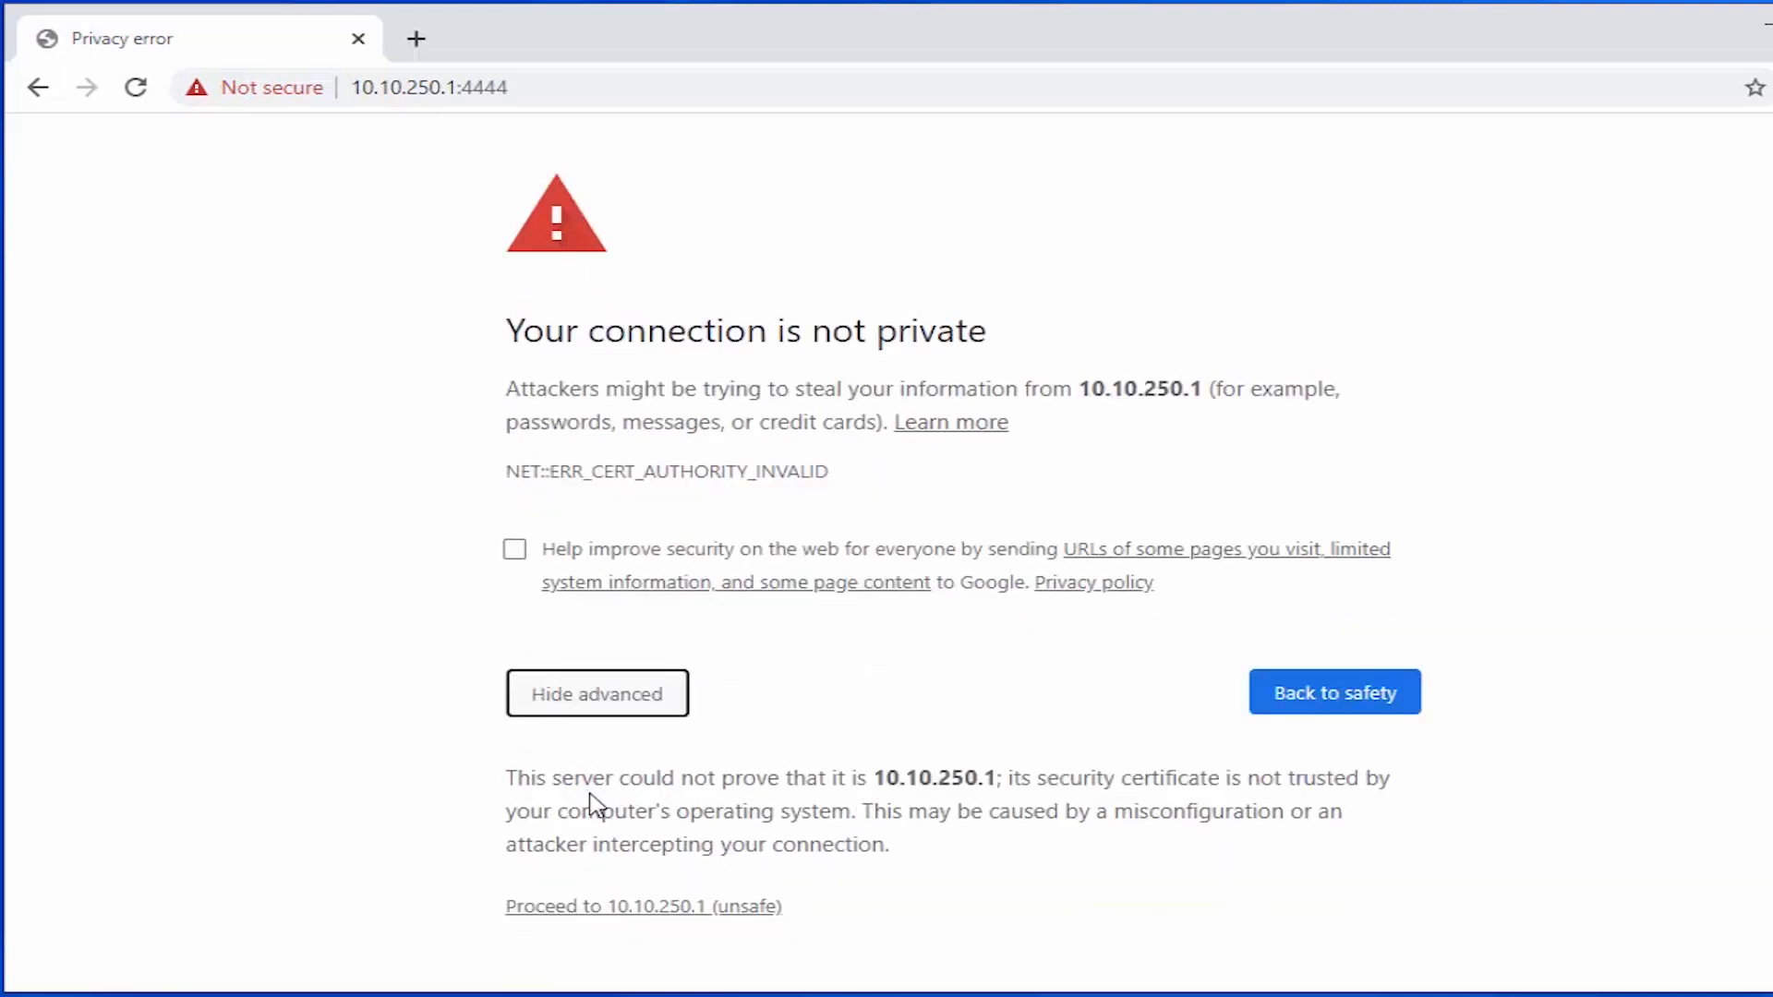
pyautogui.click(643, 905)
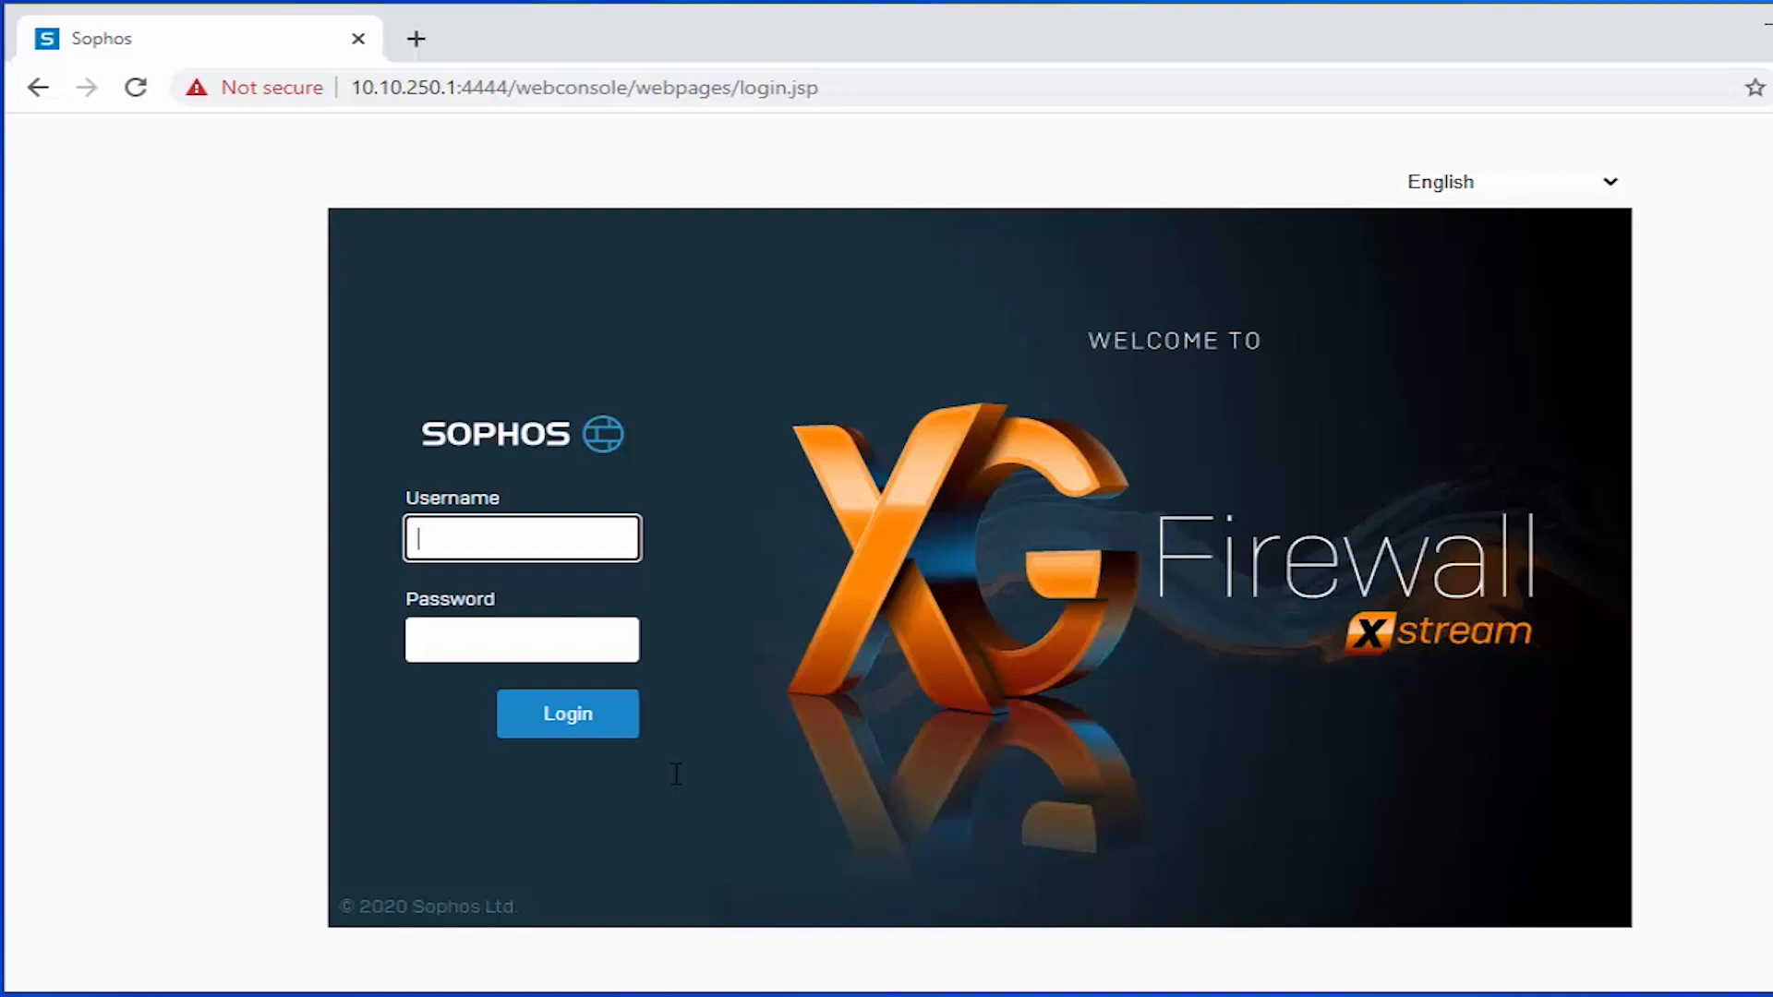
# Step: Sign in to the web console as admin
pyautogui.write('admin')
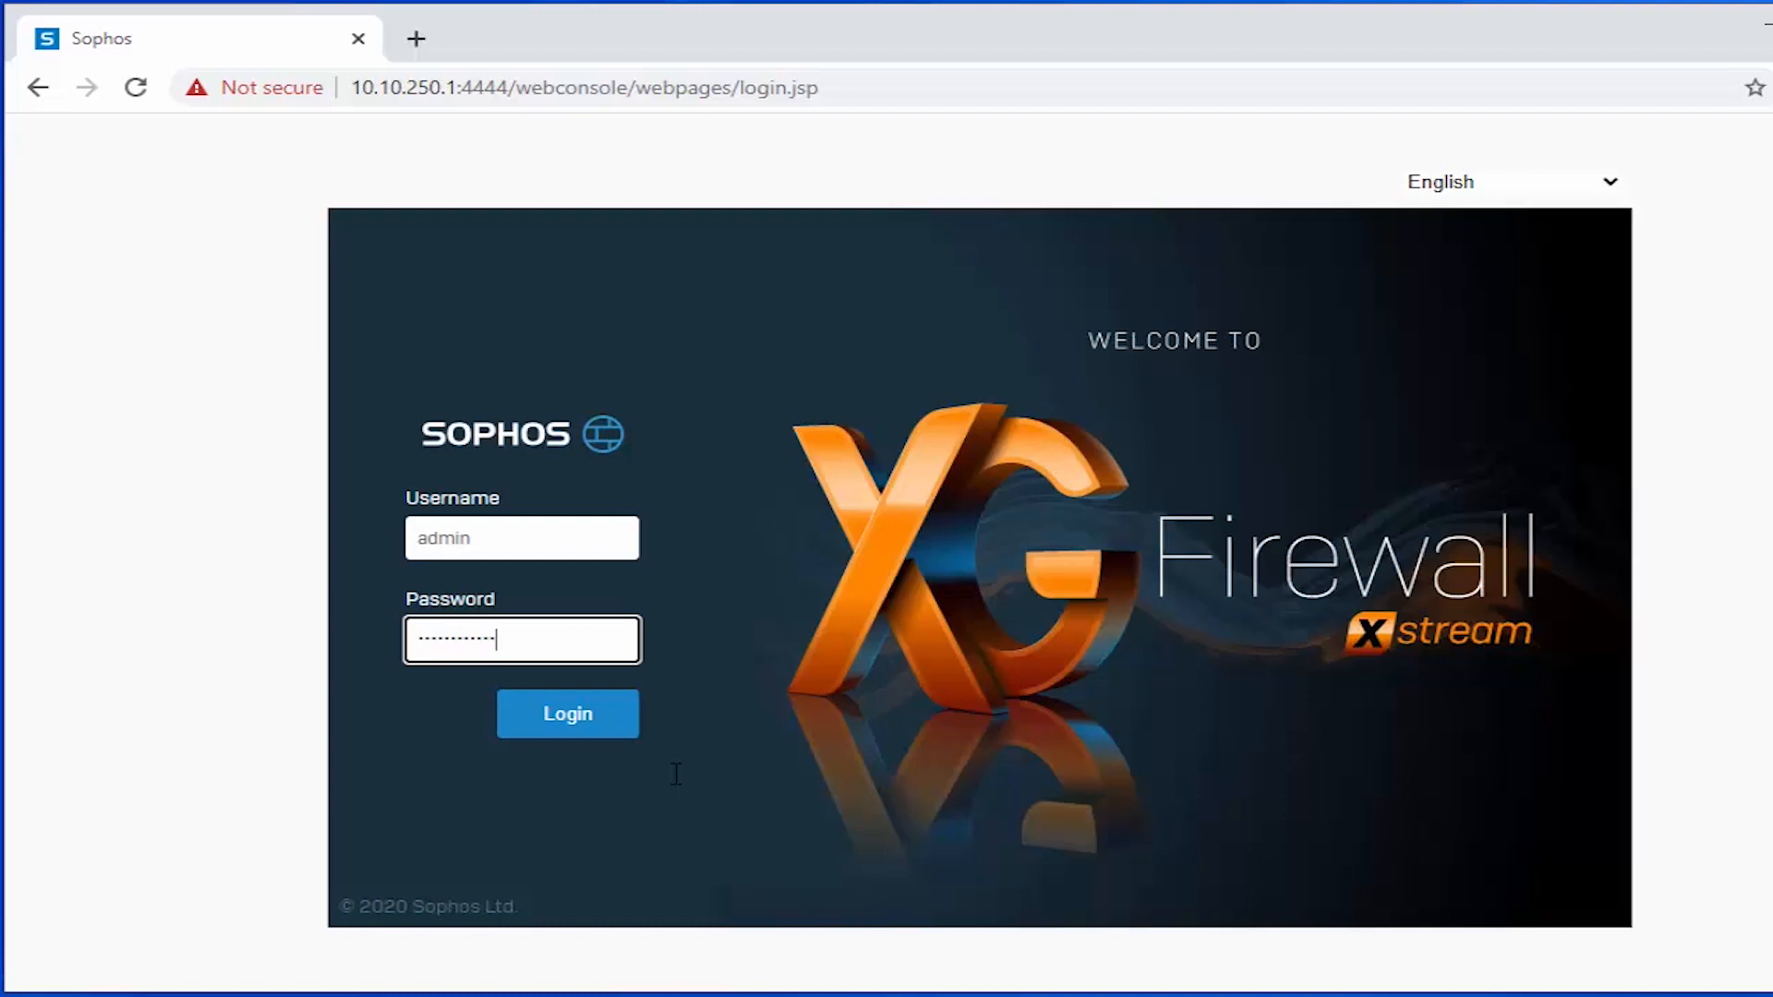
pyautogui.click(567, 712)
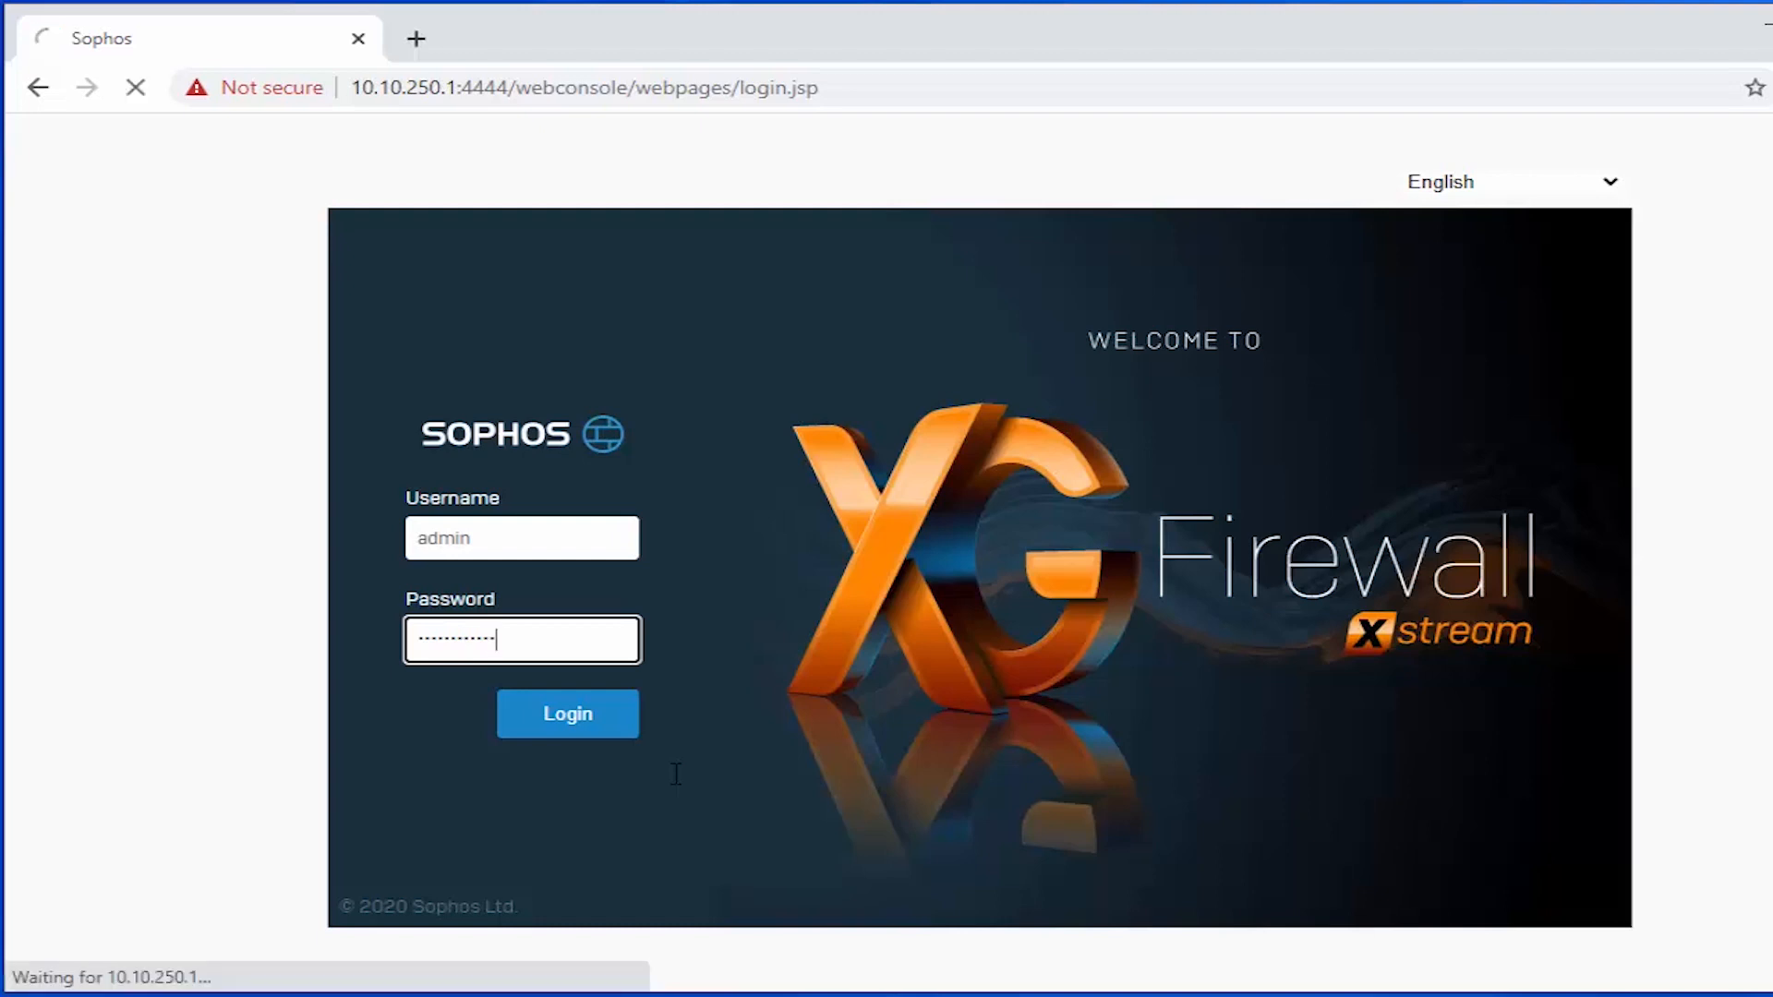
pyautogui.click(567, 713)
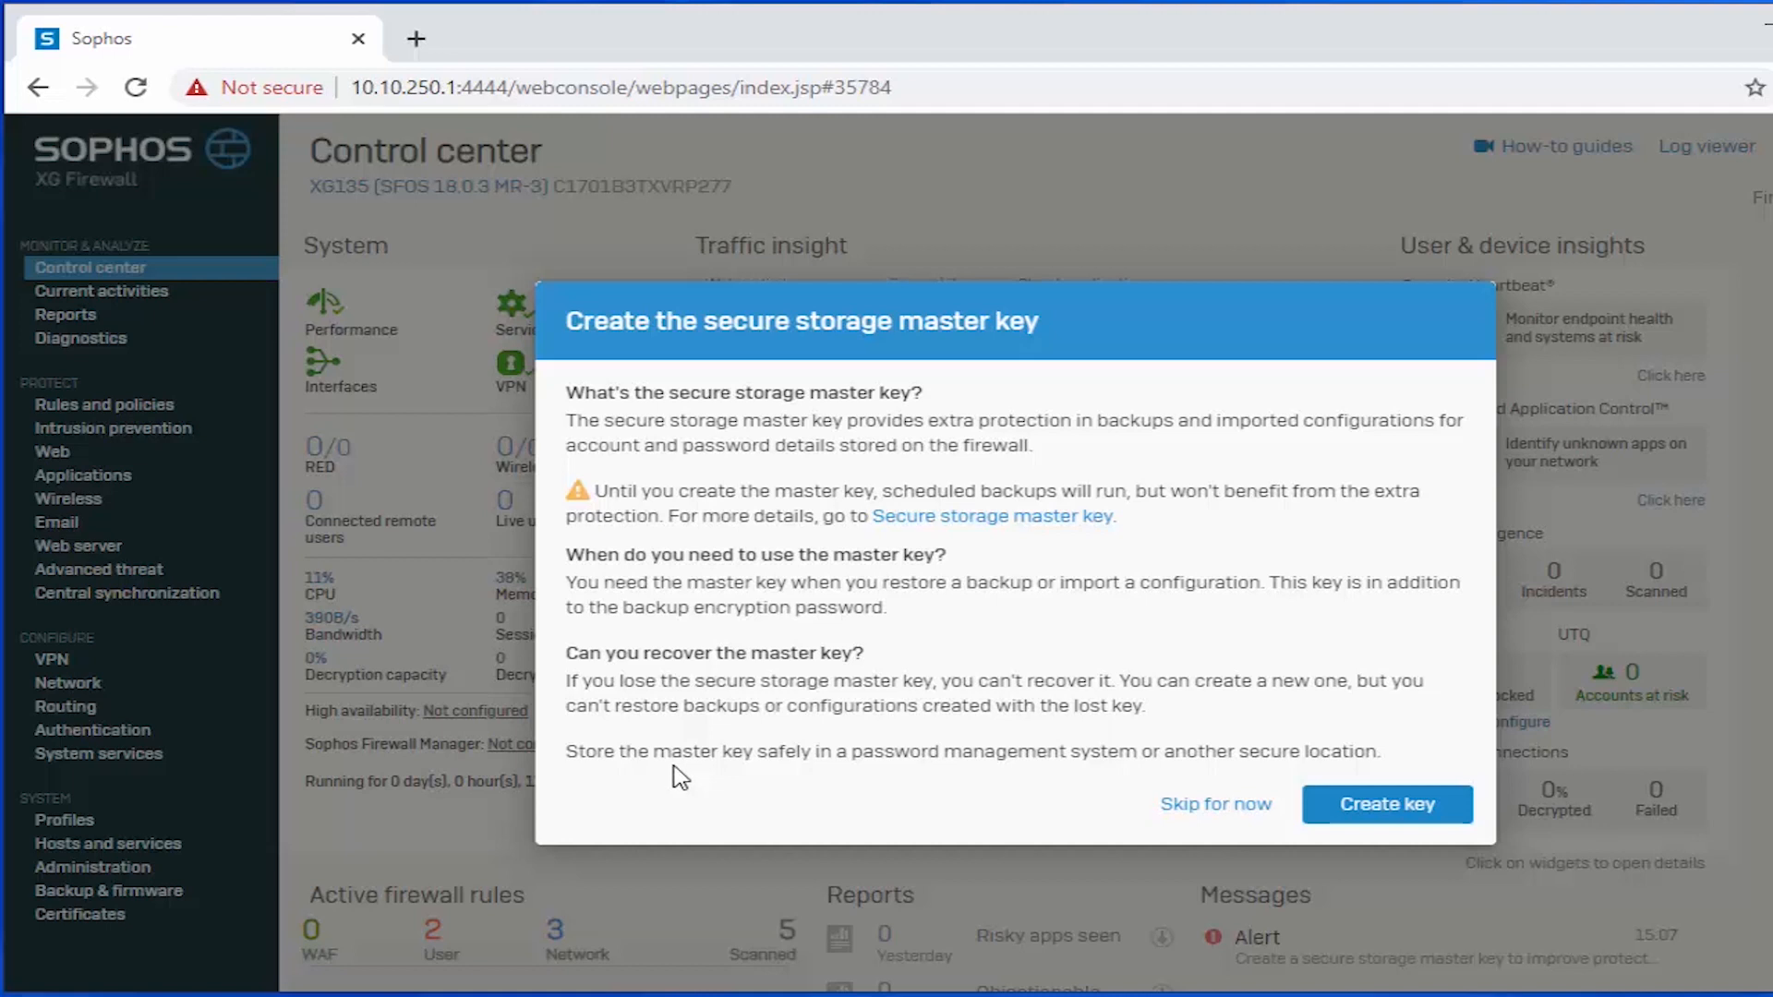
pyautogui.moveTo(565, 698)
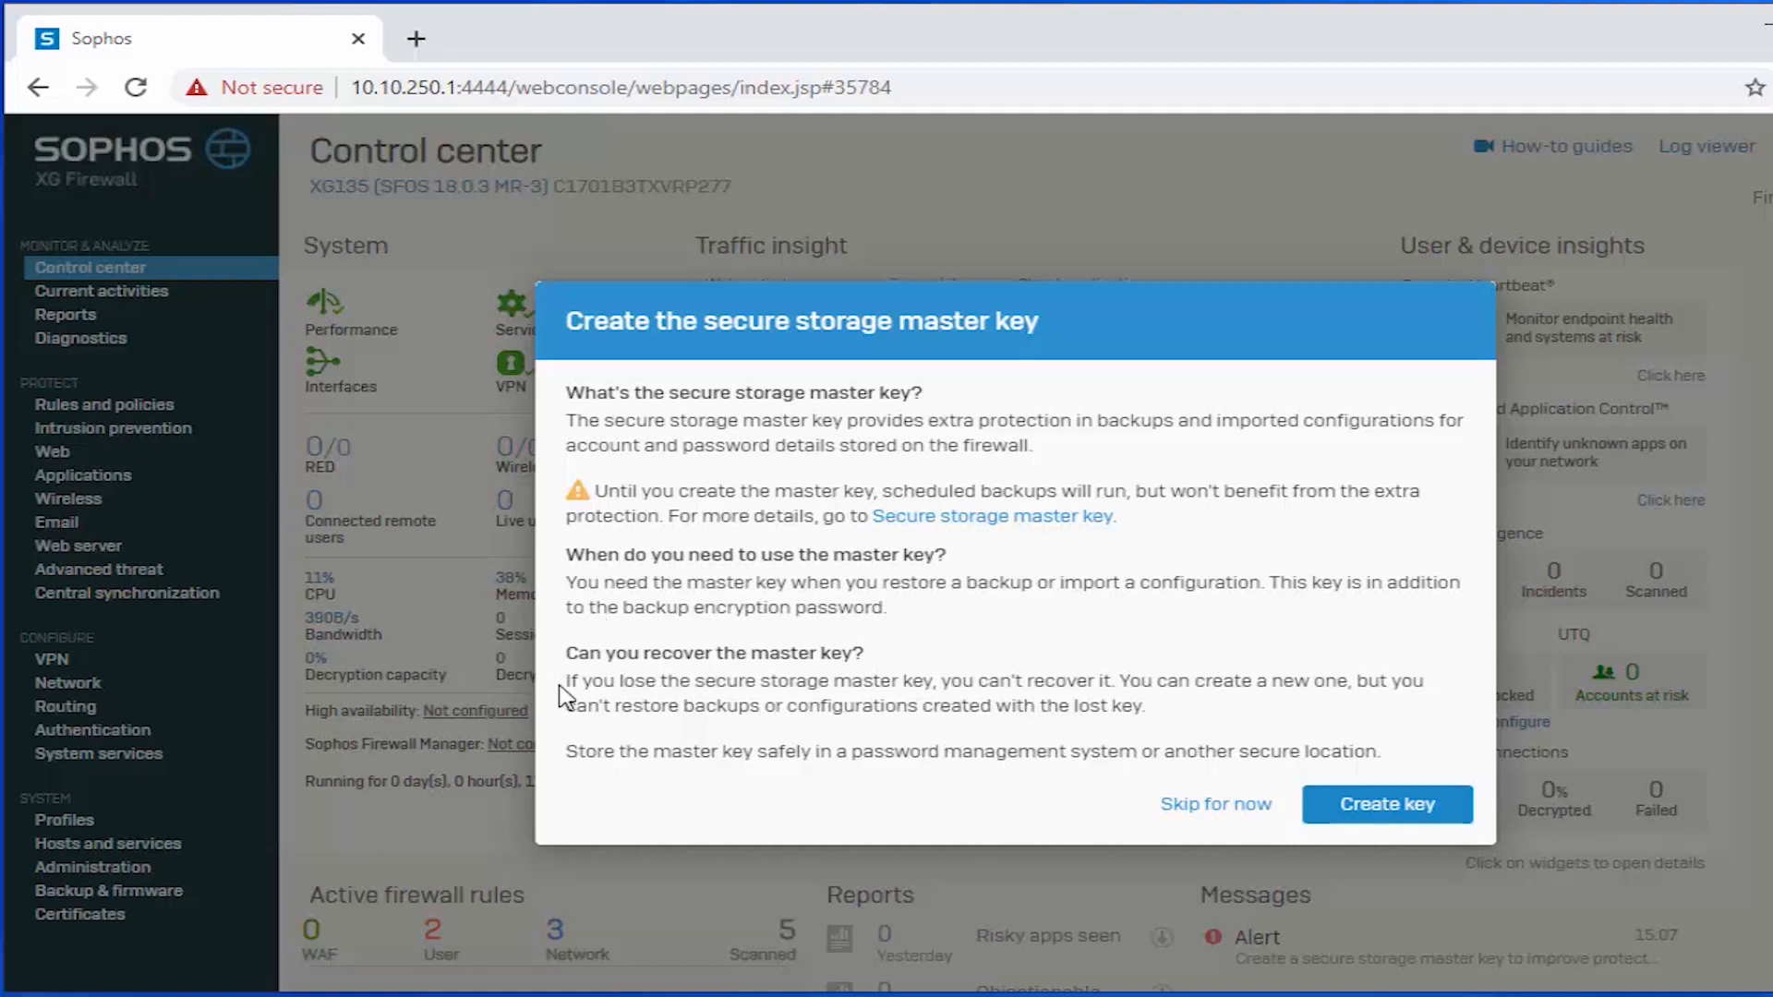
pyautogui.moveTo(814, 722)
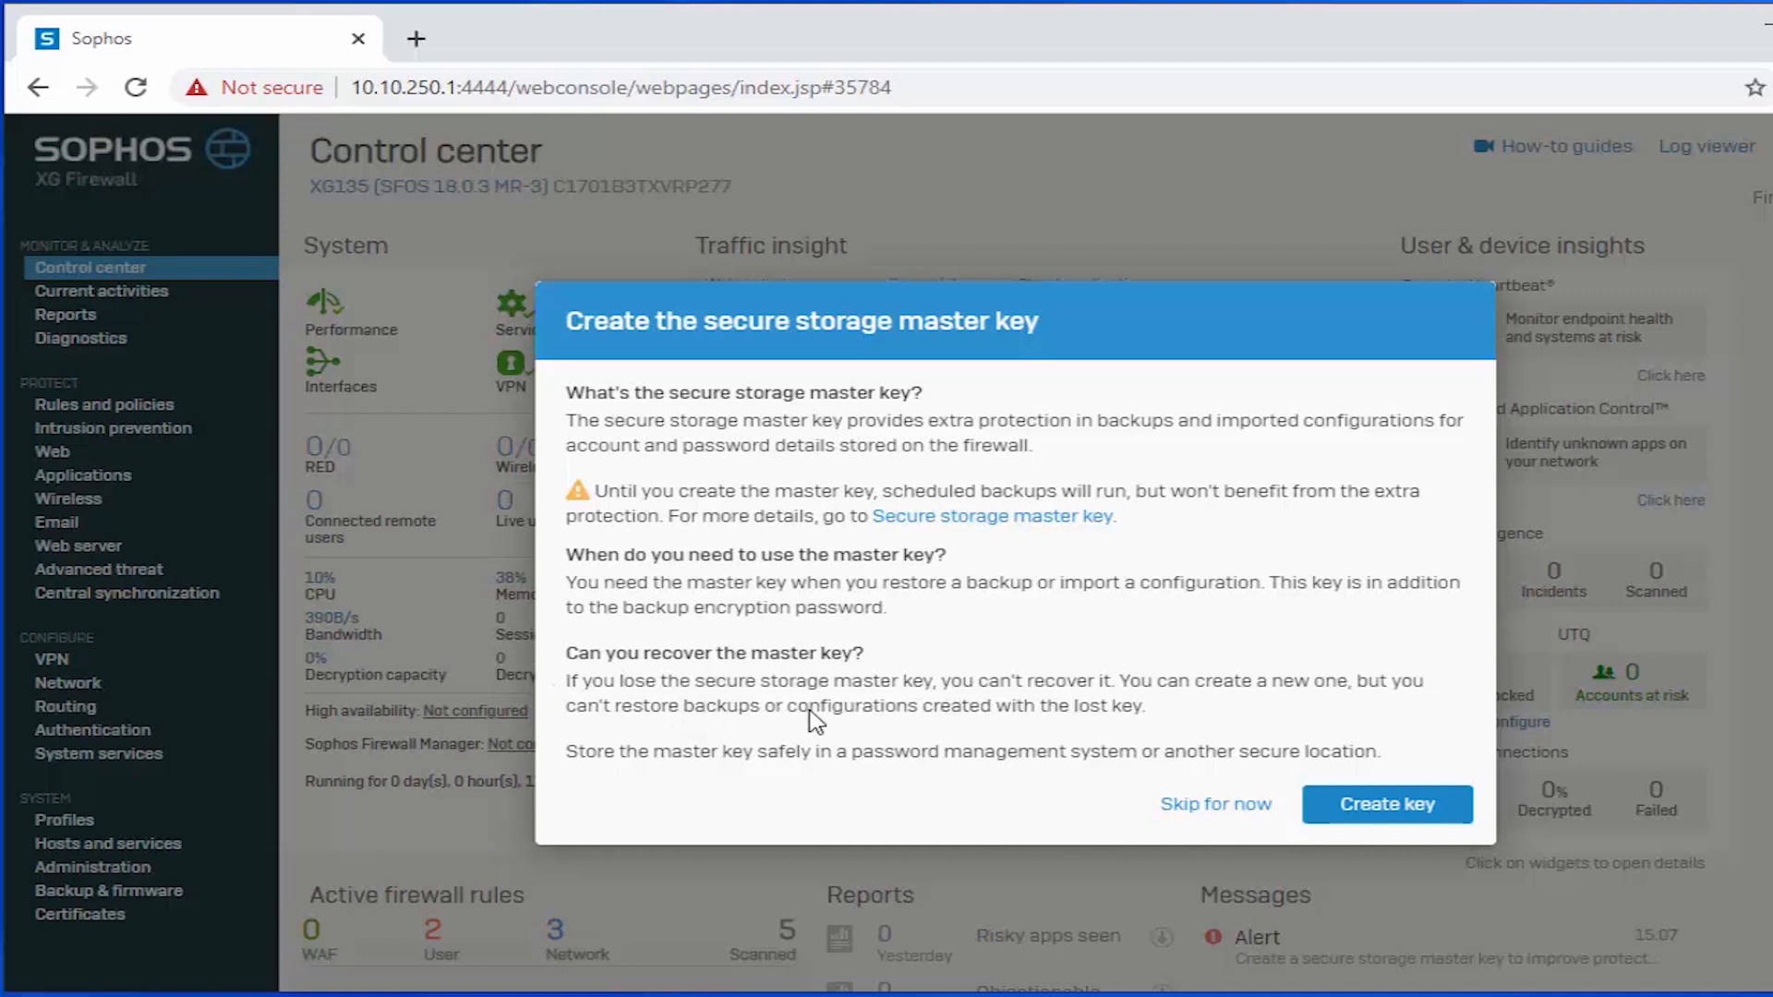
pyautogui.moveTo(958, 707)
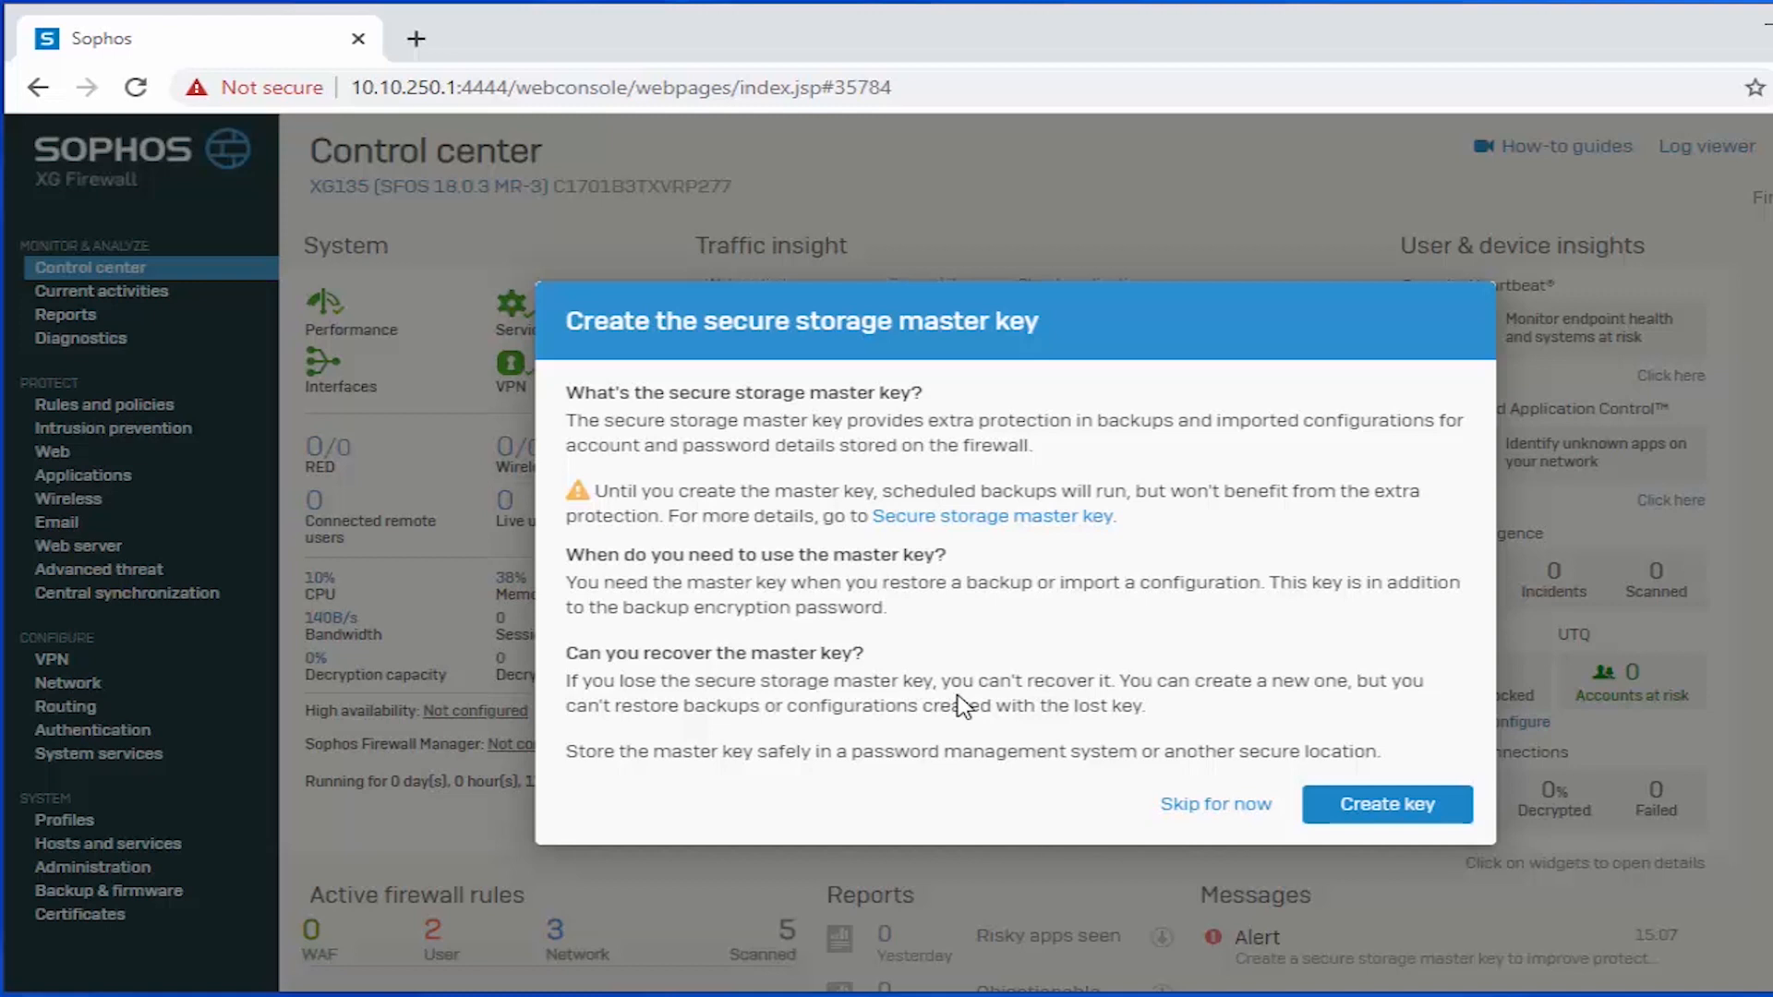
pyautogui.moveTo(1386, 803)
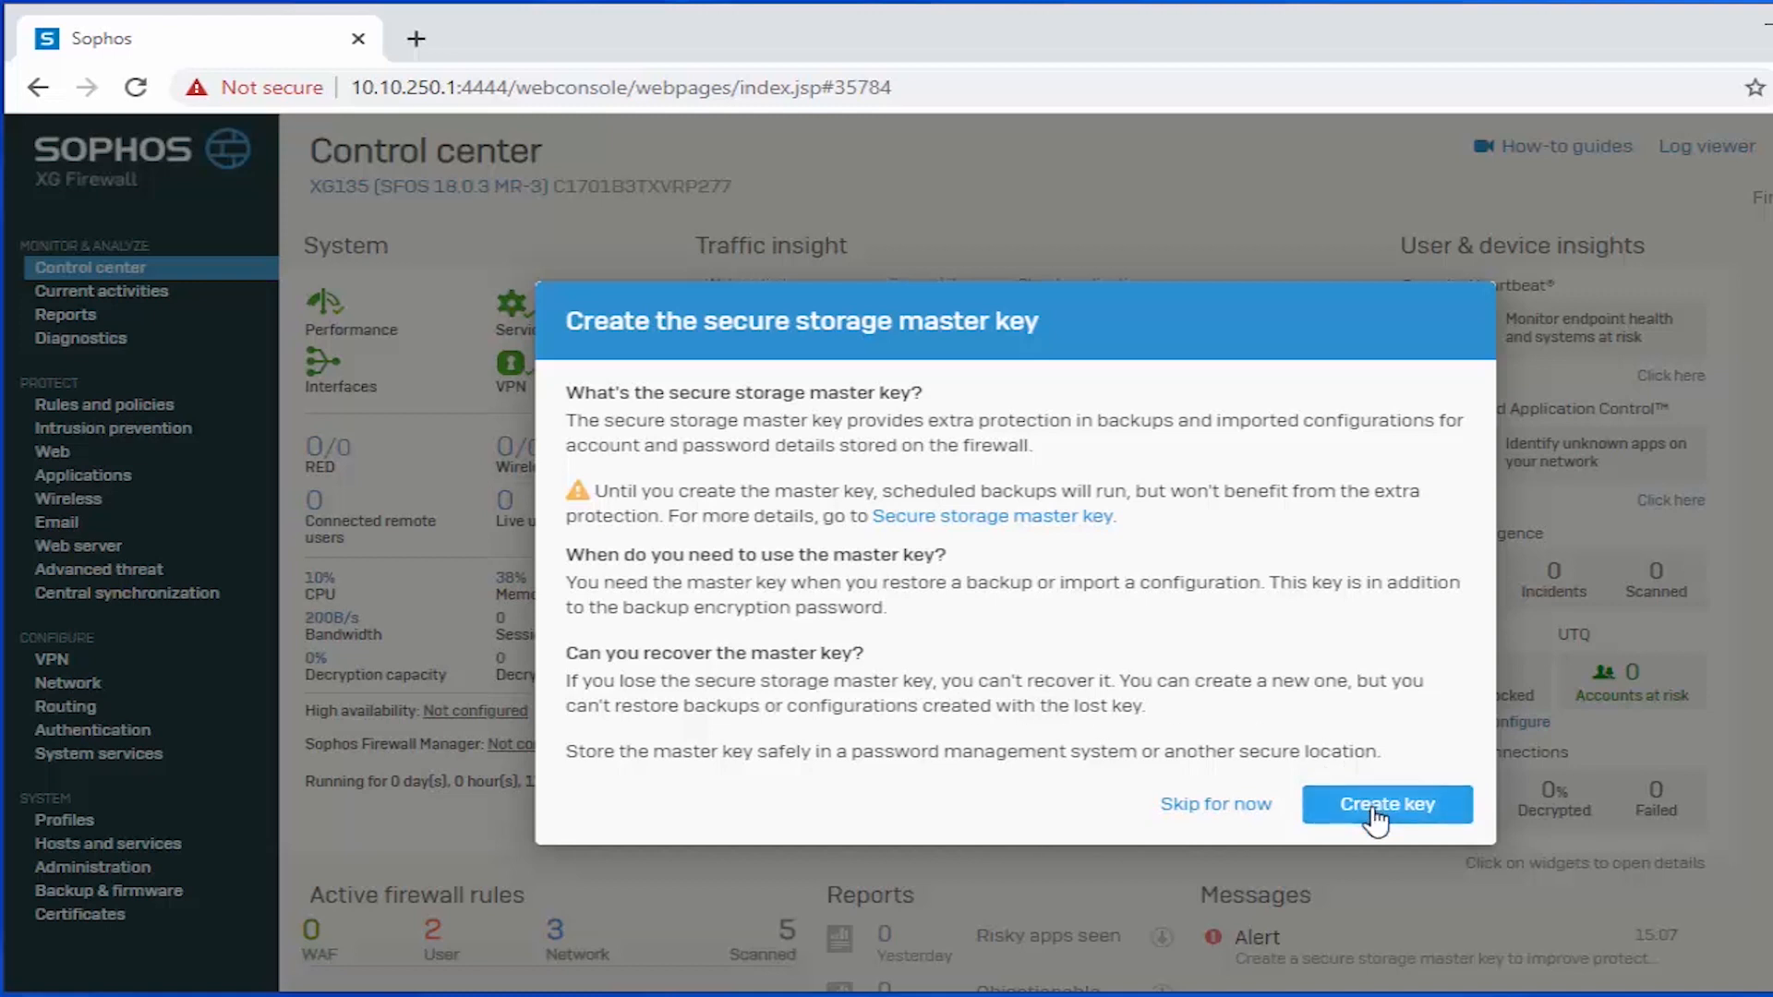
# Step: Enter and confirm the master key, acknowledge it is stored safely, and create it
pyautogui.click(1386, 803)
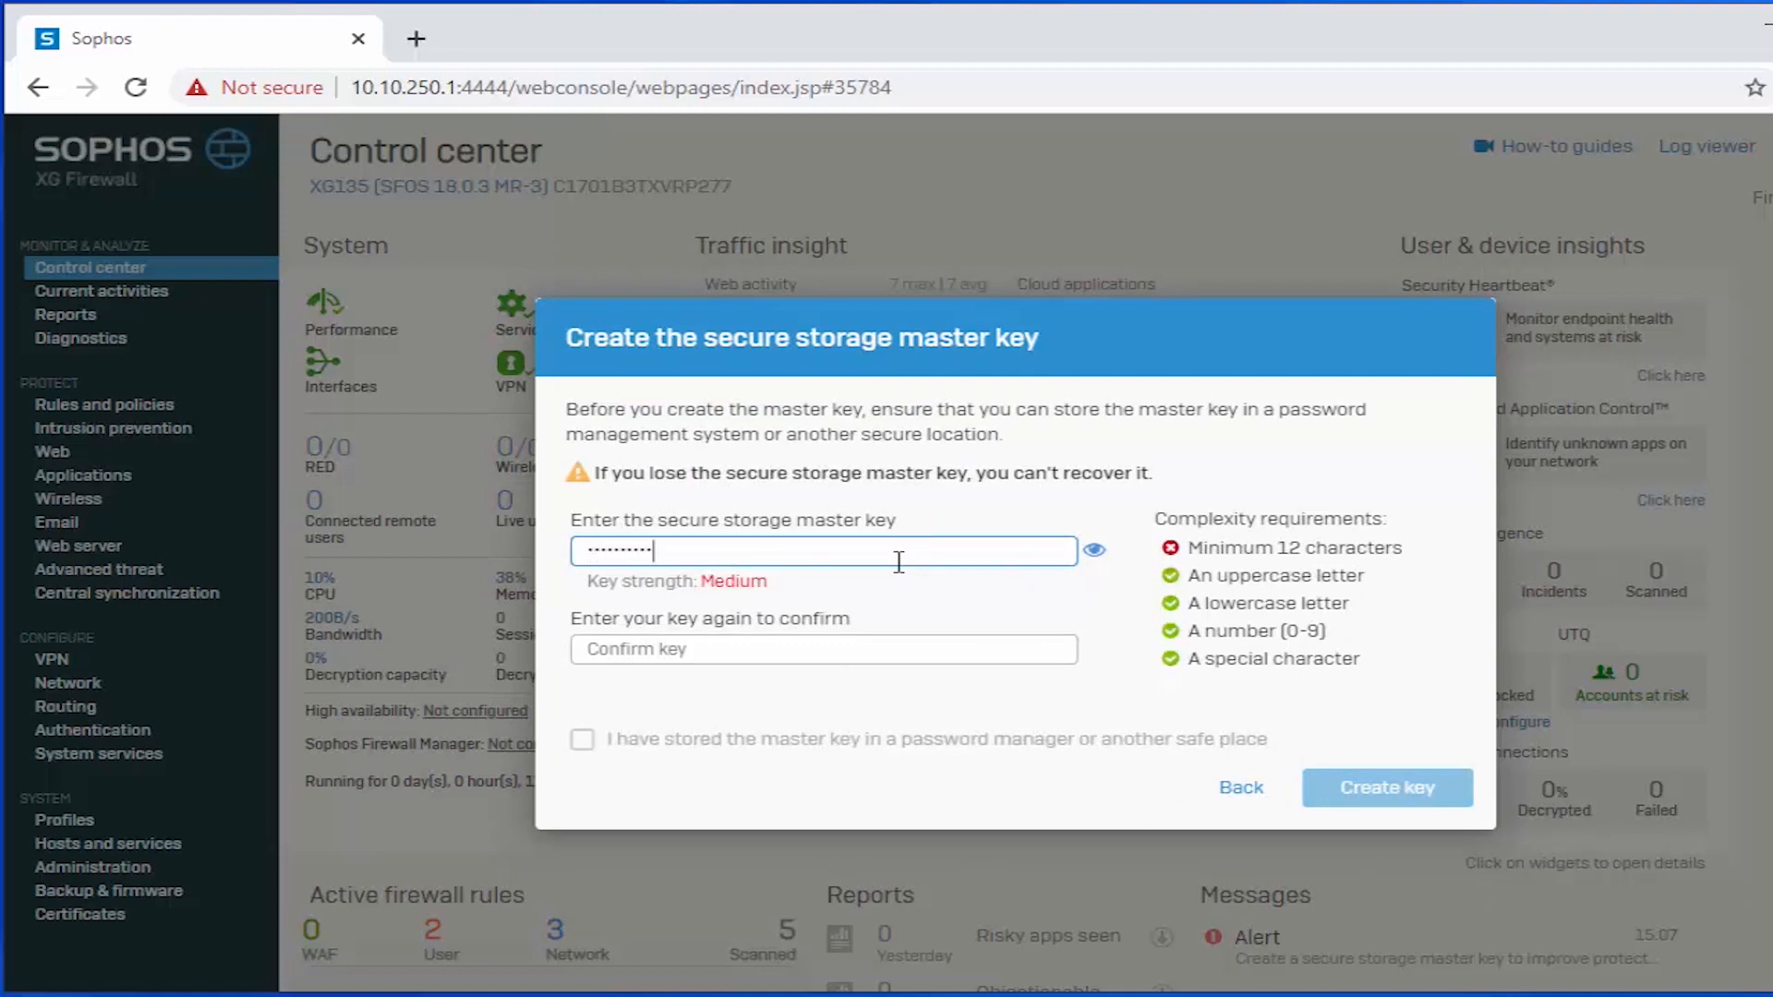
pyautogui.write('•••••')
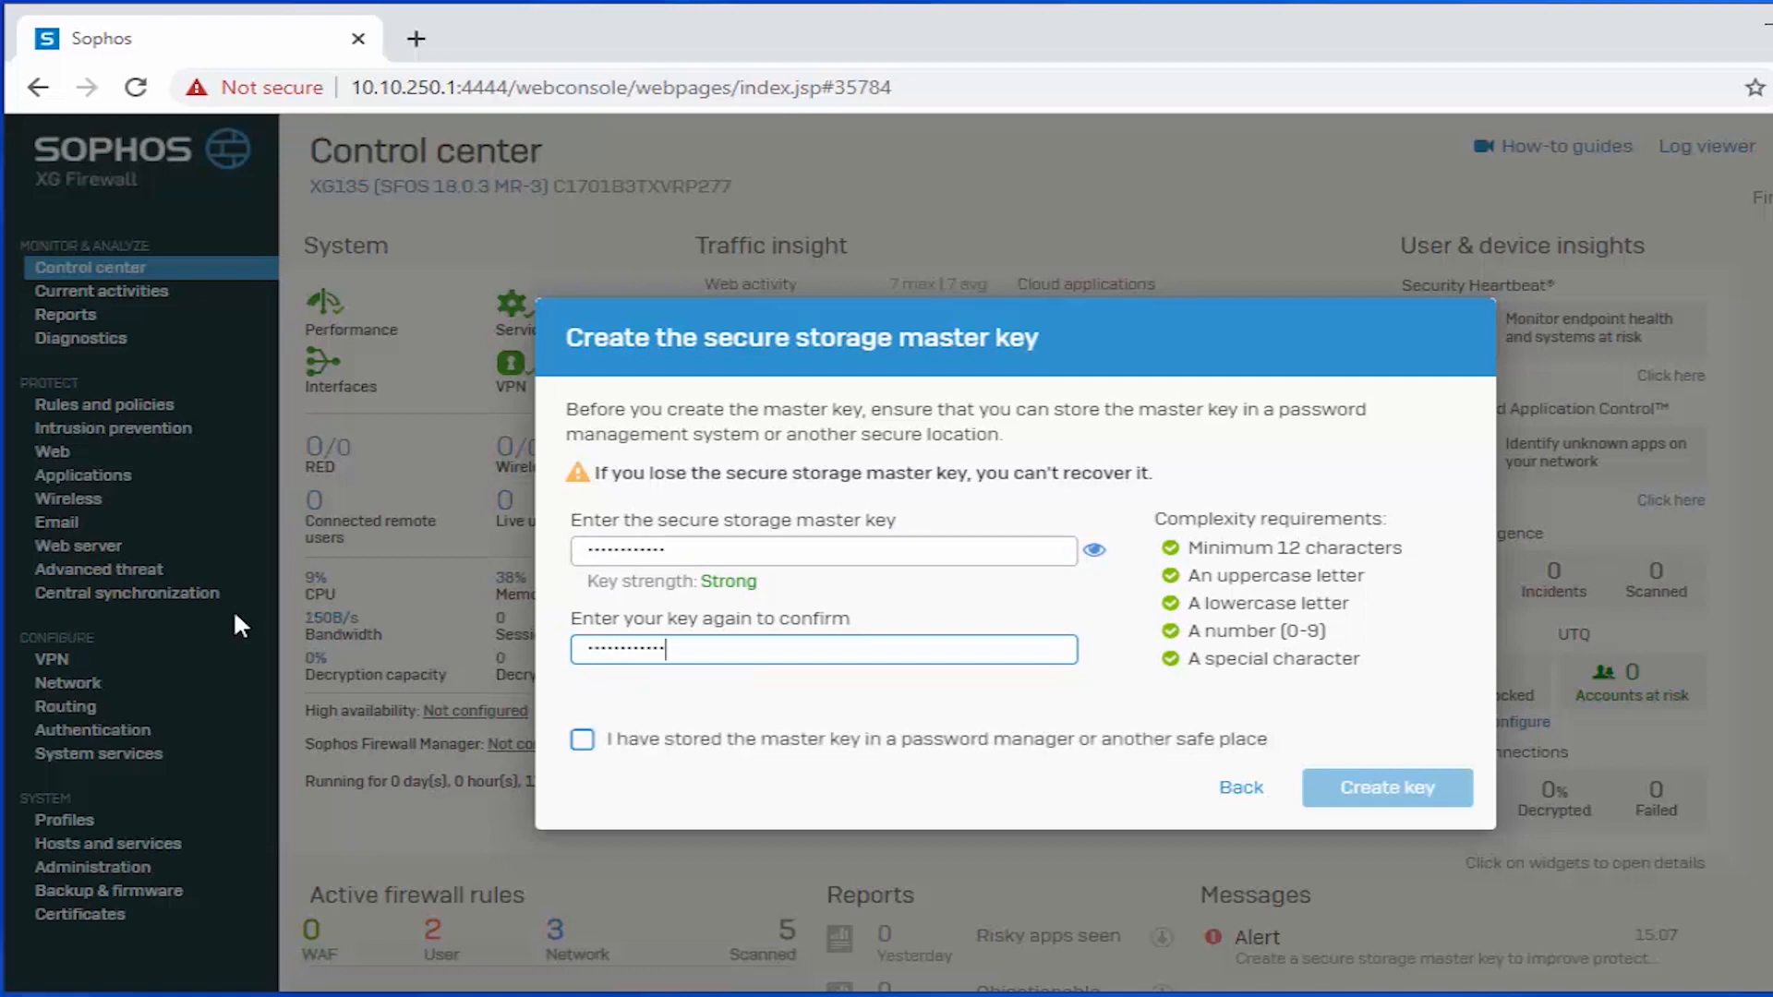
pyautogui.click(582, 739)
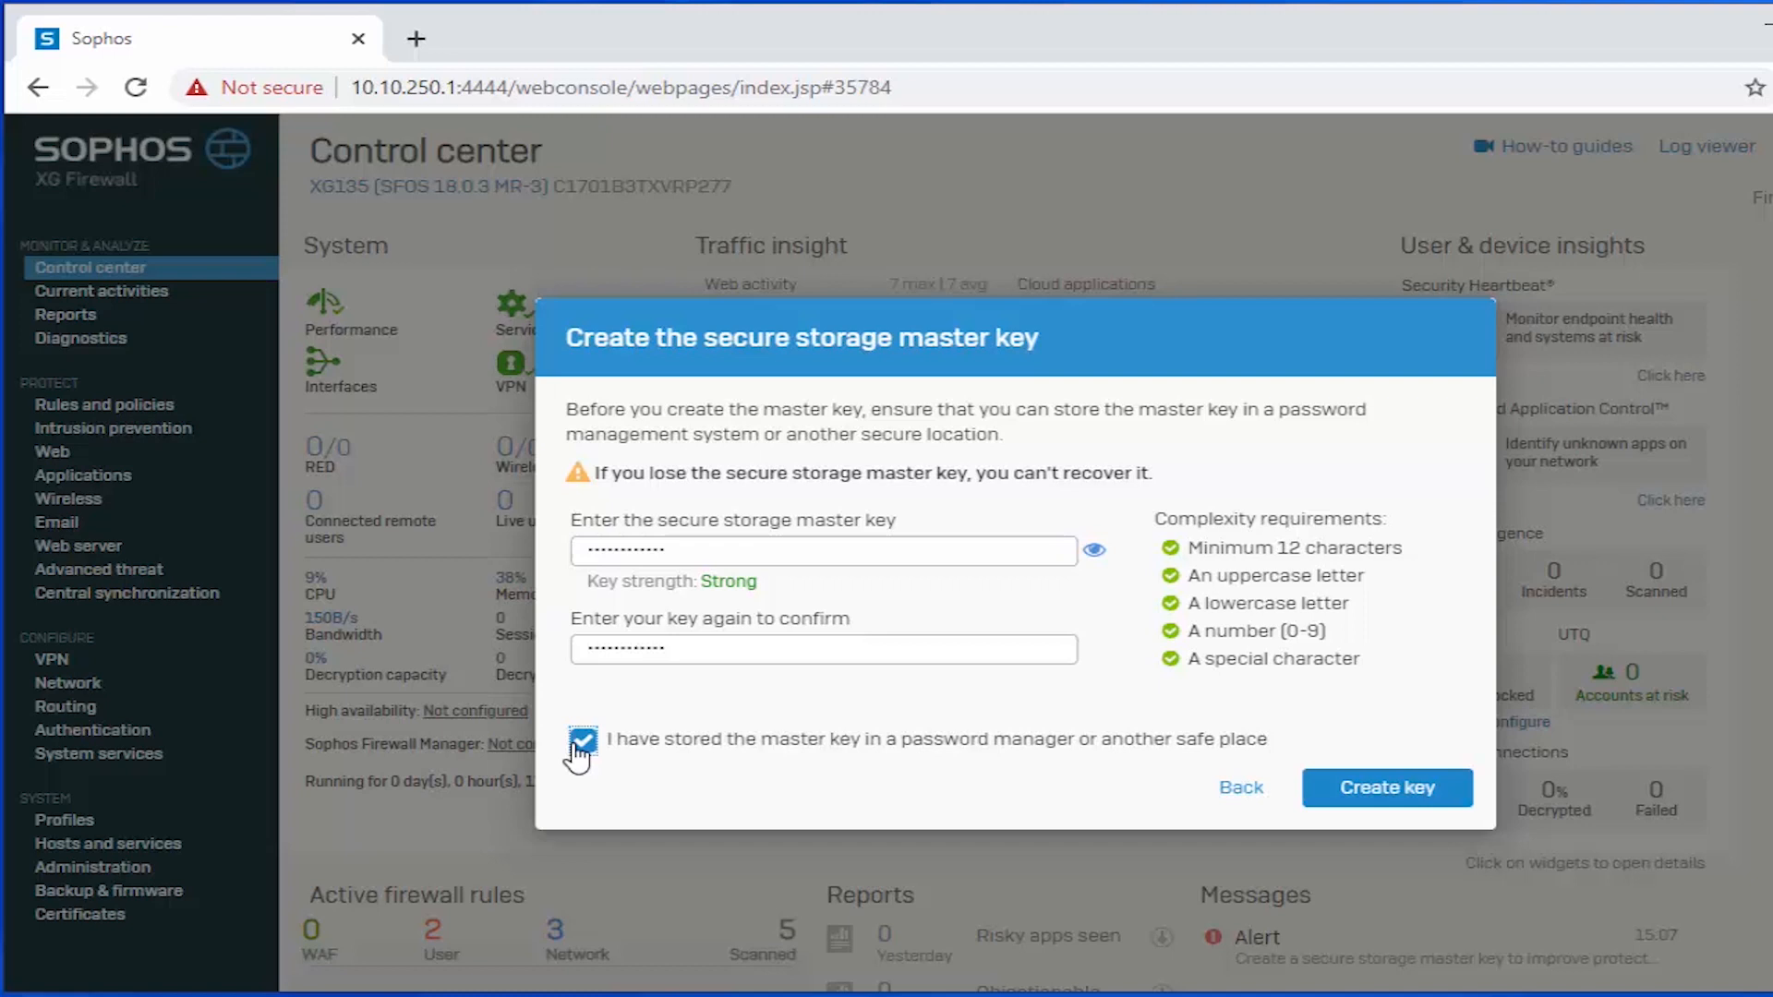
pyautogui.click(1384, 786)
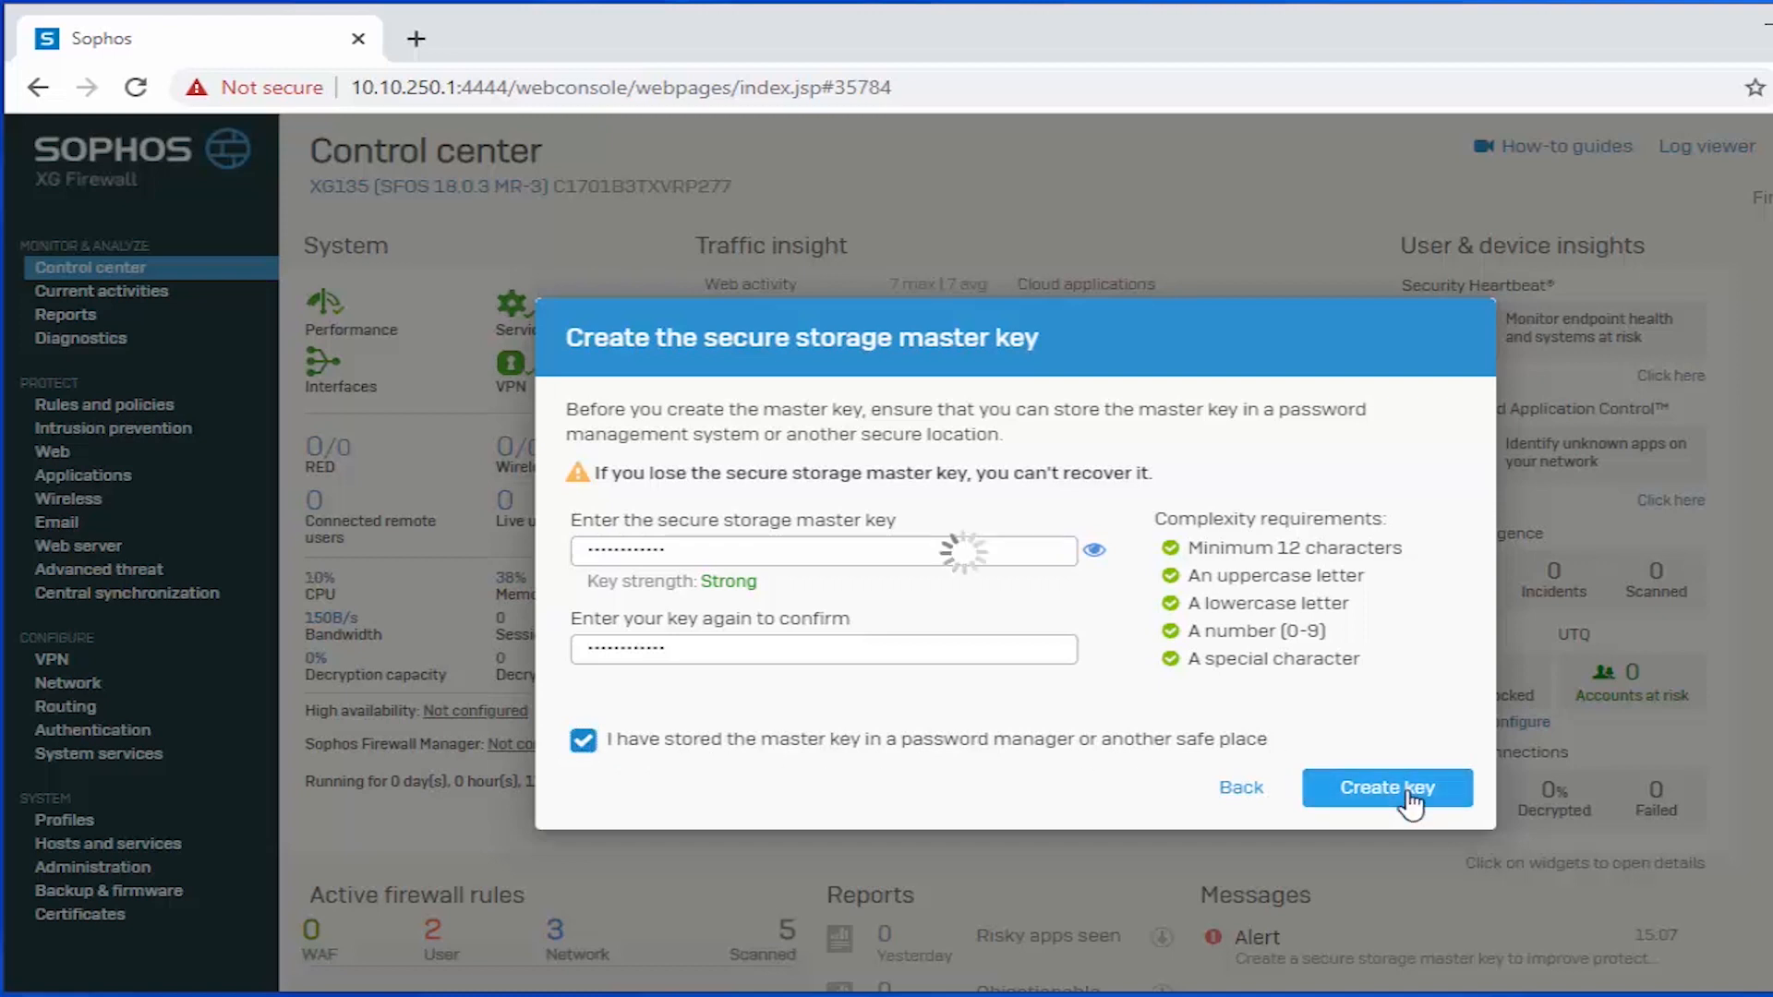
pyautogui.click(1387, 786)
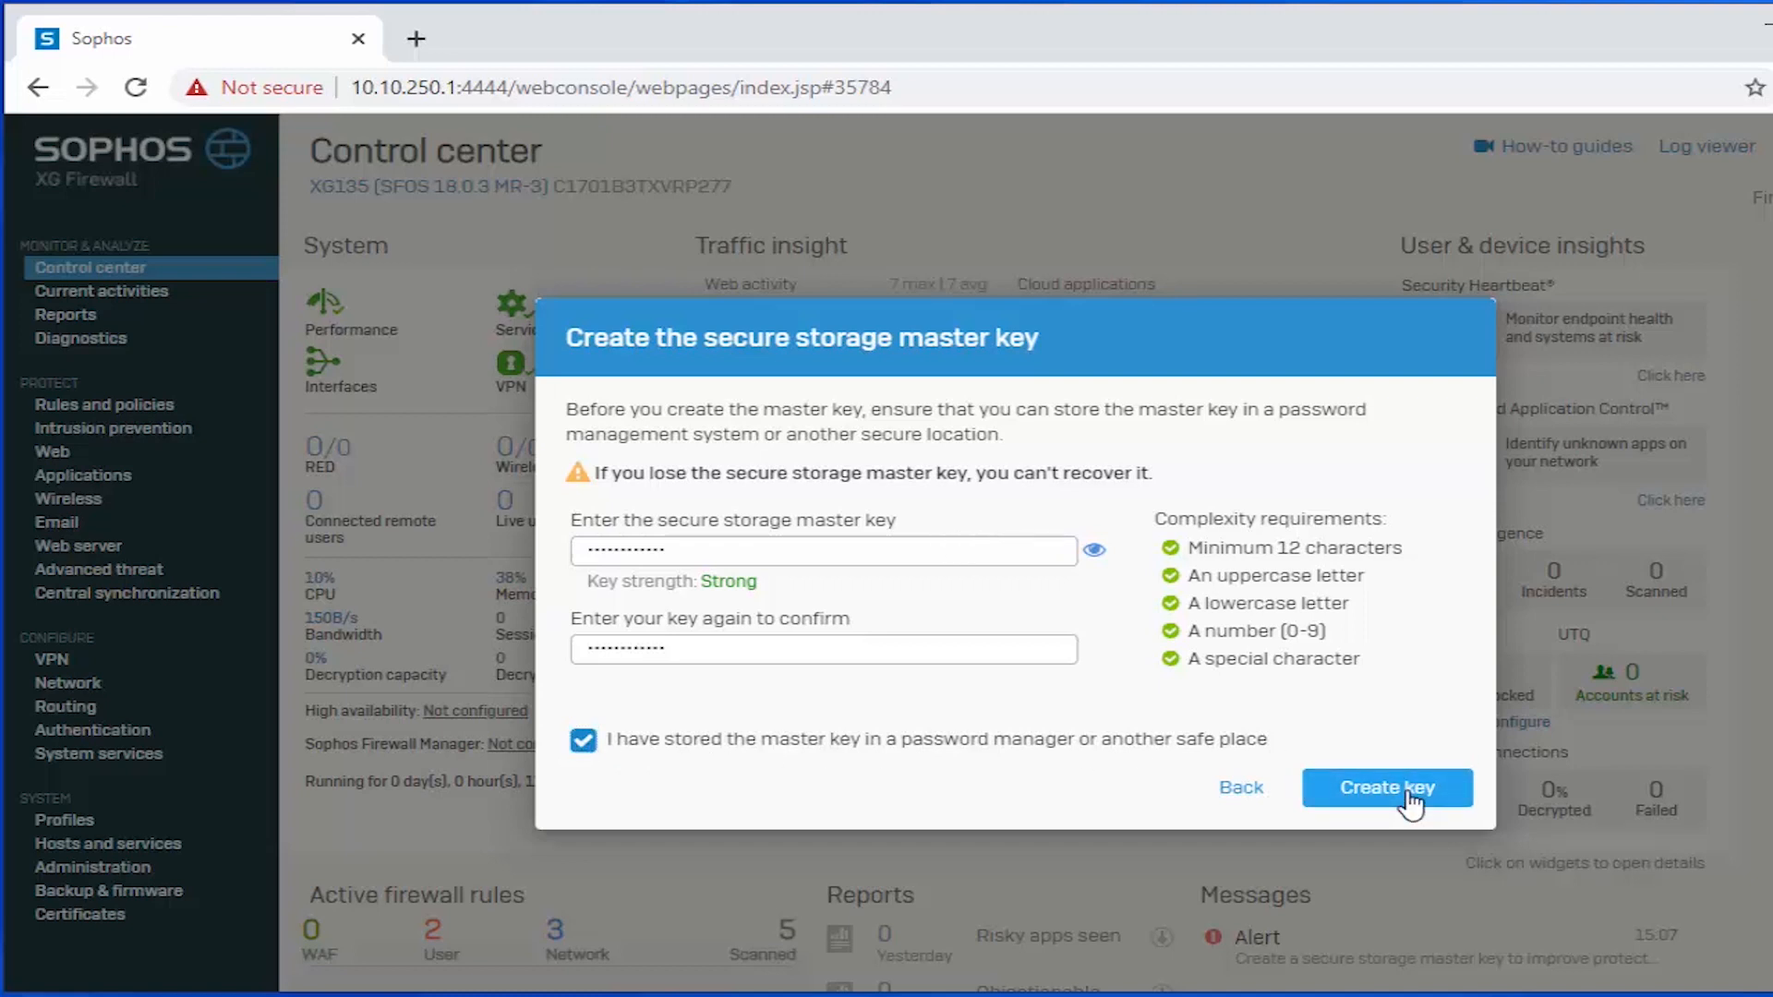
pyautogui.click(1387, 787)
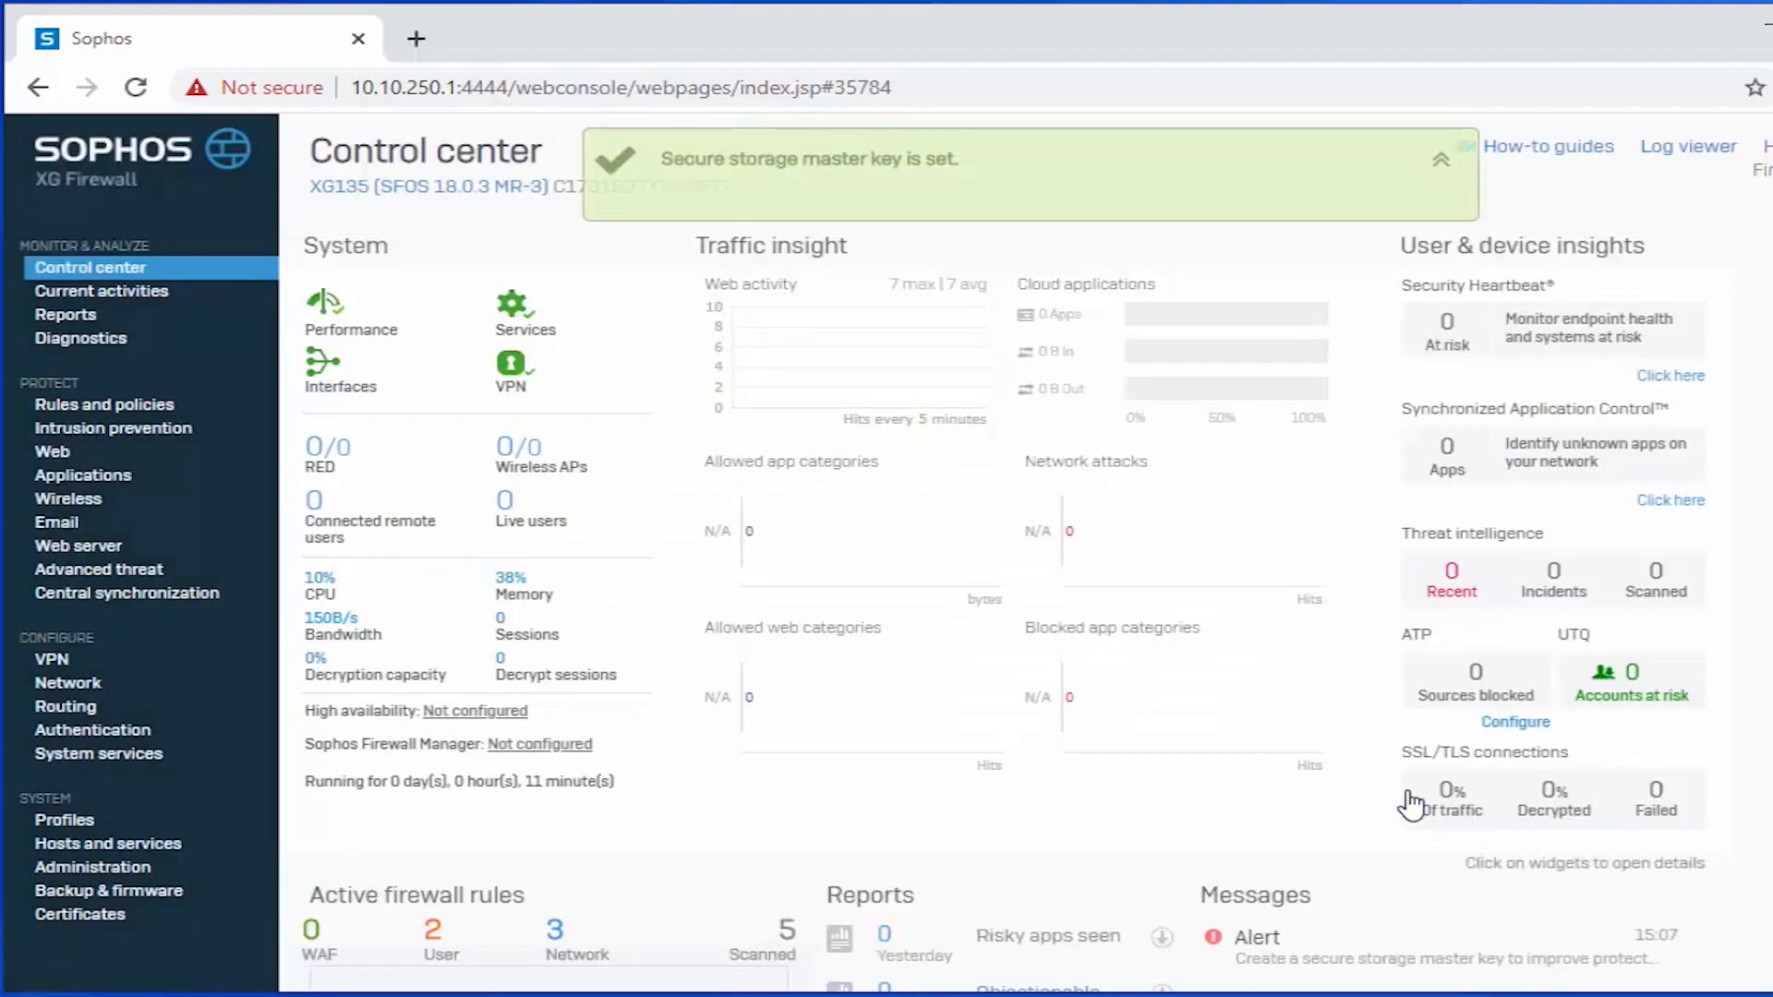
pyautogui.click(1440, 159)
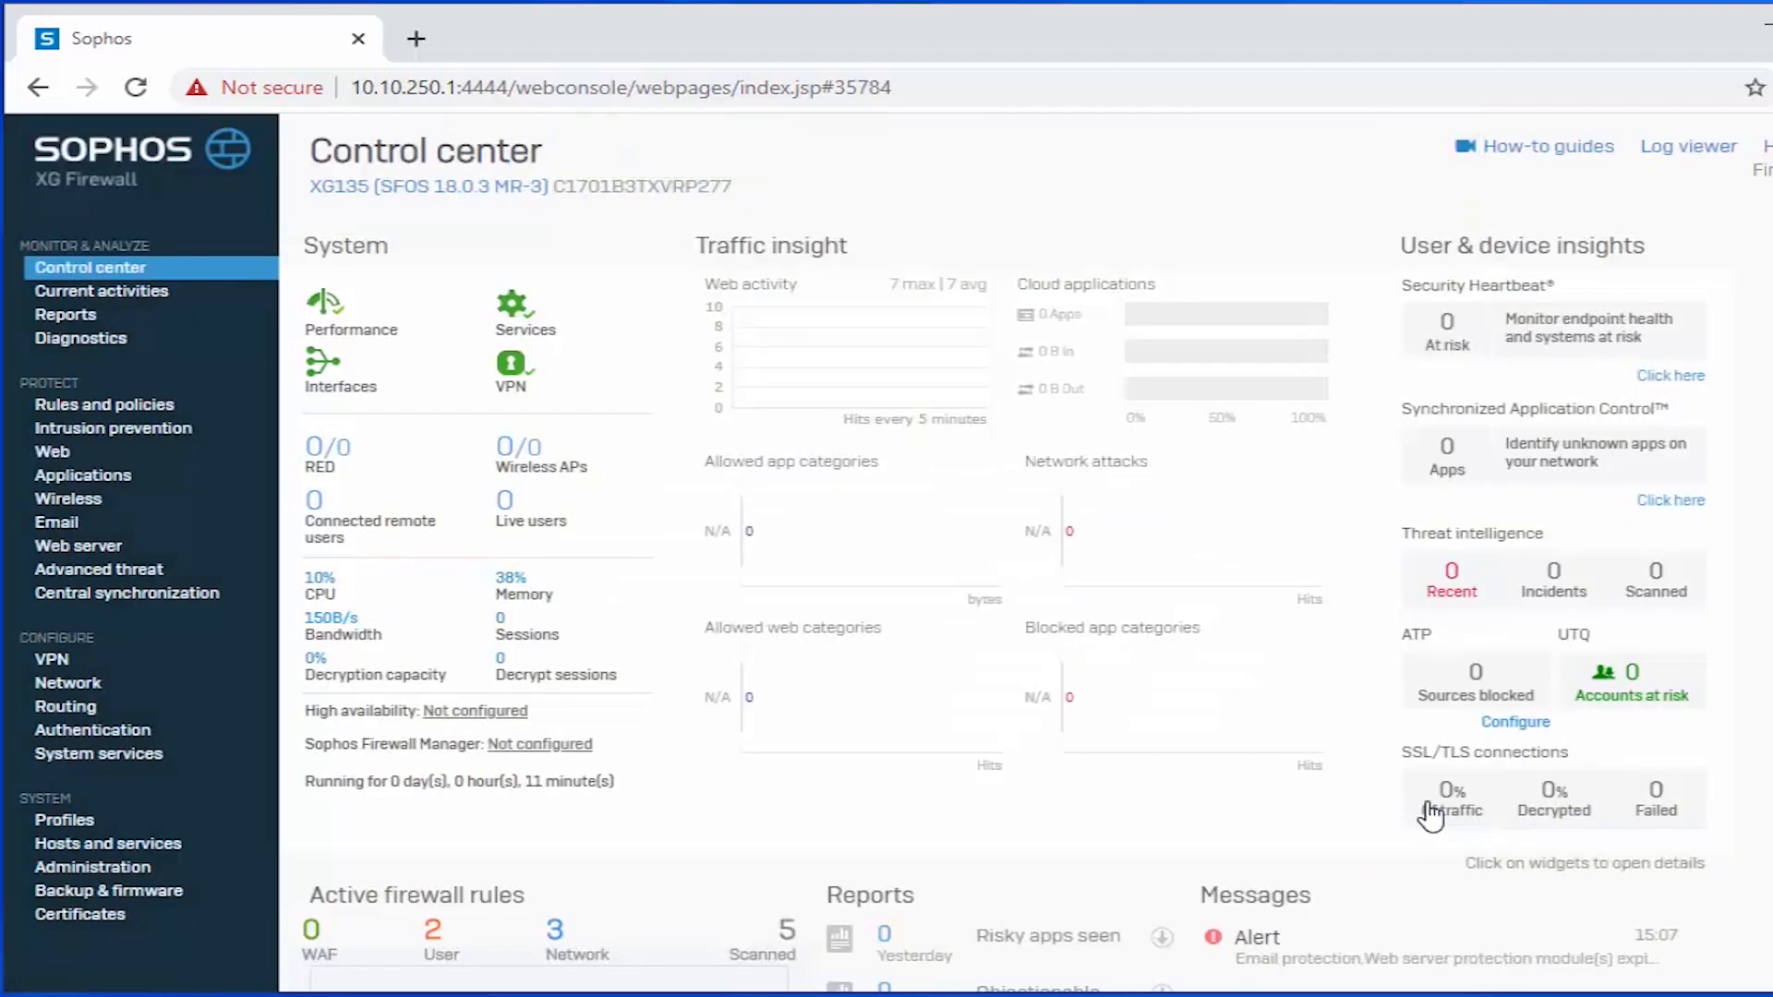
pyautogui.moveTo(1451, 811)
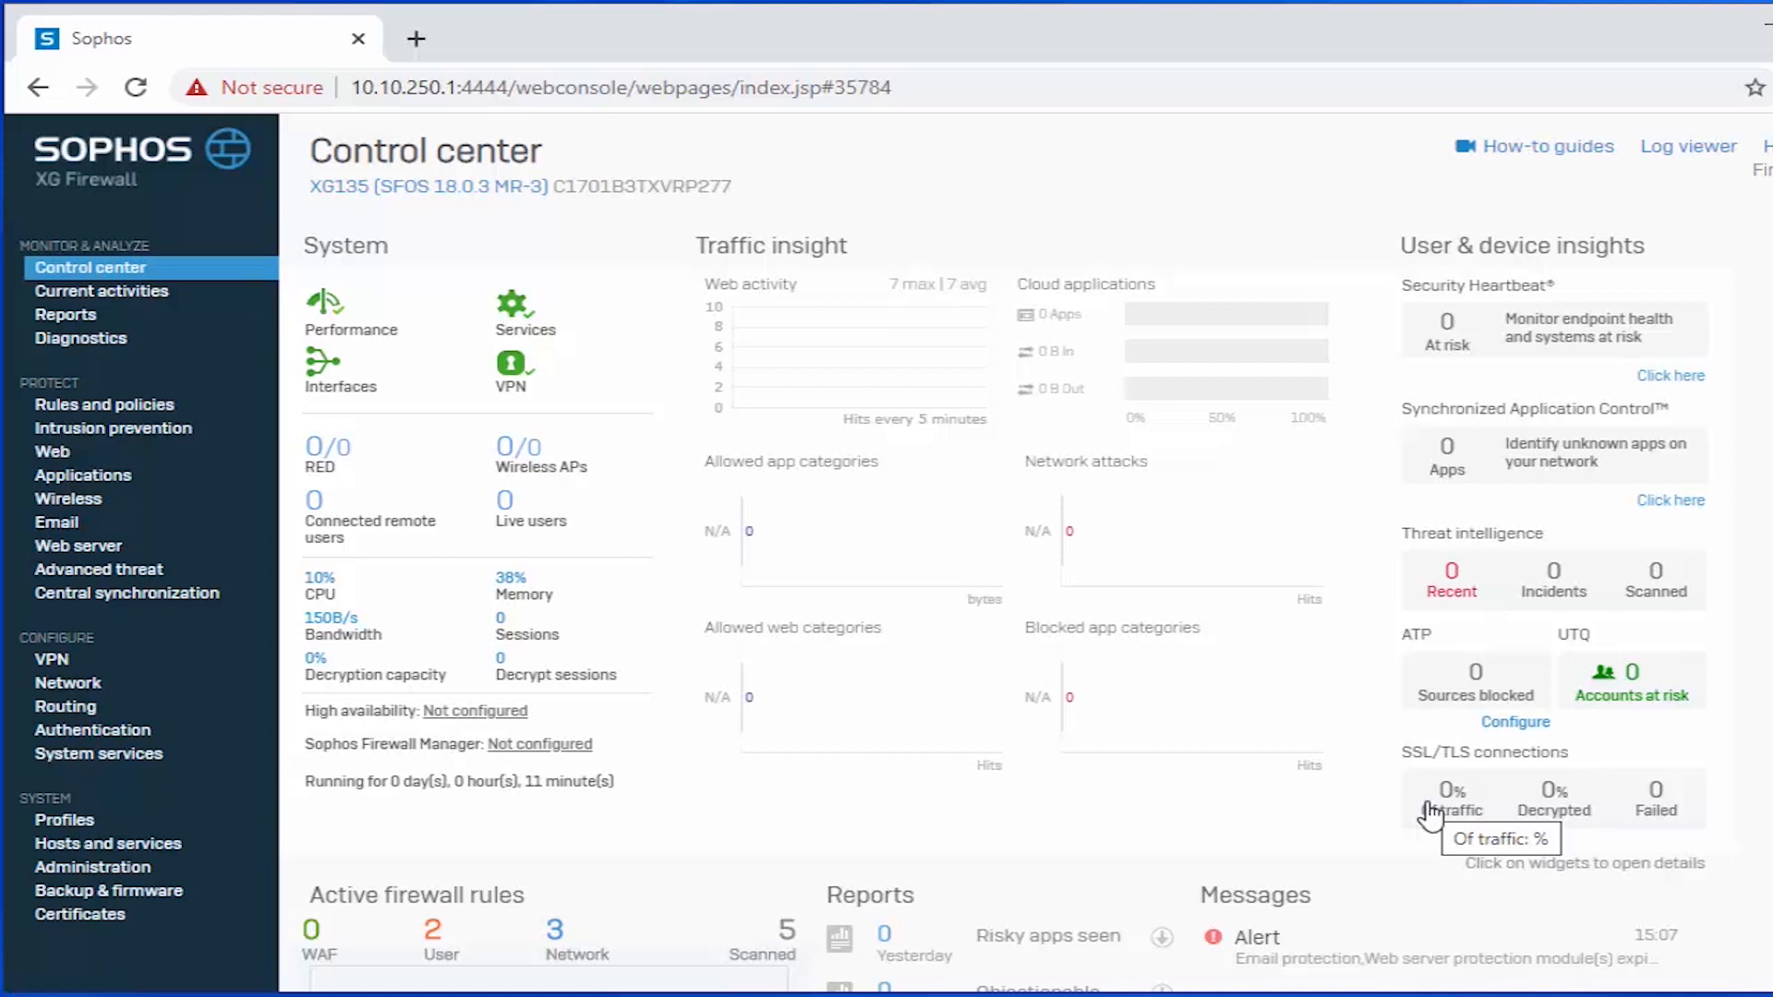
pyautogui.moveTo(1125, 757)
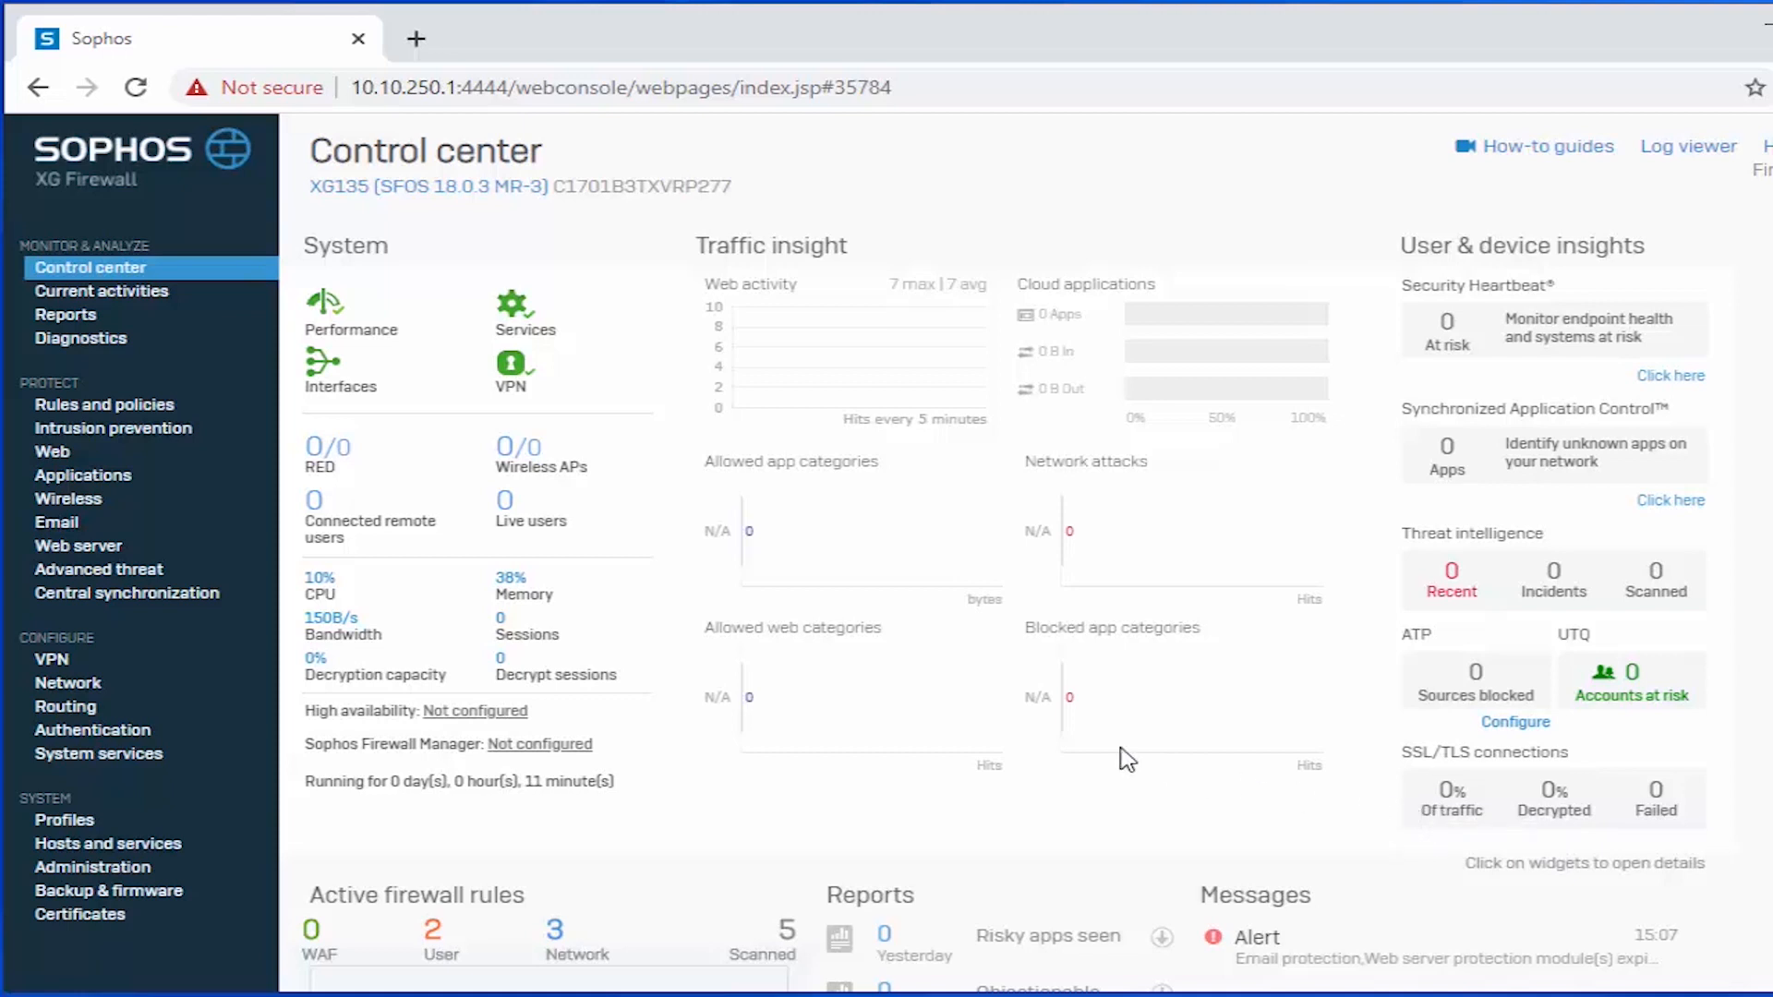
pyautogui.click(68, 682)
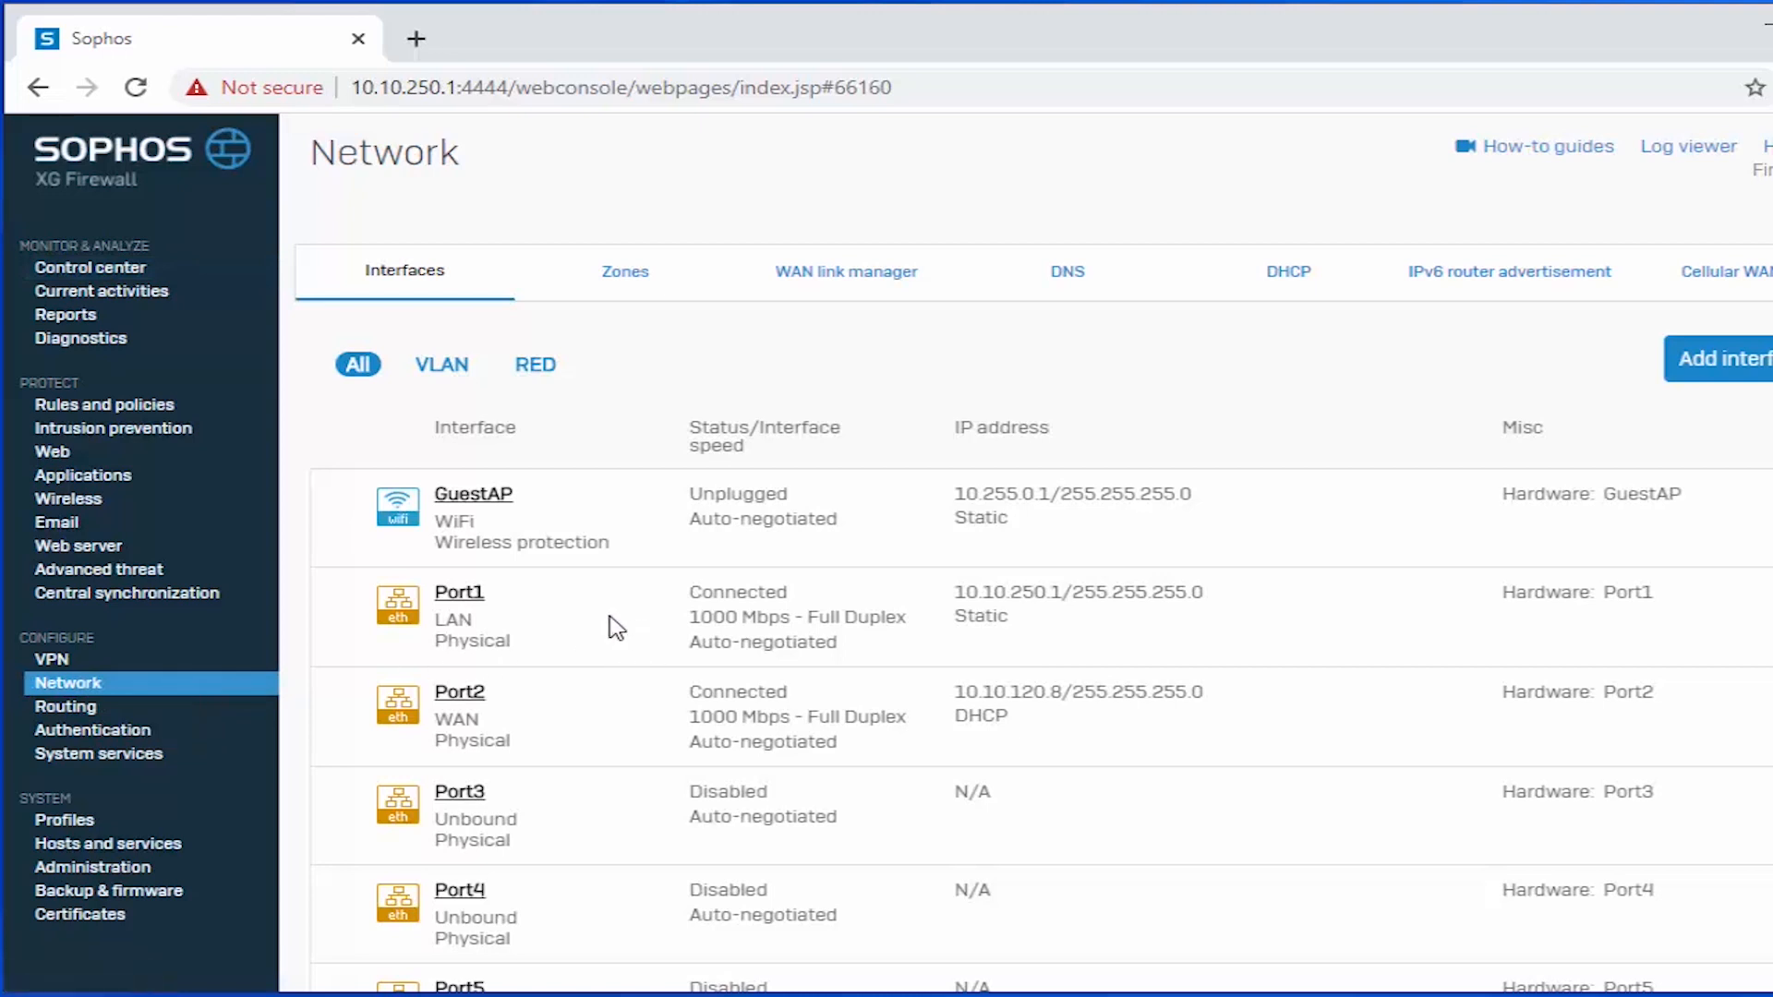
pyautogui.scroll(-3)
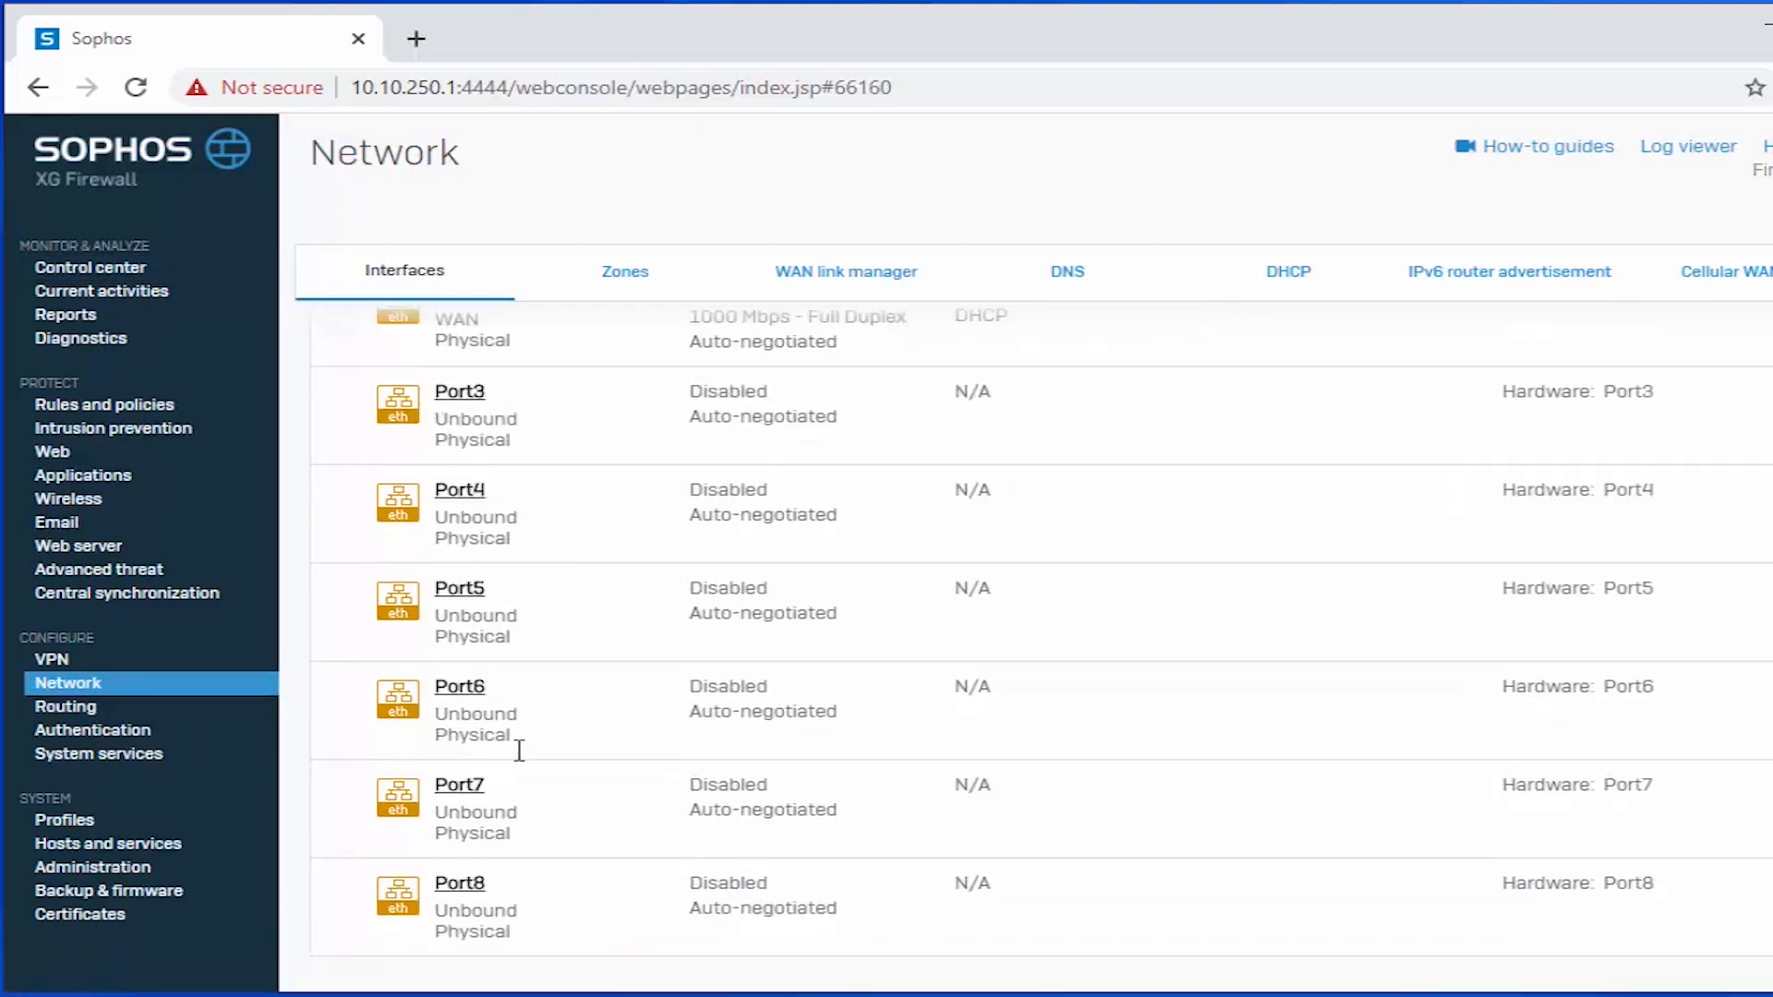
pyautogui.moveTo(373, 505)
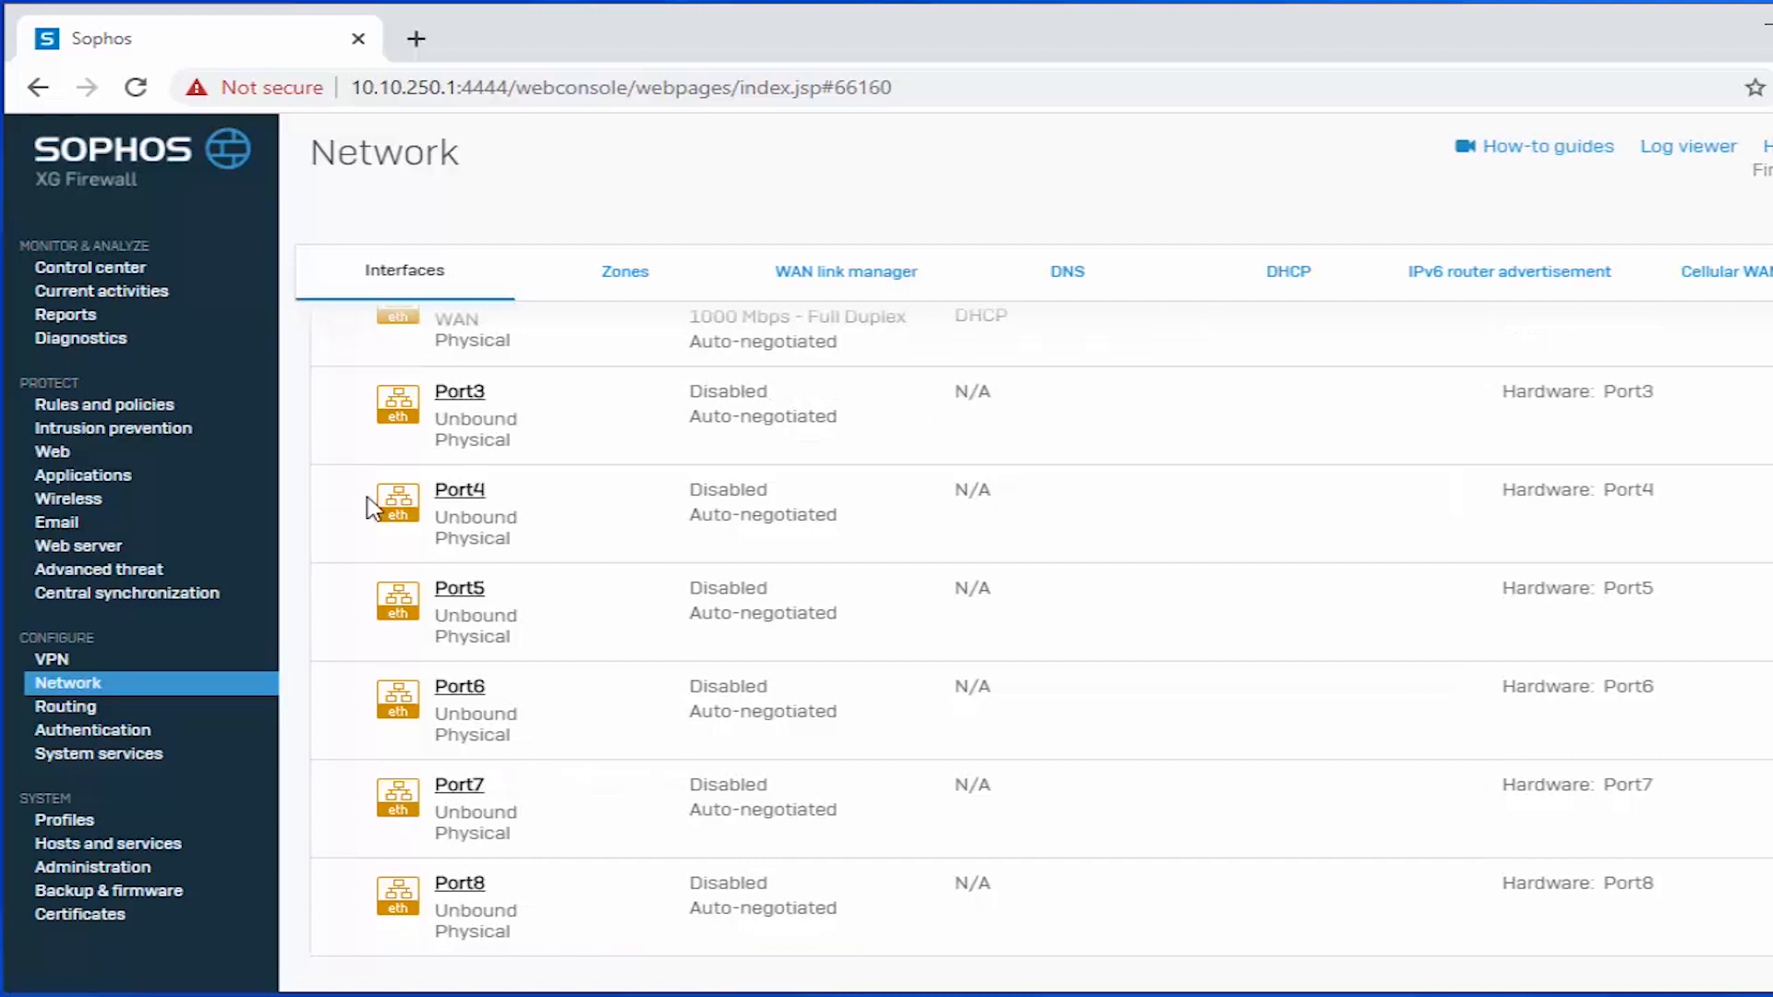
pyautogui.moveTo(580, 961)
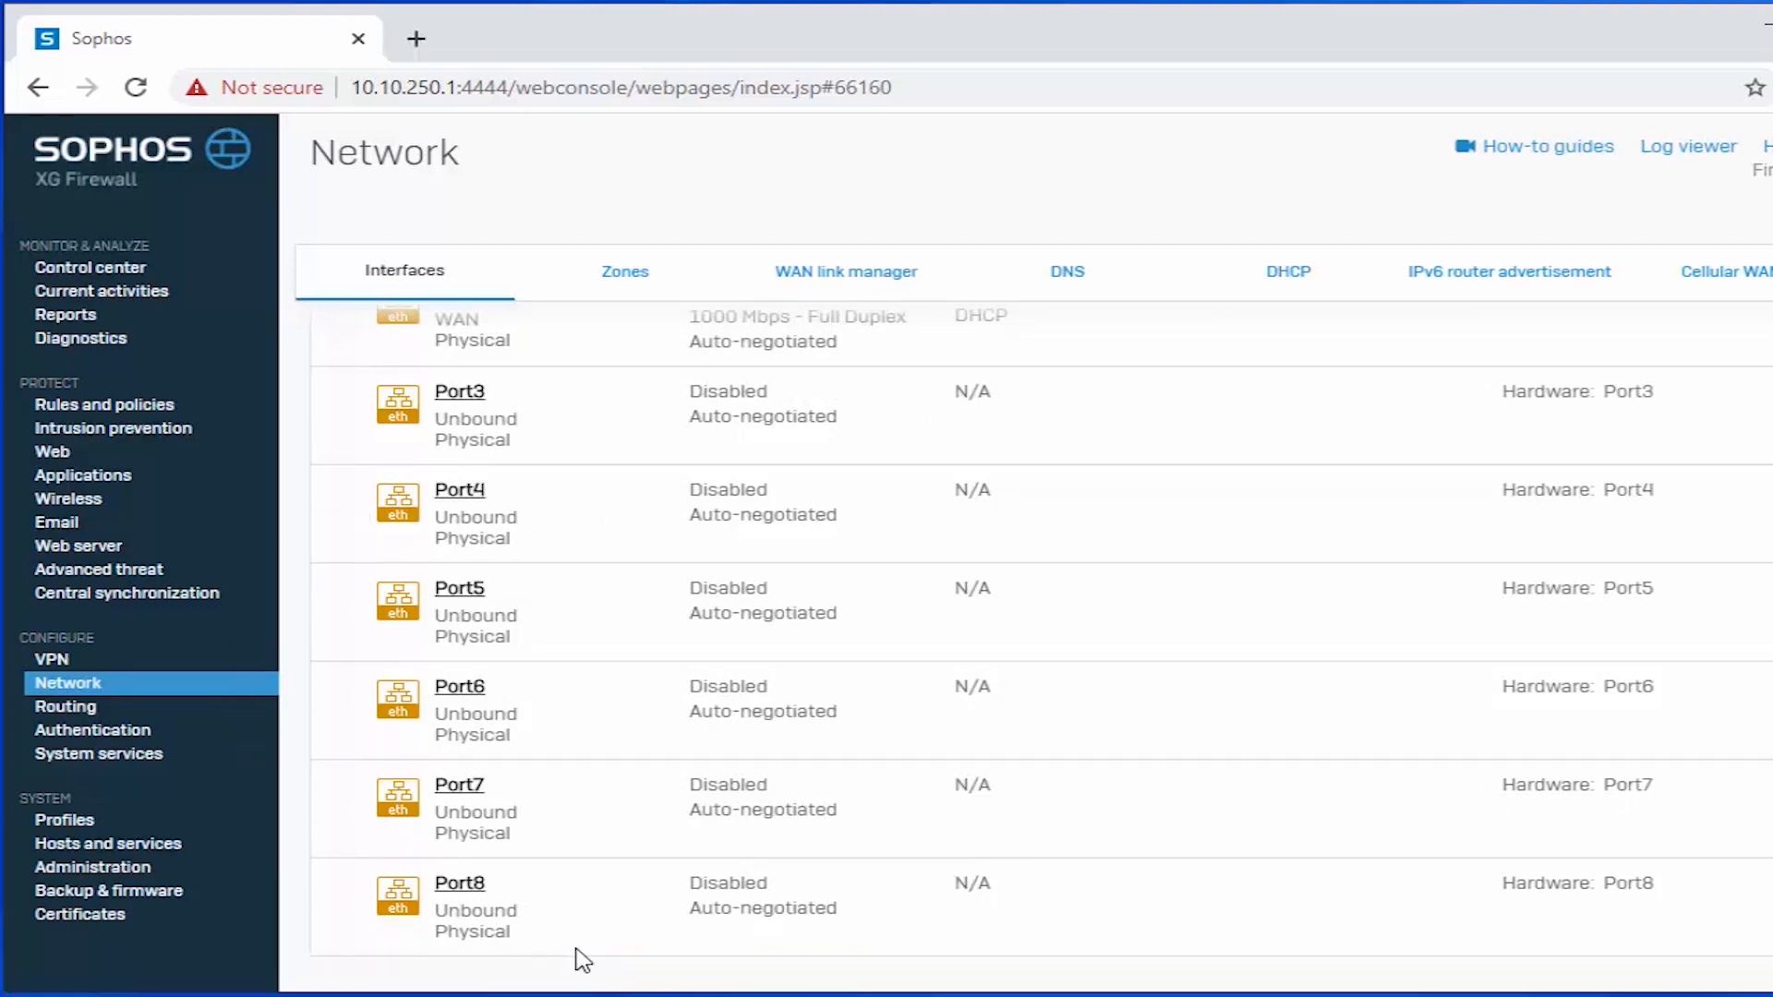
pyautogui.scroll(3)
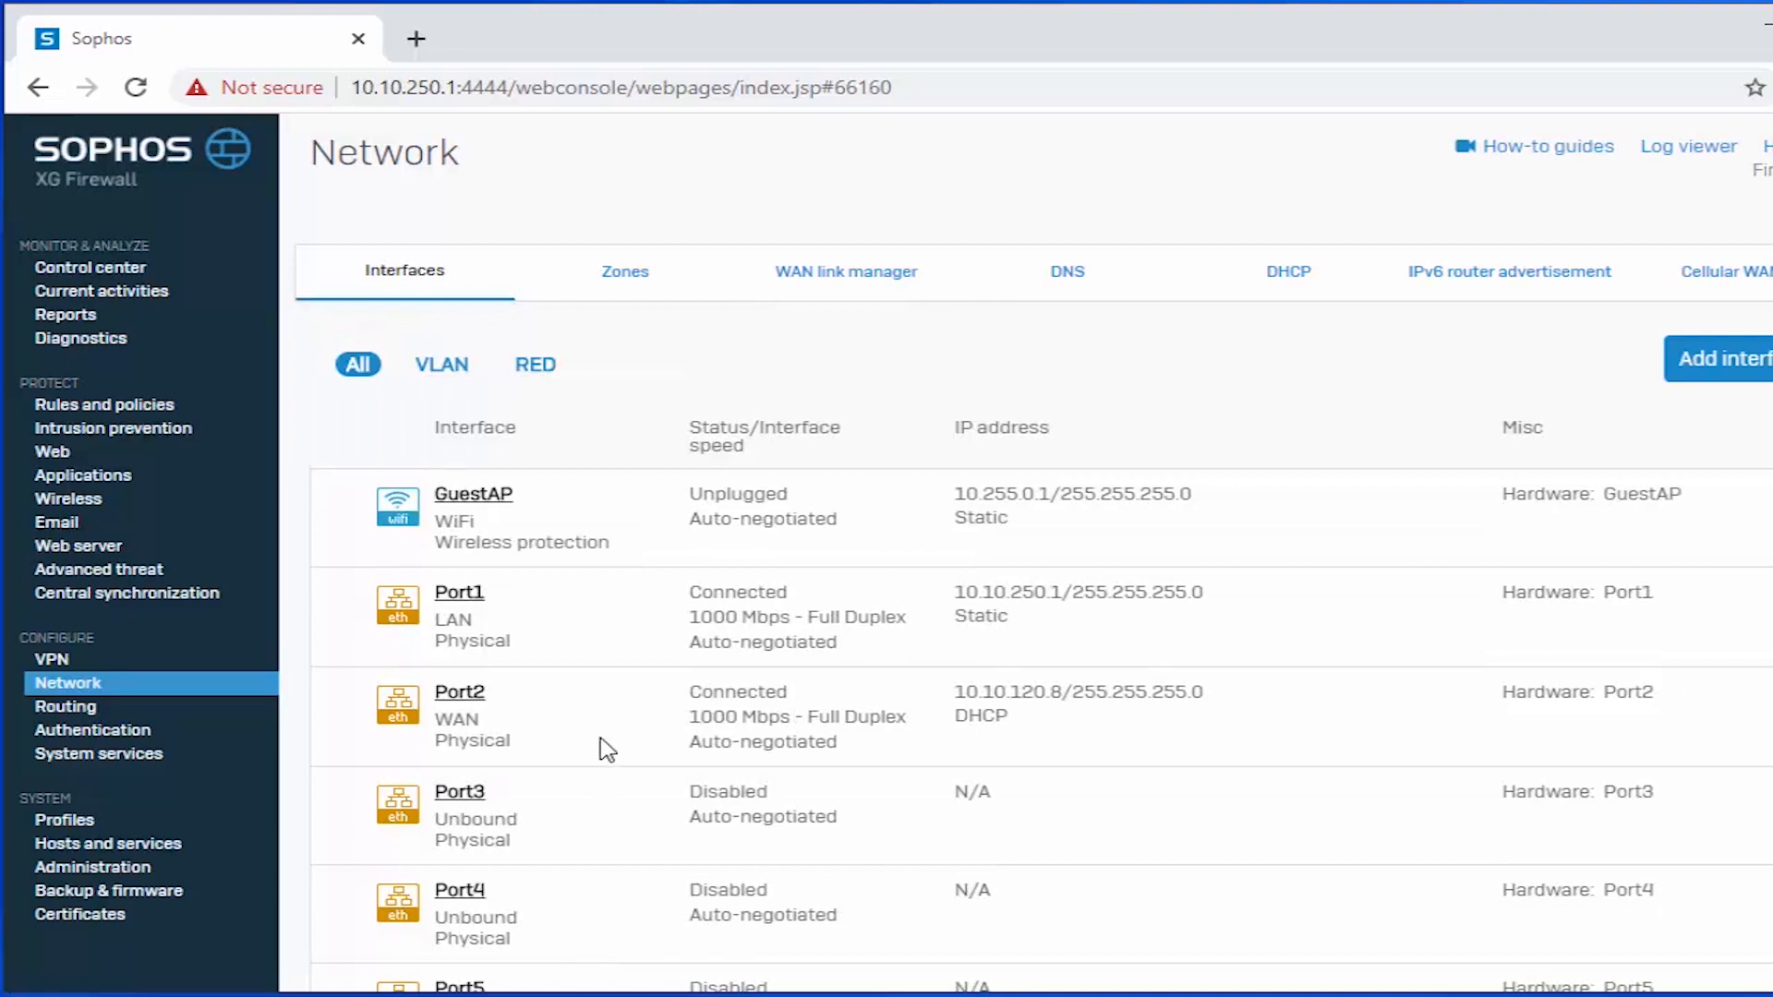
pyautogui.moveTo(501, 567)
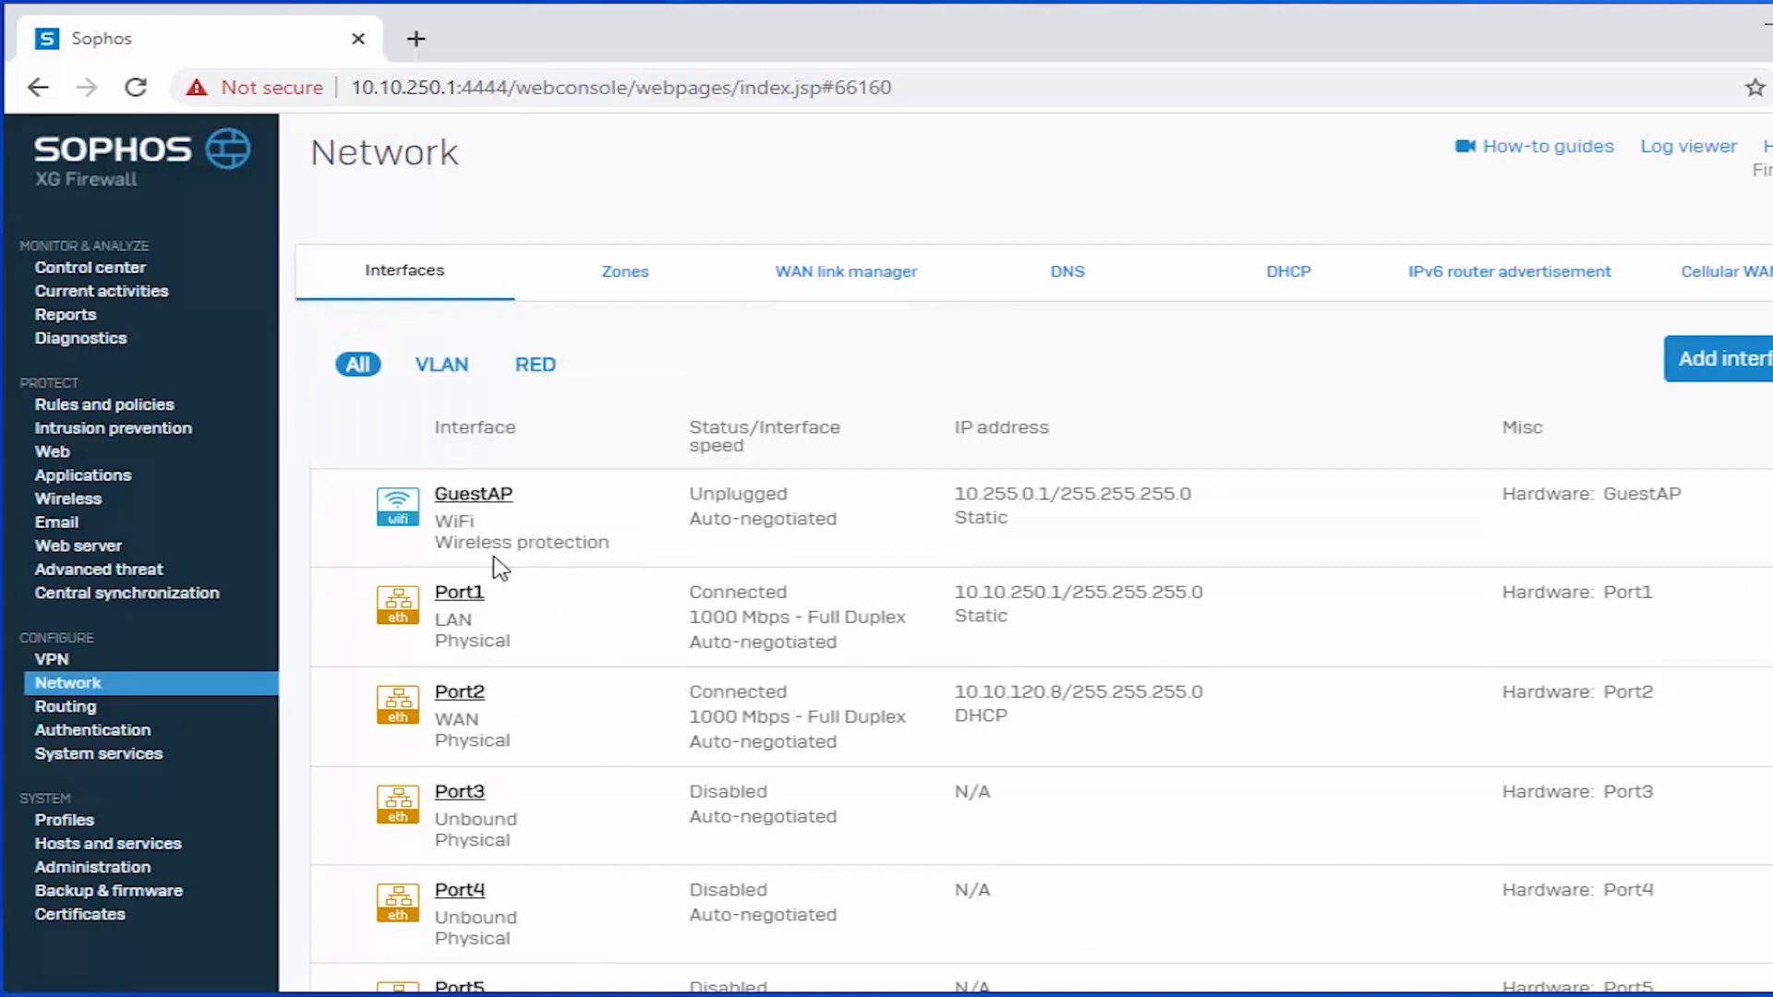
pyautogui.moveTo(384, 565)
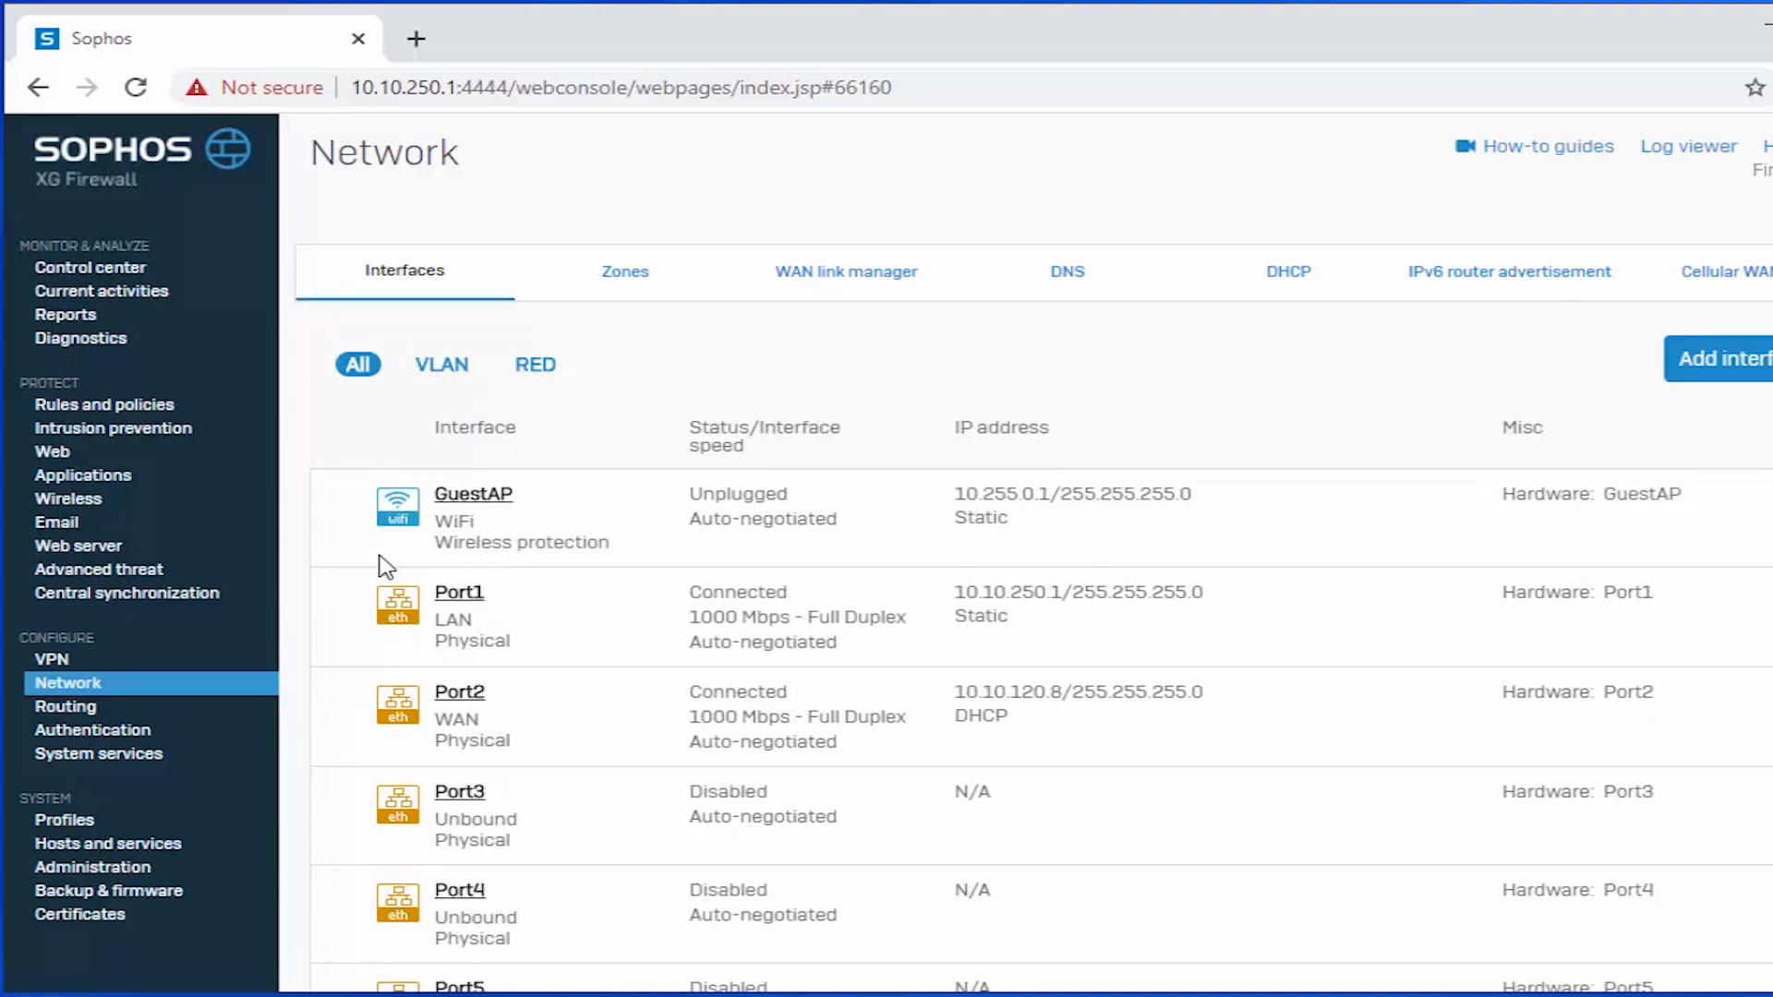
# Step: Delete the GuestAP and Sophos wireless networks, then return to the interfaces list
pyautogui.click(68, 499)
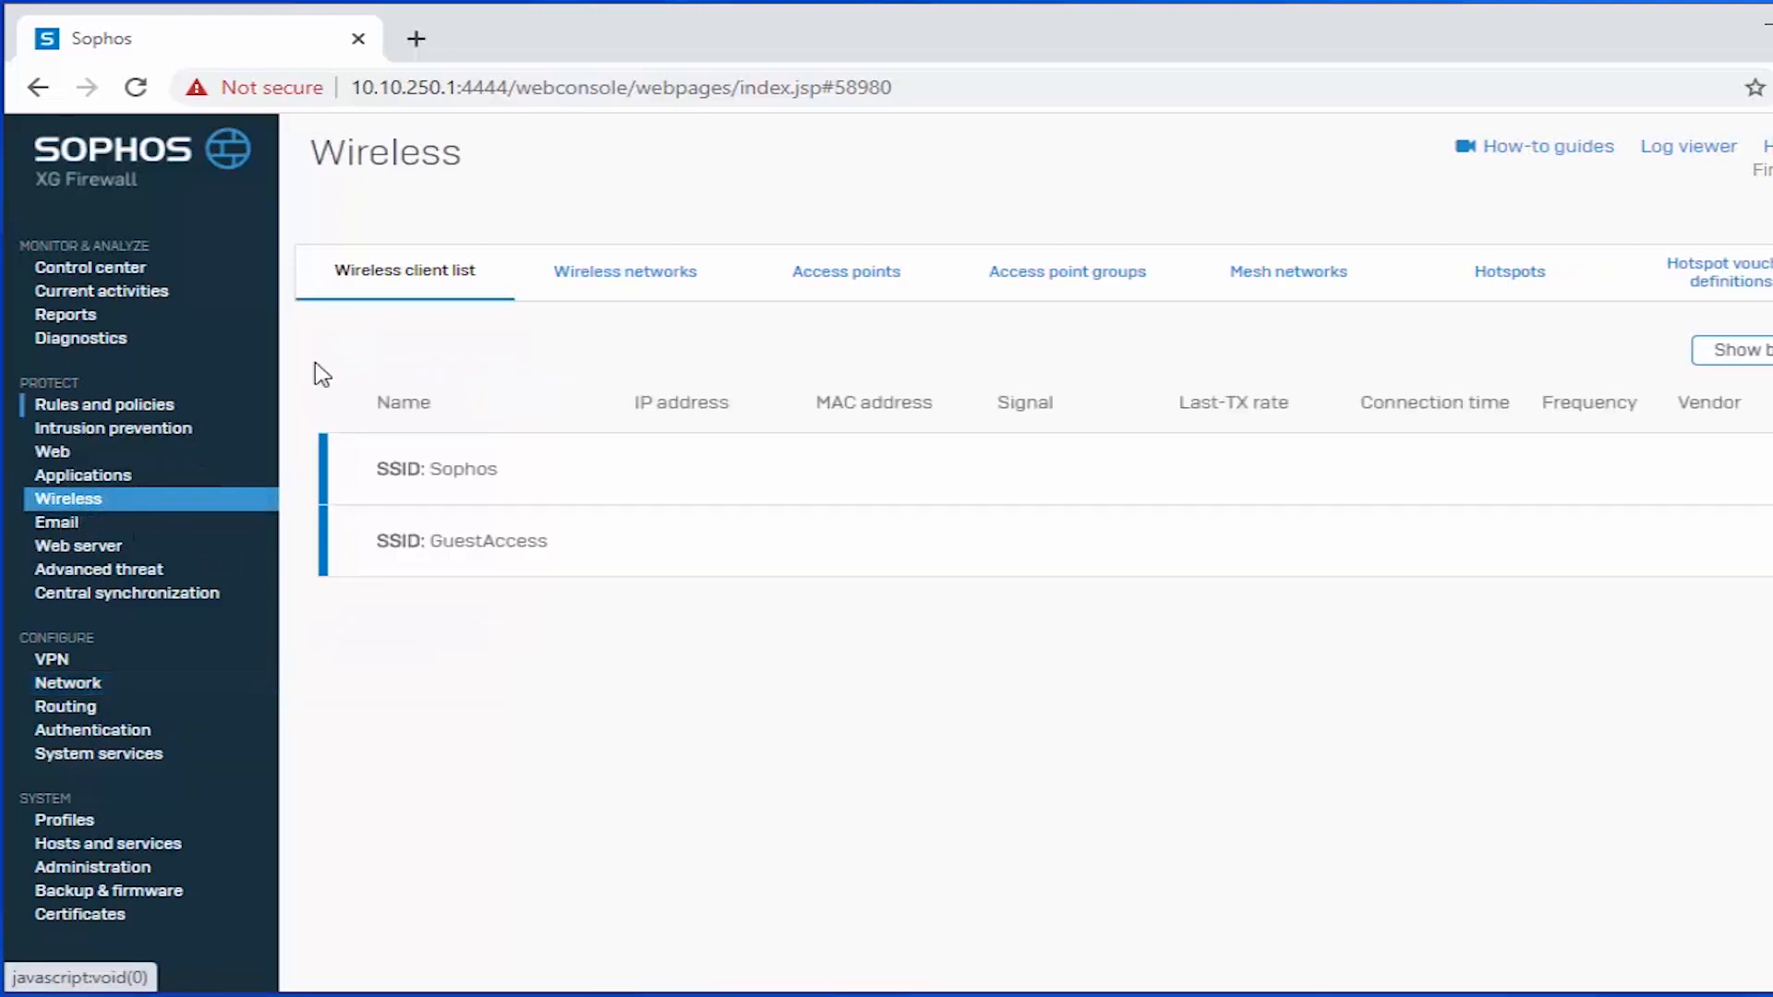
pyautogui.click(624, 272)
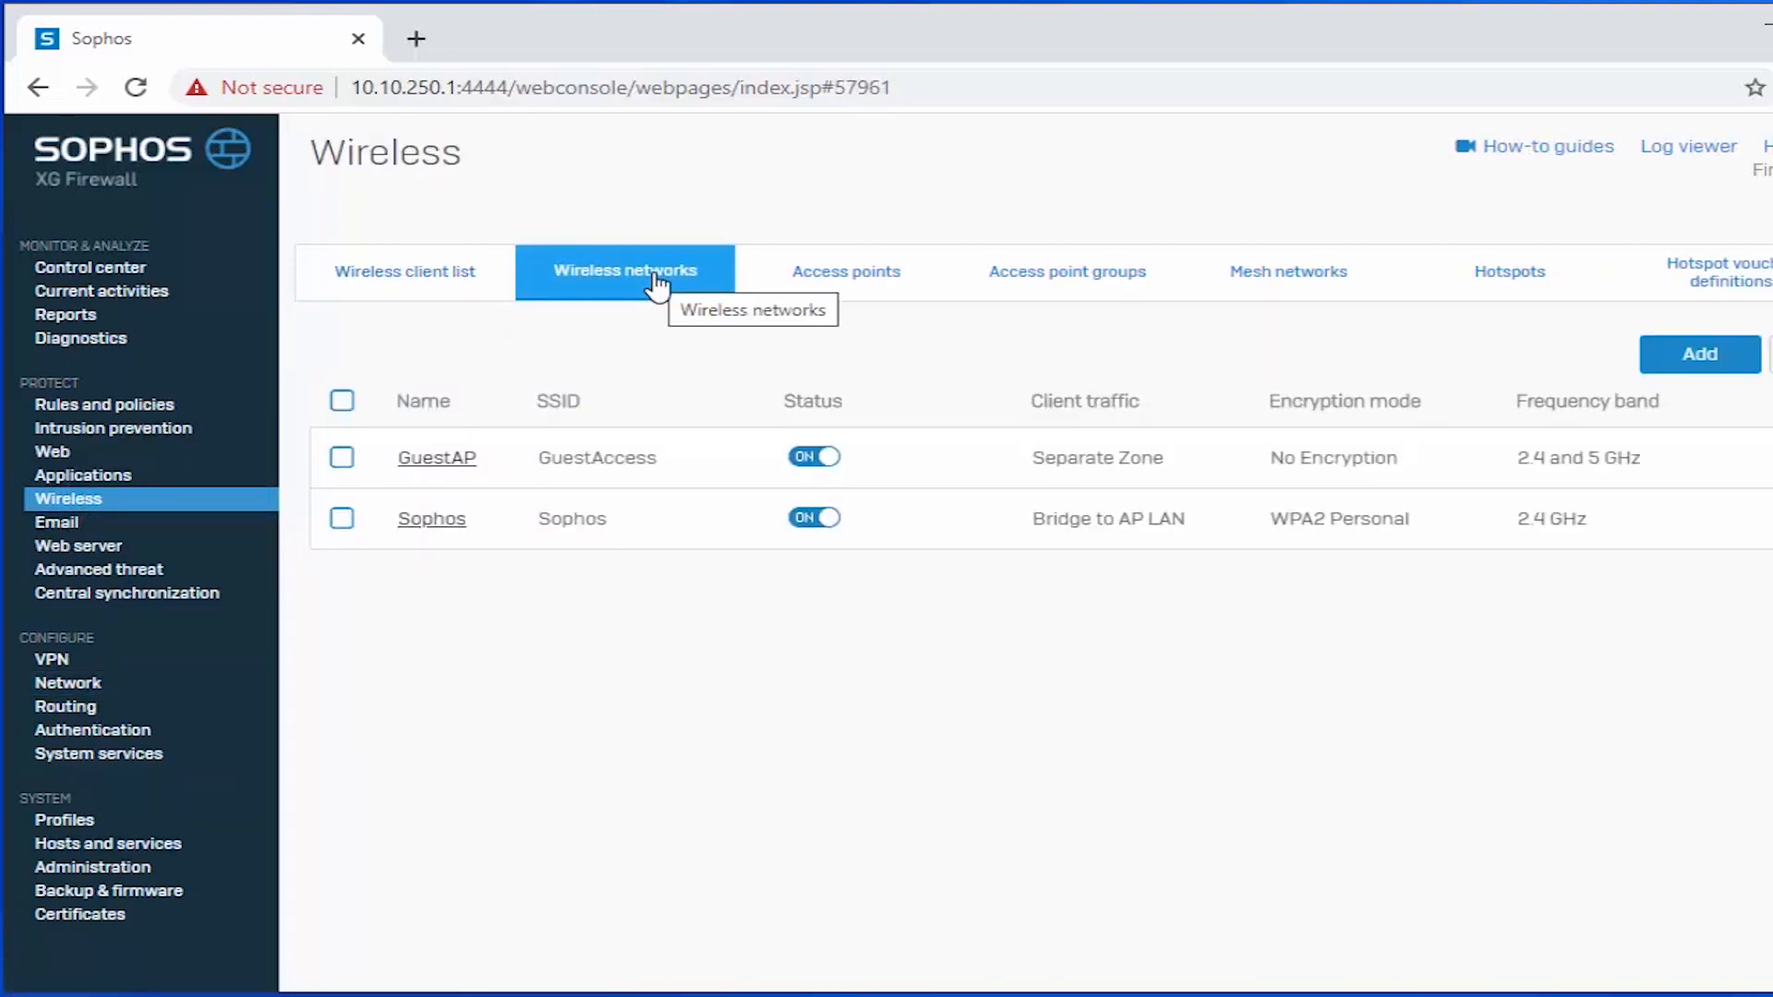
pyautogui.moveTo(587, 351)
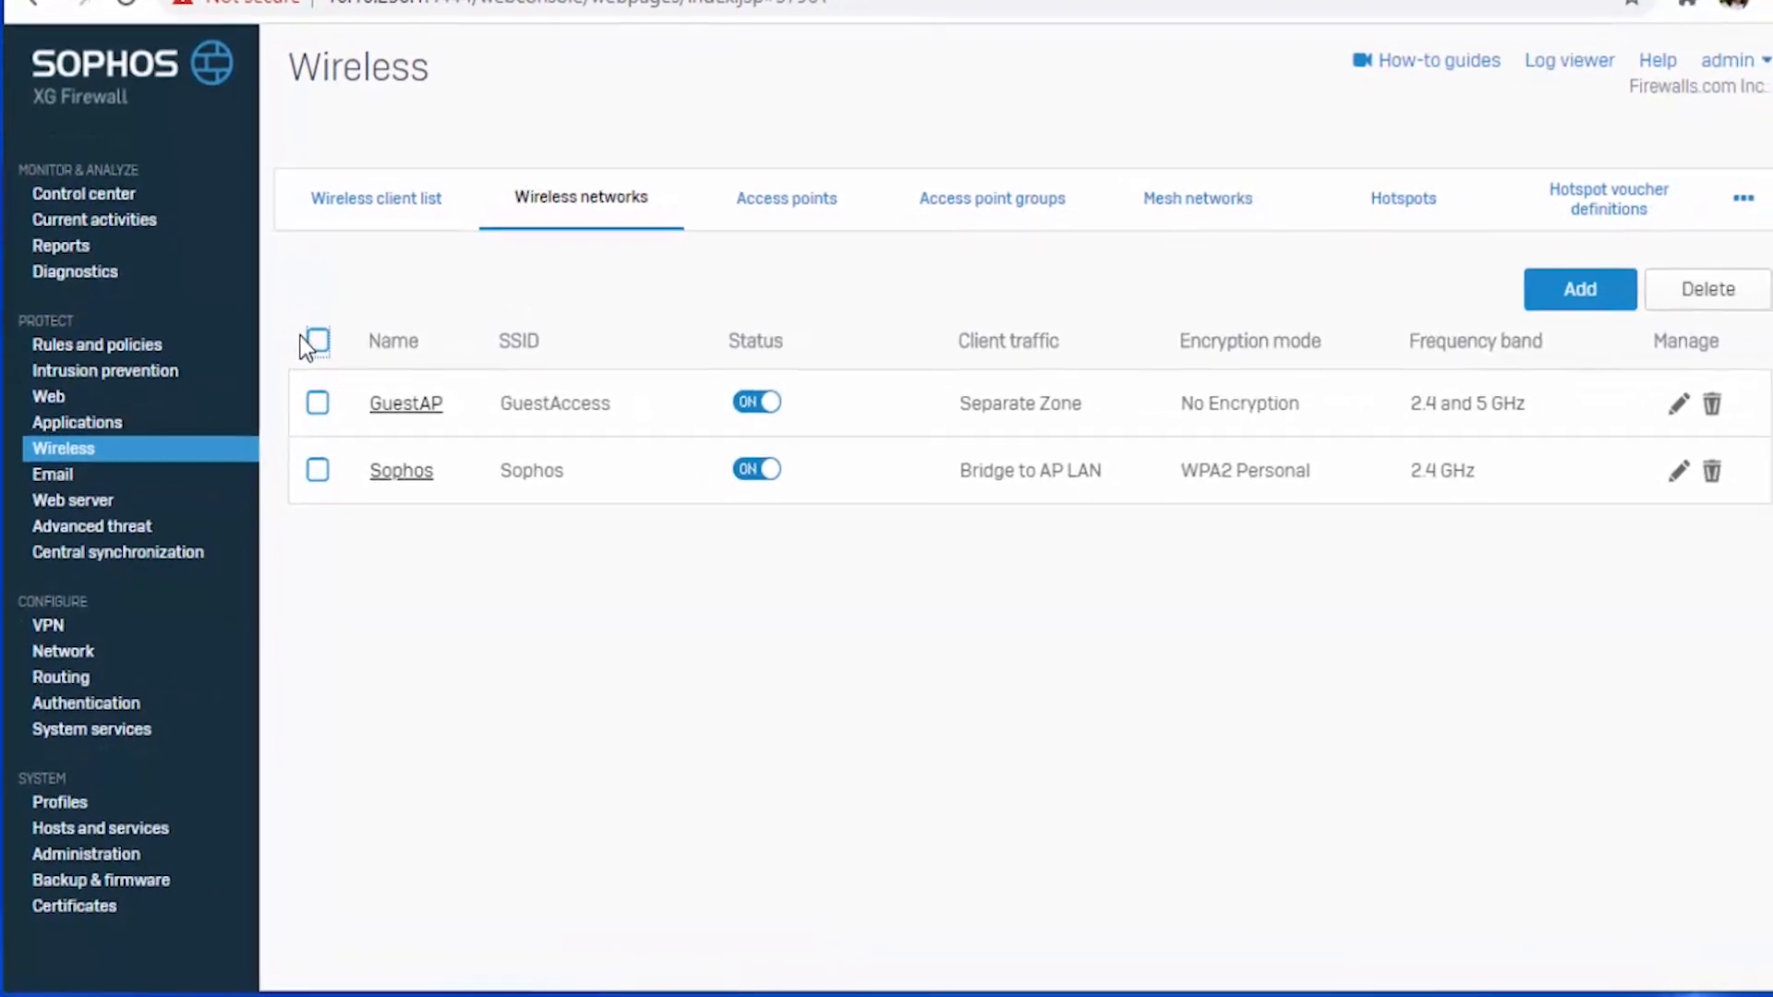
pyautogui.click(1706, 289)
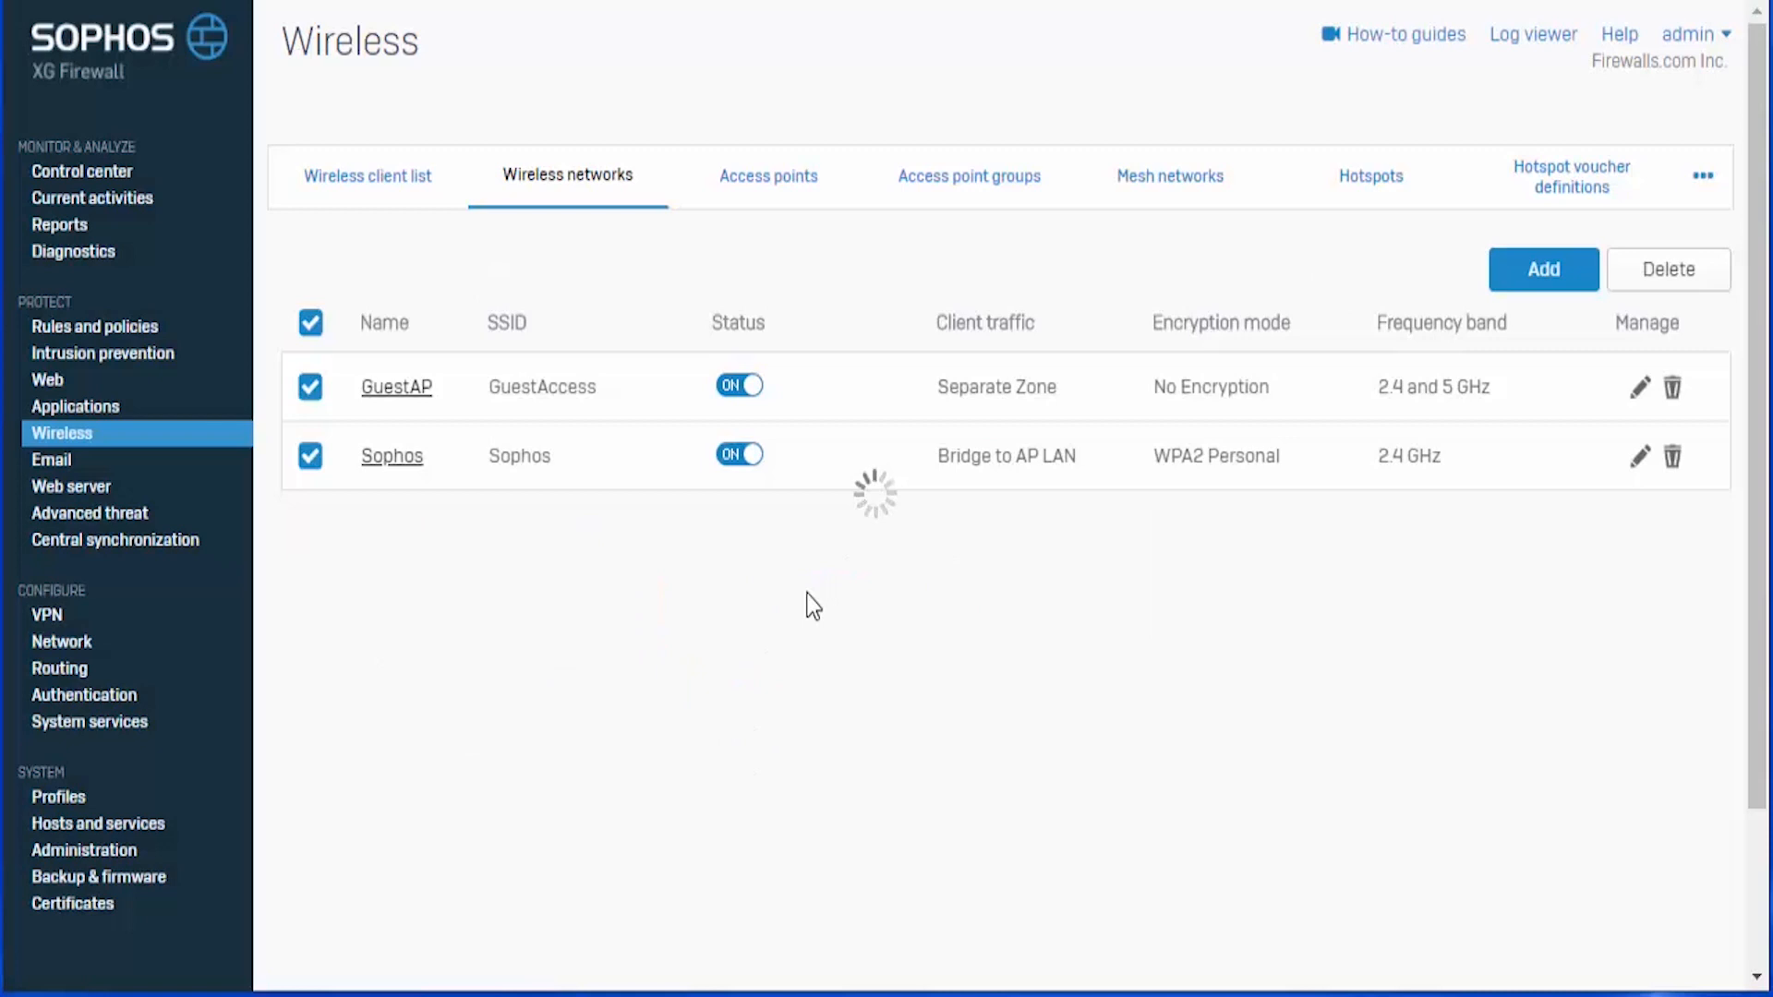
pyautogui.click(1666, 270)
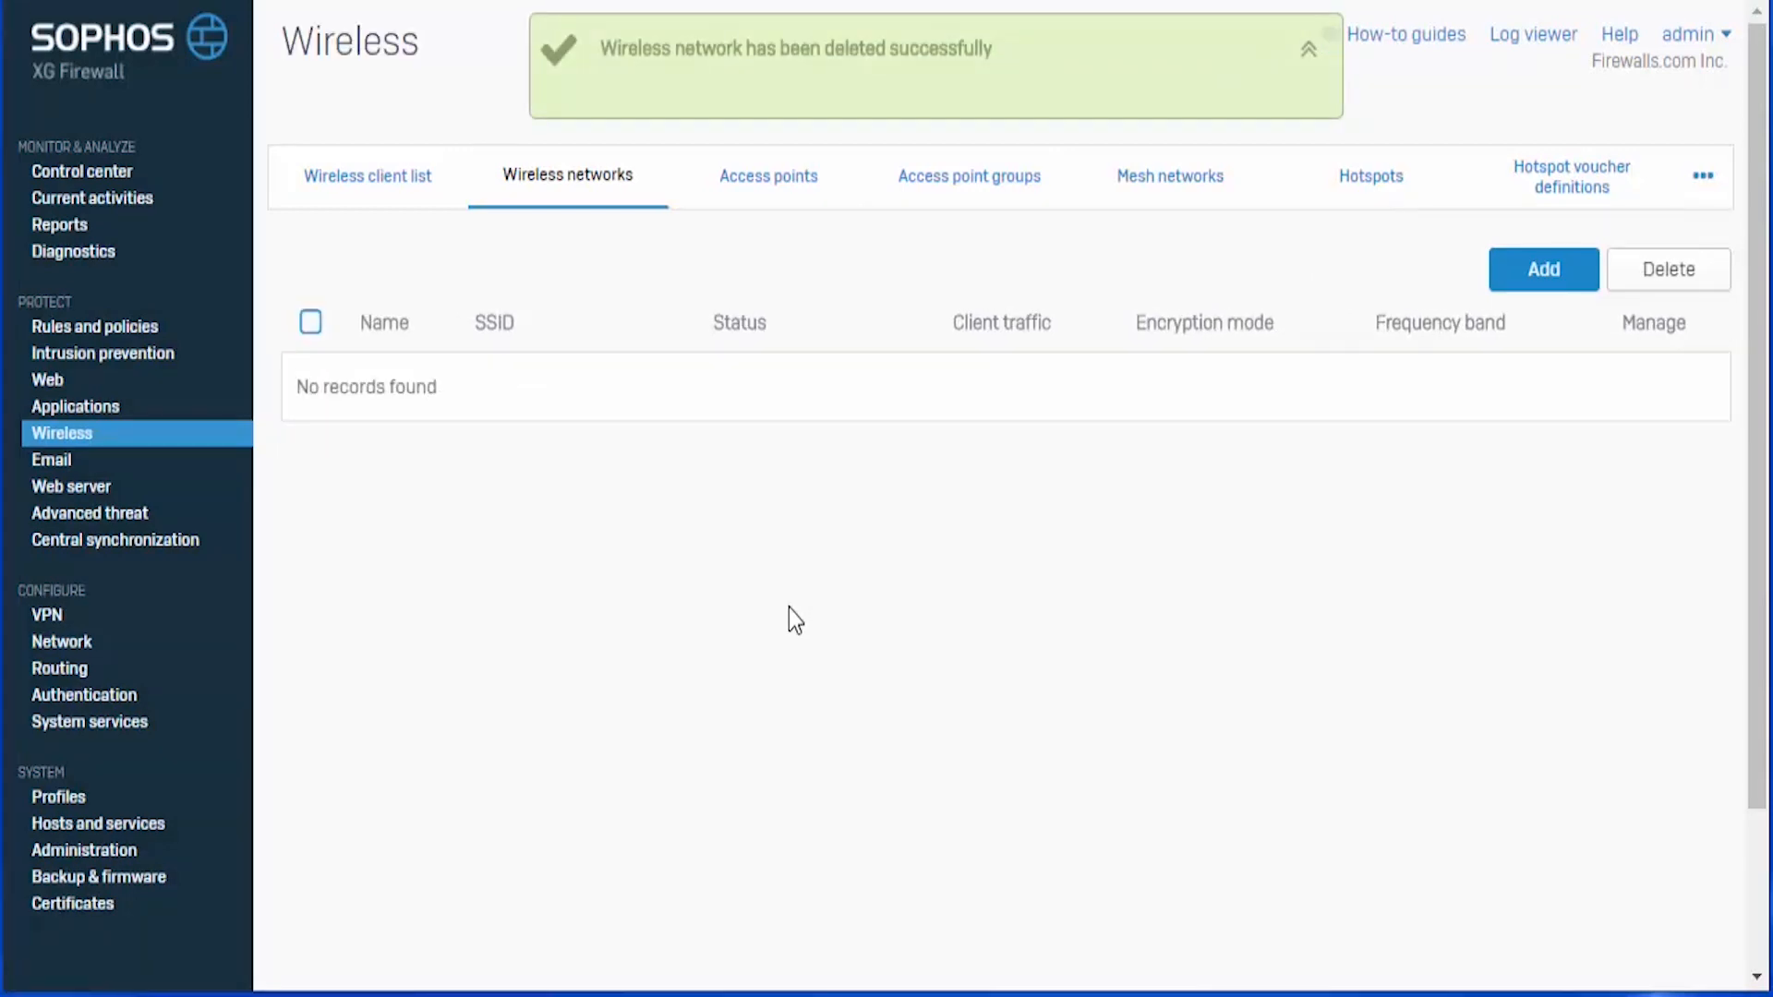
pyautogui.click(63, 641)
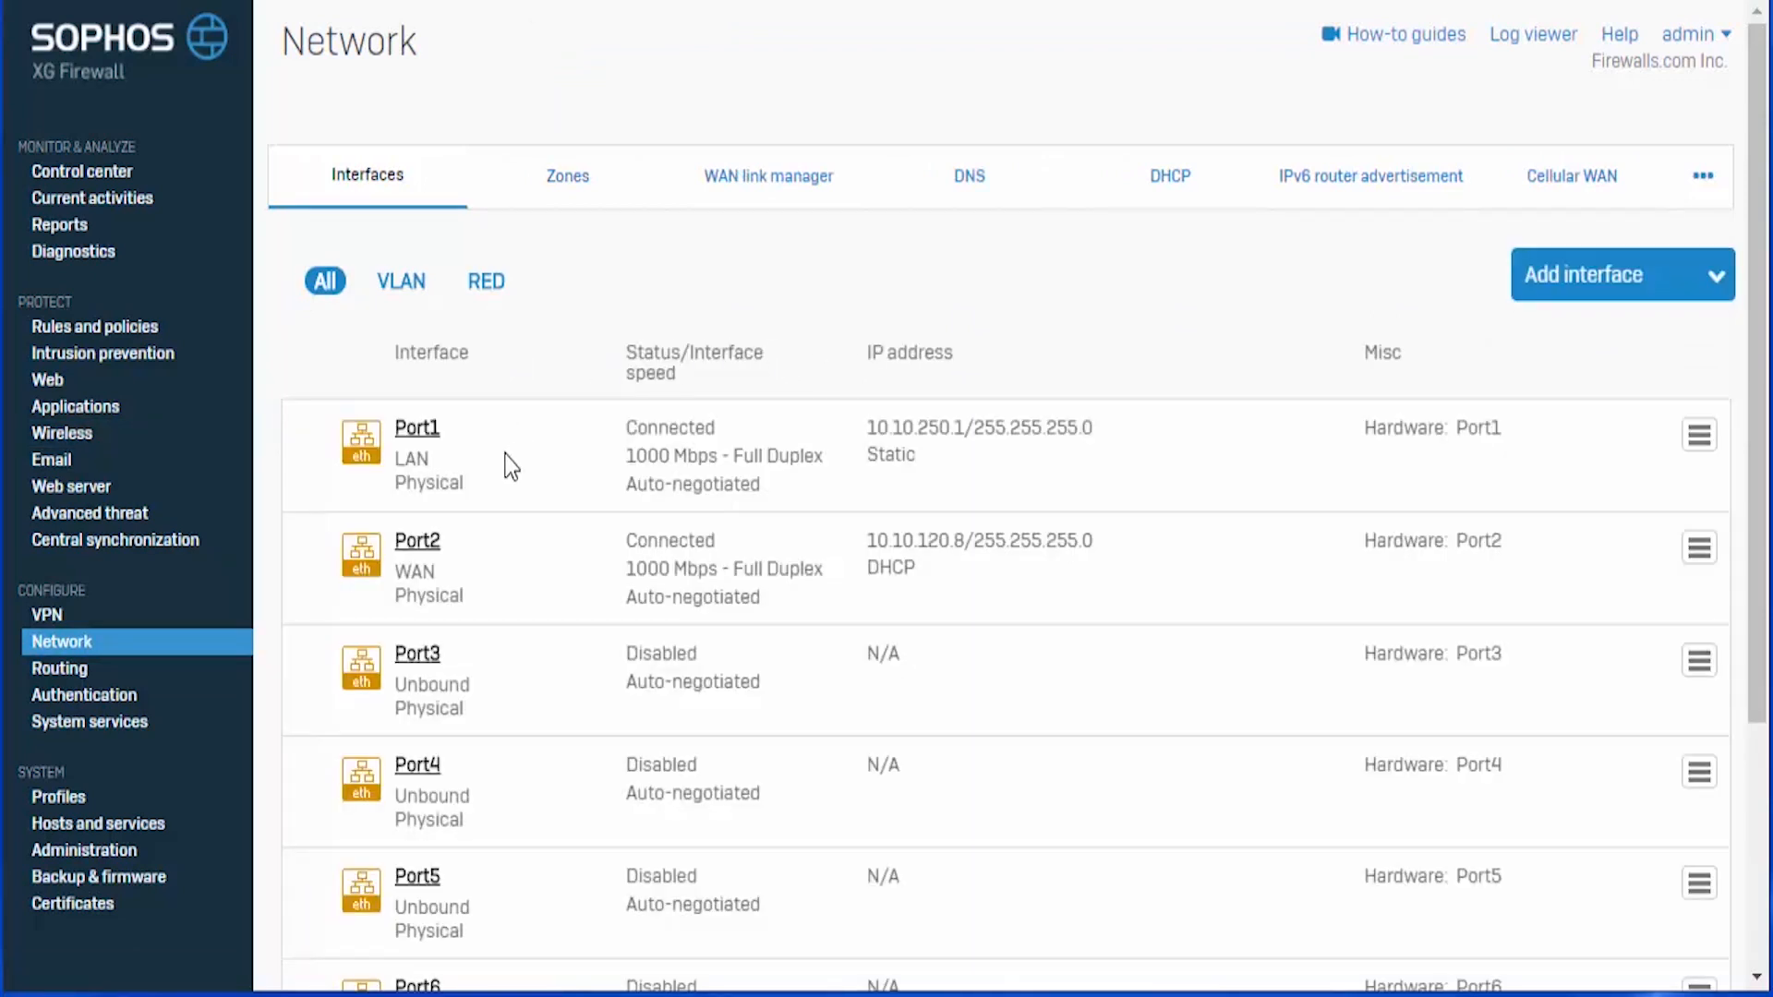
pyautogui.moveTo(485, 515)
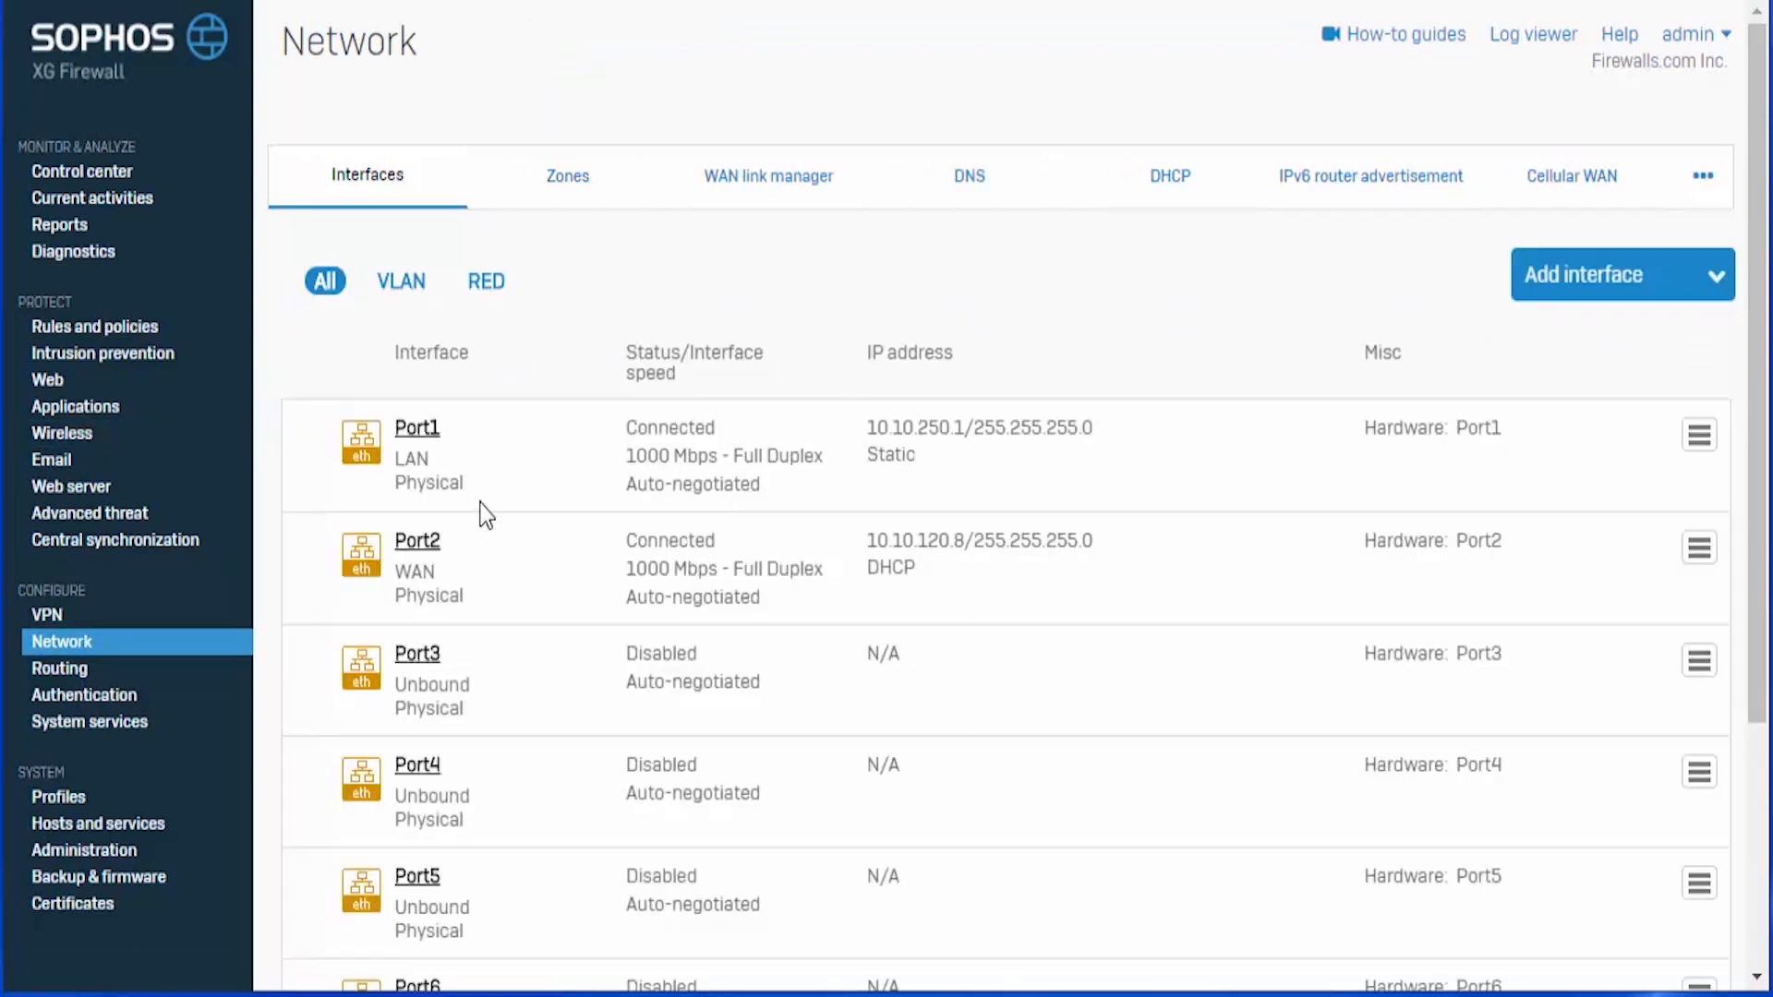
# Step: Delete the Traffic to Internal, Traffic to WAN and third example rule groups with their rules
pyautogui.click(94, 327)
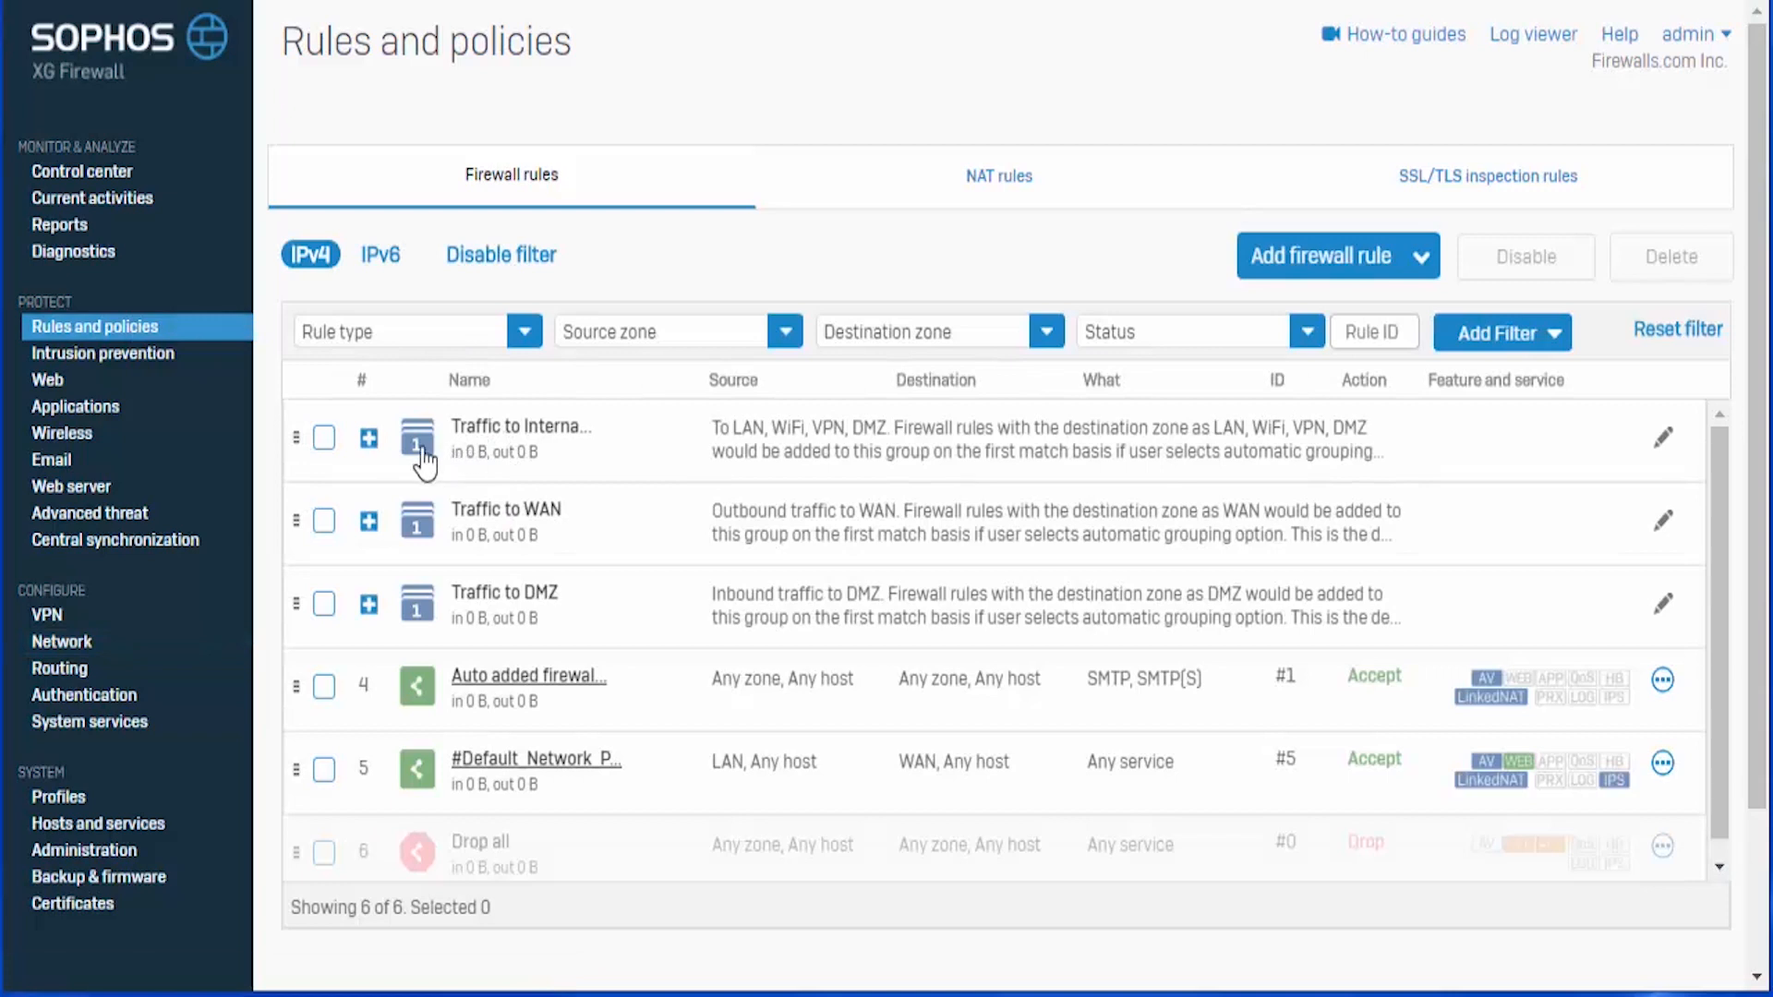
pyautogui.click(368, 440)
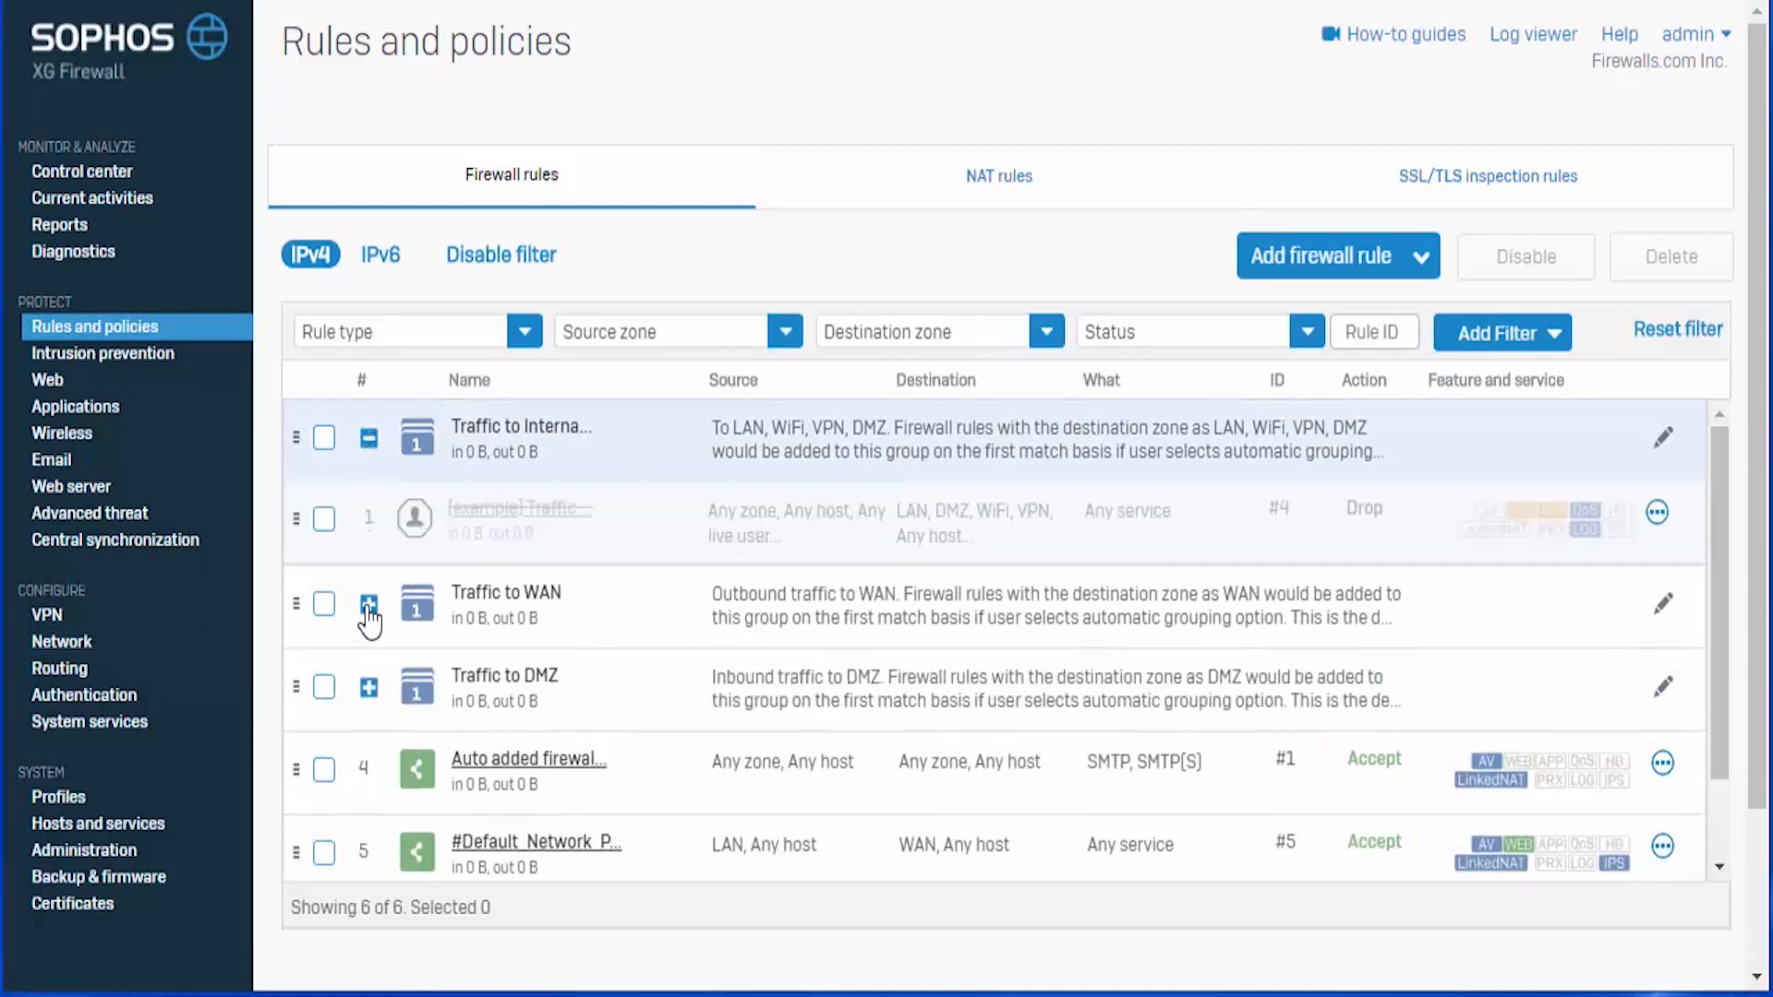
pyautogui.click(368, 605)
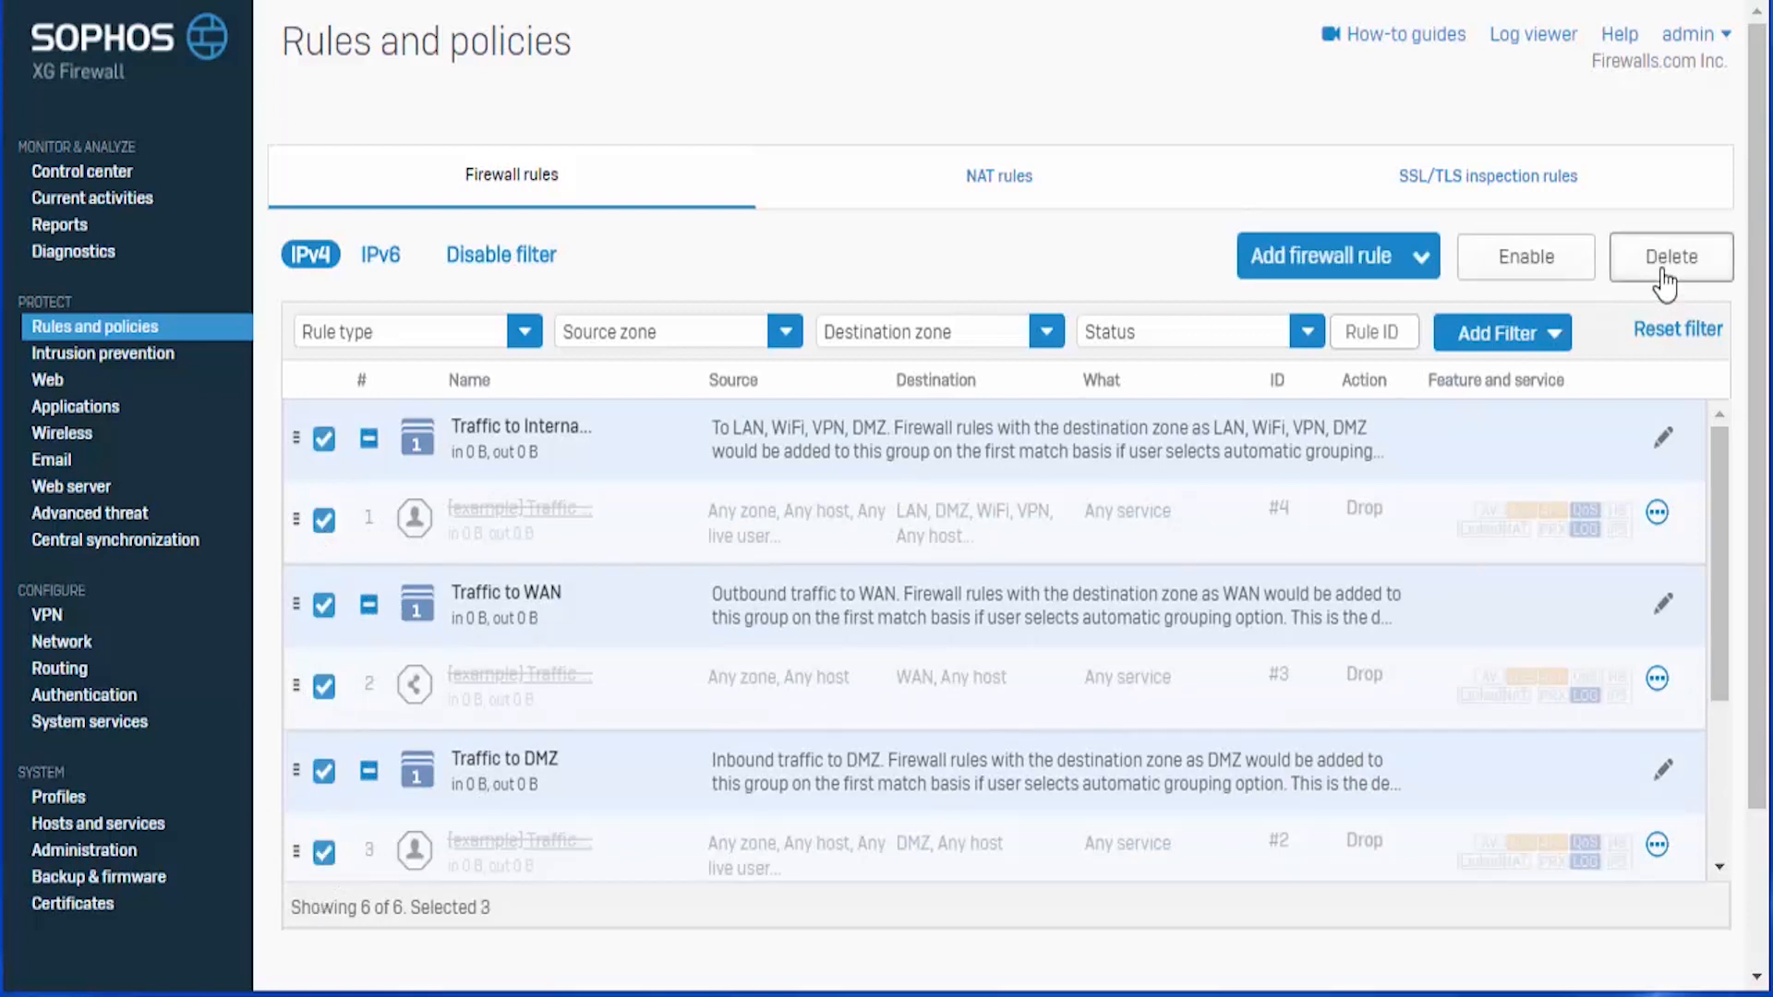
pyautogui.click(1671, 256)
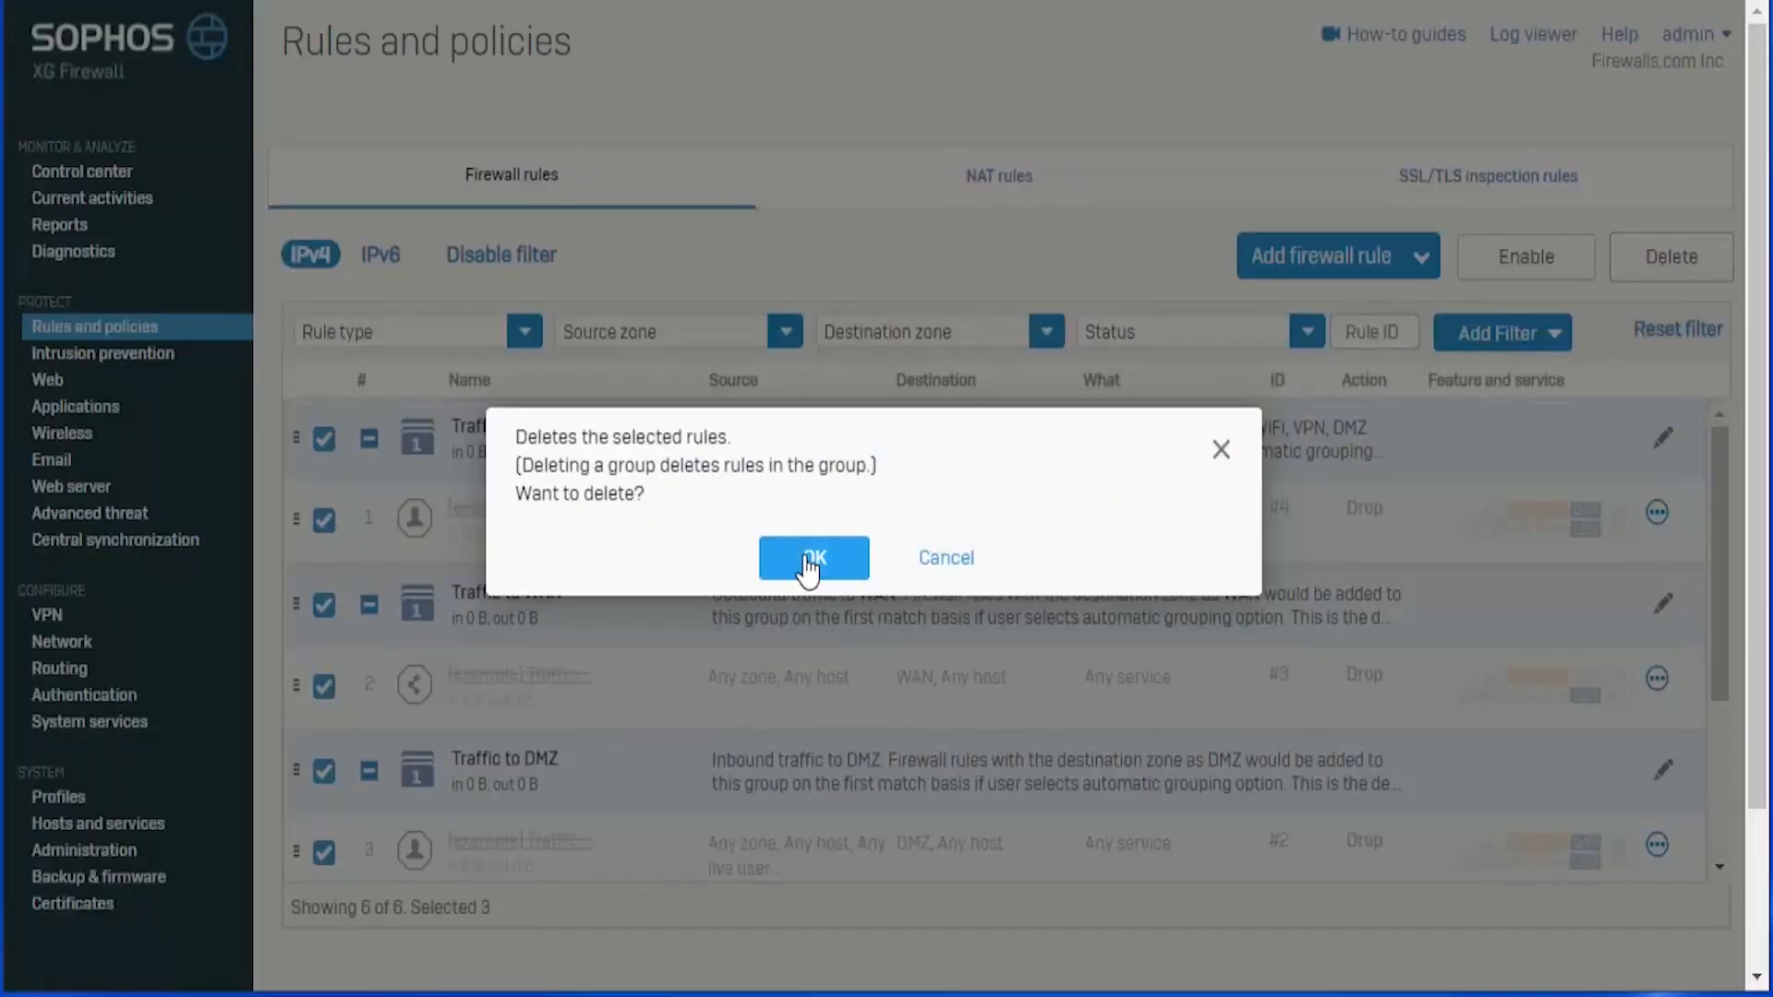
pyautogui.click(813, 558)
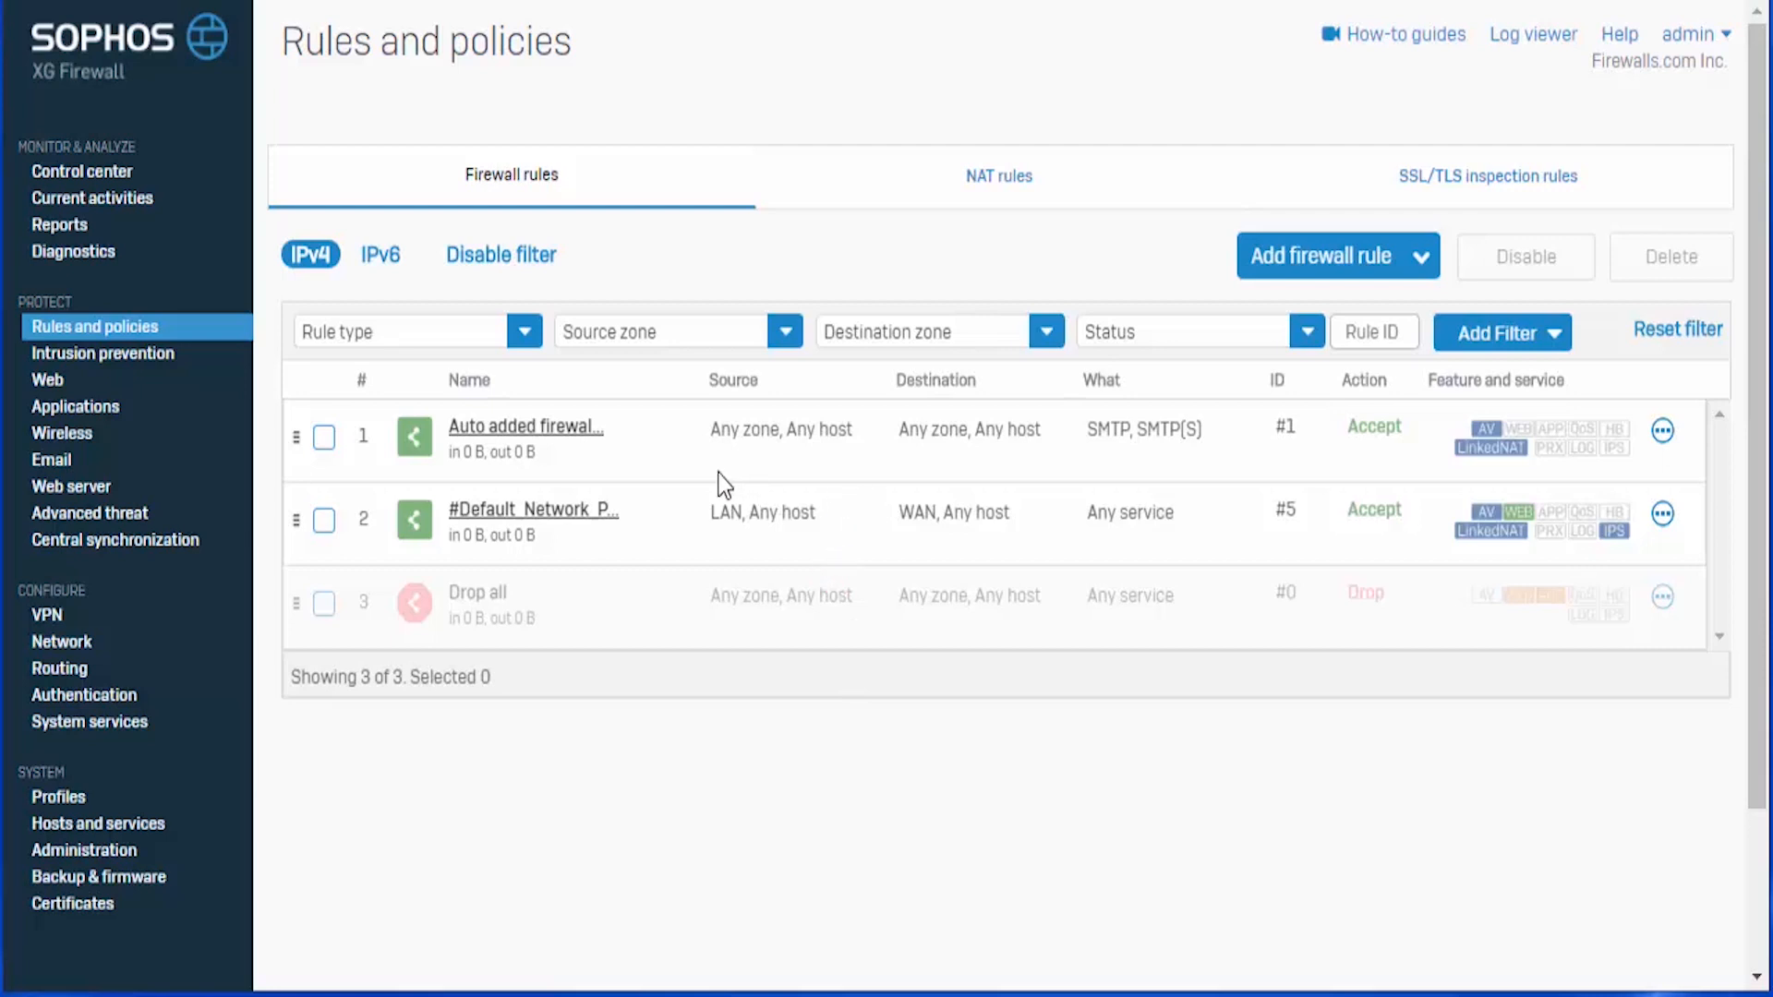
pyautogui.moveTo(543, 485)
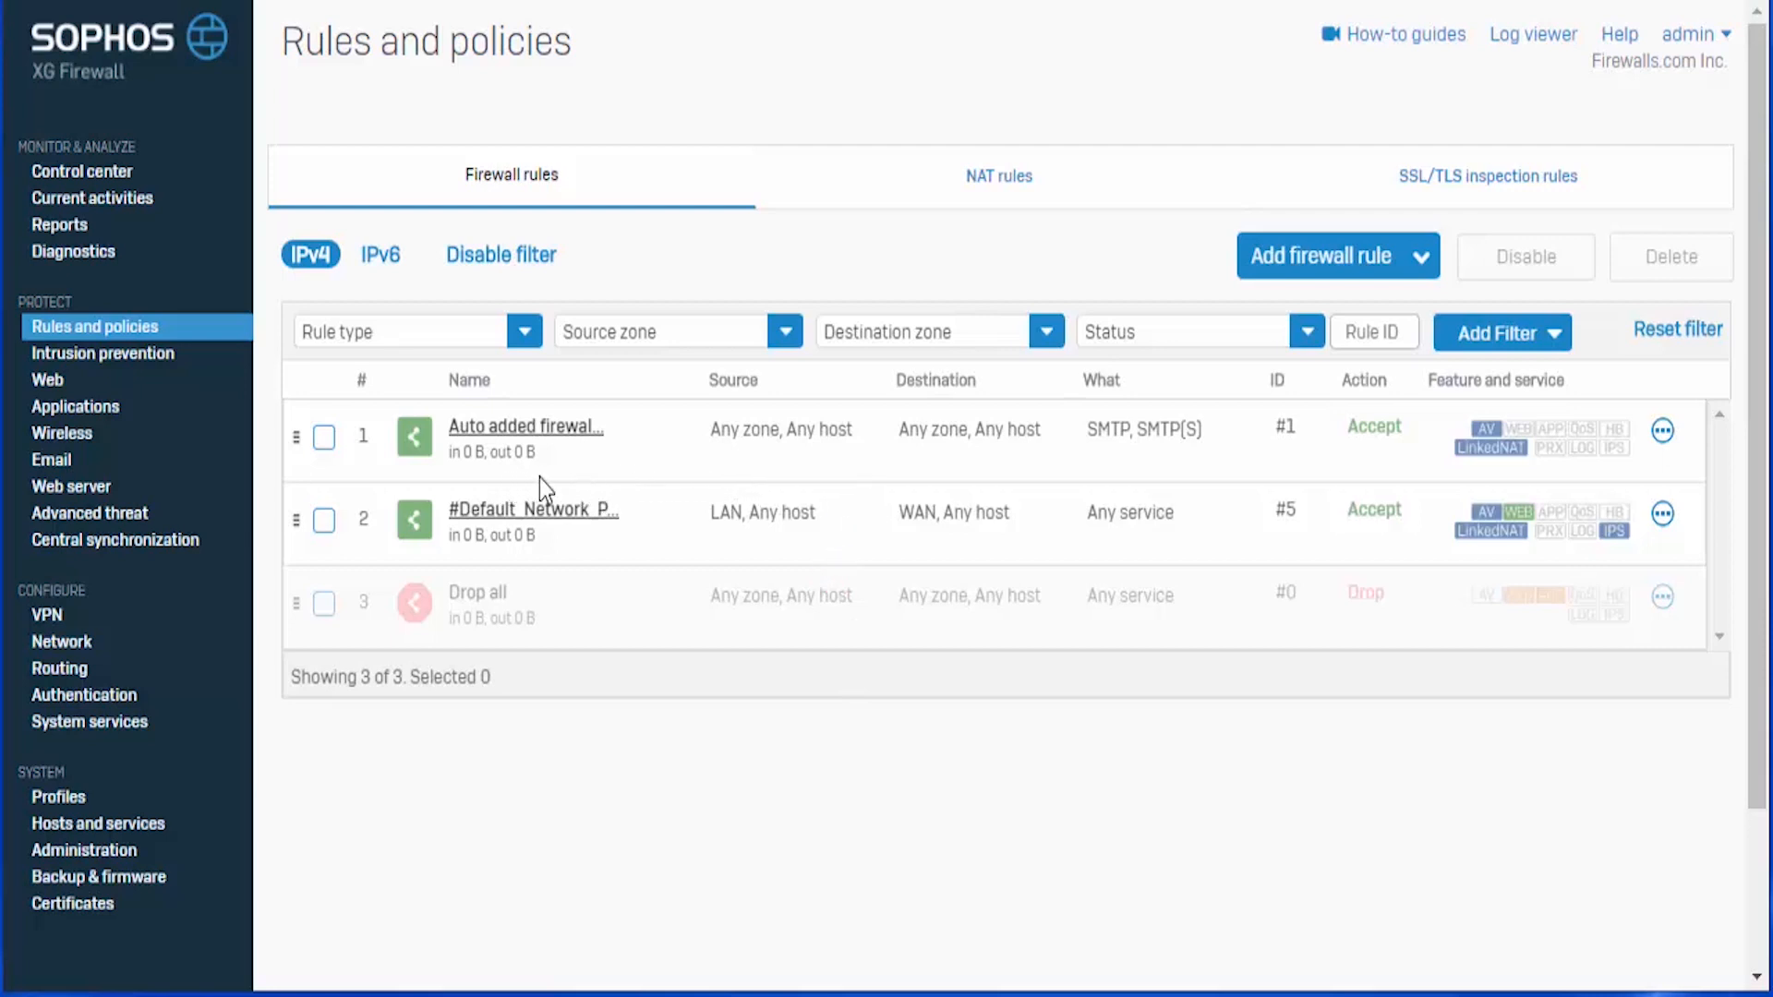
pyautogui.moveTo(831, 464)
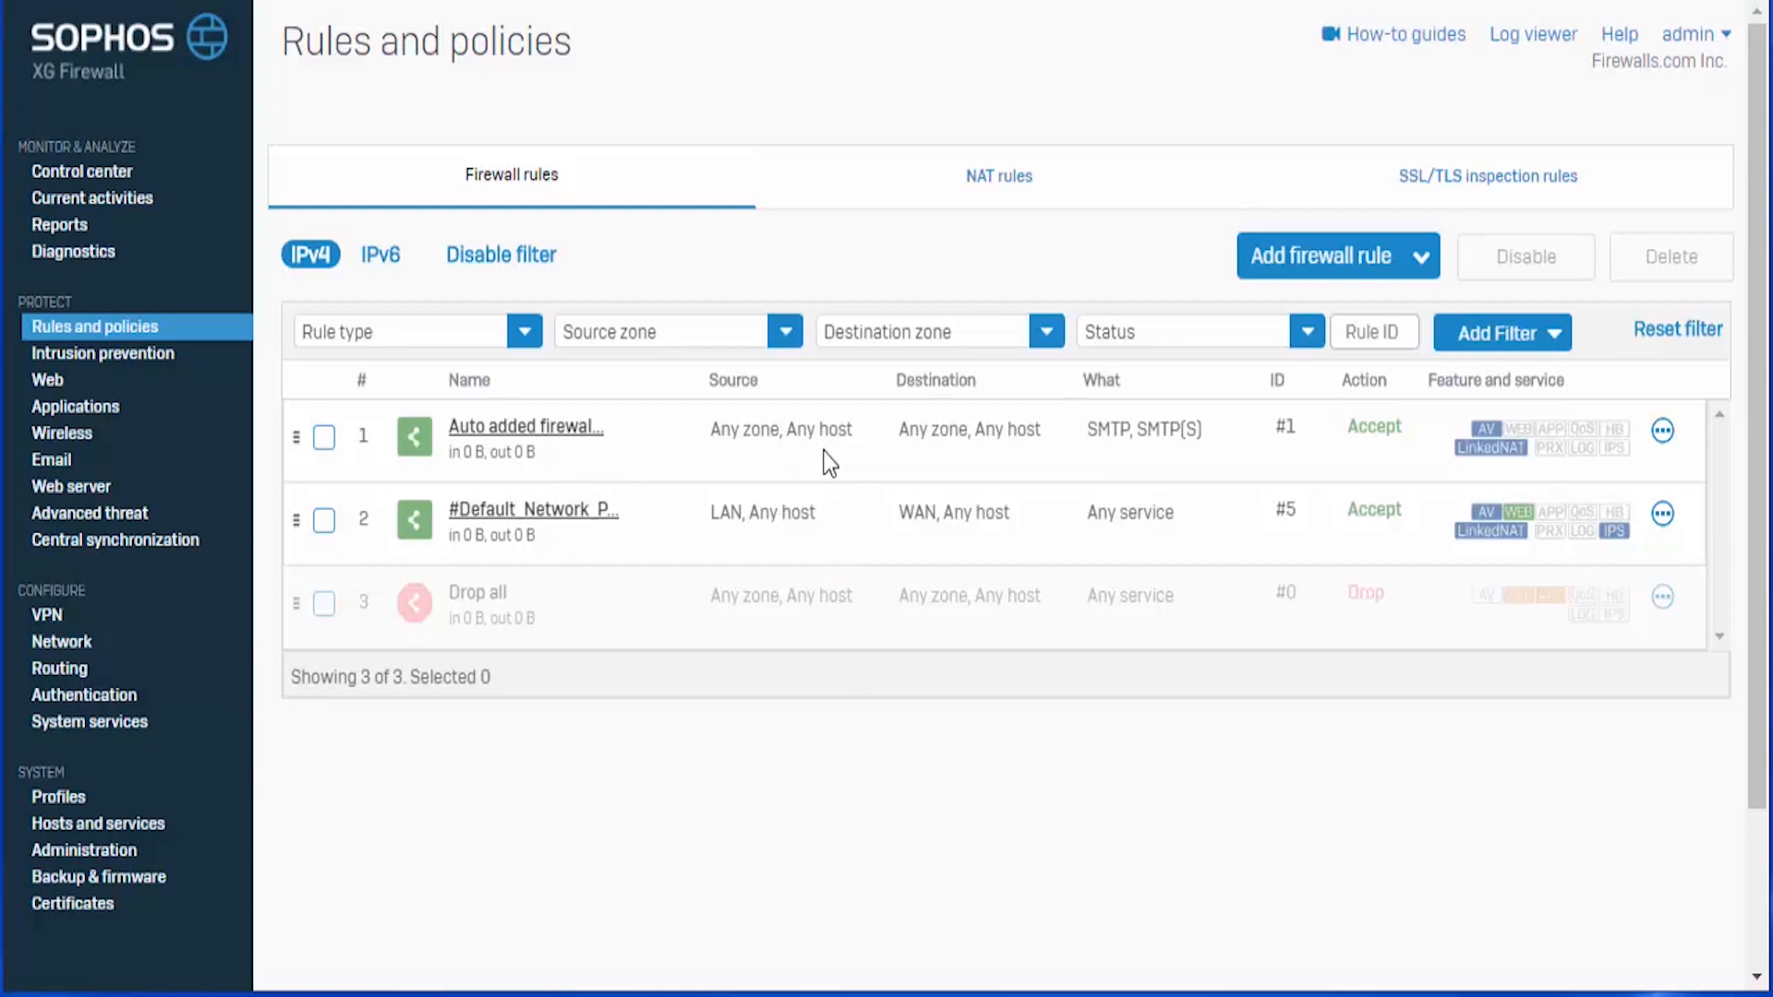
pyautogui.moveTo(532, 510)
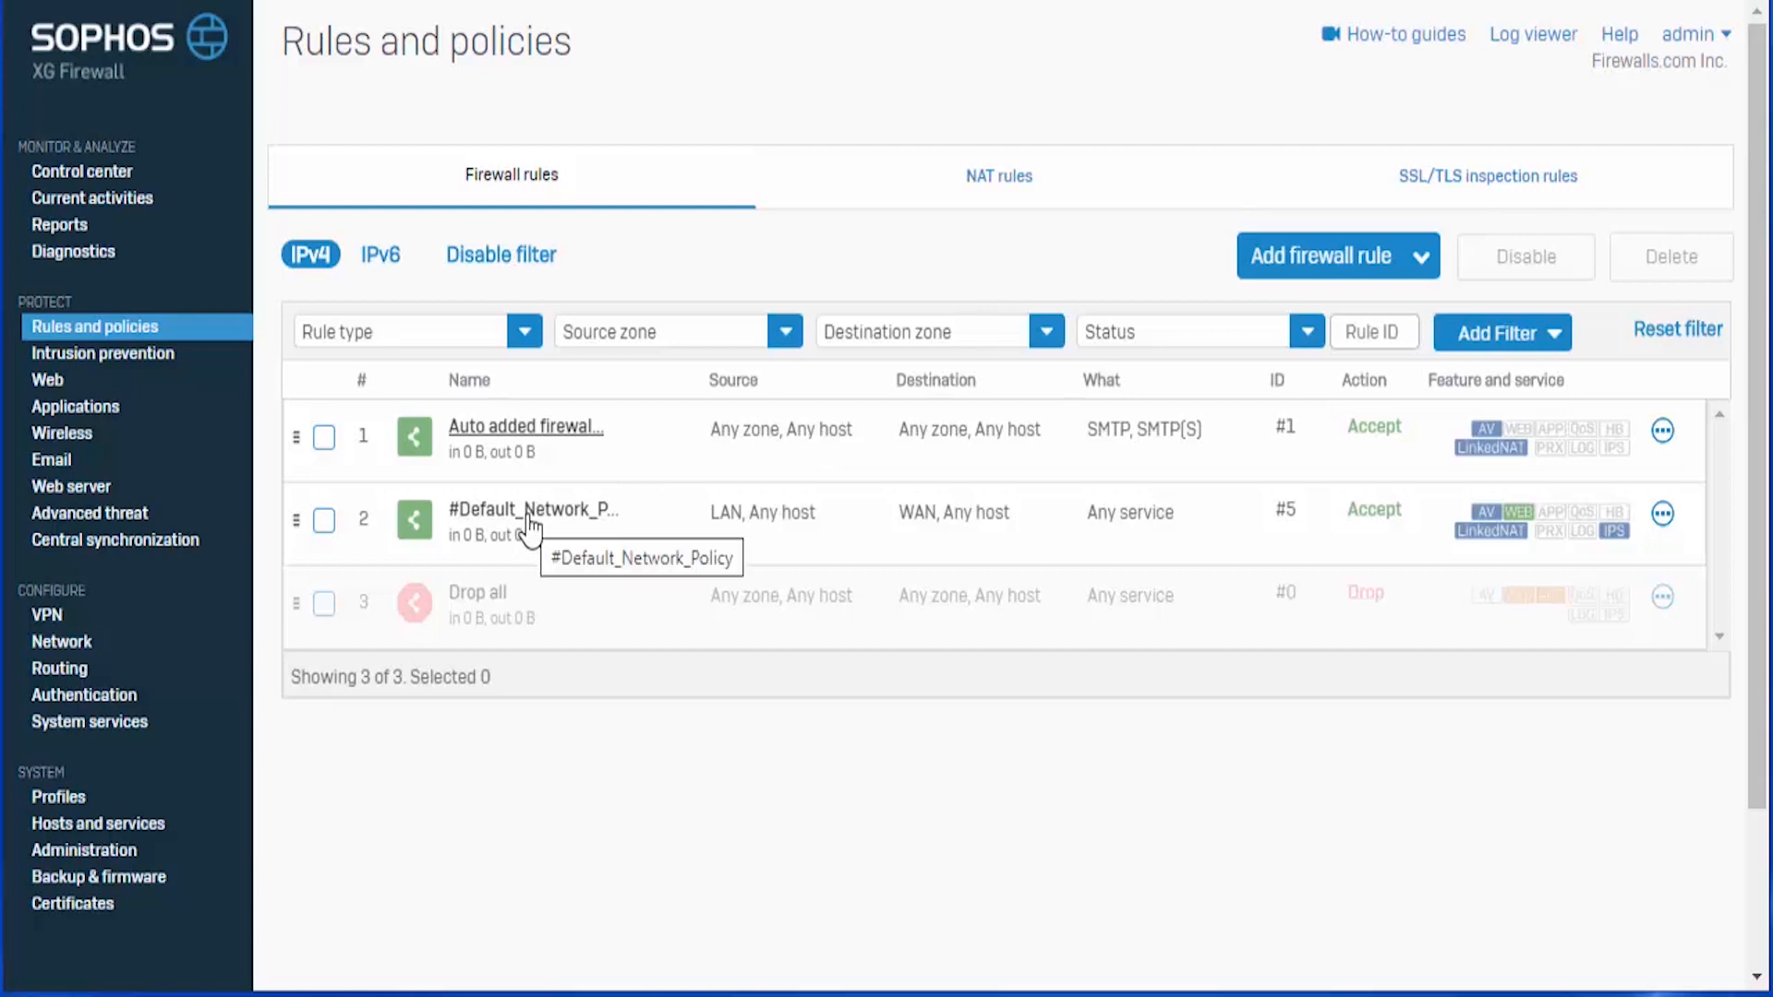
# Step: Review the #Default_Network_Policy LAN-to-WAN rule settings and save it unchanged
pyautogui.click(532, 509)
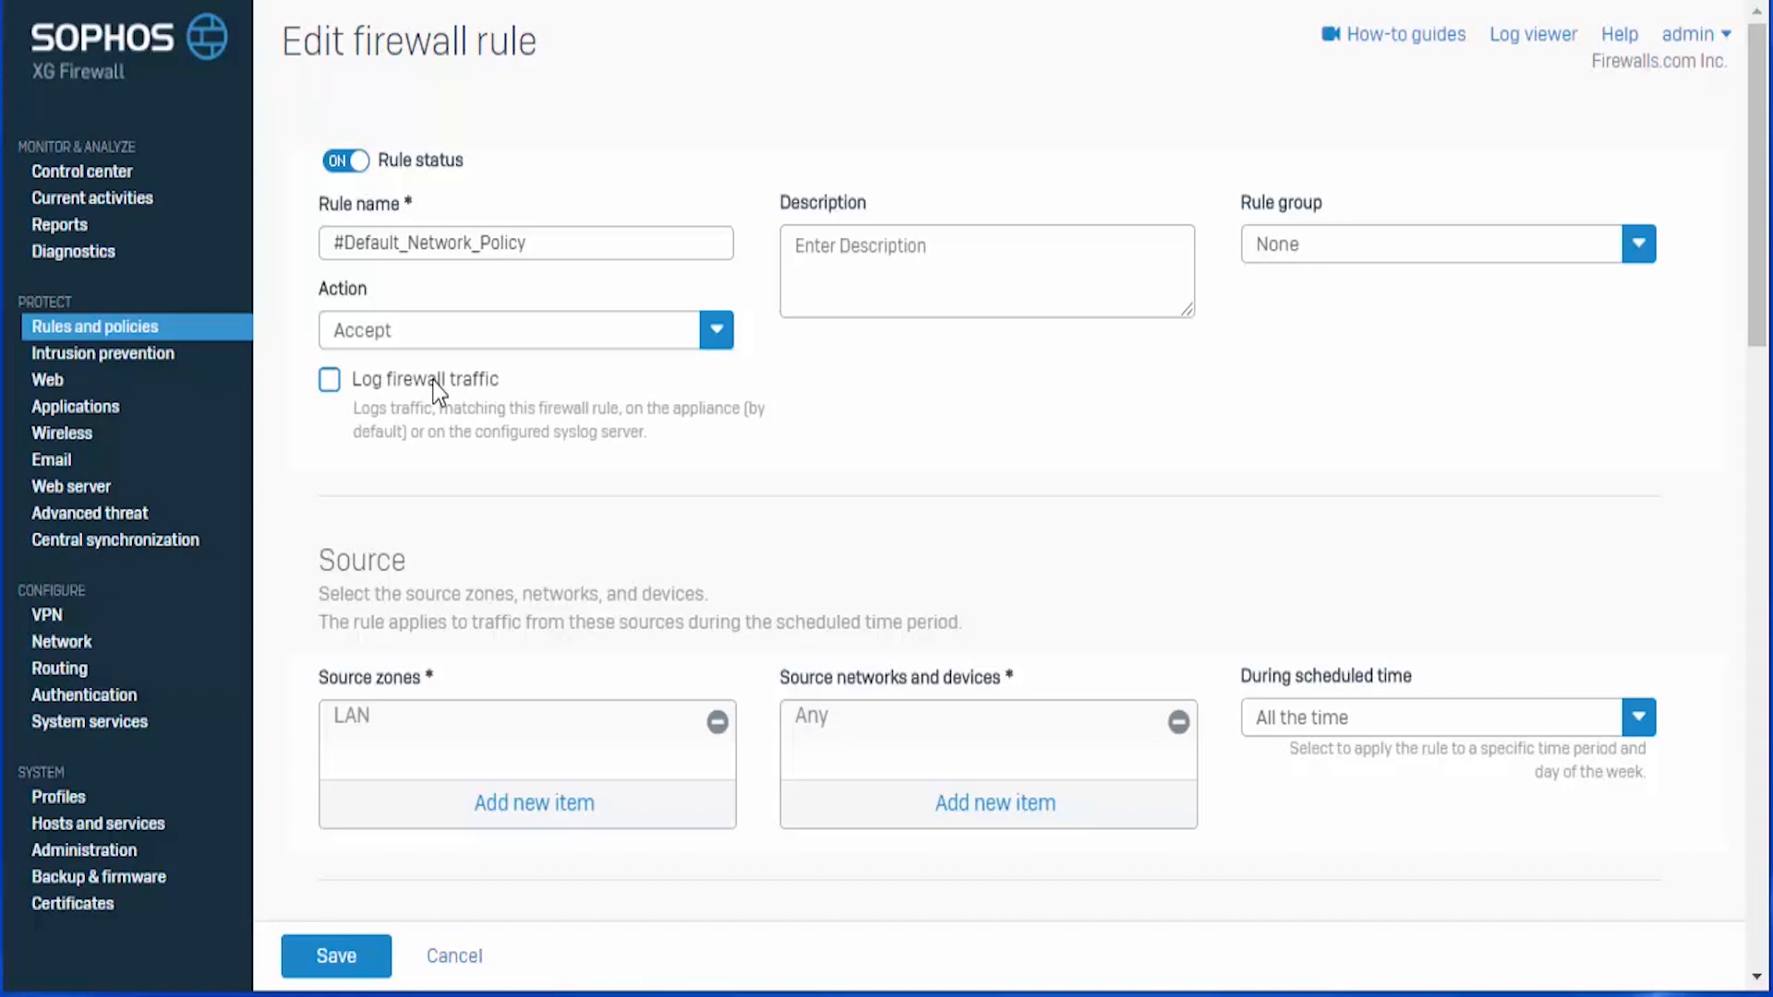
pyautogui.scroll(-3)
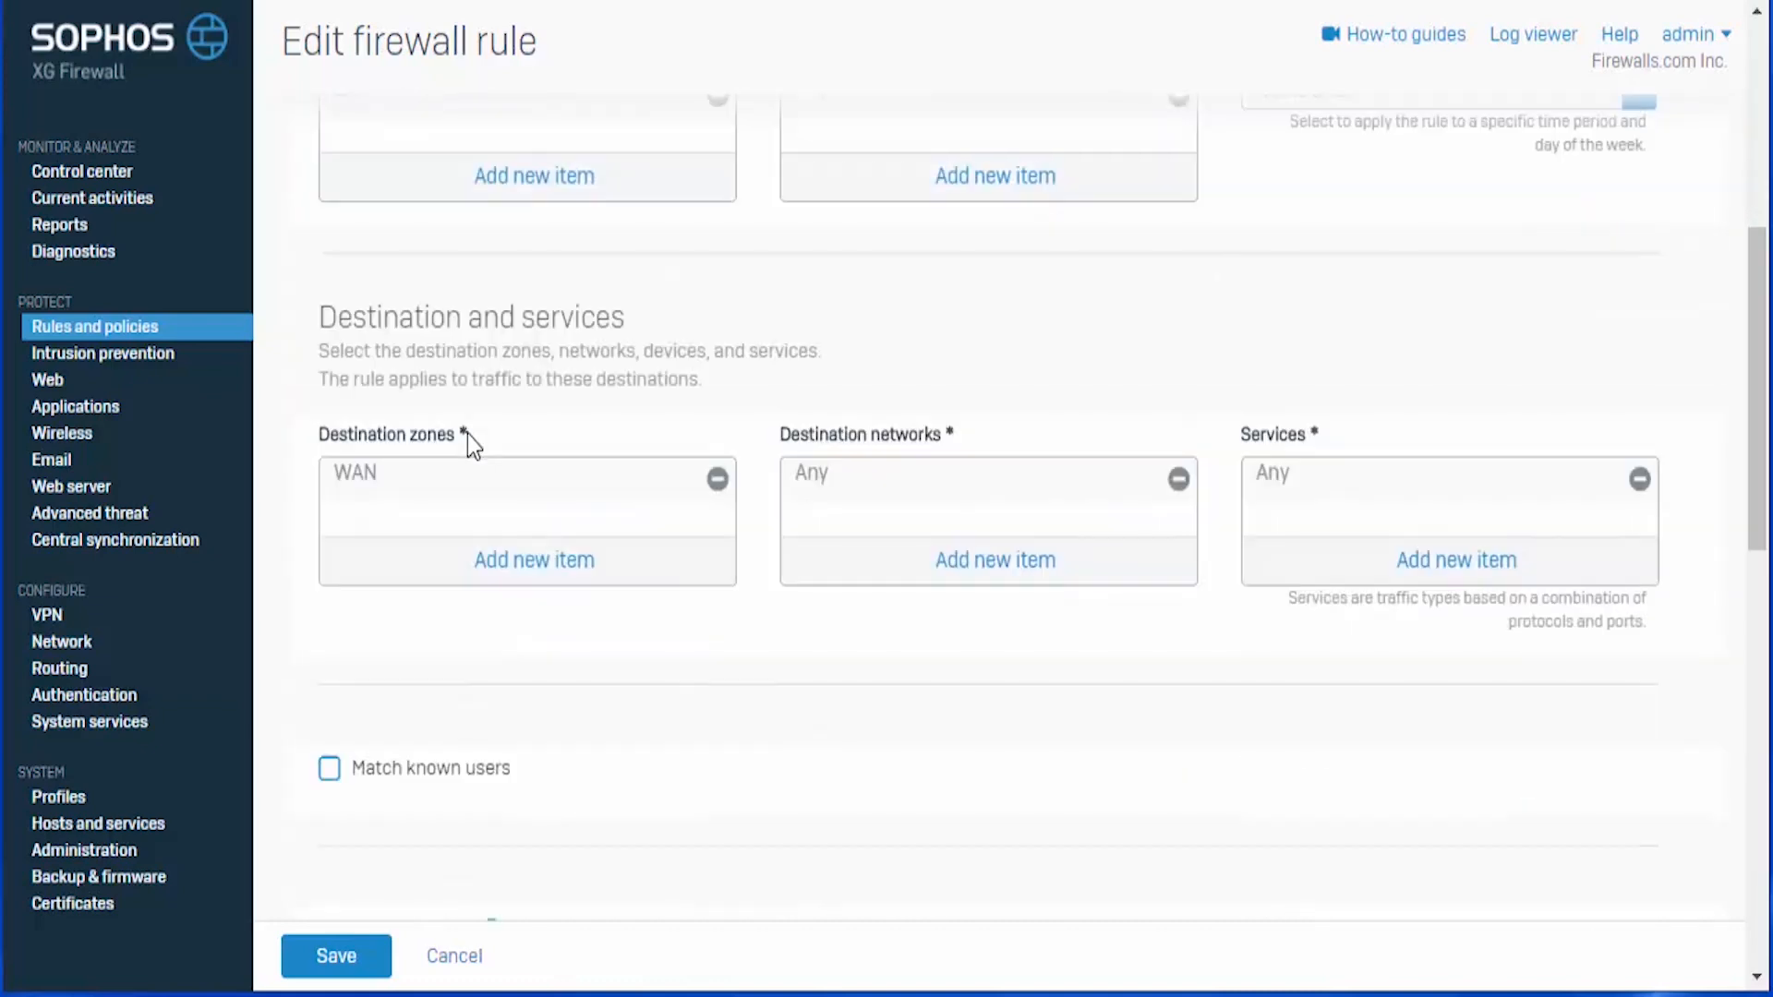
pyautogui.scroll(-3)
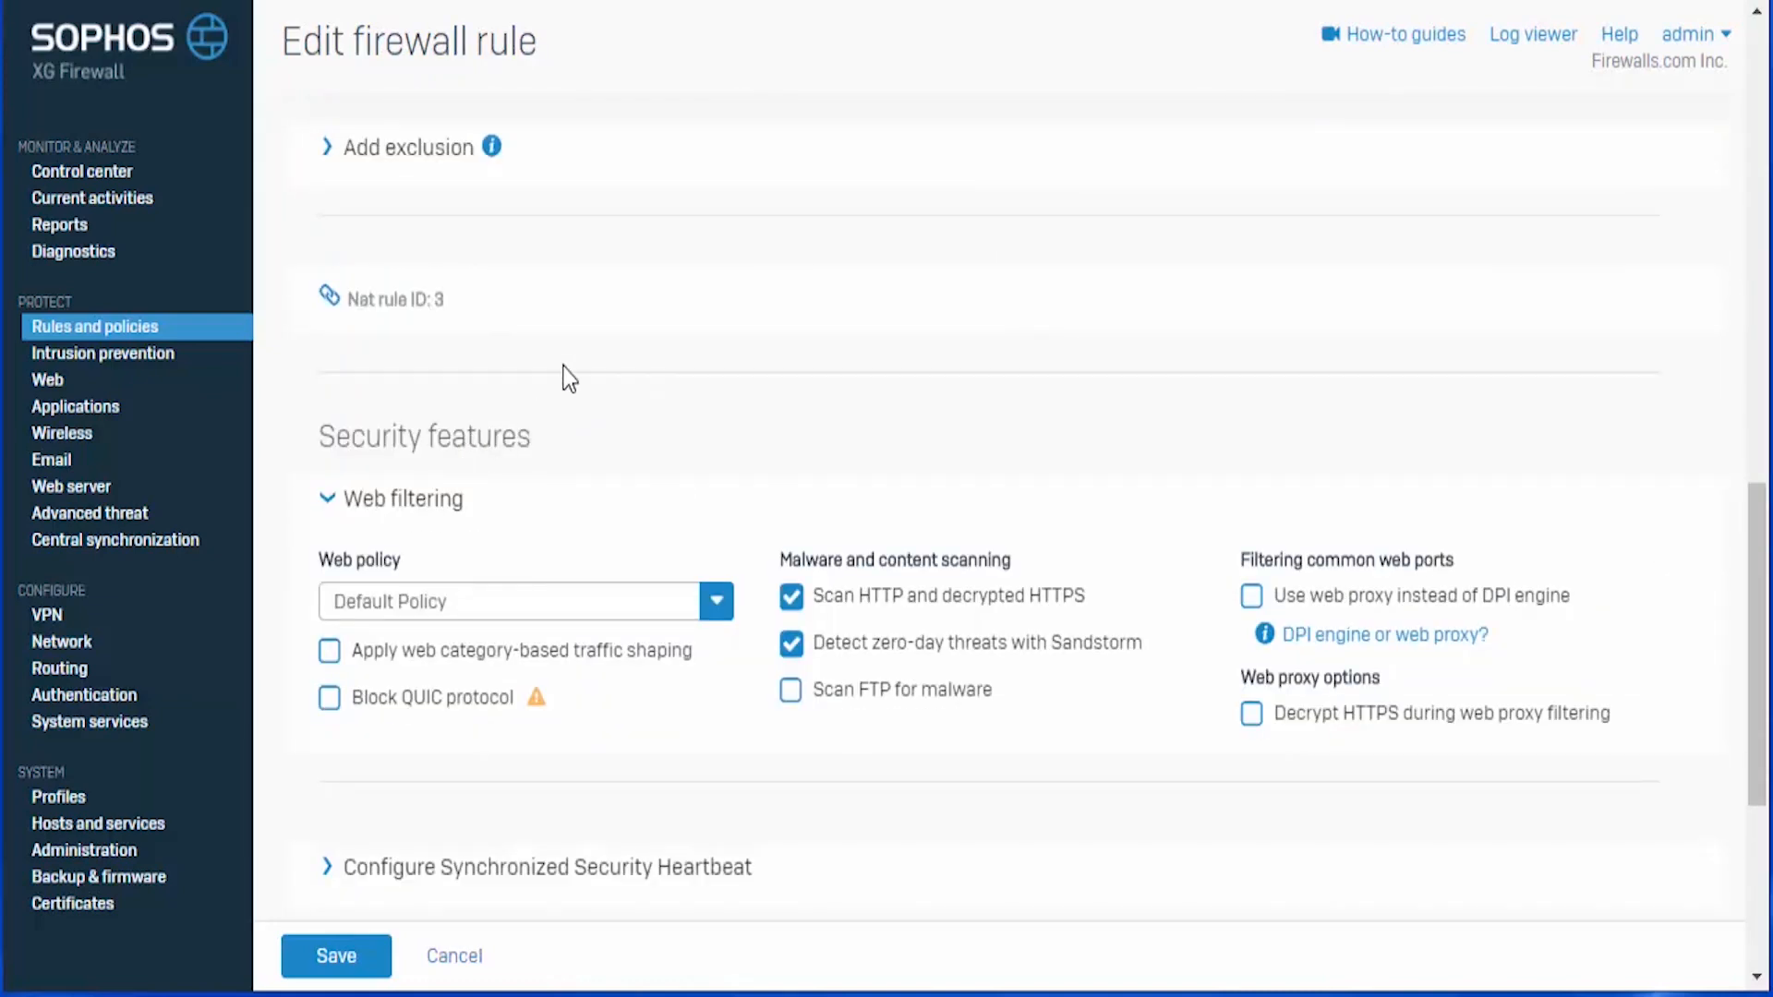
pyautogui.moveTo(439, 359)
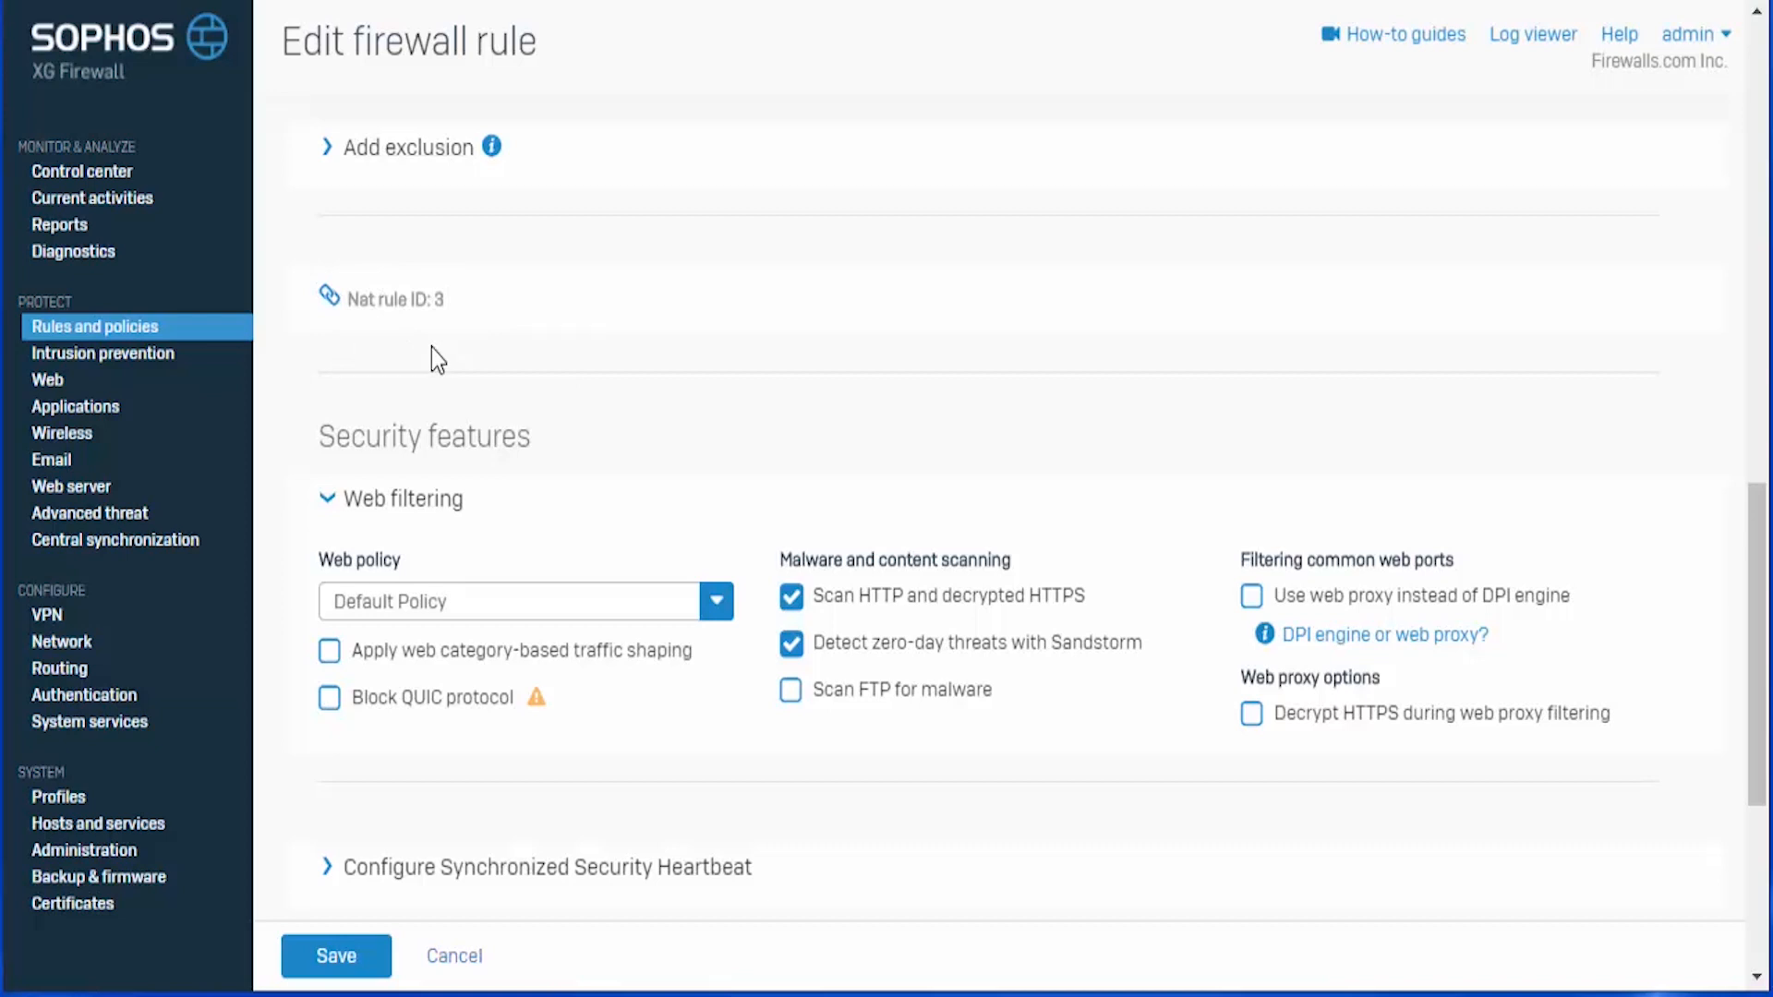
pyautogui.moveTo(372, 401)
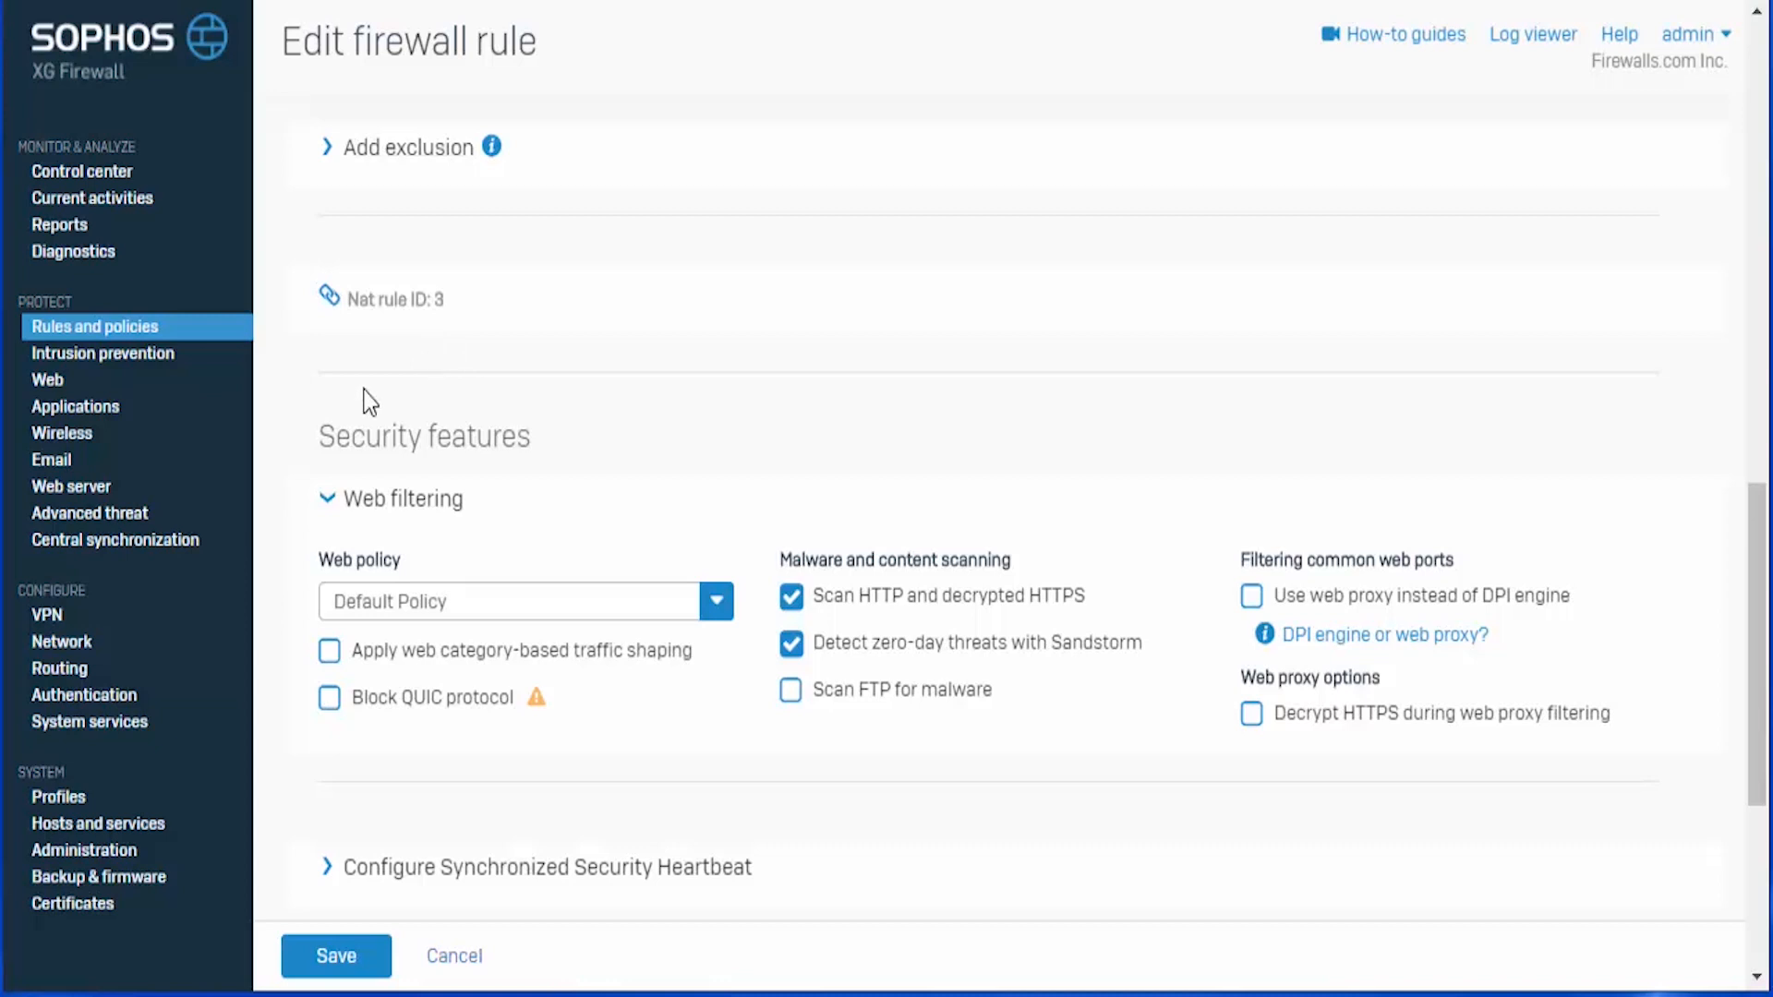
pyautogui.scroll(-3)
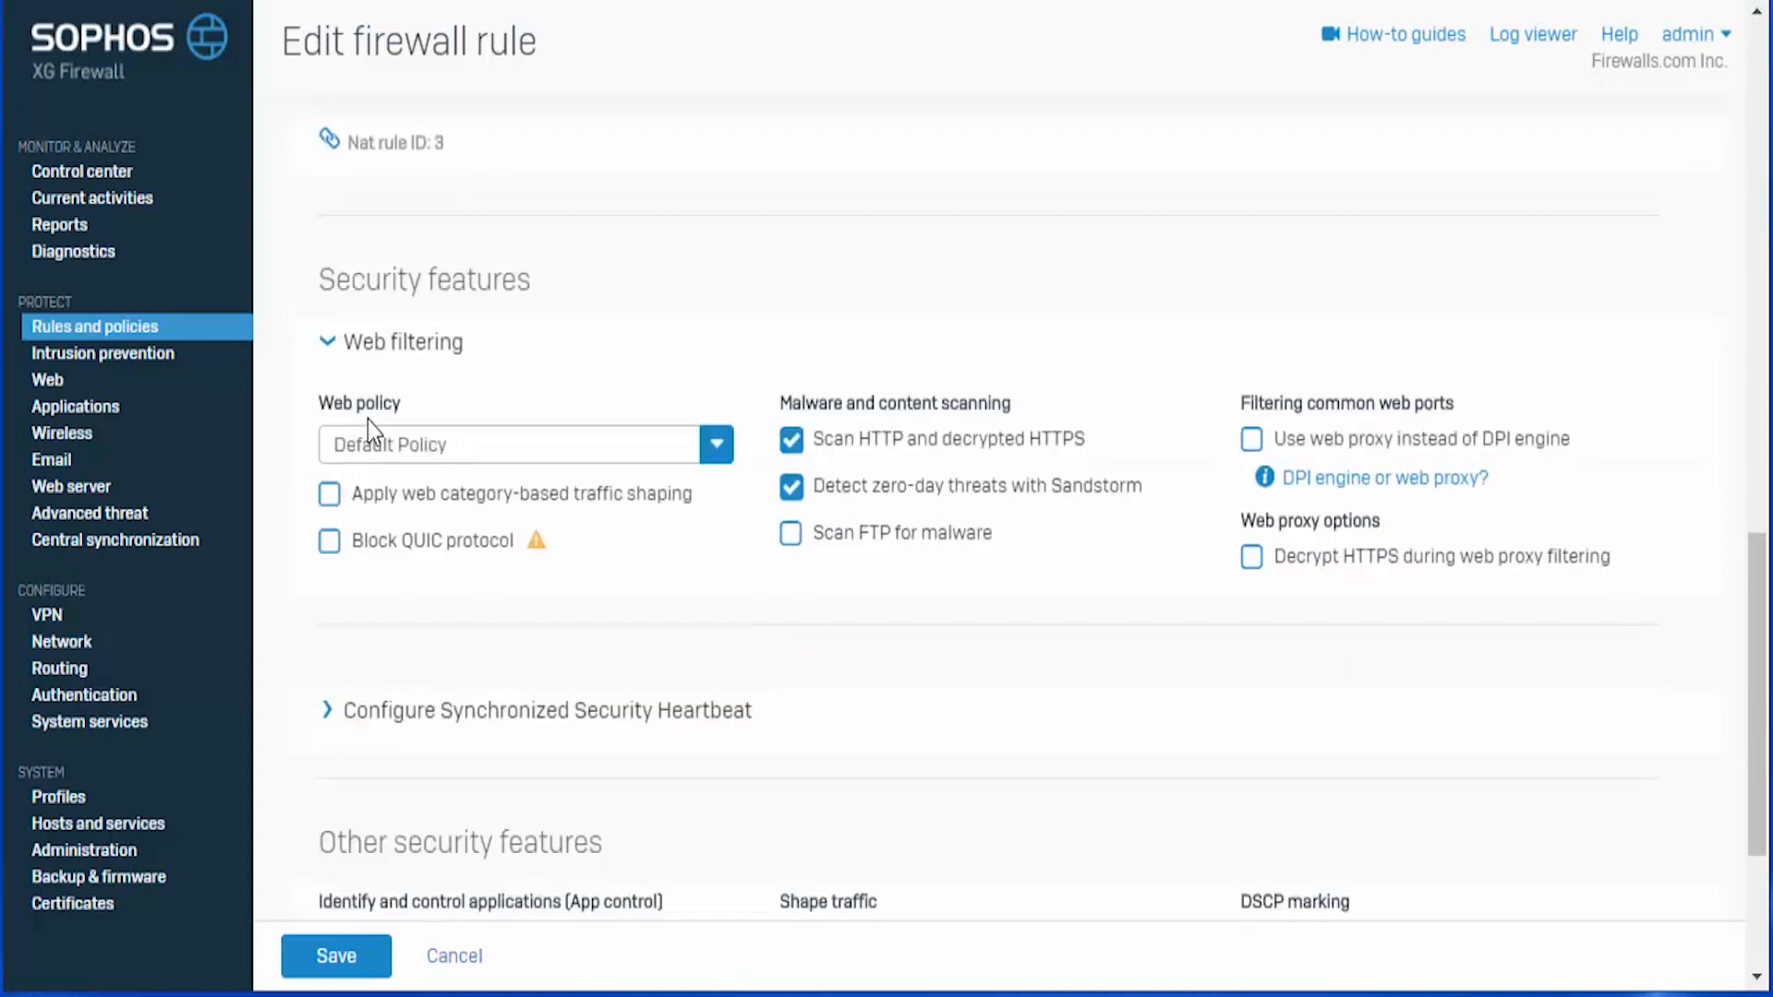
pyautogui.scroll(-3)
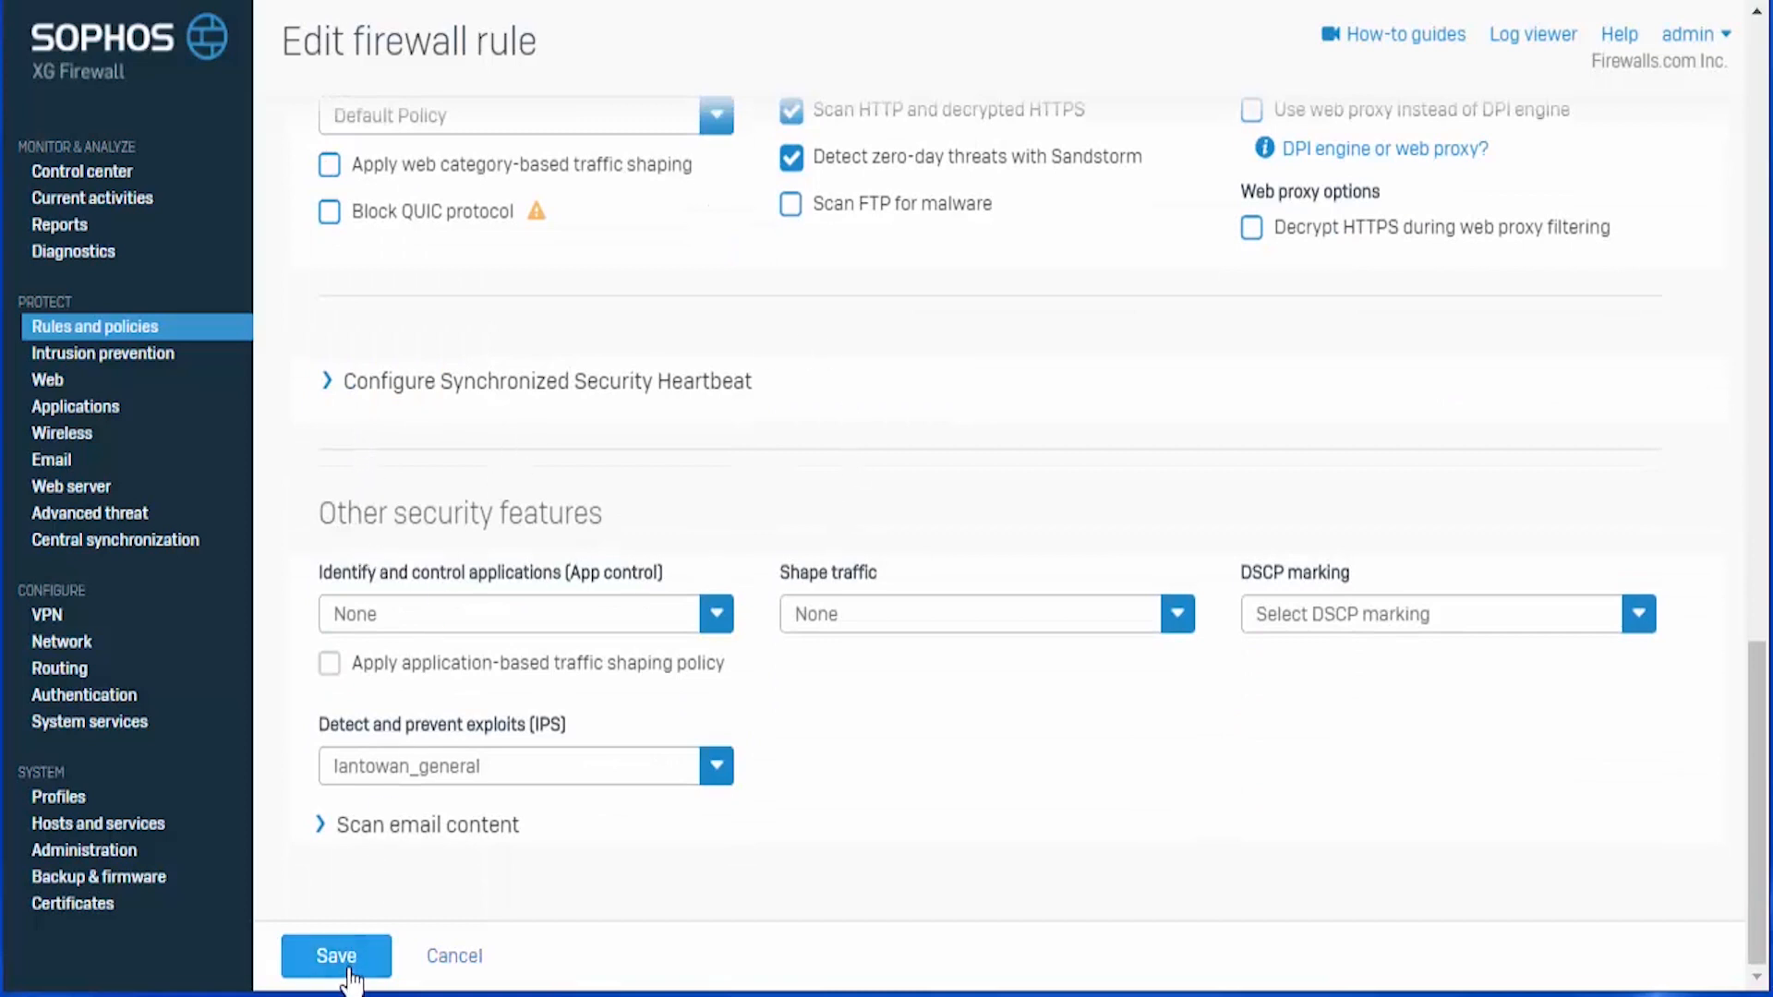
pyautogui.click(335, 954)
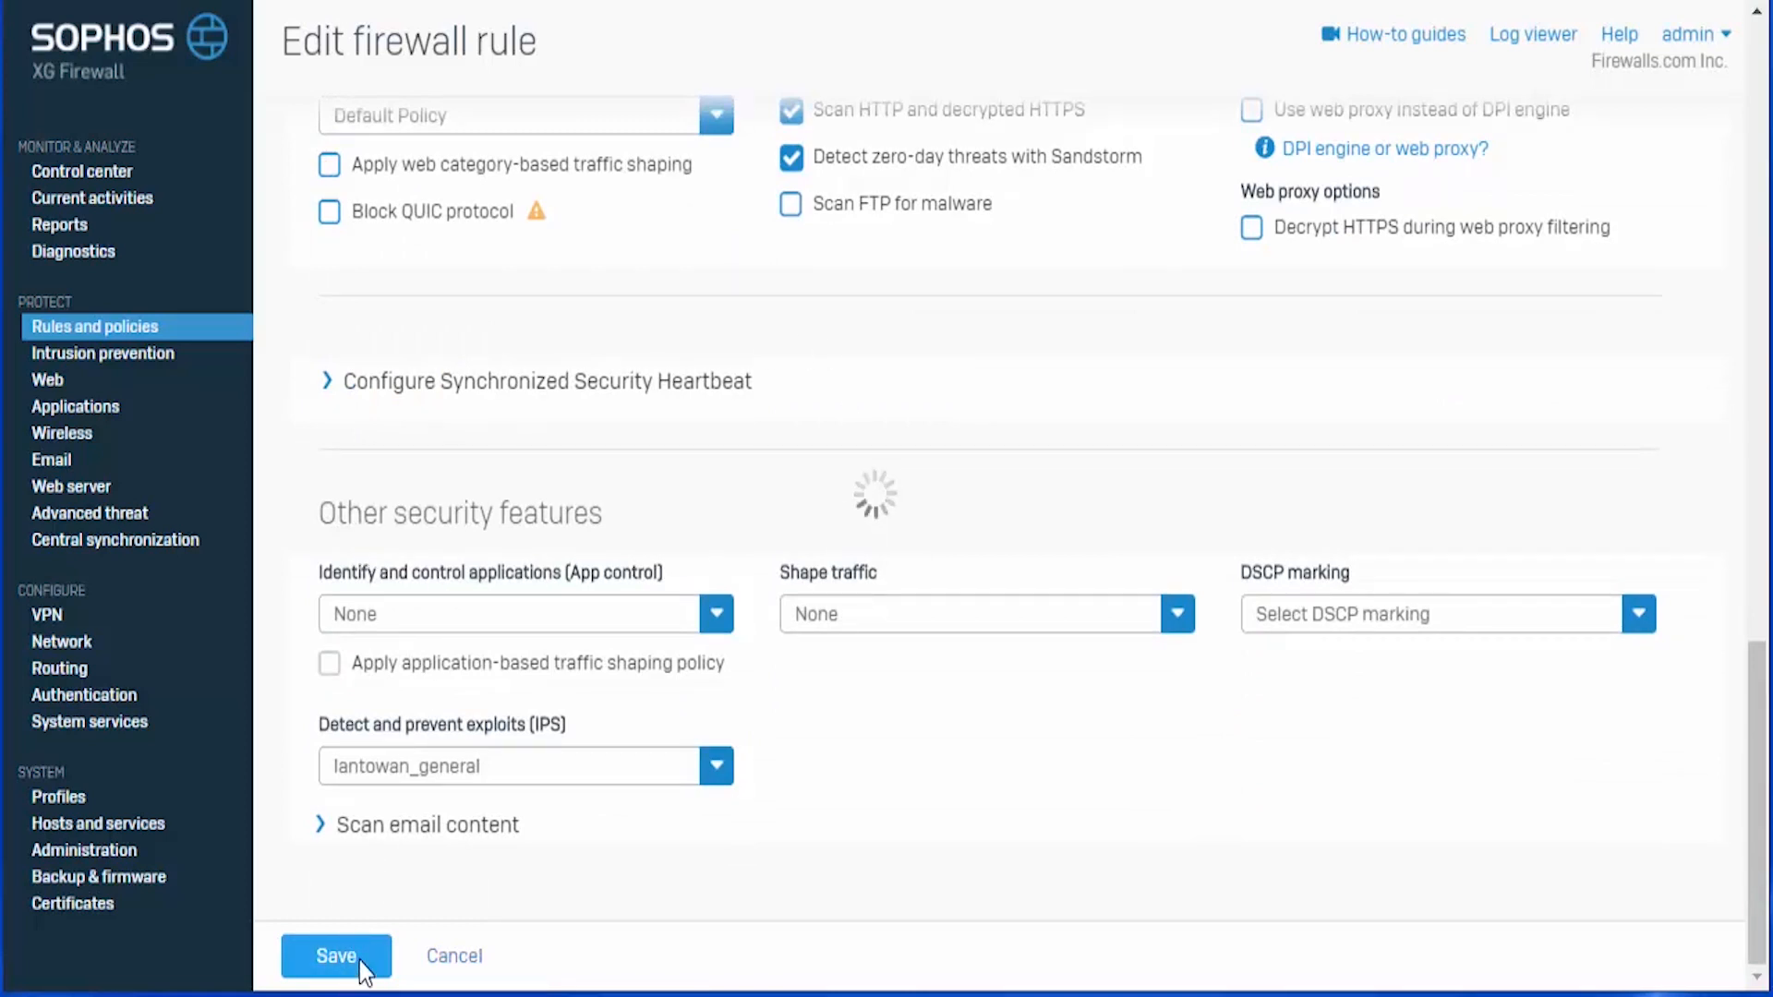
pyautogui.click(336, 954)
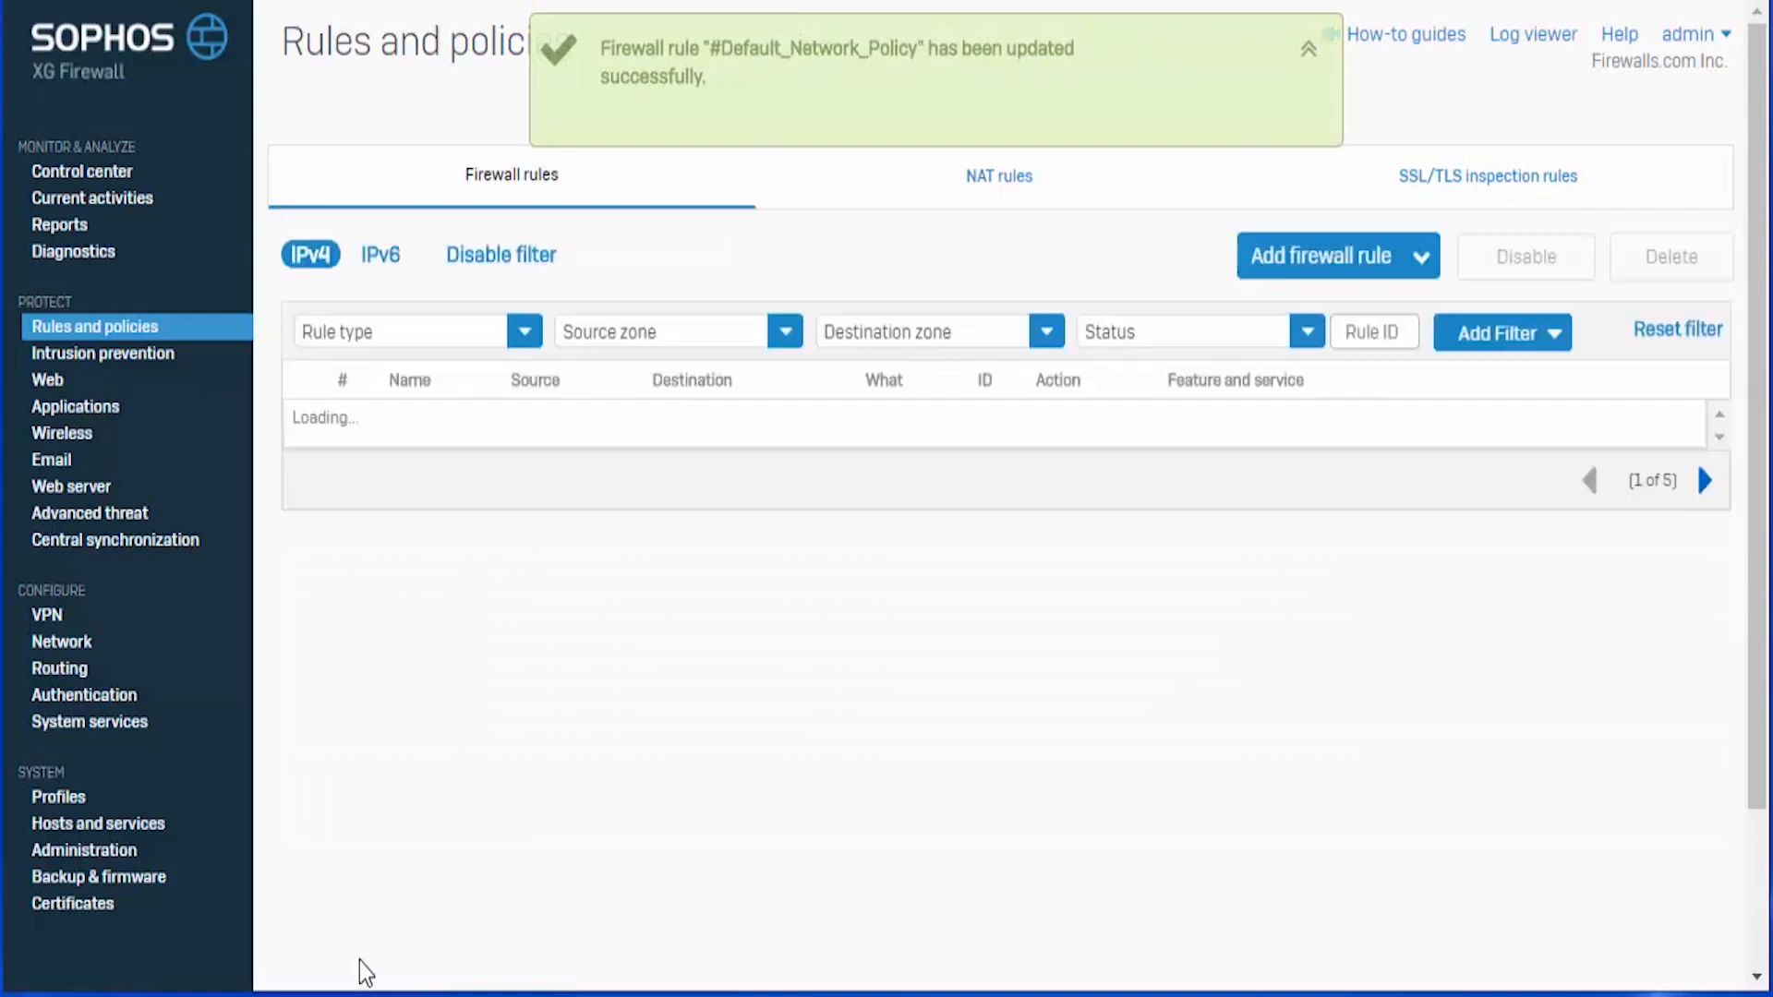